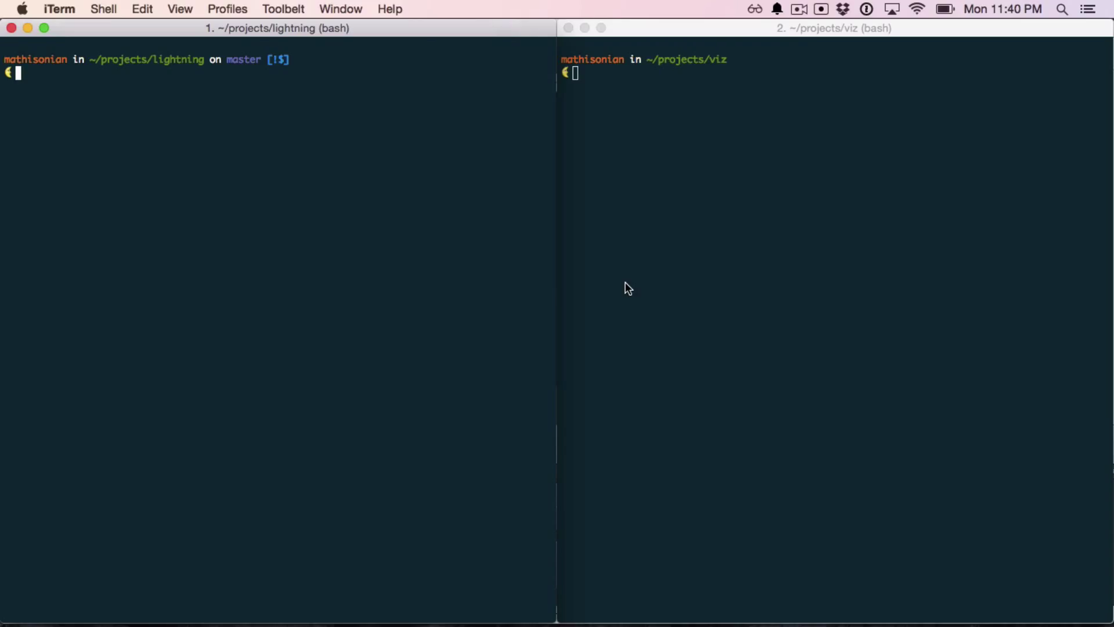
- Launch the Lightning server with npm start from the lightning project
type("npm sta")
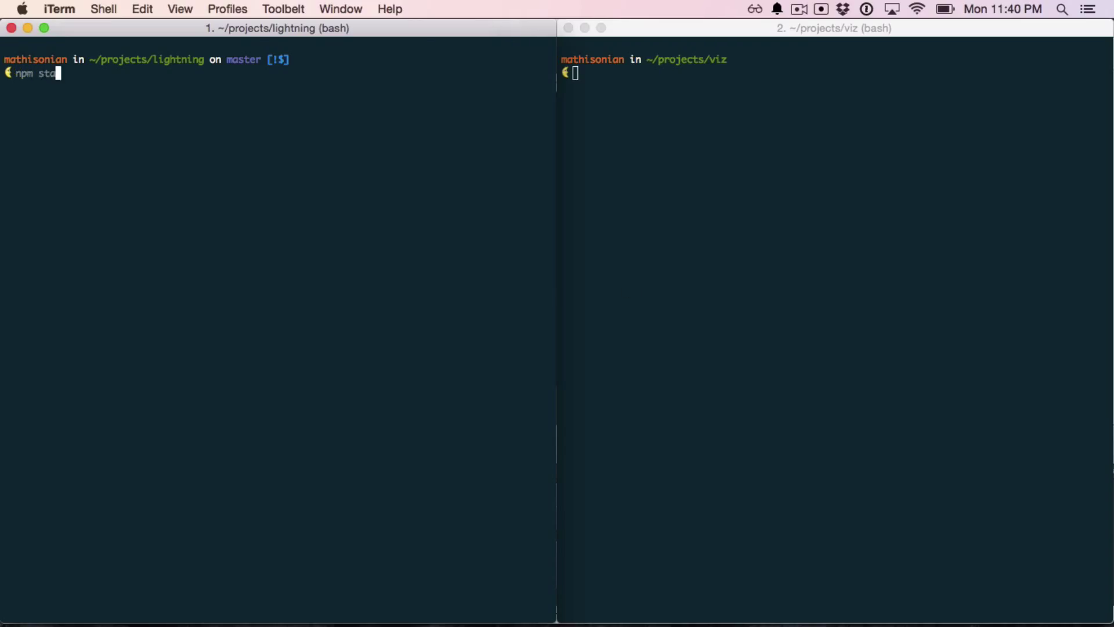
key("Return")
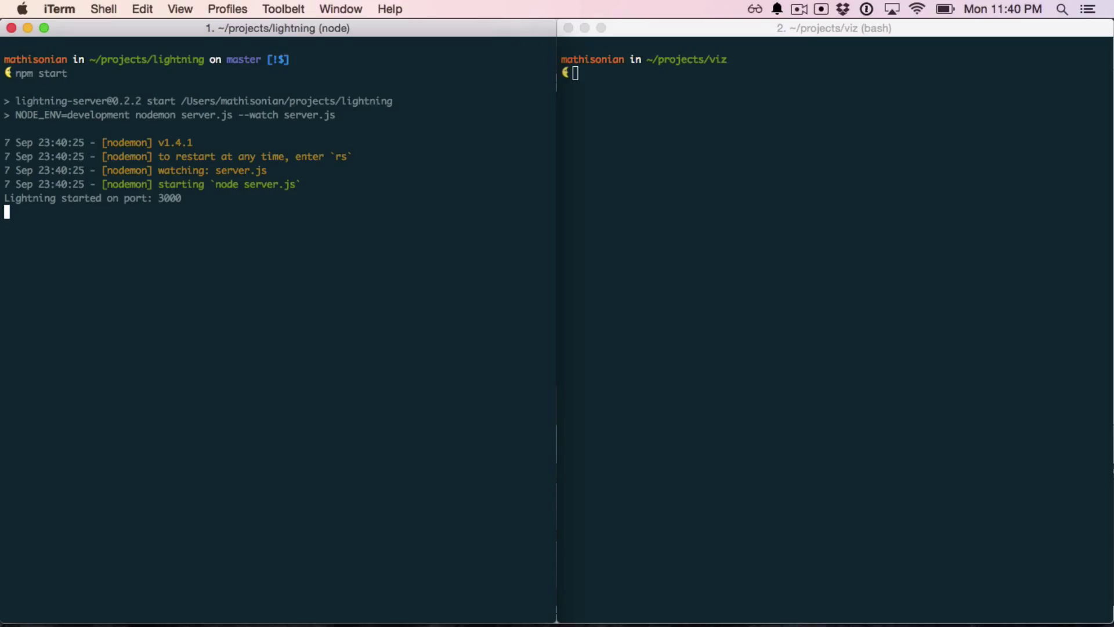
mouse_move(276, 207)
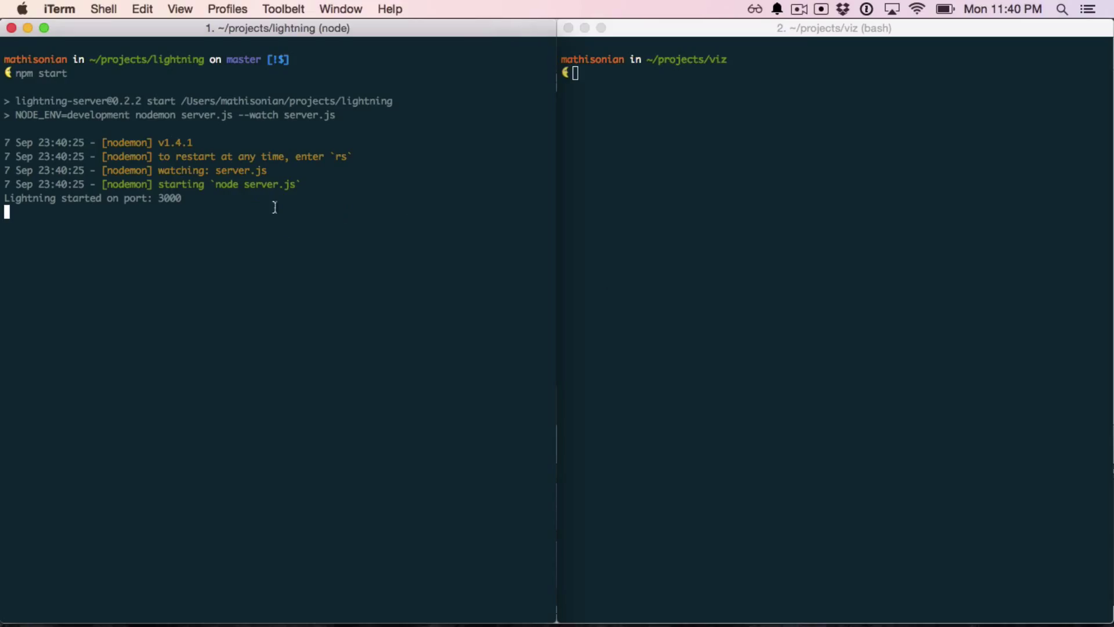
mouse_move(298, 213)
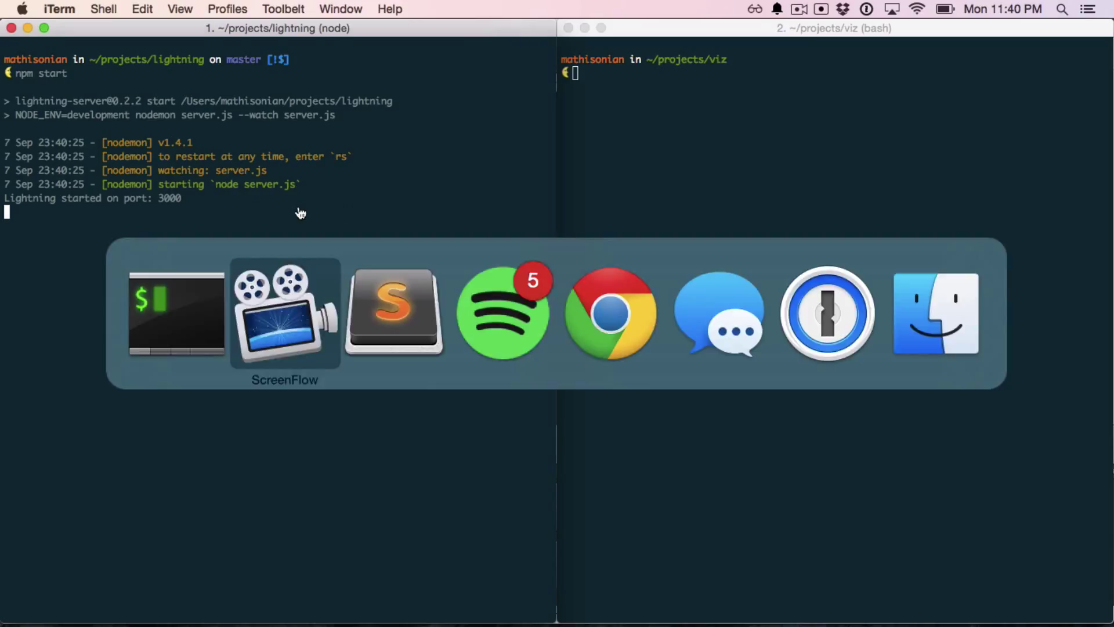
- Check the Welcome to Lightning page at localhost:3000 in Chrome, then return to iTerm
left_click(608, 312)
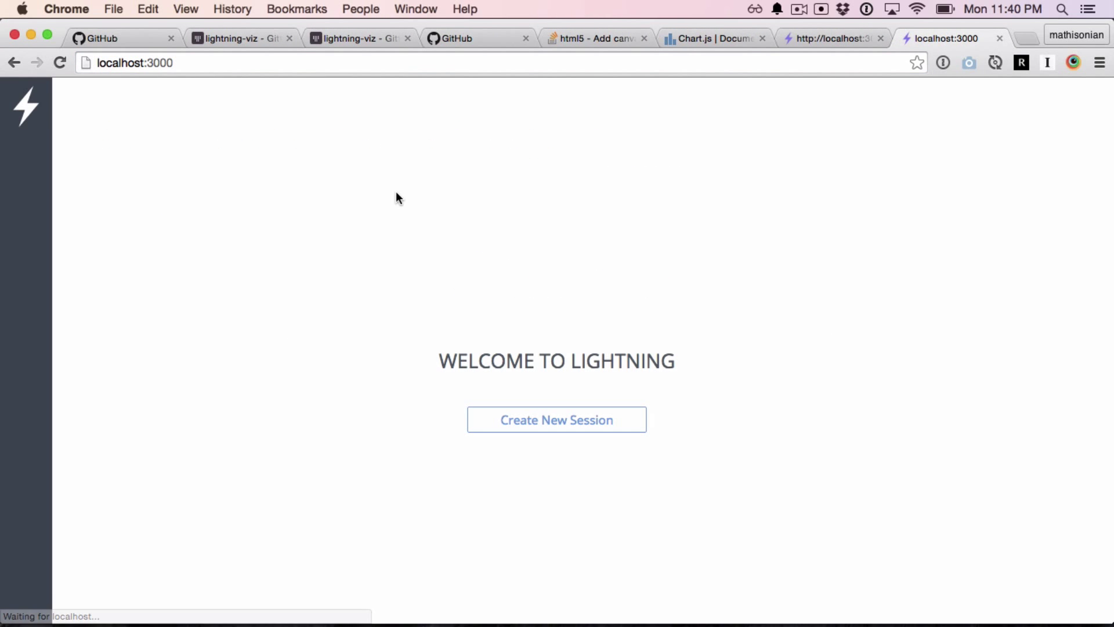
mouse_move(362, 290)
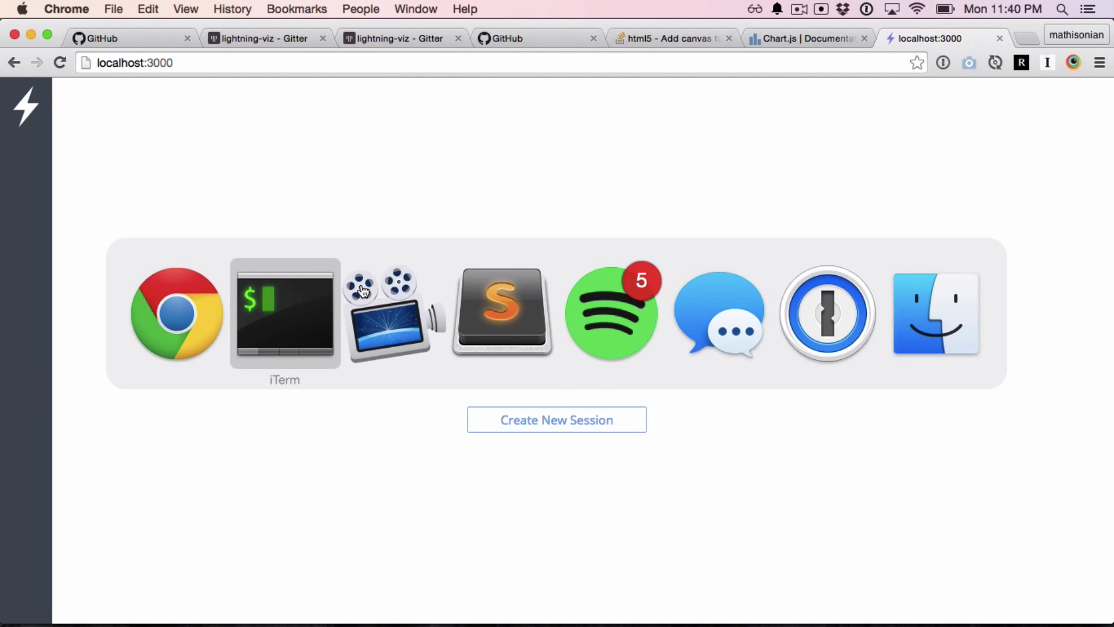
left_click(284, 313)
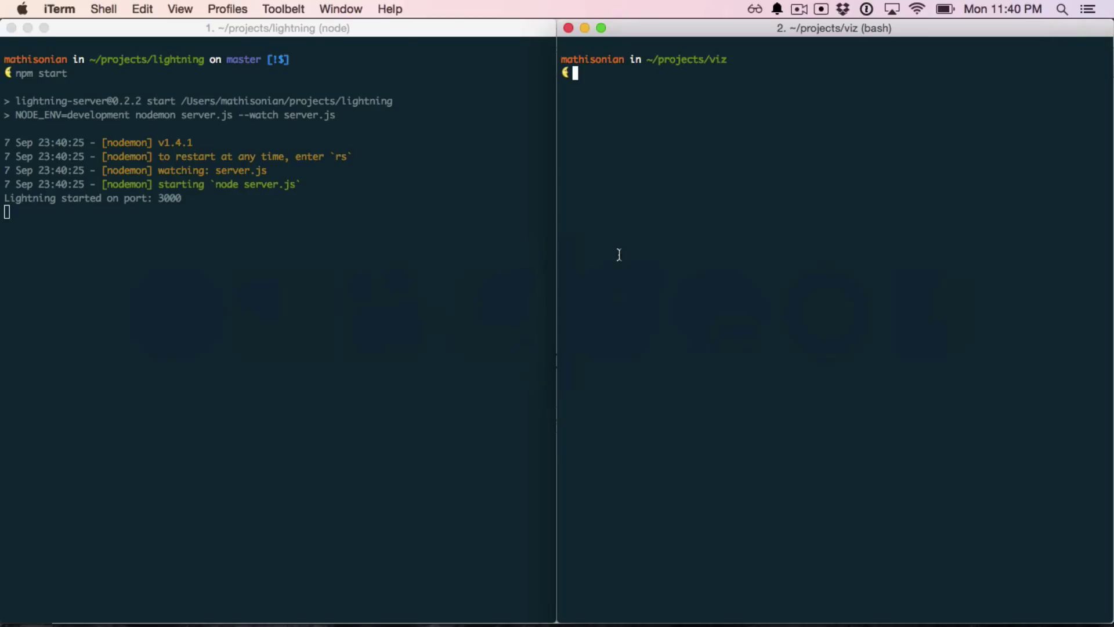
- Create the lightning-custom-example folder and move into it
type("mkdir")
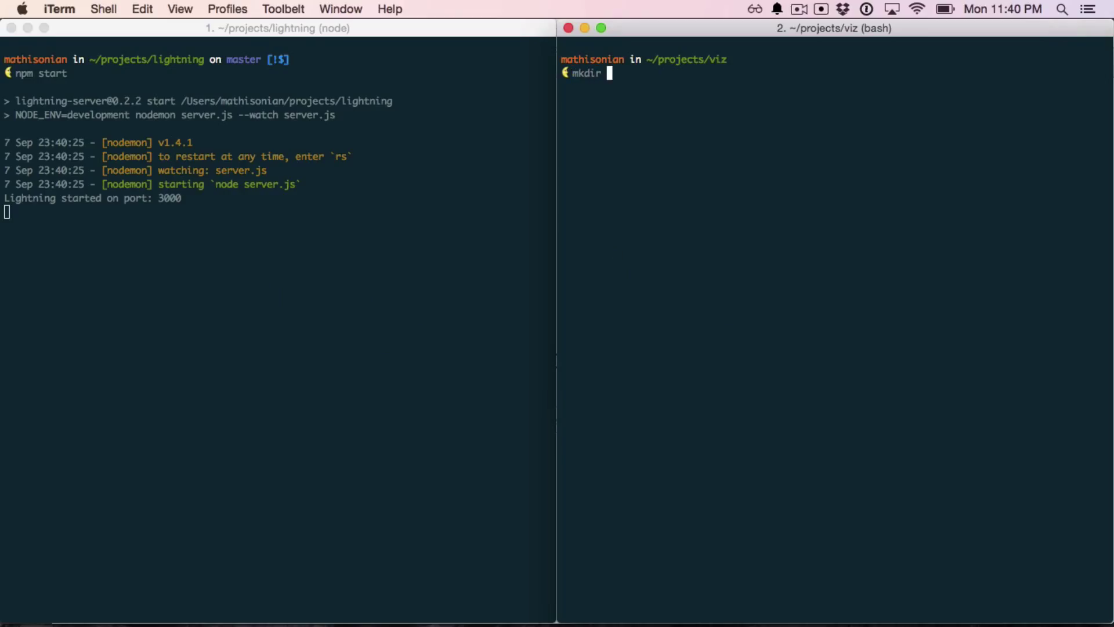
key("Return")
type("cd lightning-")
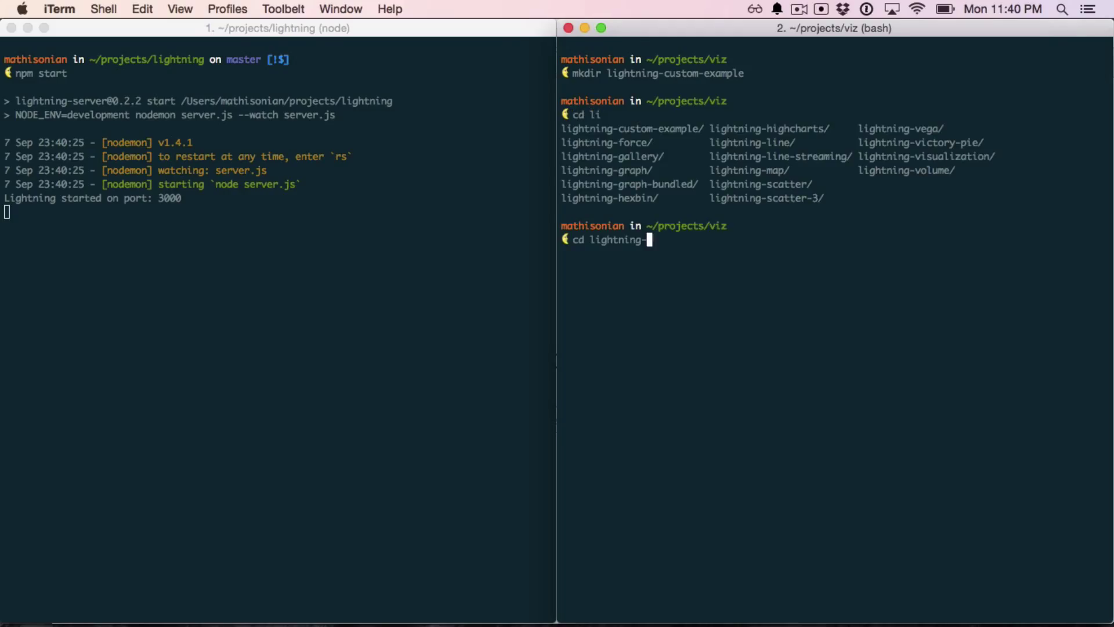
type("custom-example/")
key("Return")
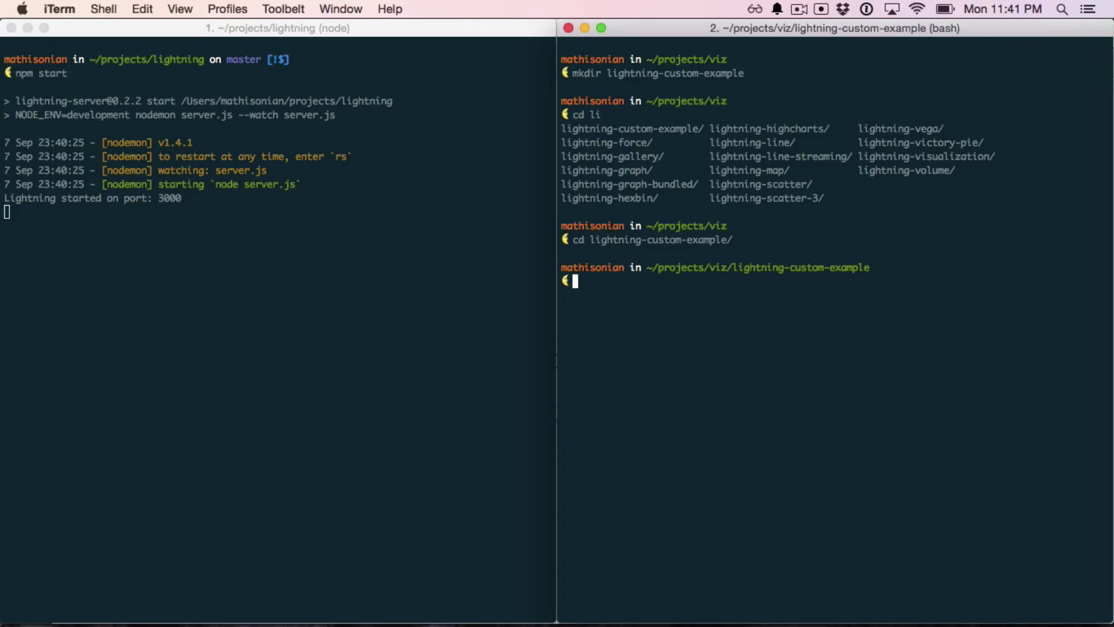
- Install generator-lightning-viz globally and generate the project with yo lightning-viz
type("npm install")
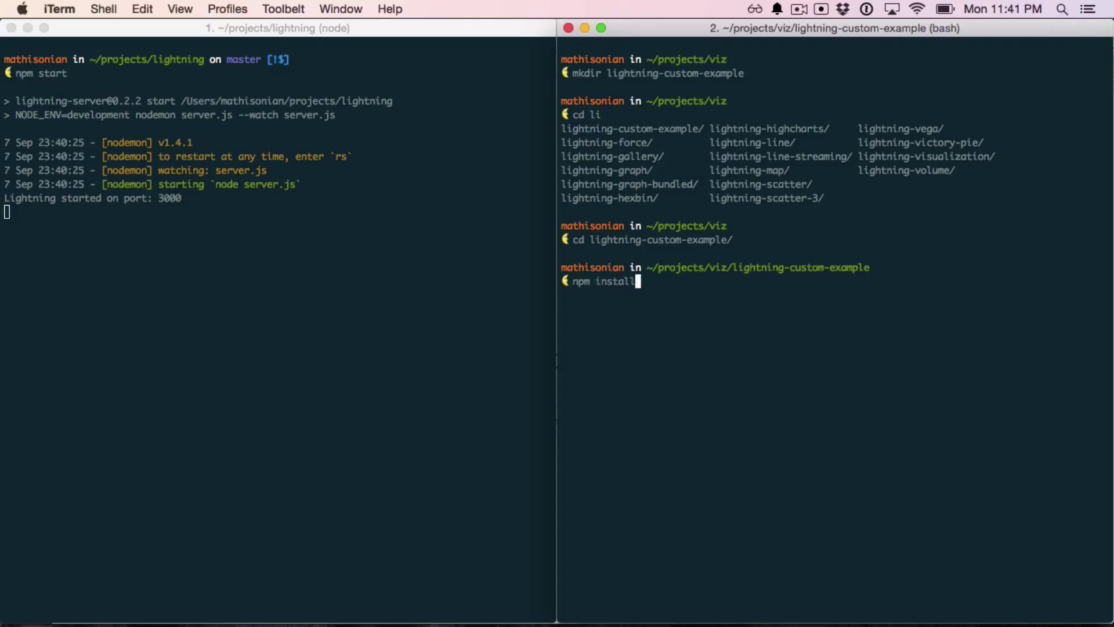
type("-g")
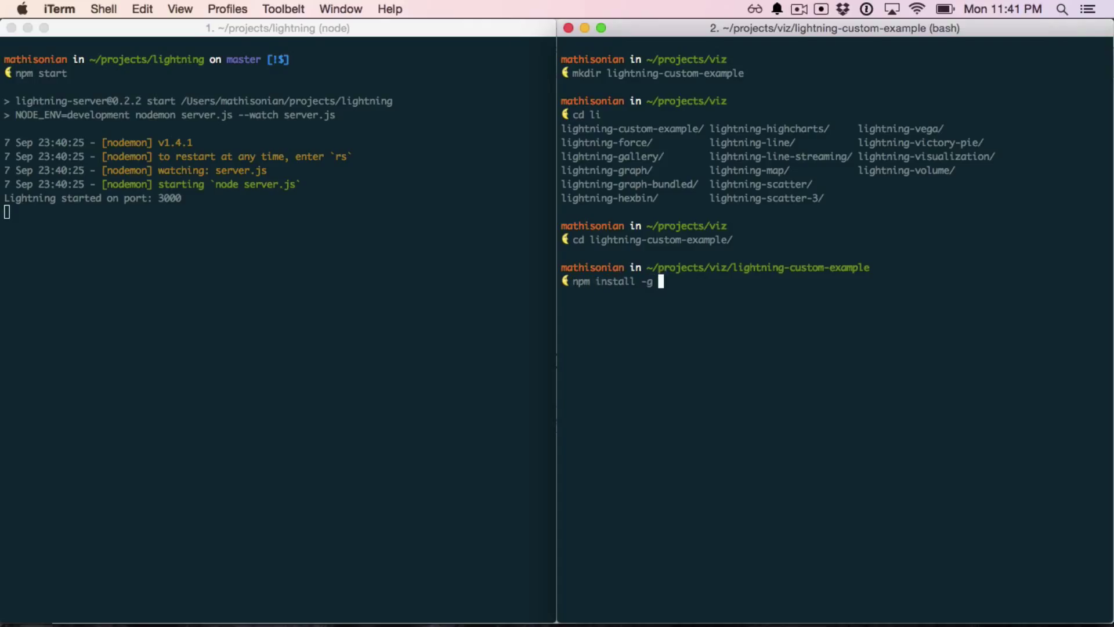
type("yo")
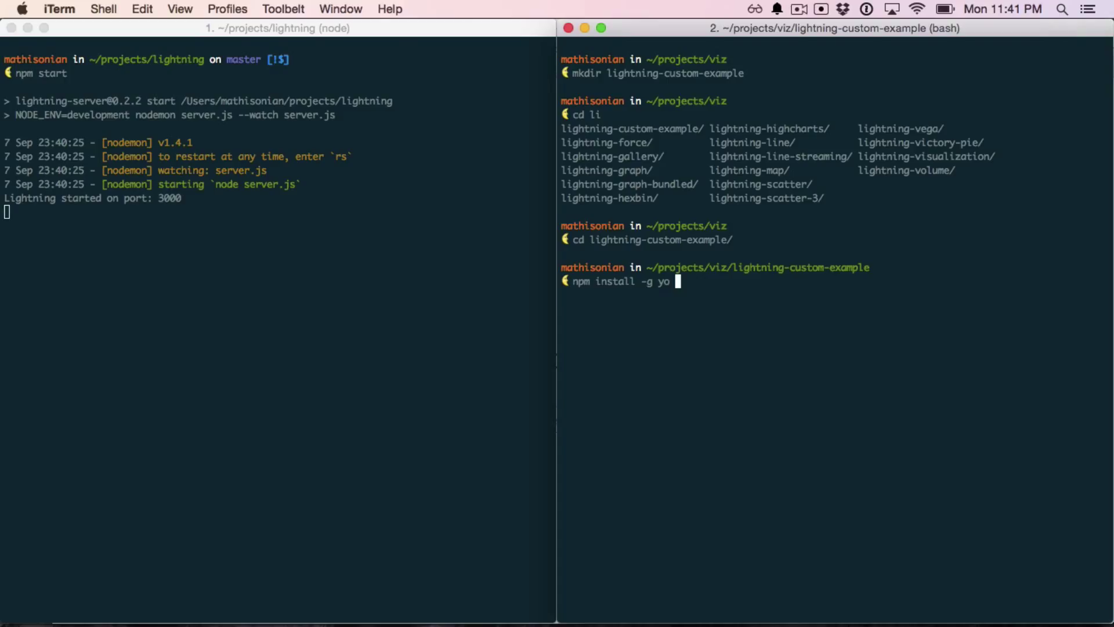
type("generator-lightning-viz")
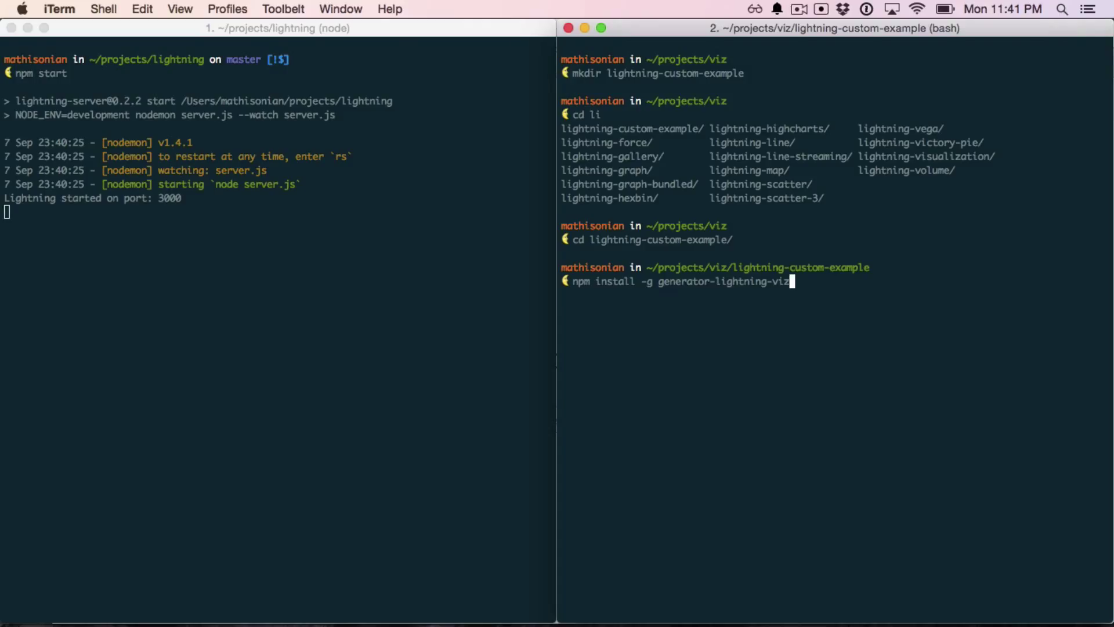
key("ctrl+u")
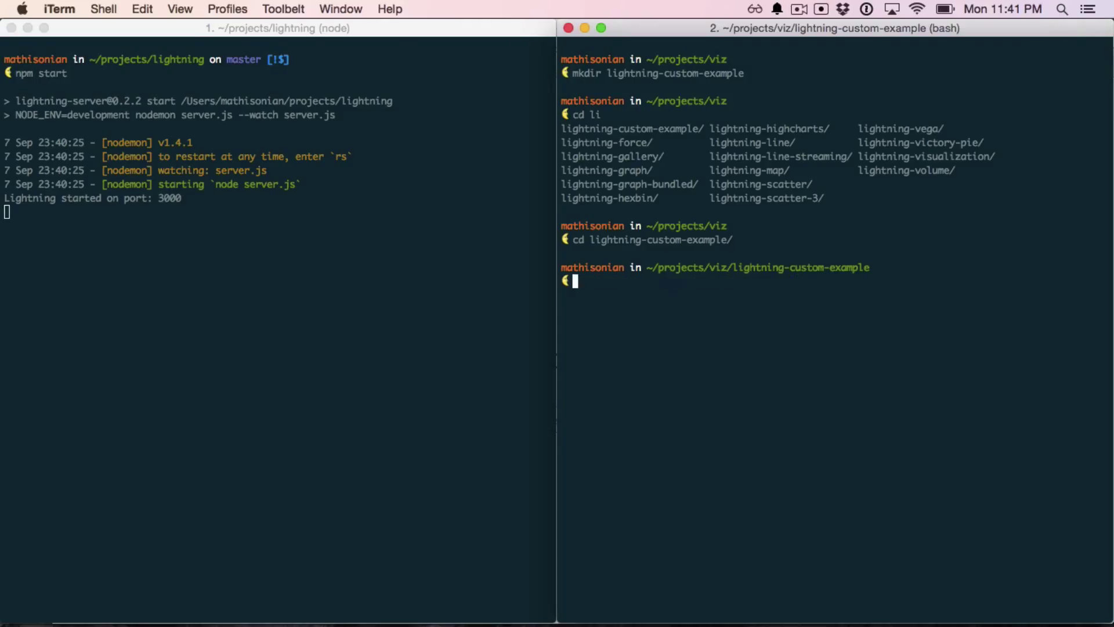
type("yo ligh")
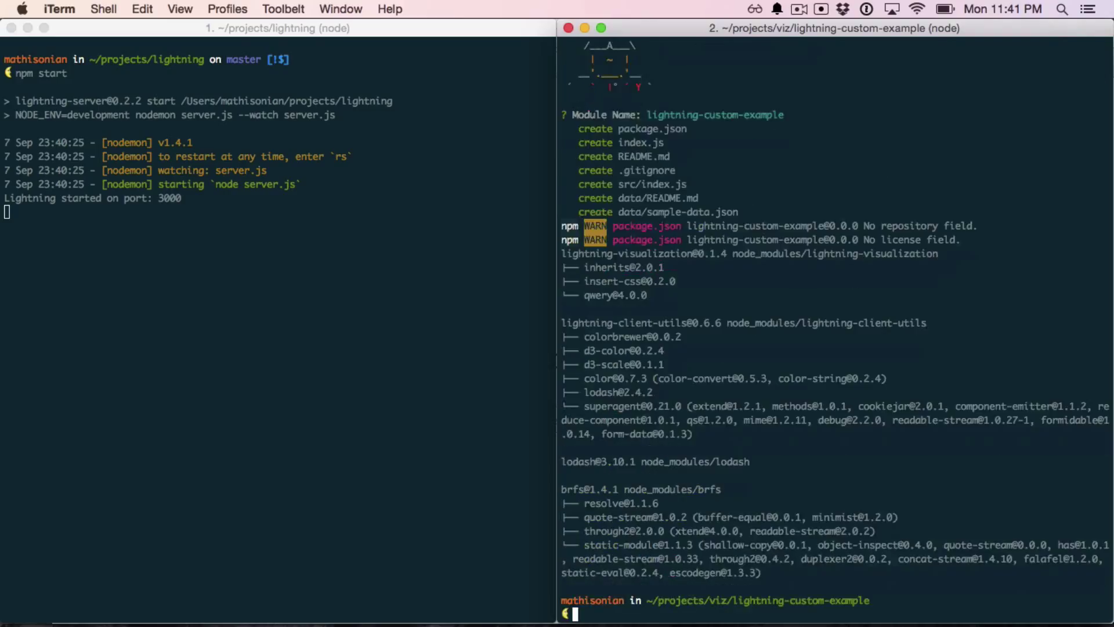
type("s")
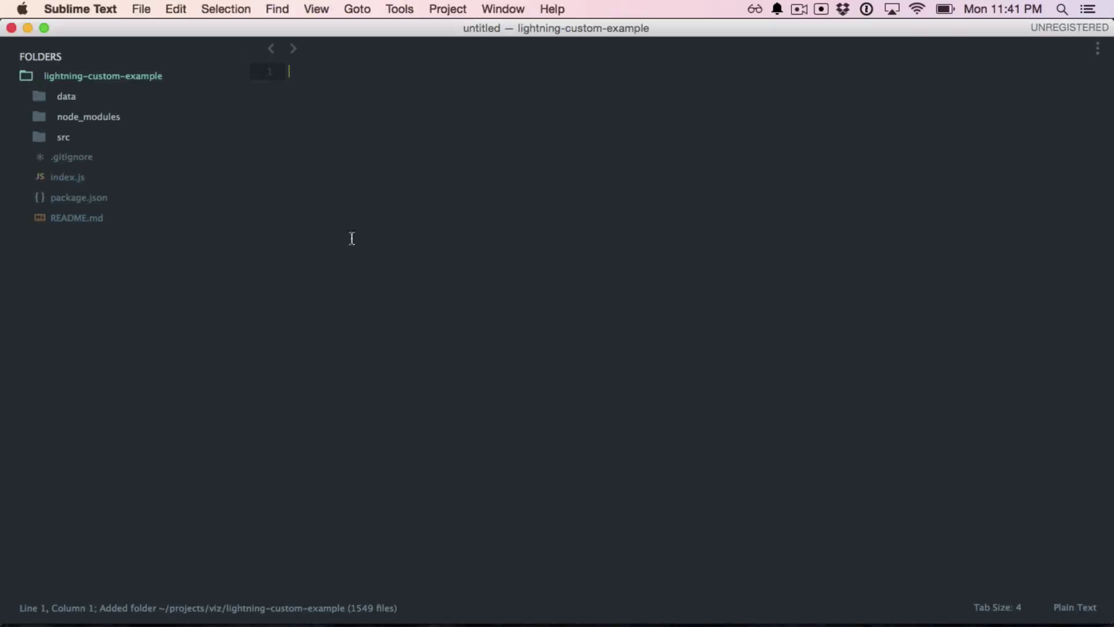
mouse_move(171, 105)
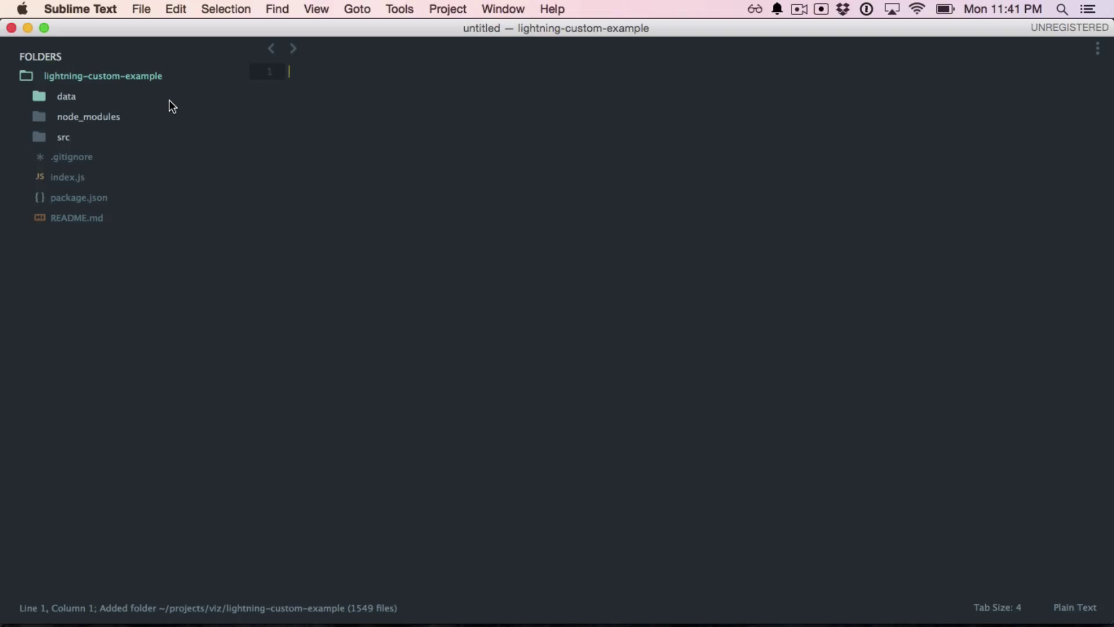
- Browse data/sample-data.json, src/index.js and package.json in the Sublime sidebar
left_click(66, 96)
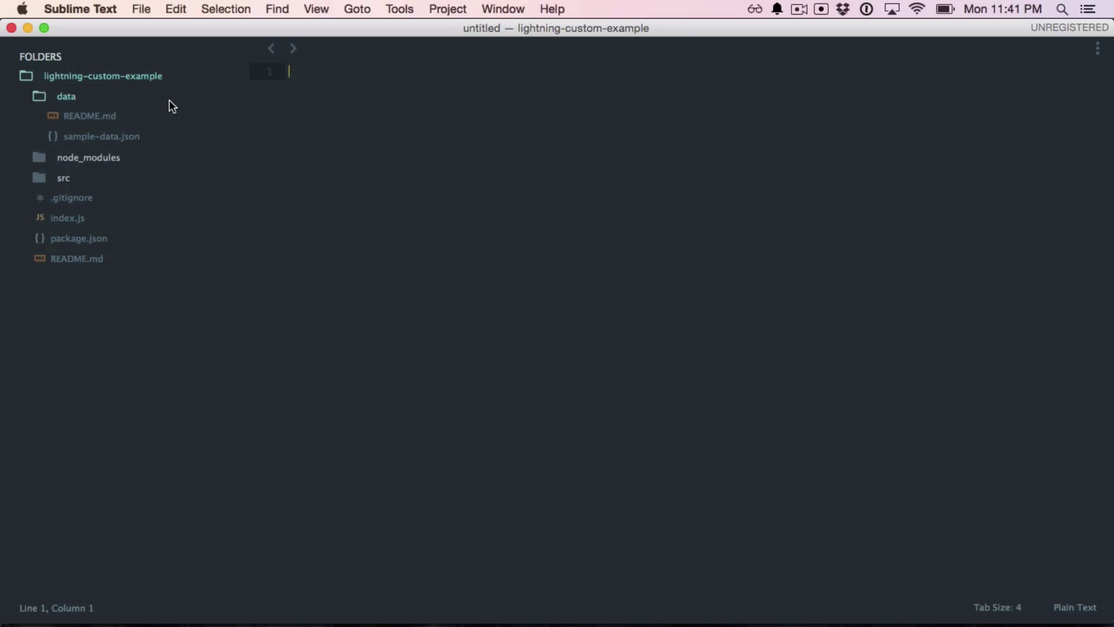
left_click(101, 136)
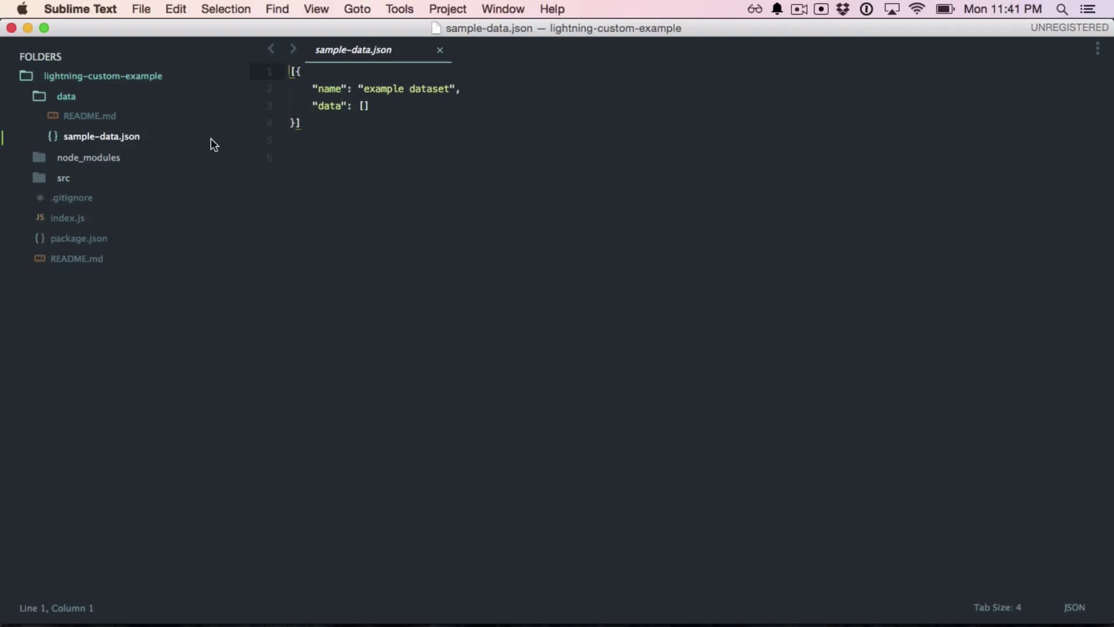
mouse_move(338, 241)
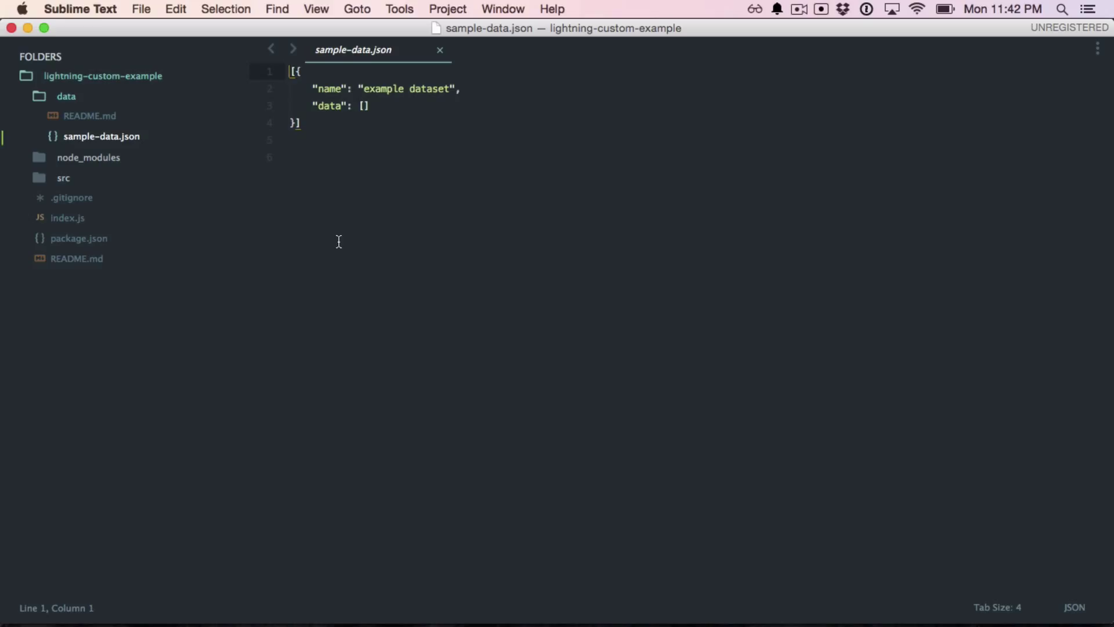
mouse_move(187, 174)
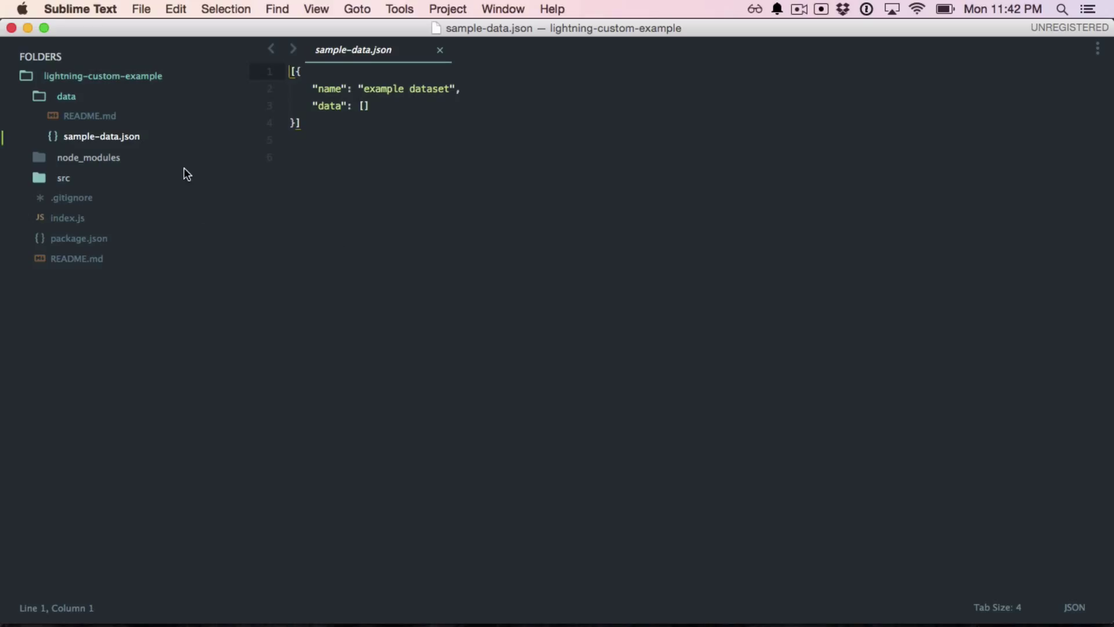
left_click(88, 157)
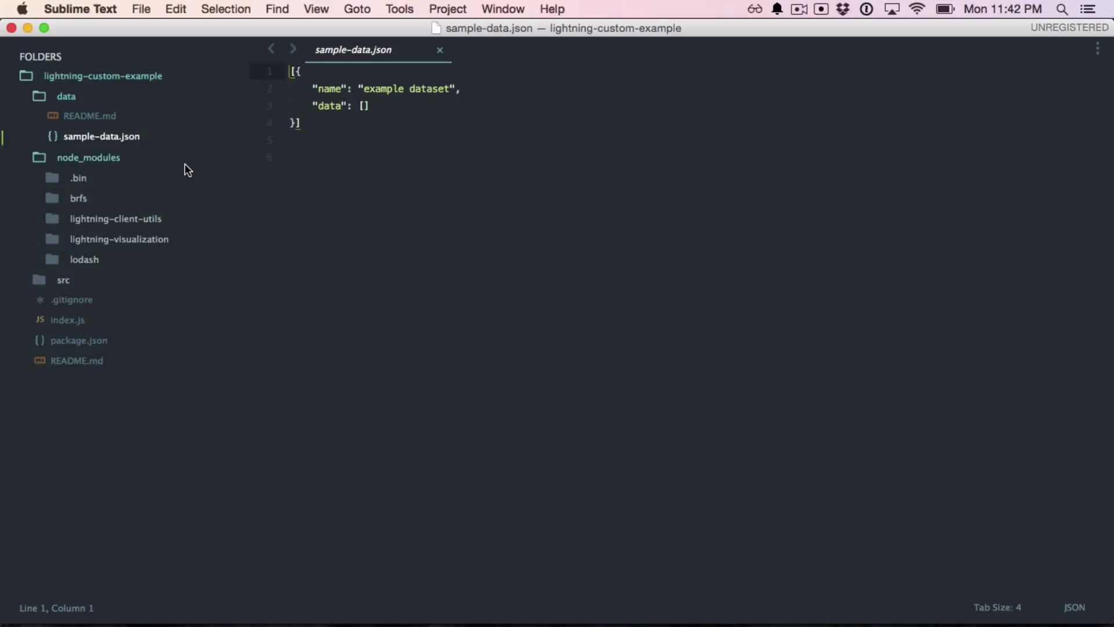
left_click(88, 158)
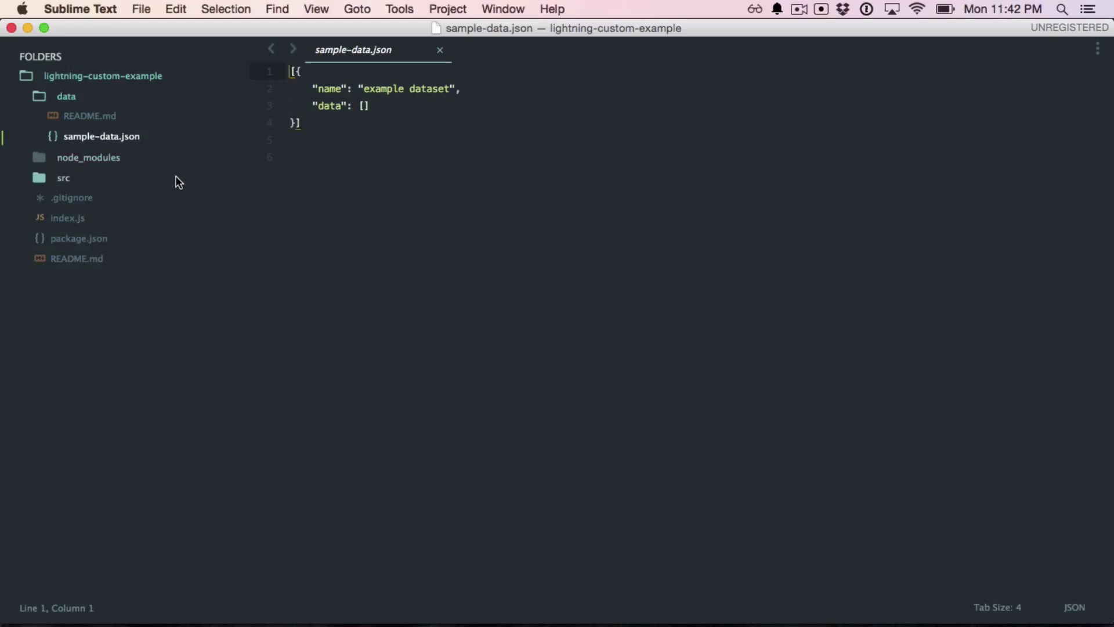
left_click(63, 177)
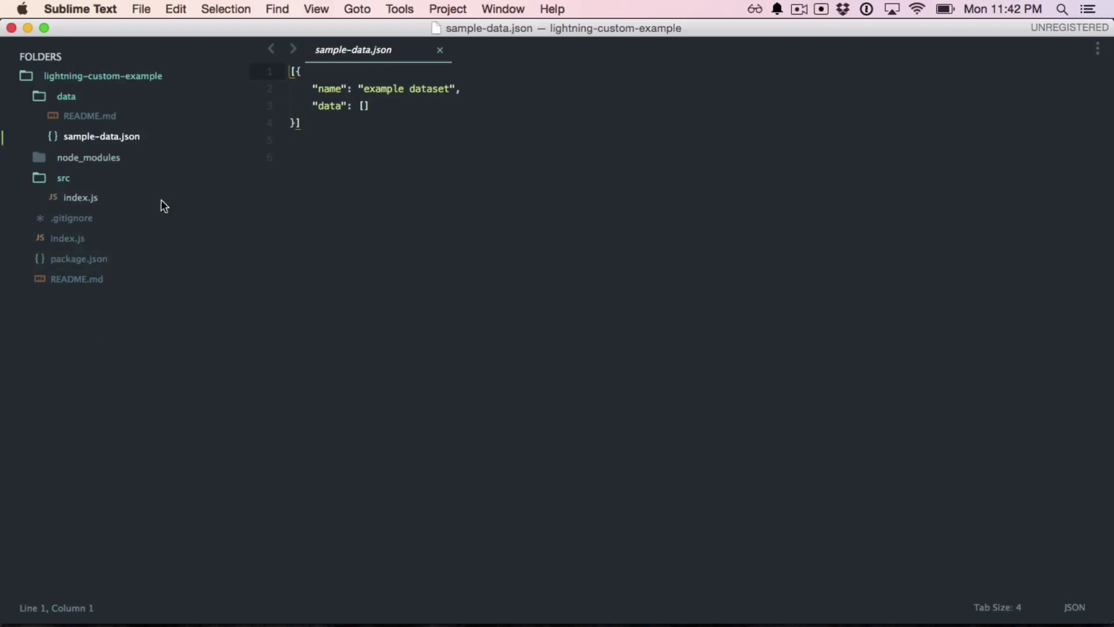
left_click(80, 197)
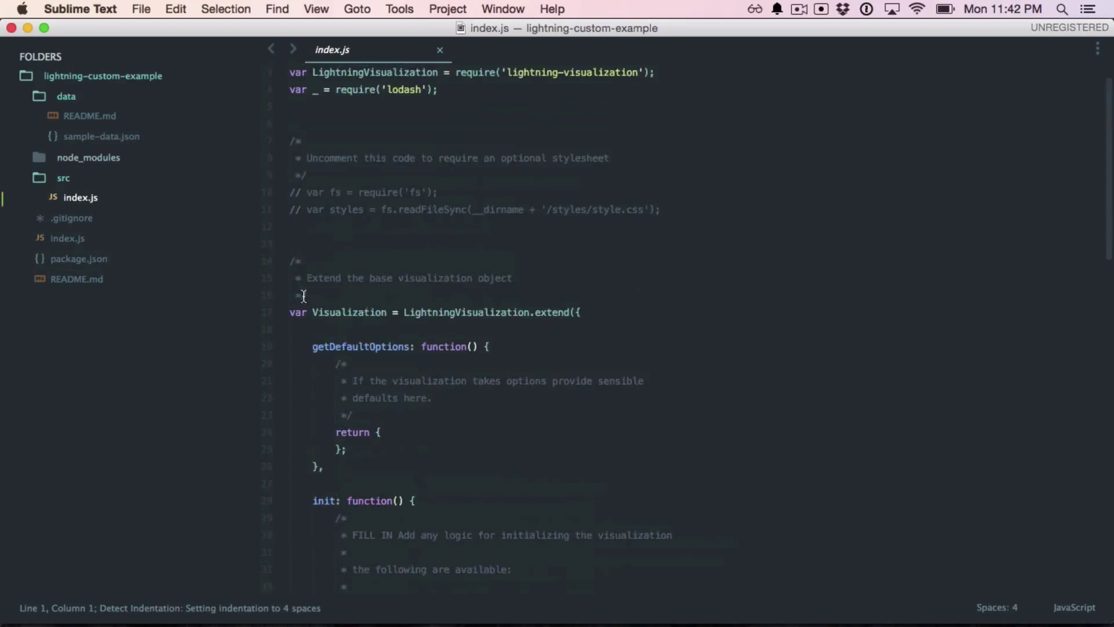
left_click(78, 258)
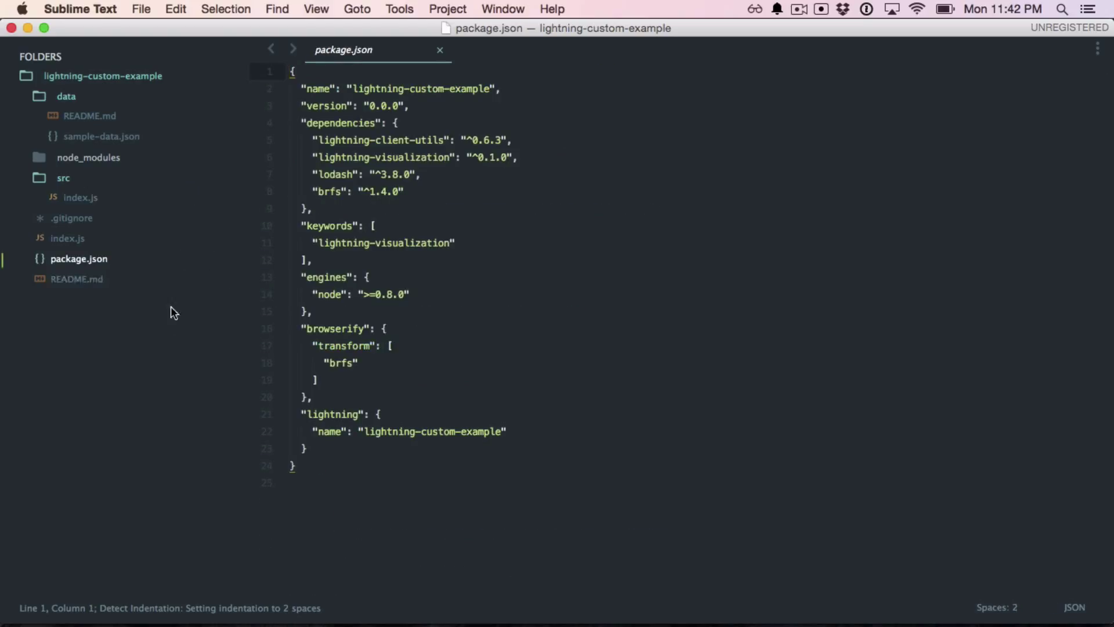
mouse_move(145, 266)
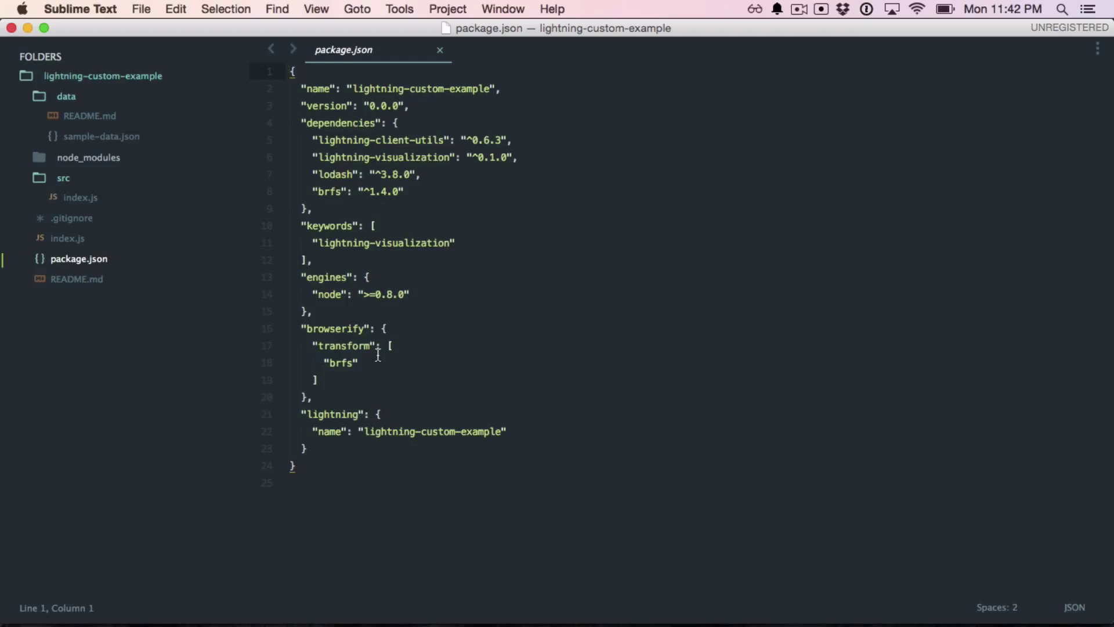
left_click(80, 197)
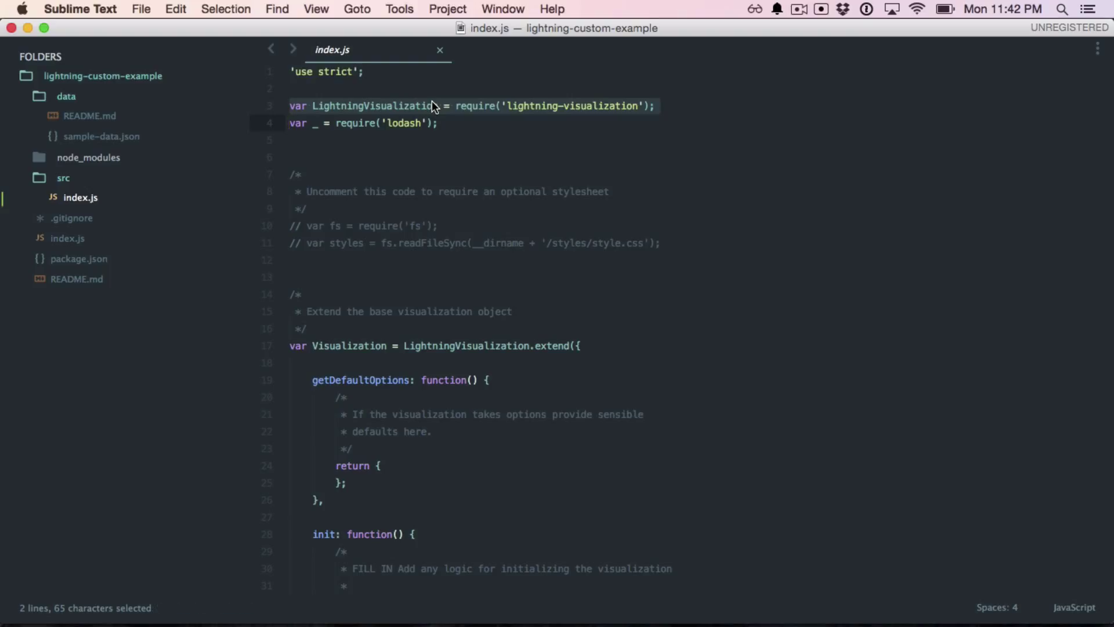
mouse_move(465, 196)
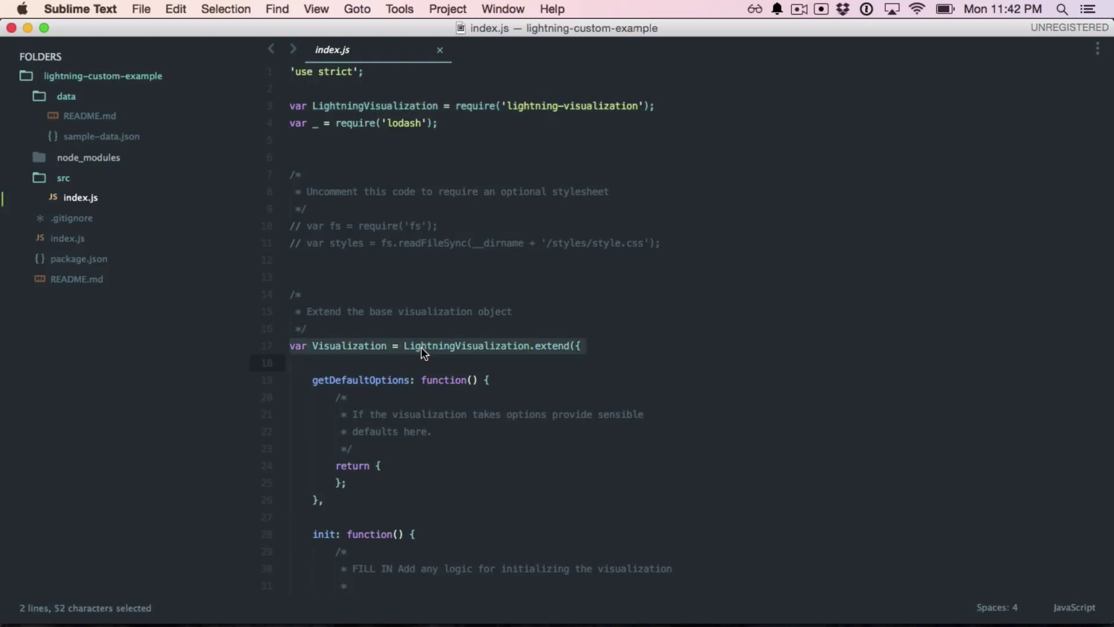
scroll("down", 3)
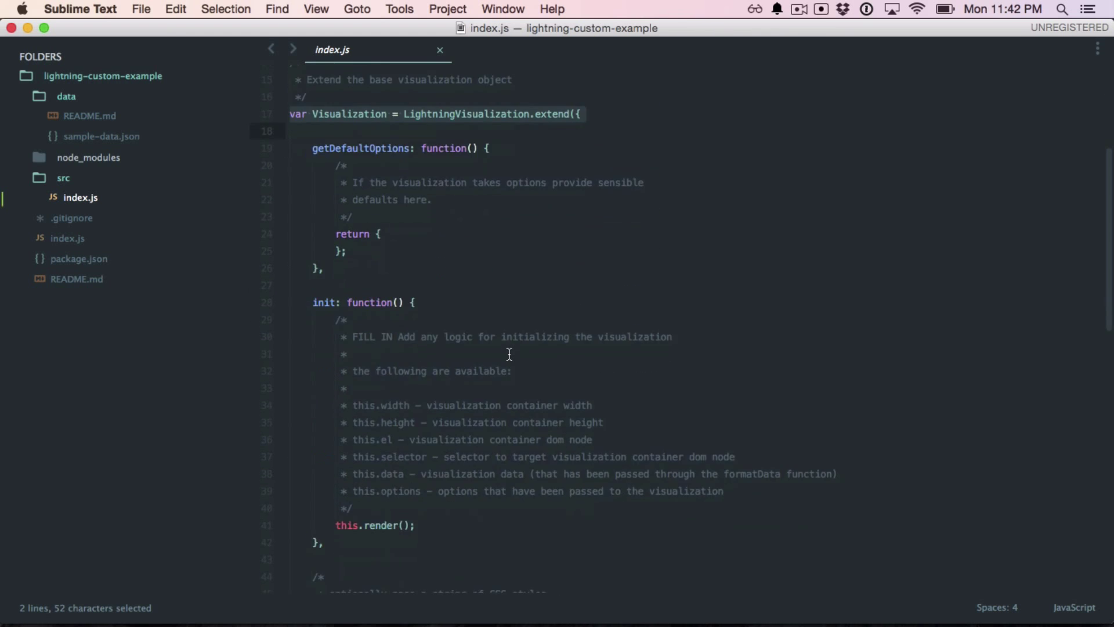
scroll("down", 3)
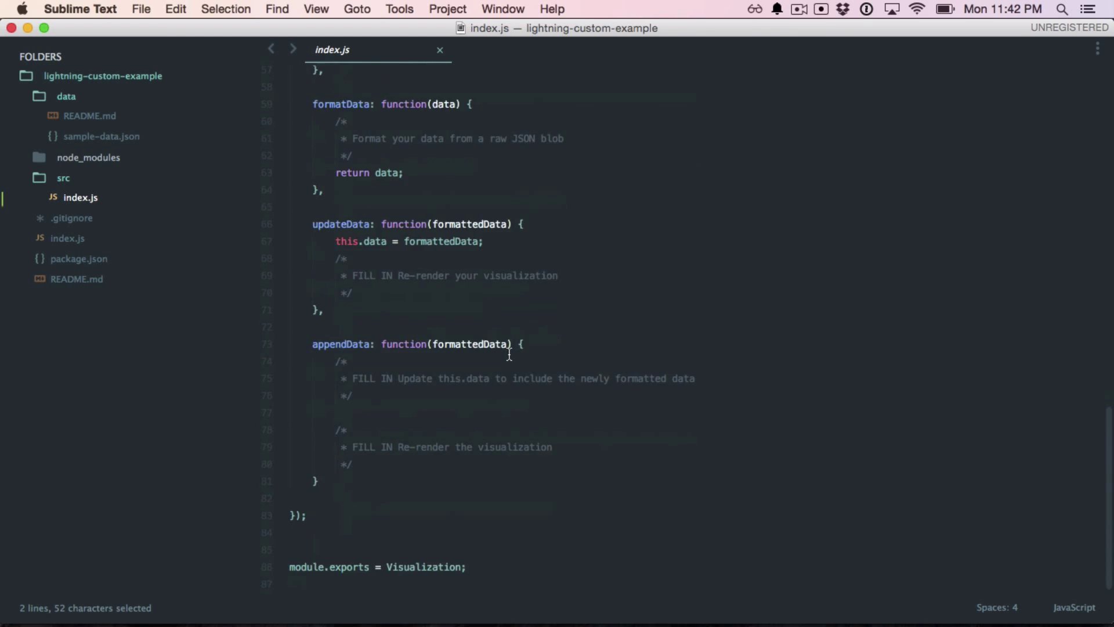
scroll("up", 3)
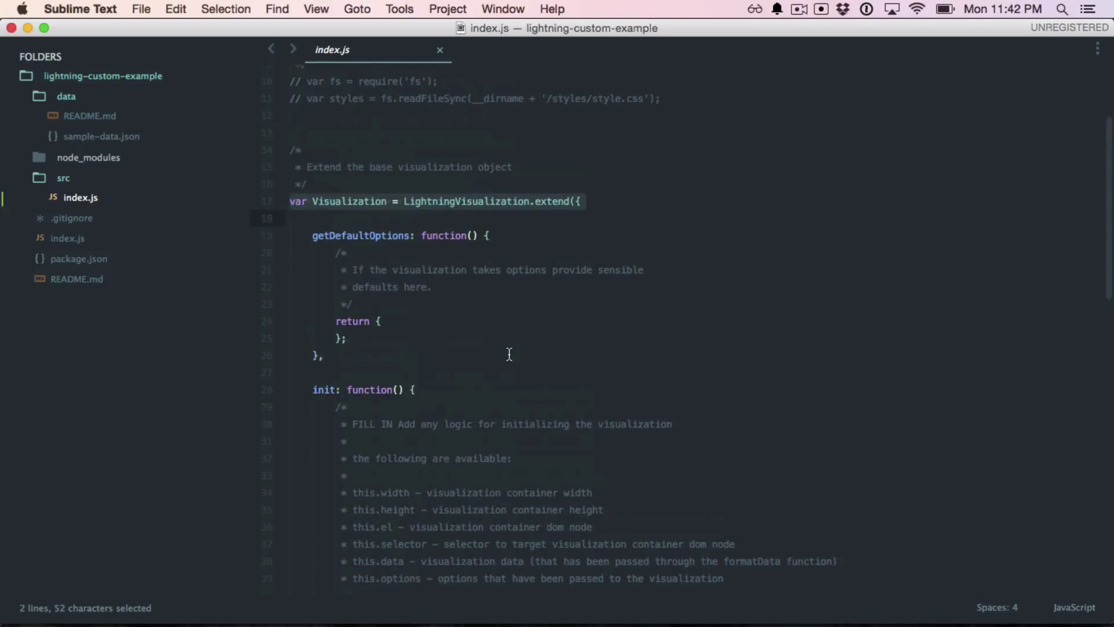
mouse_move(456, 307)
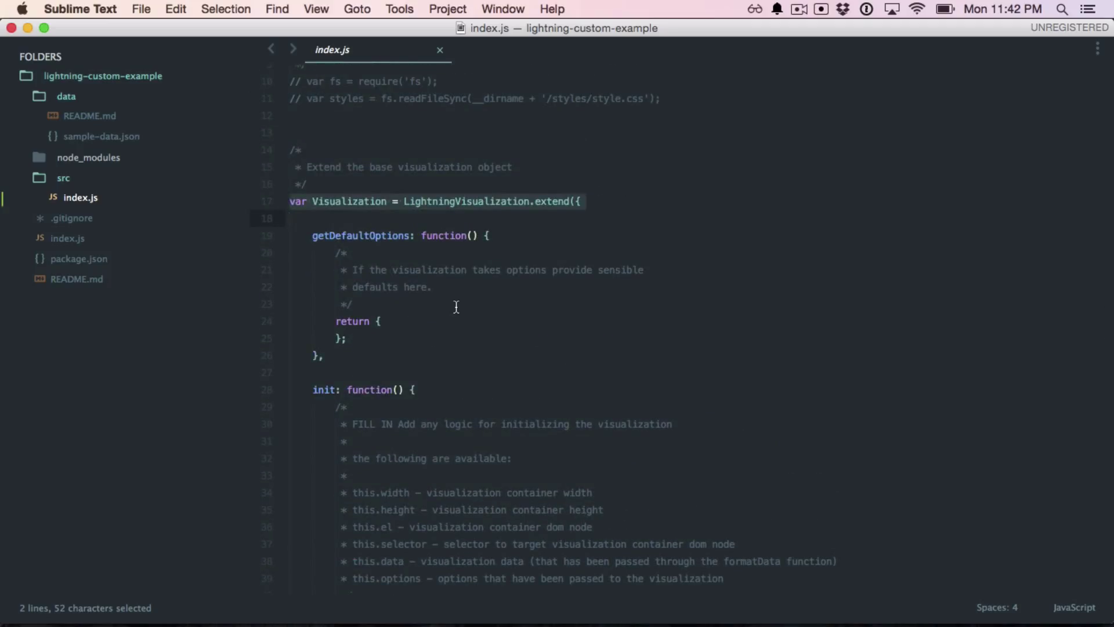
mouse_move(444, 325)
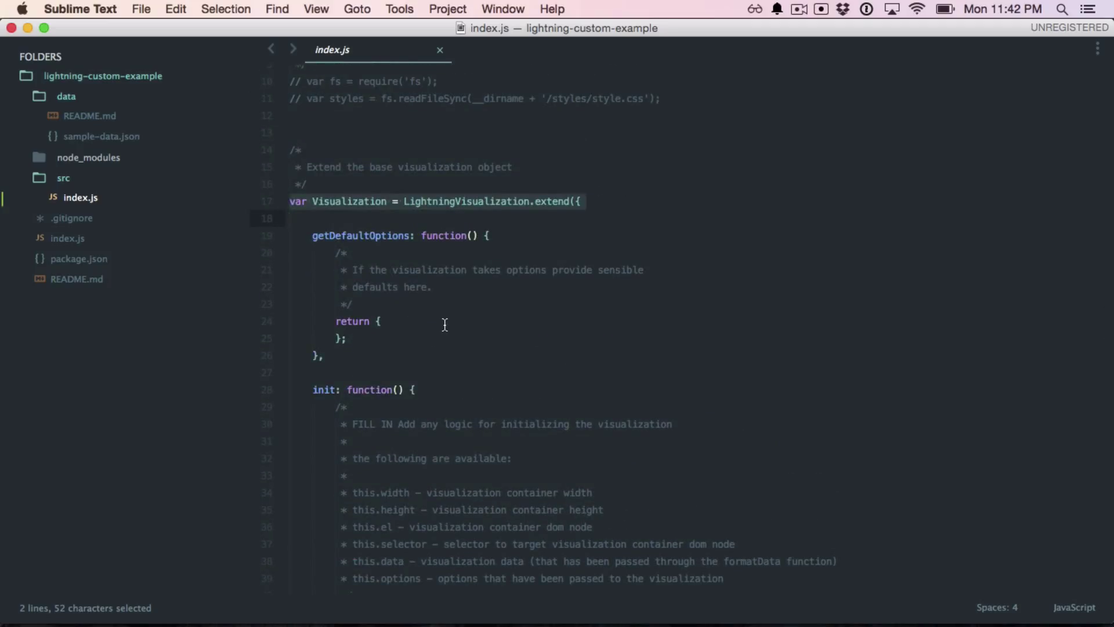
left_click(381, 321)
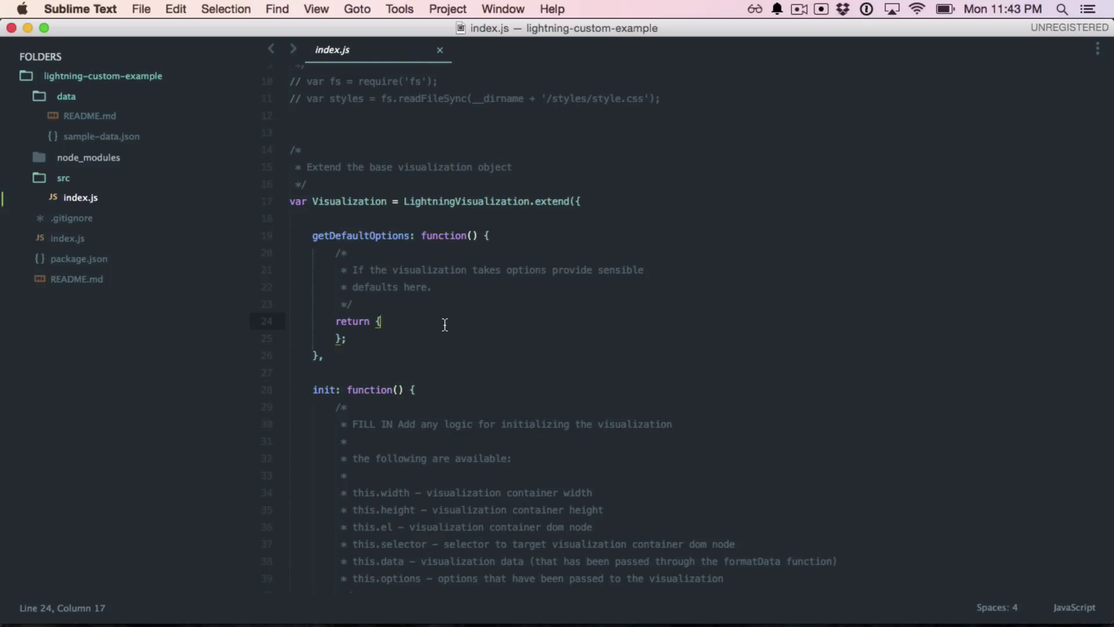
type("z'")
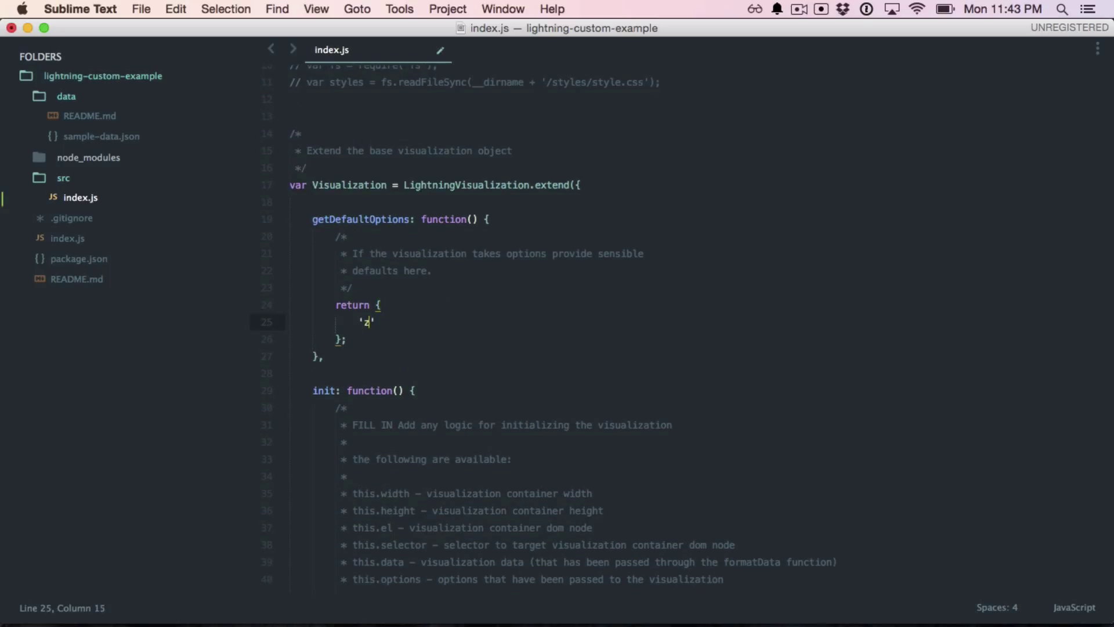
type("oom':")
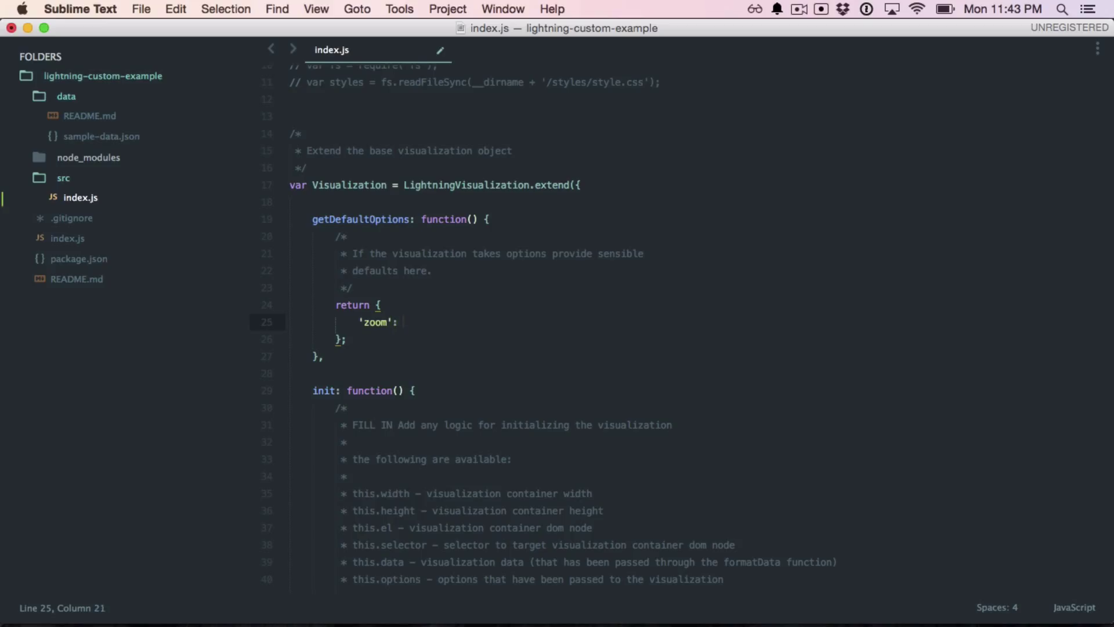
key("backspace")
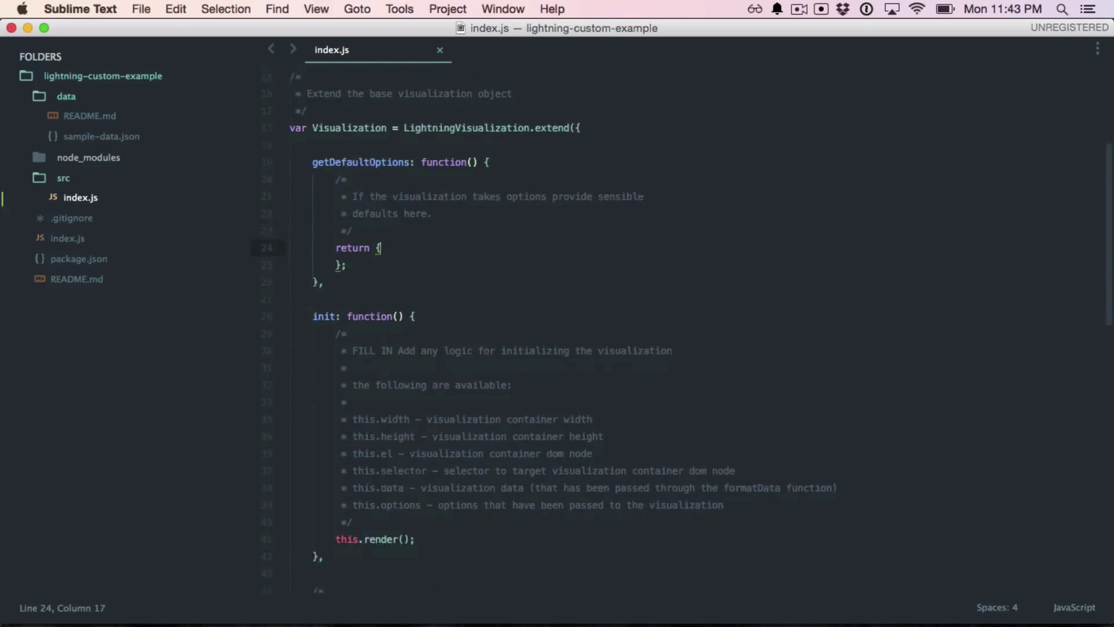
scroll("down", 3)
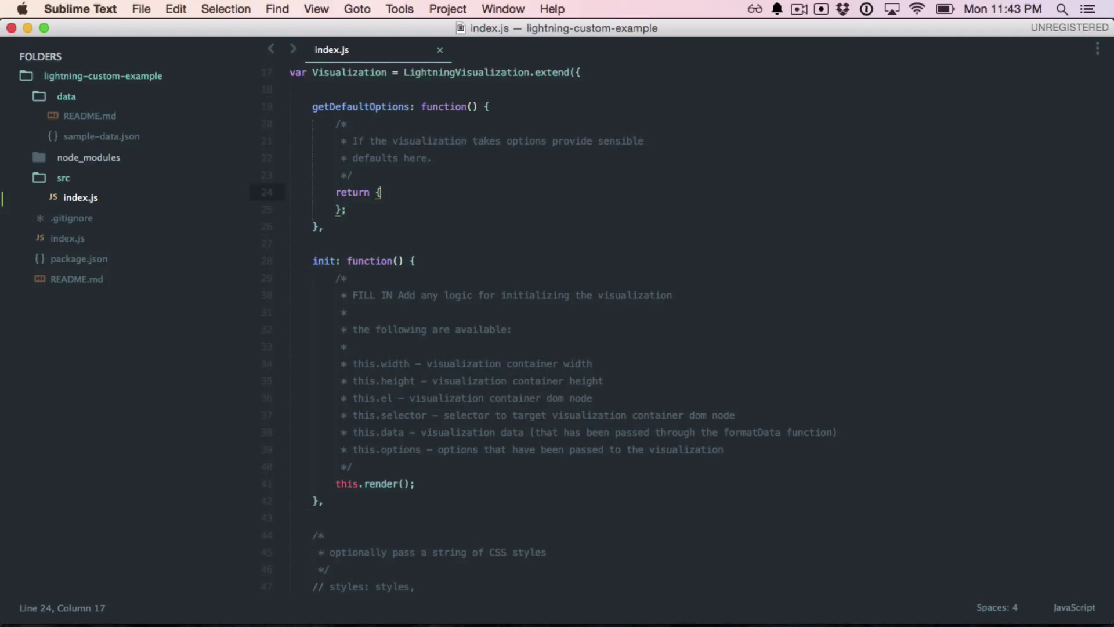
scroll("down", 3)
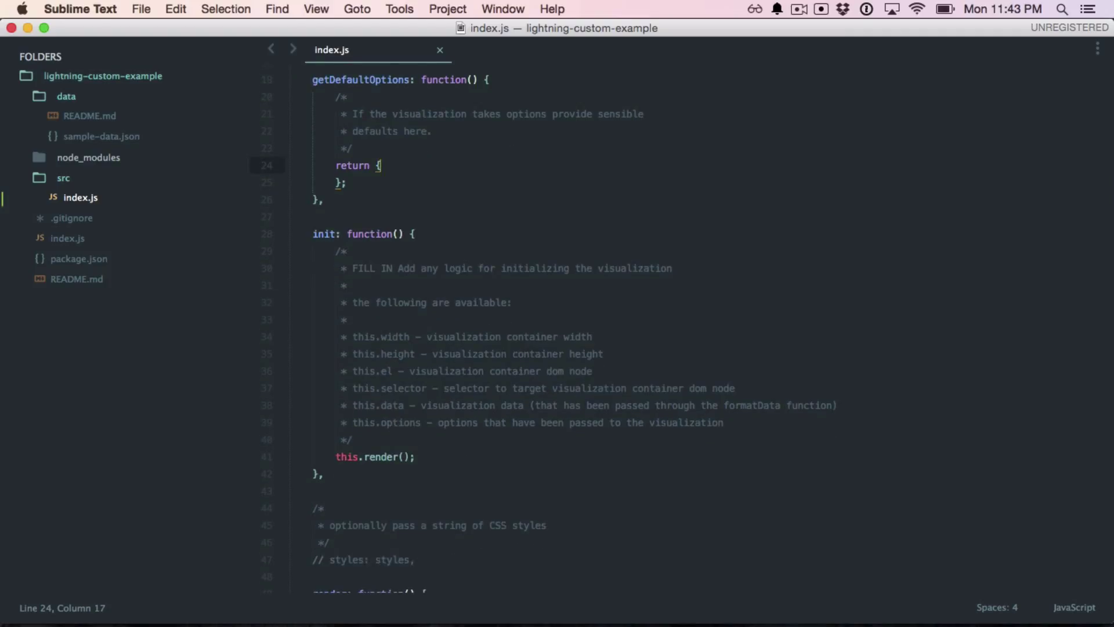
mouse_move(415, 321)
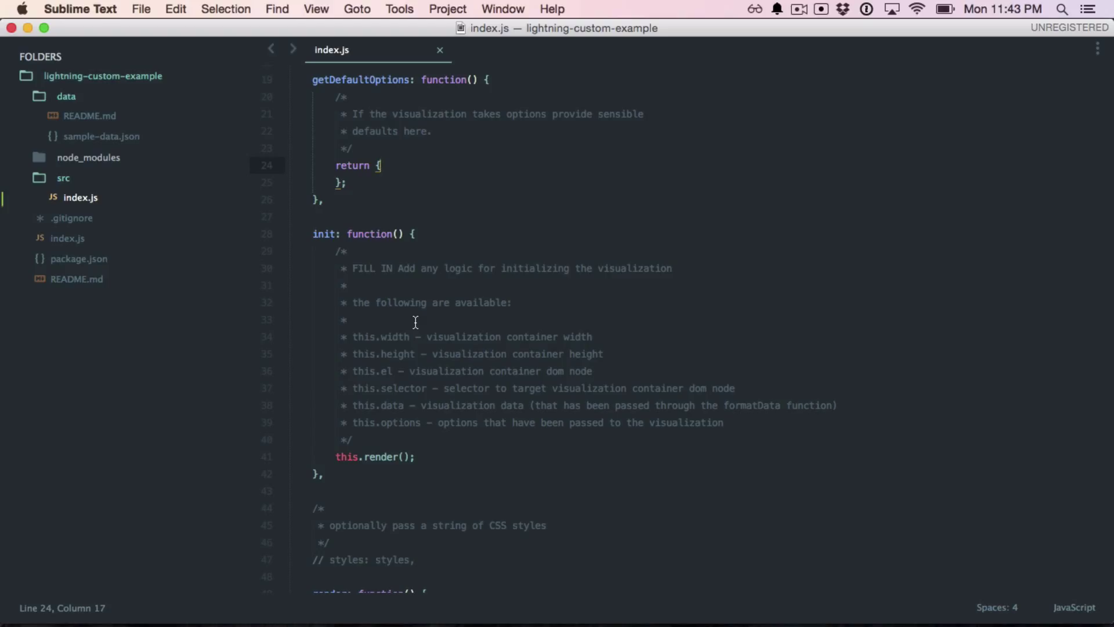
scroll("down", 3)
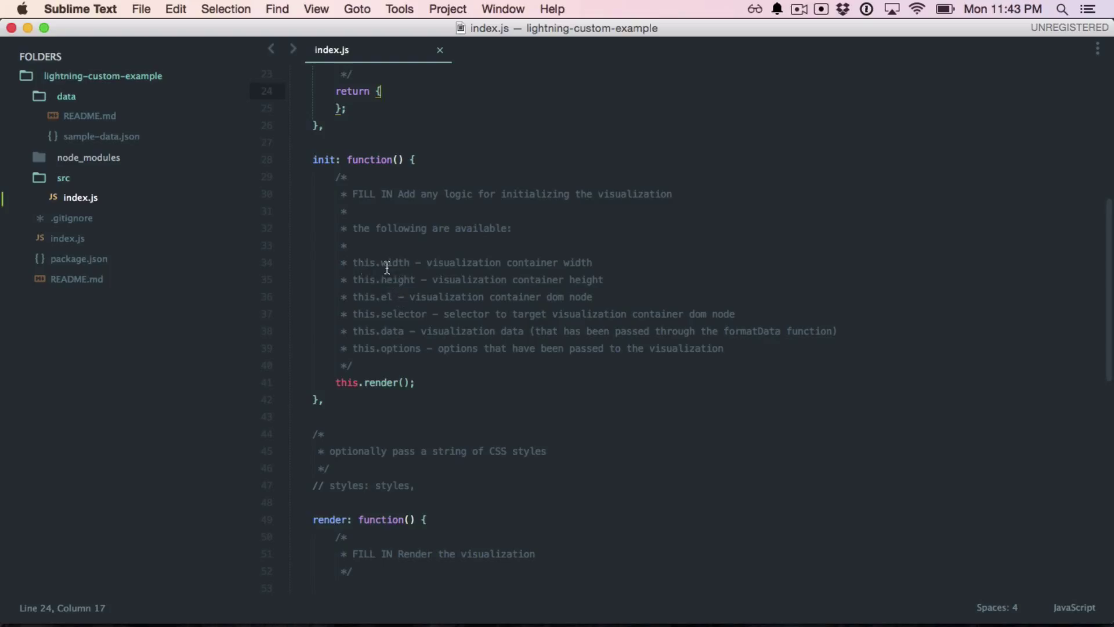
mouse_move(376, 277)
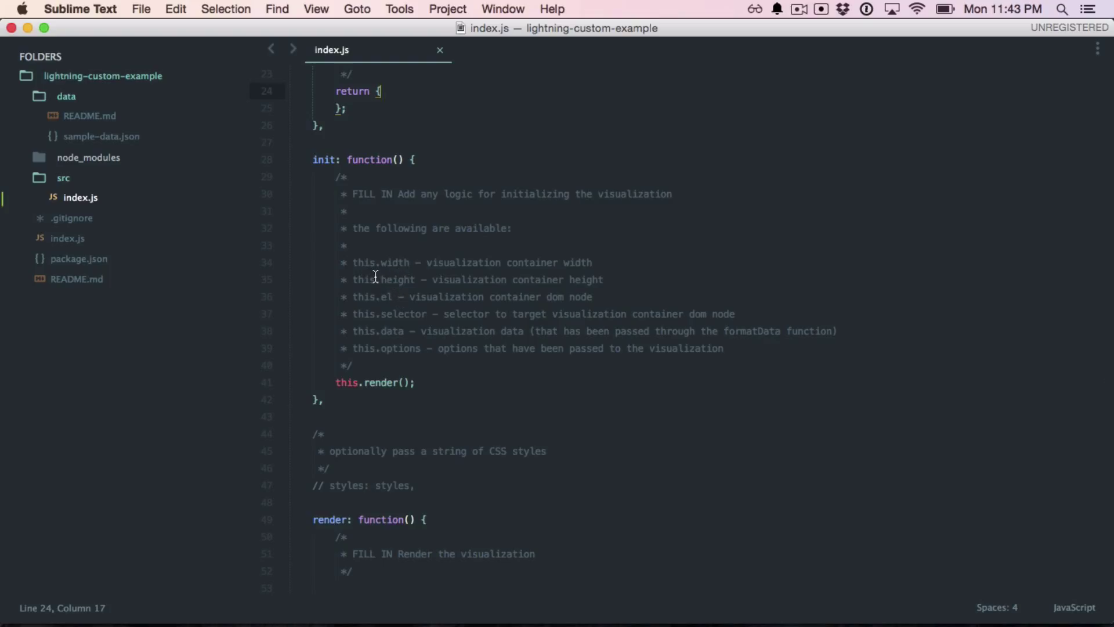
mouse_move(374, 263)
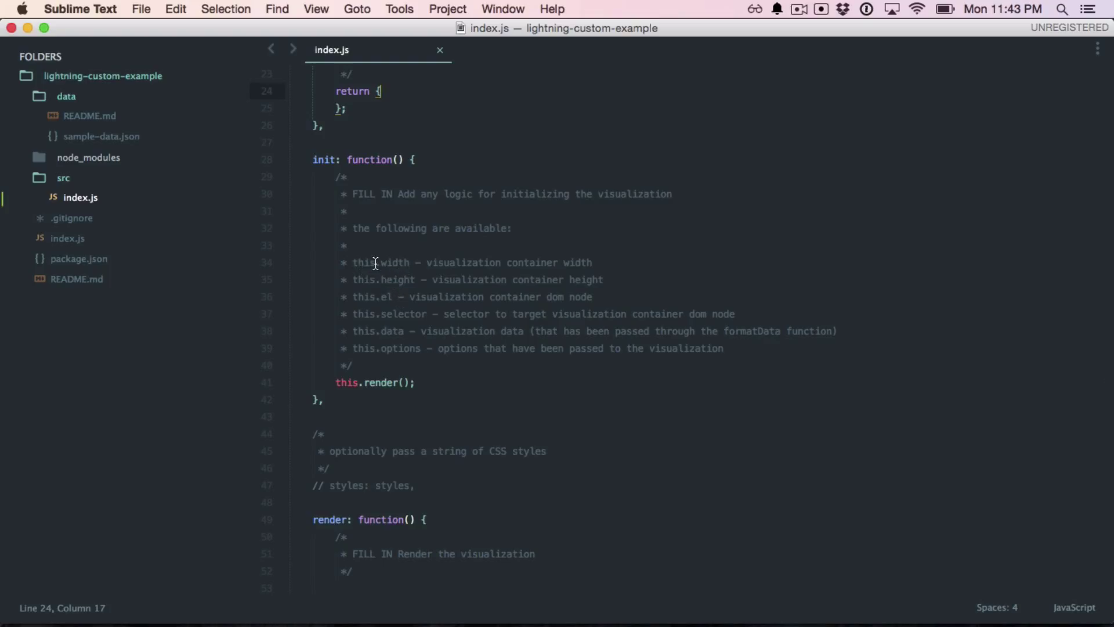
mouse_move(393, 278)
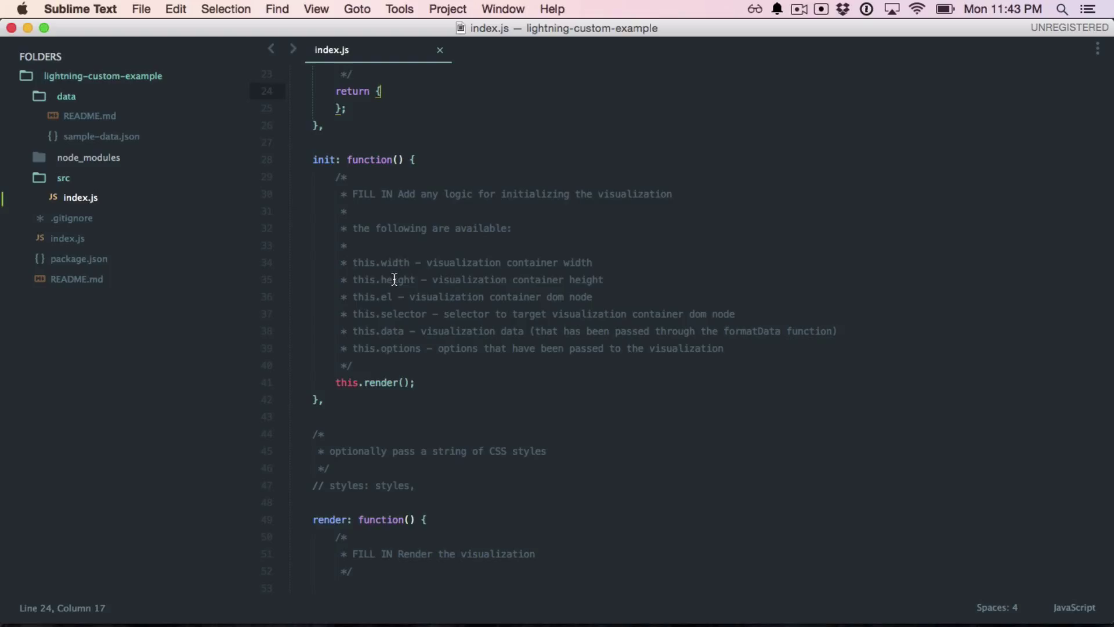
mouse_move(382, 301)
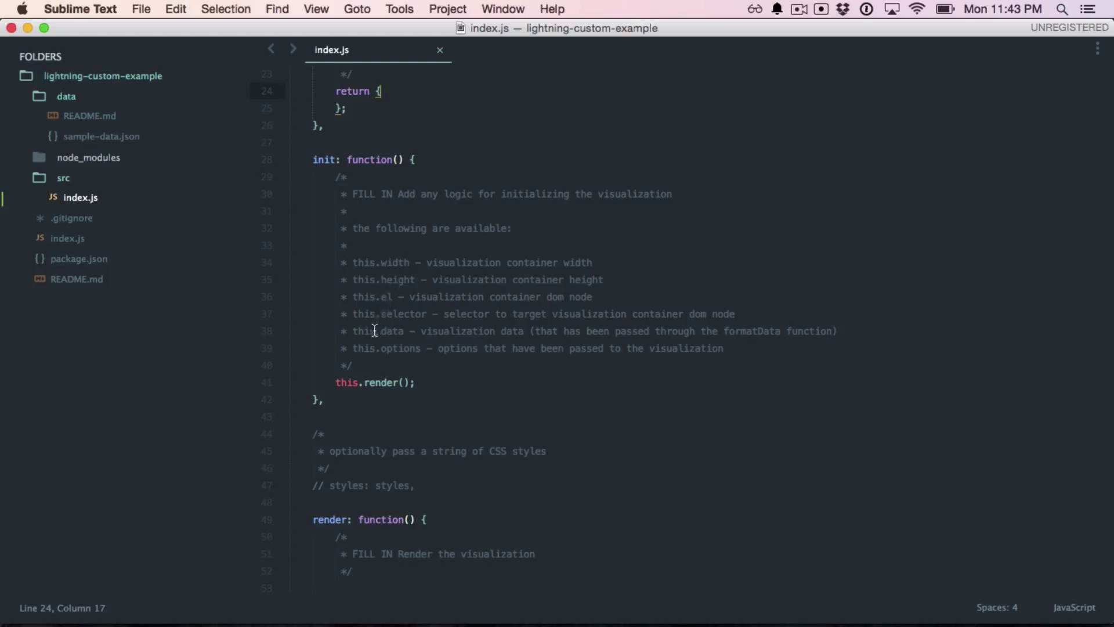
mouse_move(415, 350)
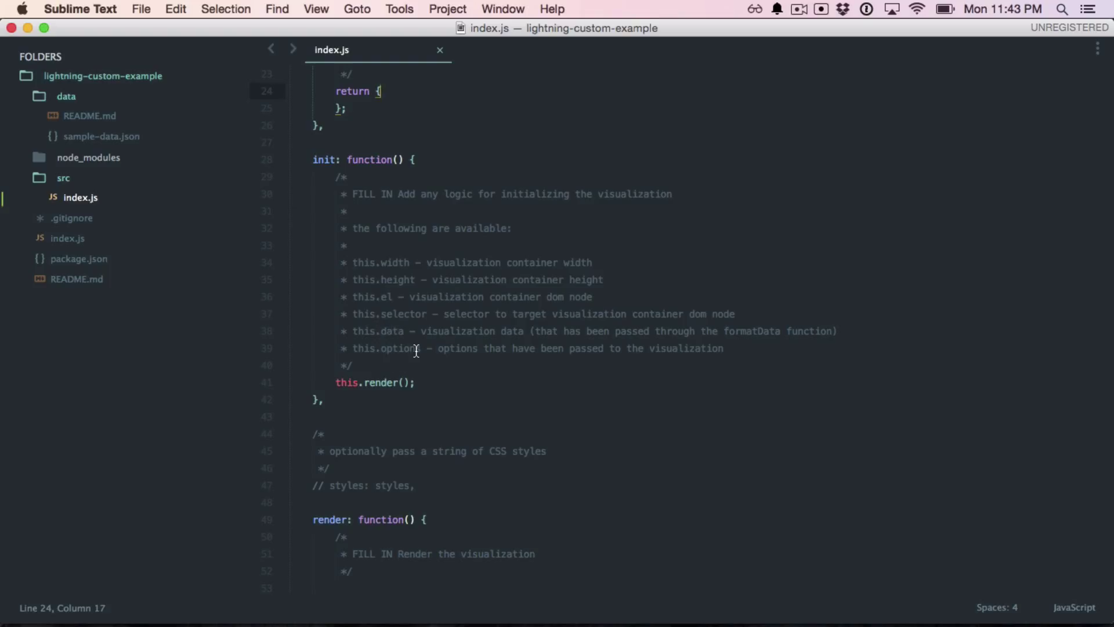
mouse_move(415, 349)
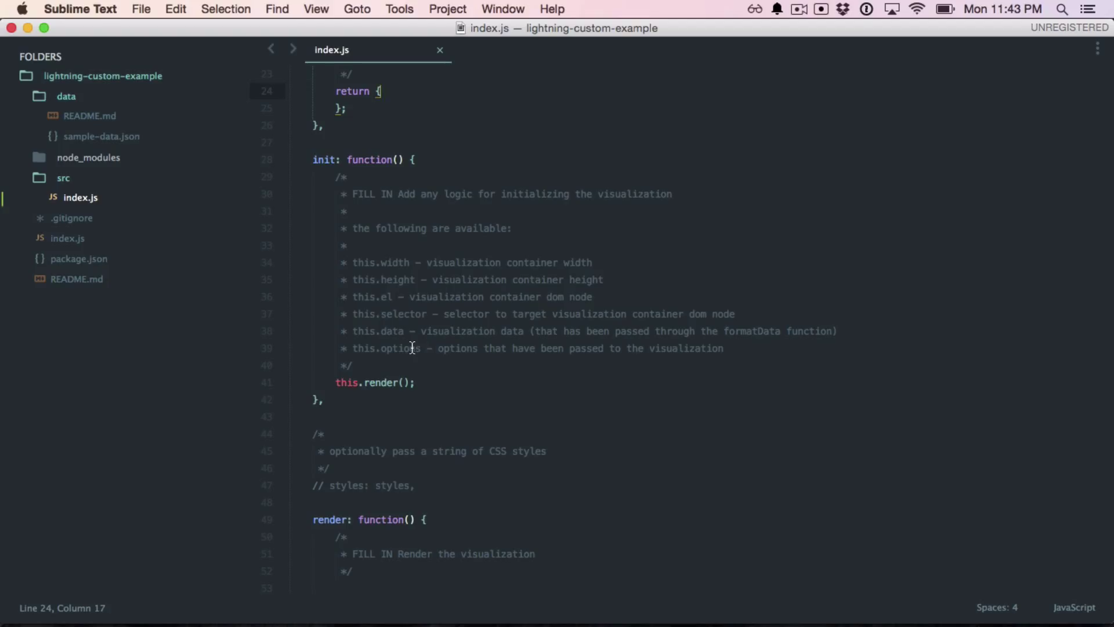
scroll("up", 3)
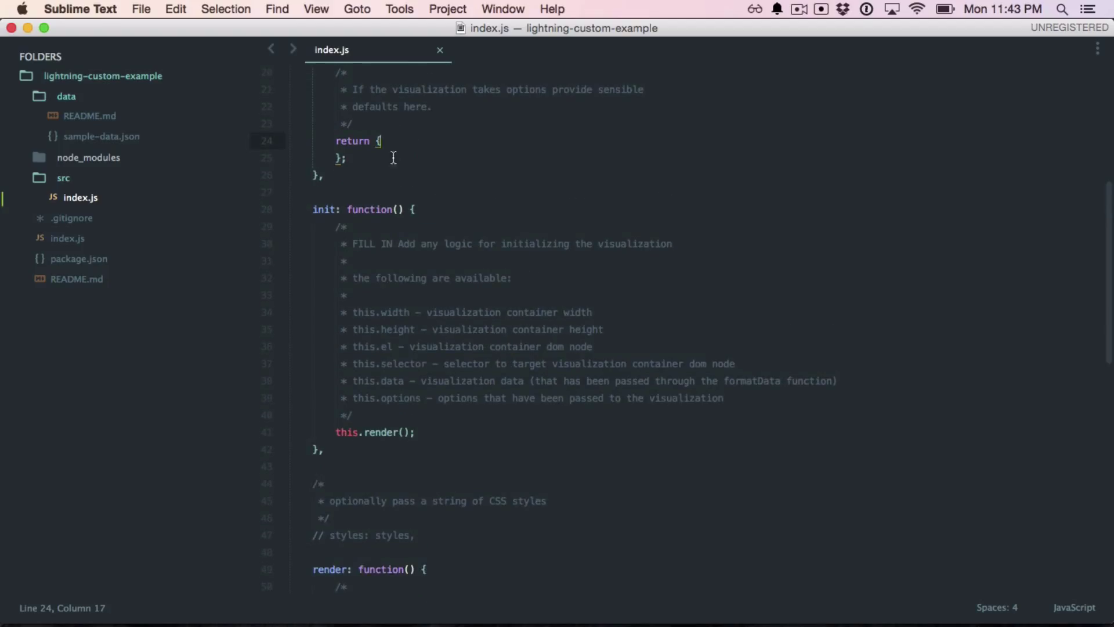
mouse_move(405, 147)
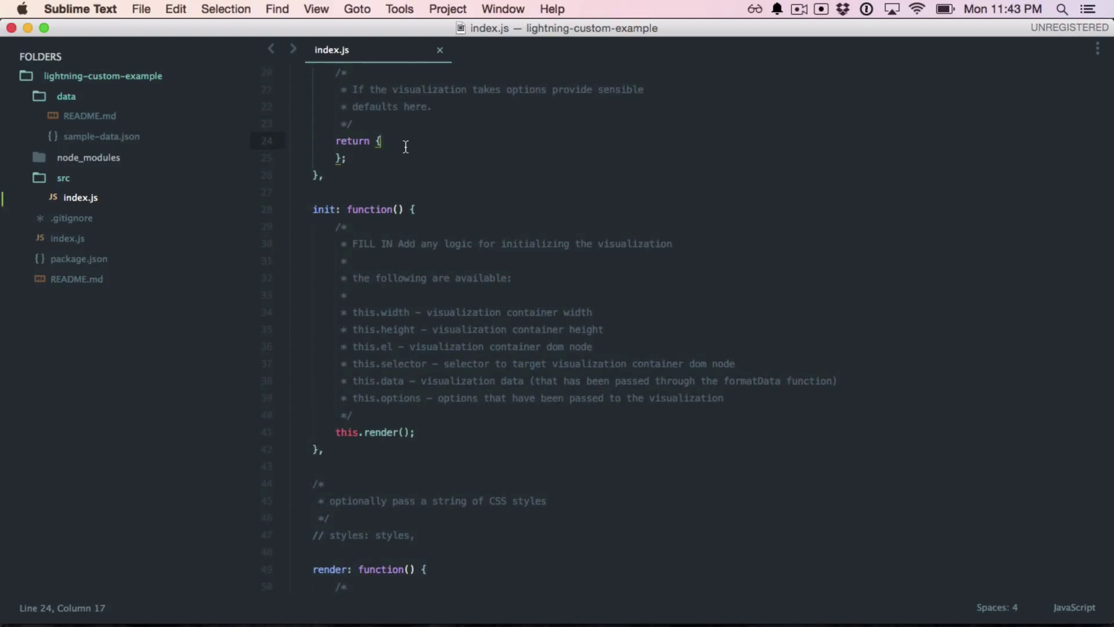
scroll("down", 3)
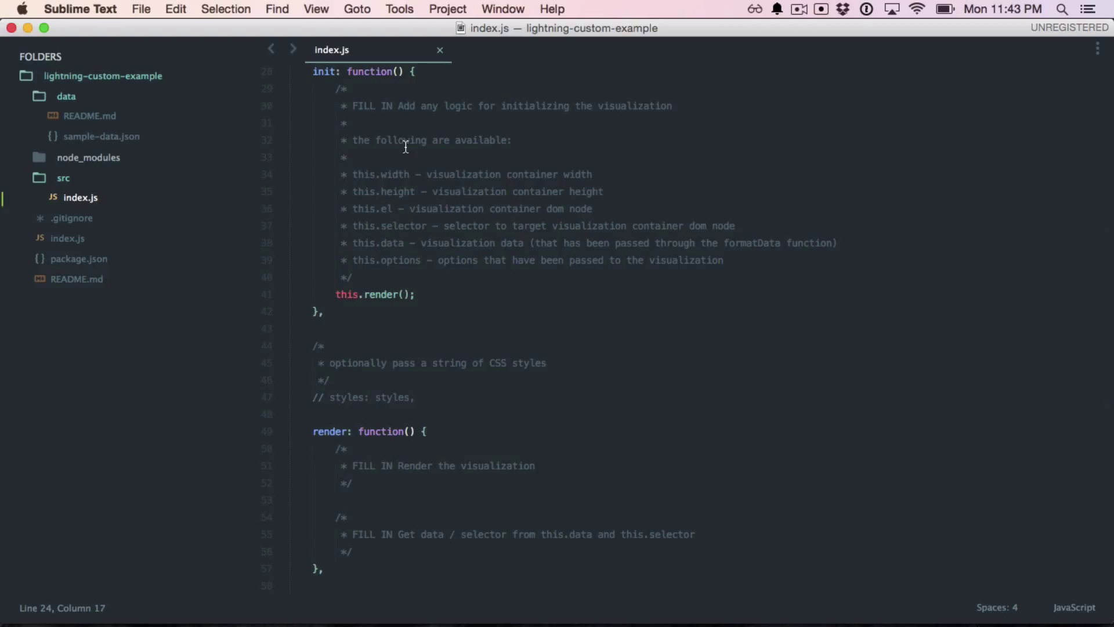
scroll("down", 3)
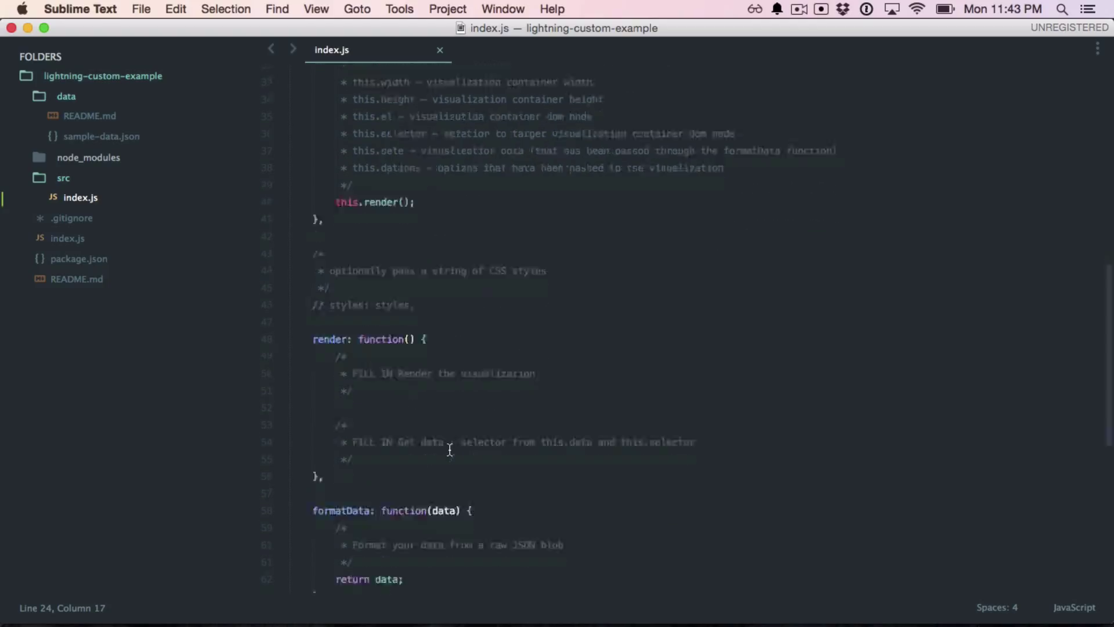
scroll("down", 3)
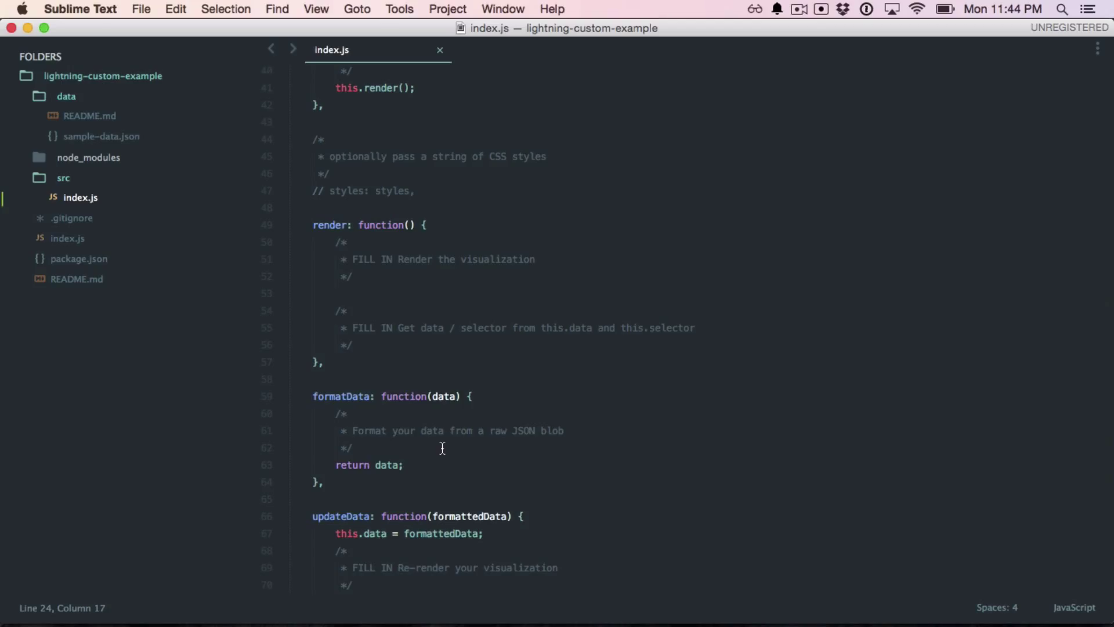
scroll("down", 3)
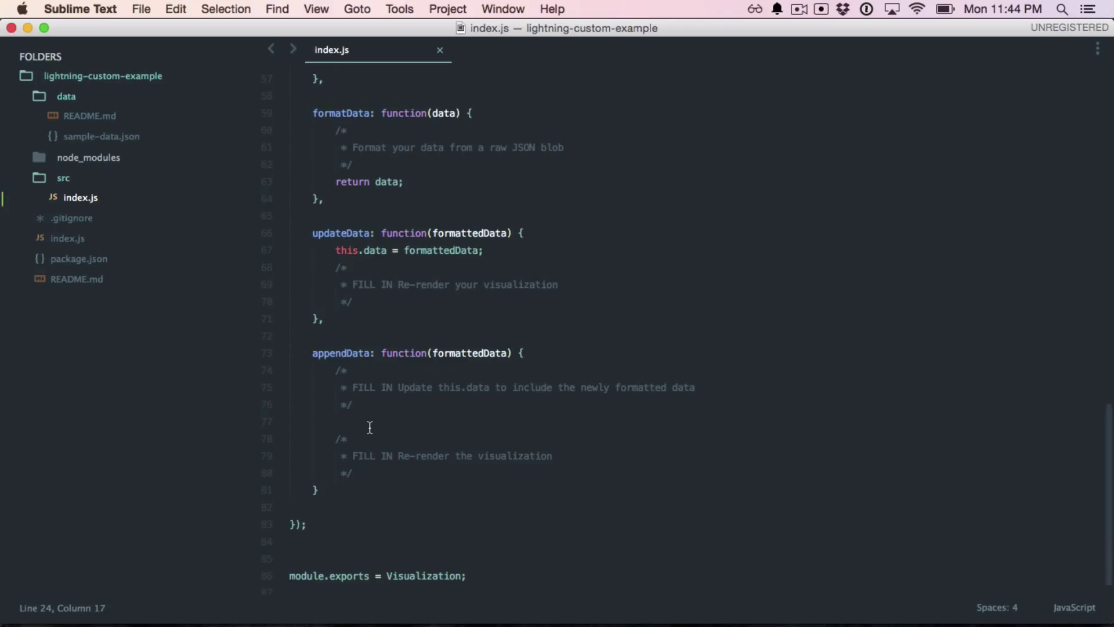
scroll("up", 3)
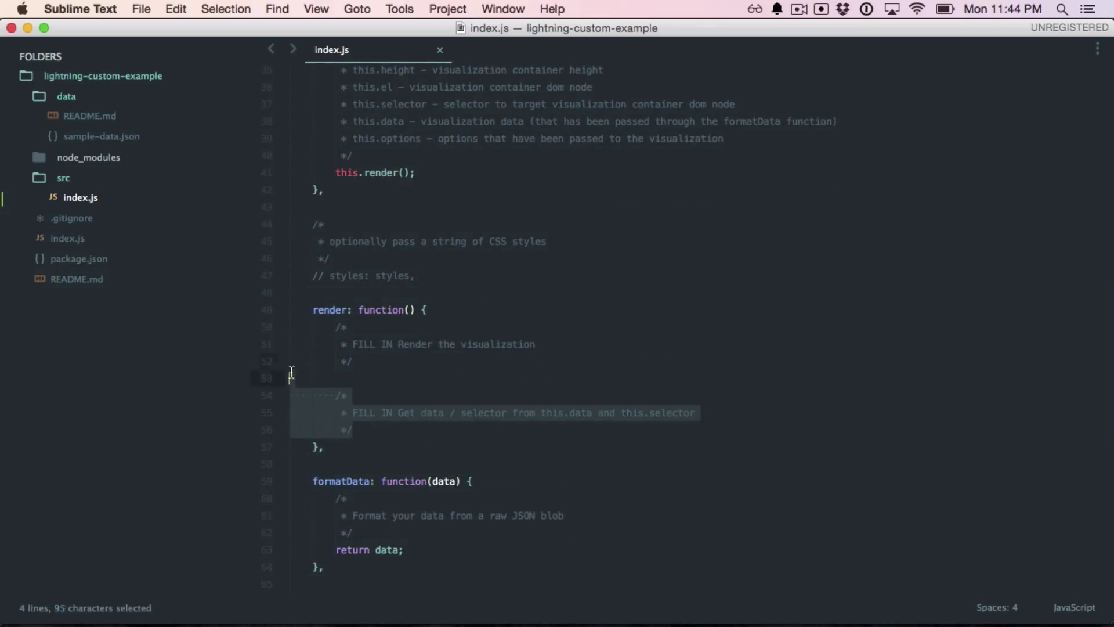
- Replace render()'s placeholder comments with console.log(this.data) and save index.js
key("delete")
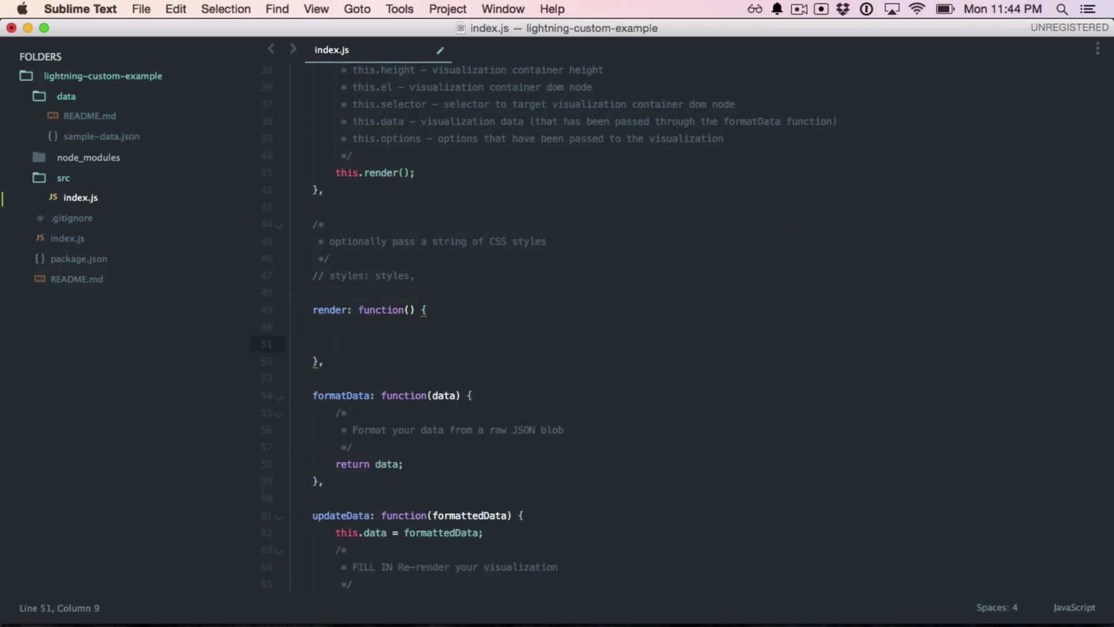
type("console.log")
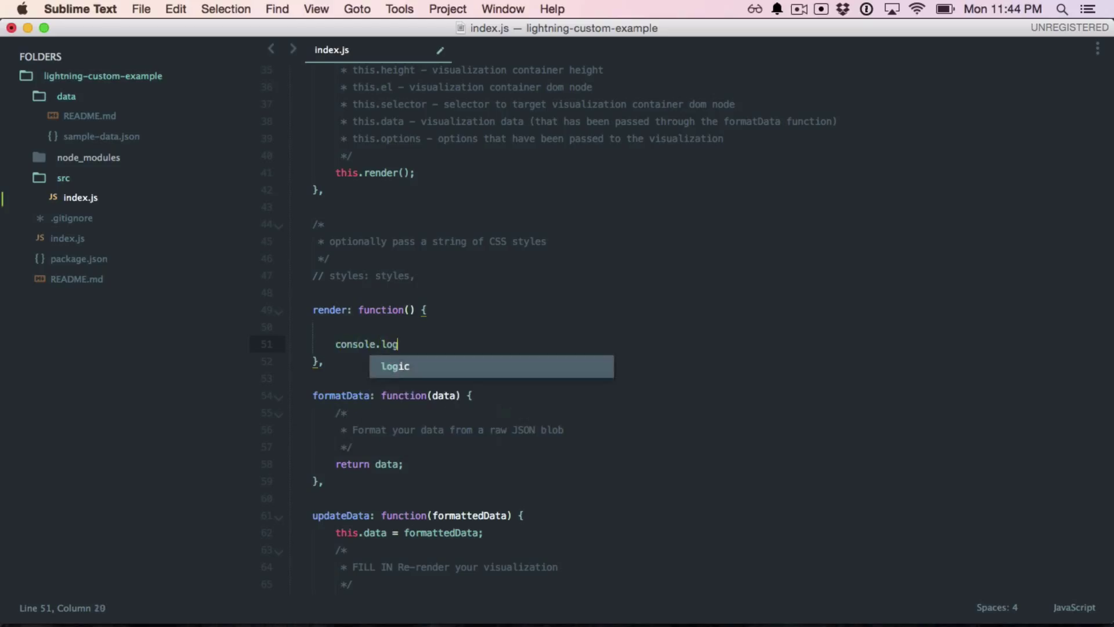
type("(this.data);")
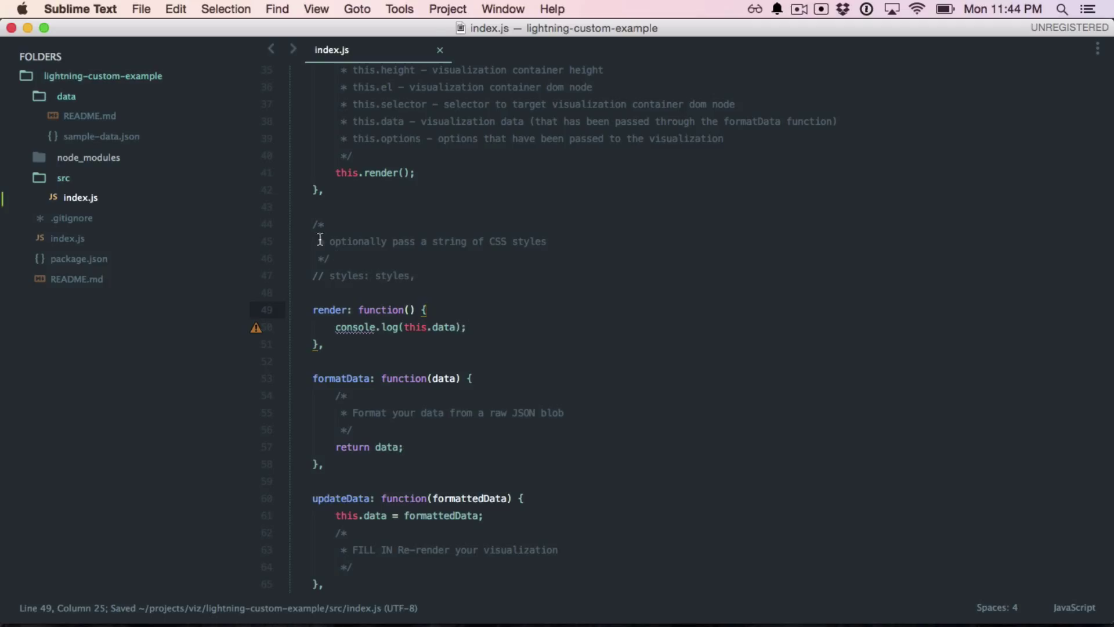
left_click(102, 136)
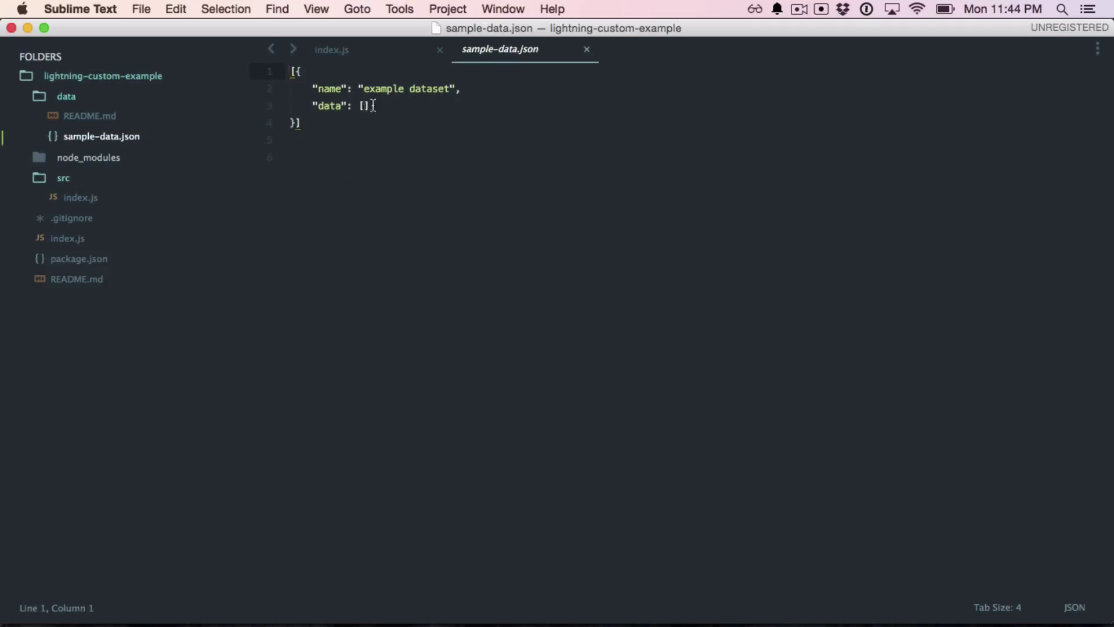
- Replace the empty data array in sample-data.json with {"key": "value"}
key("backspace")
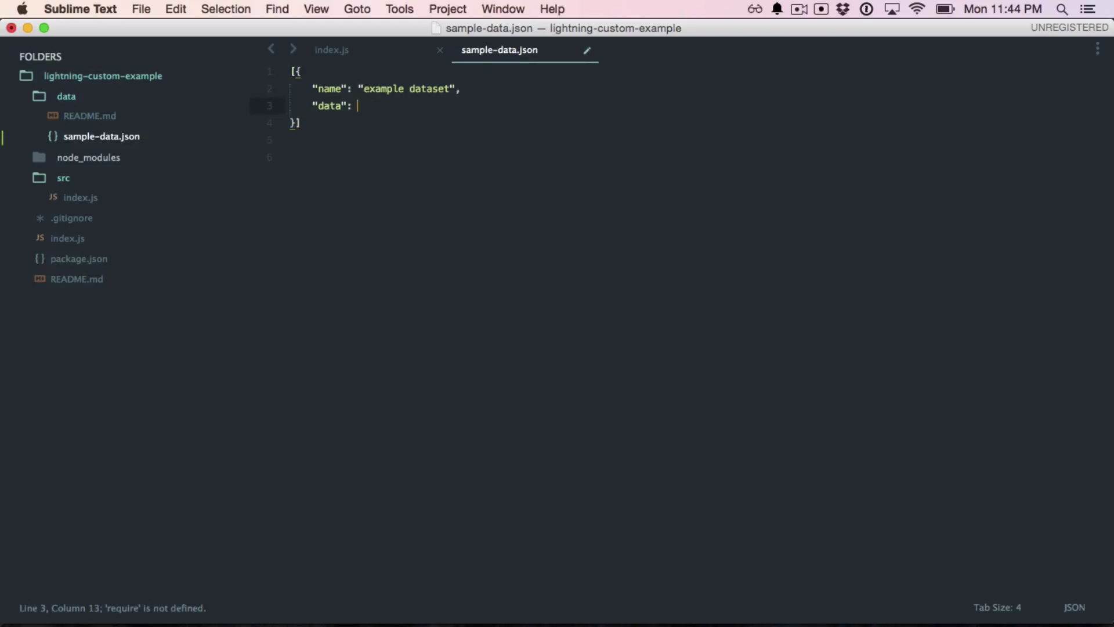
type("{")
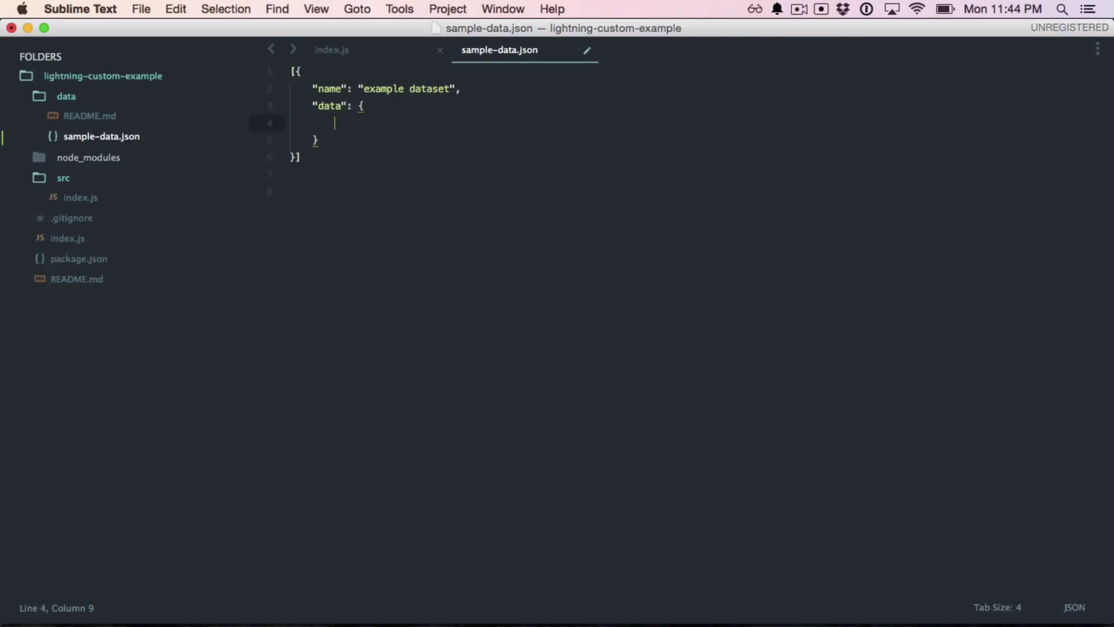
type("\"key\"")
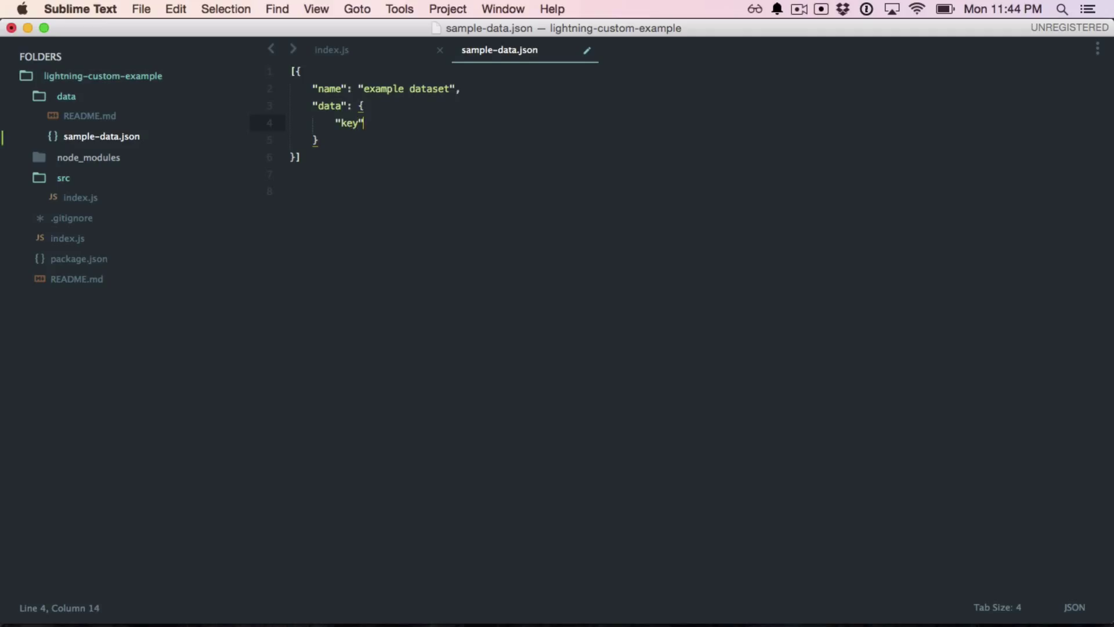
type(": \"val\"")
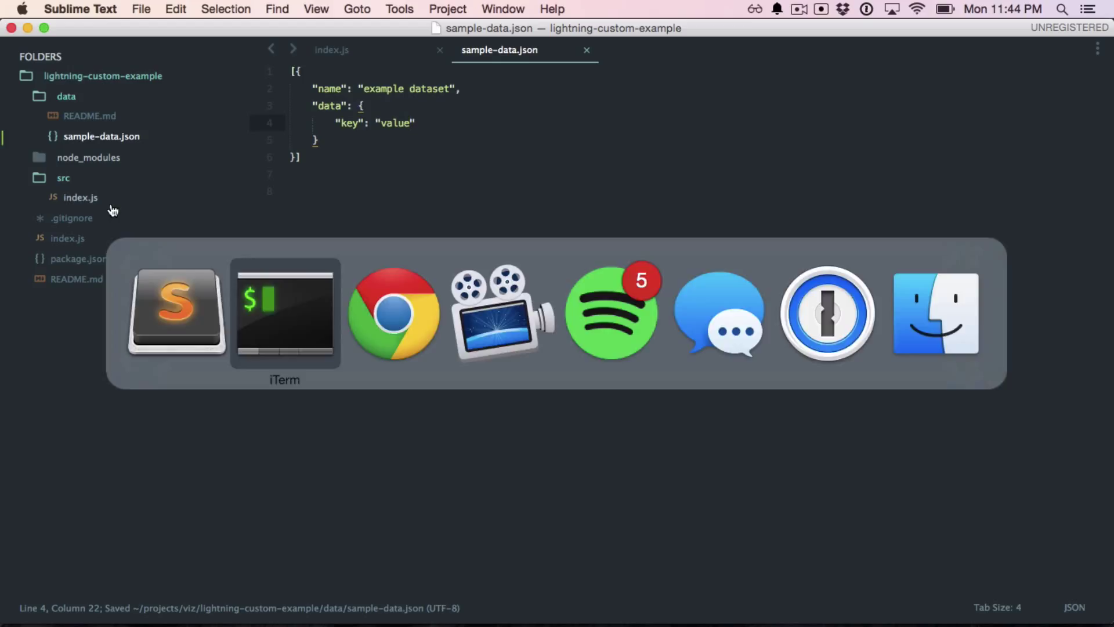
- Bring iTerm forward to the lightning-custom-example project's shell prompt
left_click(284, 313)
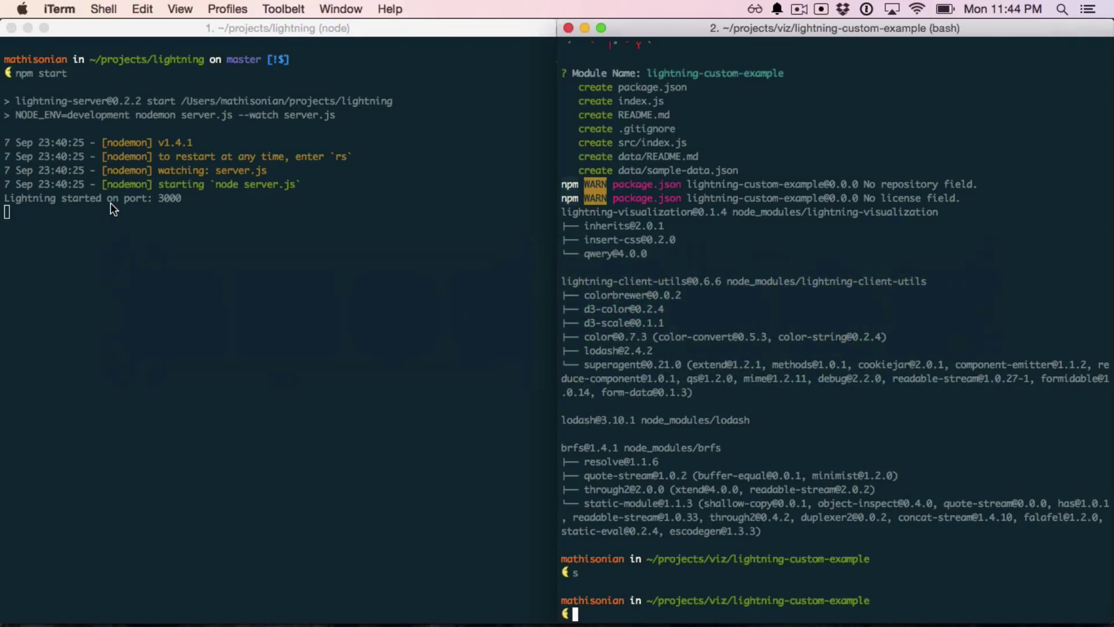
mouse_move(605, 384)
type("npm link .")
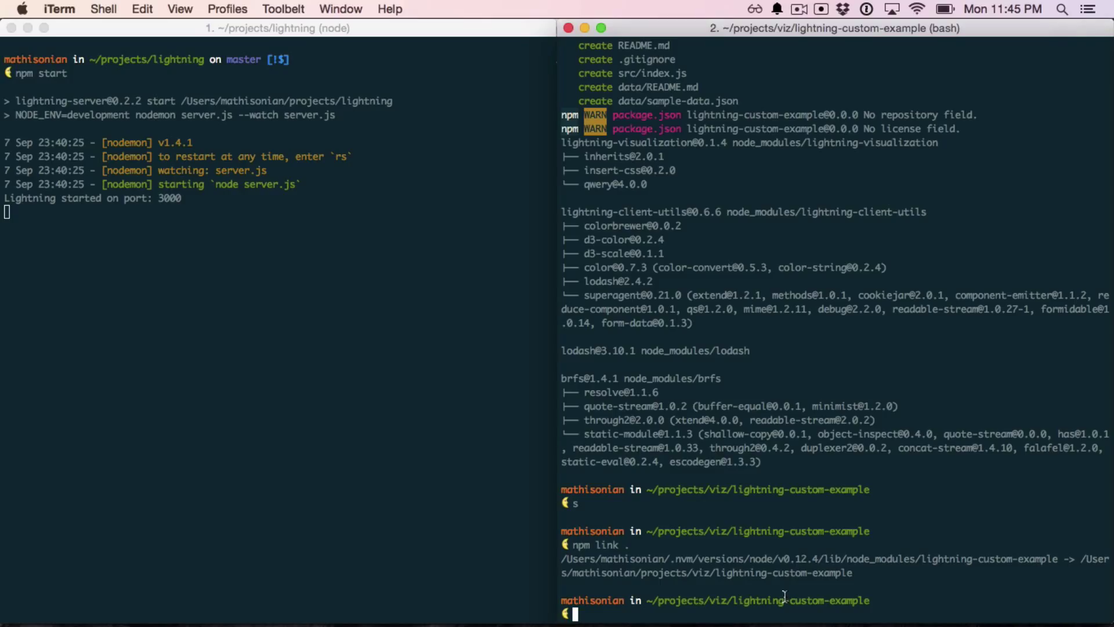
mouse_move(729, 576)
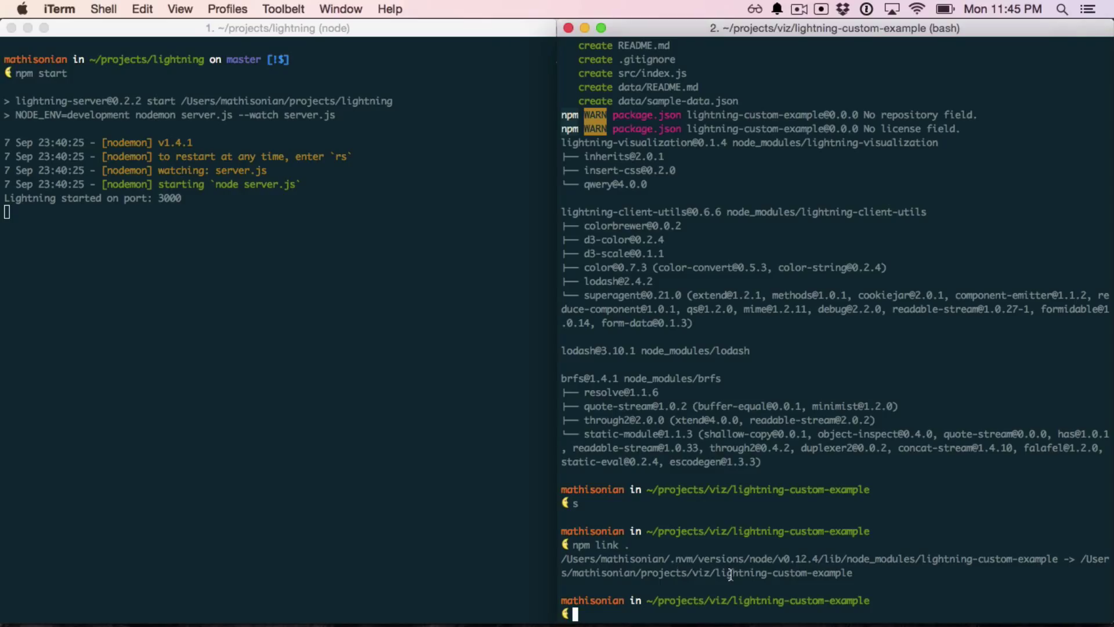
mouse_move(732, 577)
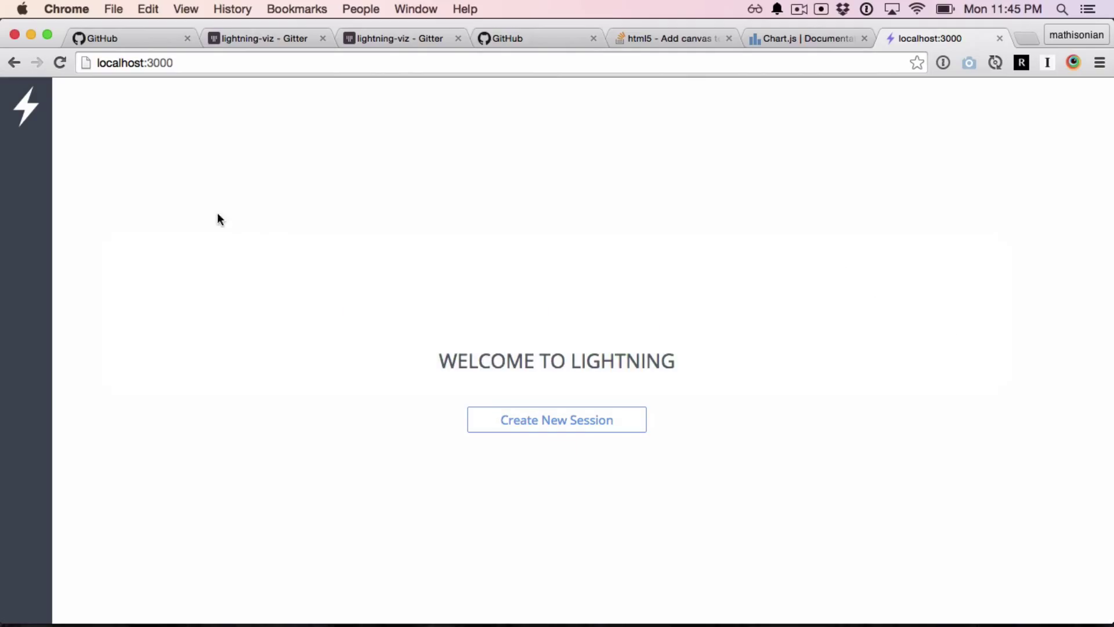
- Preview local npm module lightning-custom-example via Import Visualization with Local Module and Preview
left_click(557, 419)
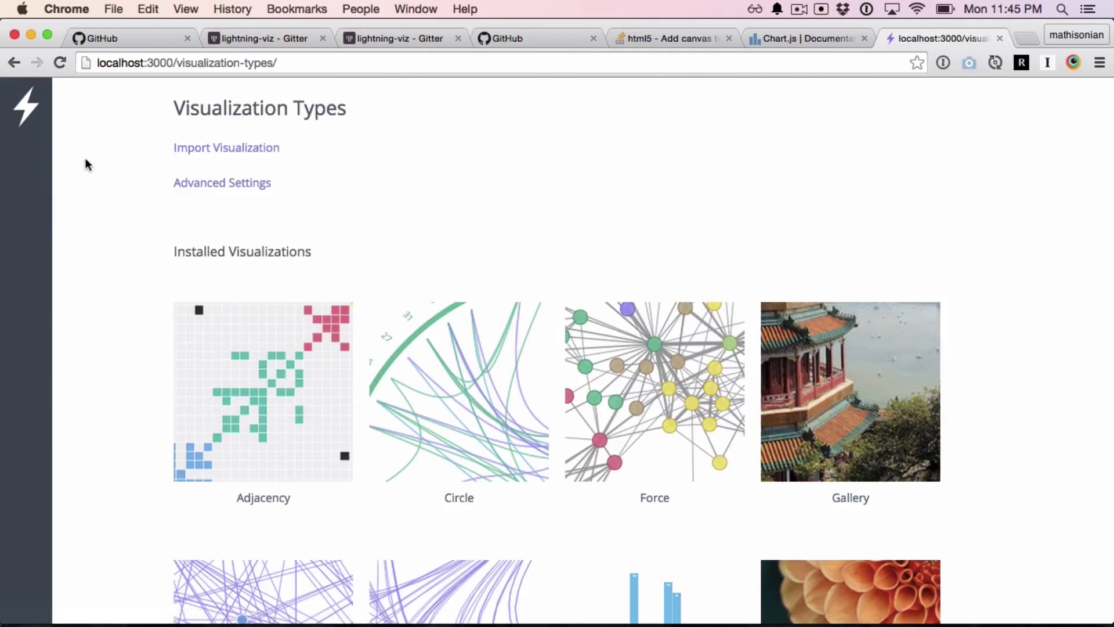
left_click(226, 147)
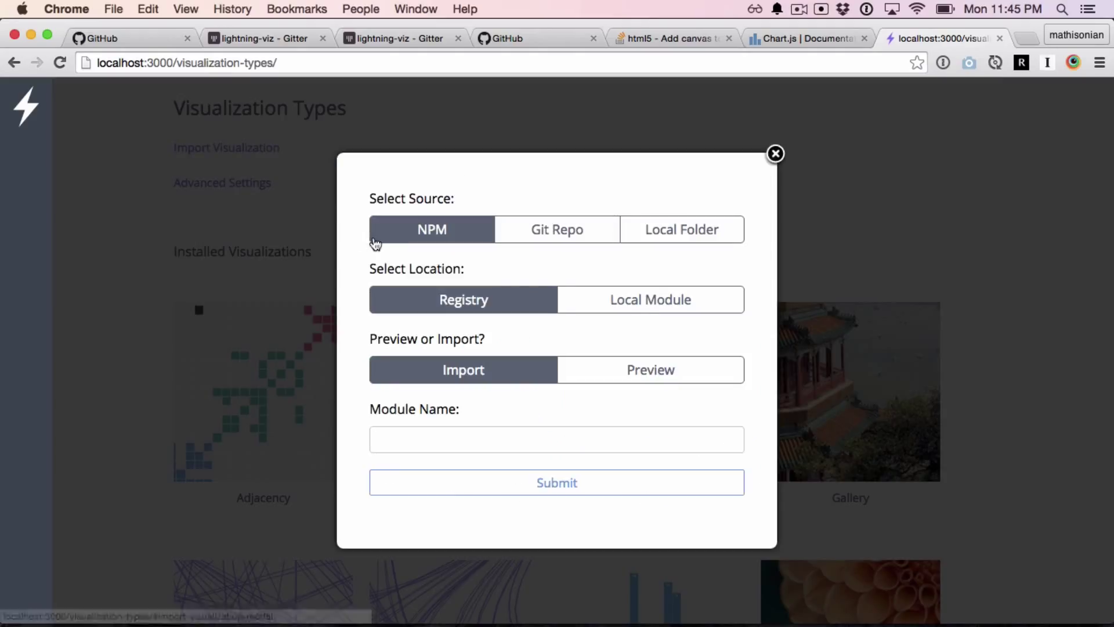
left_click(649, 299)
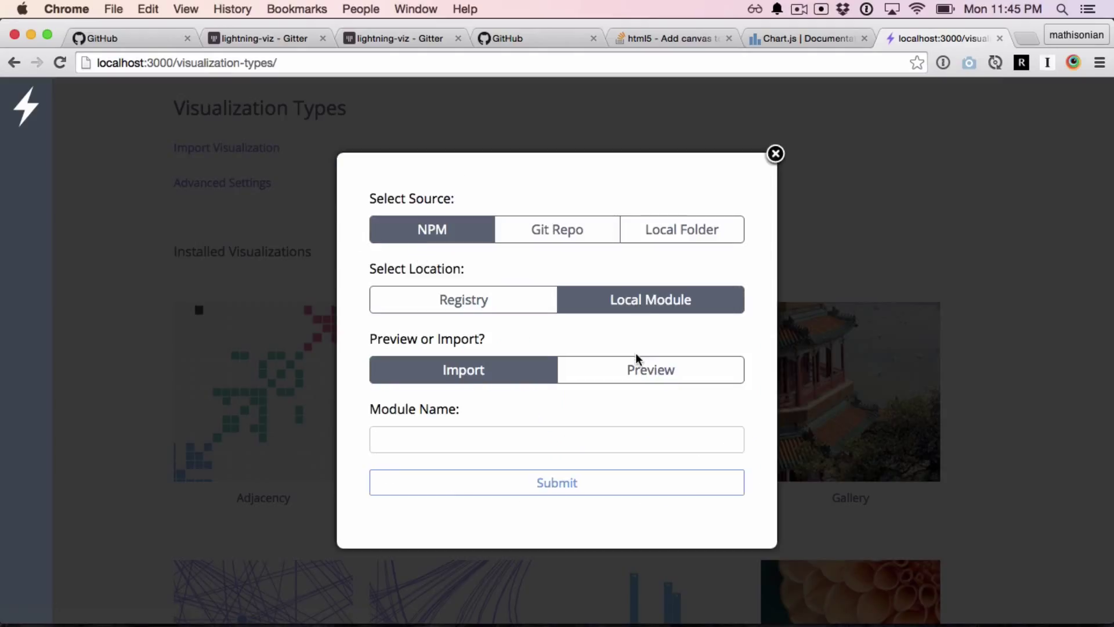
left_click(649, 370)
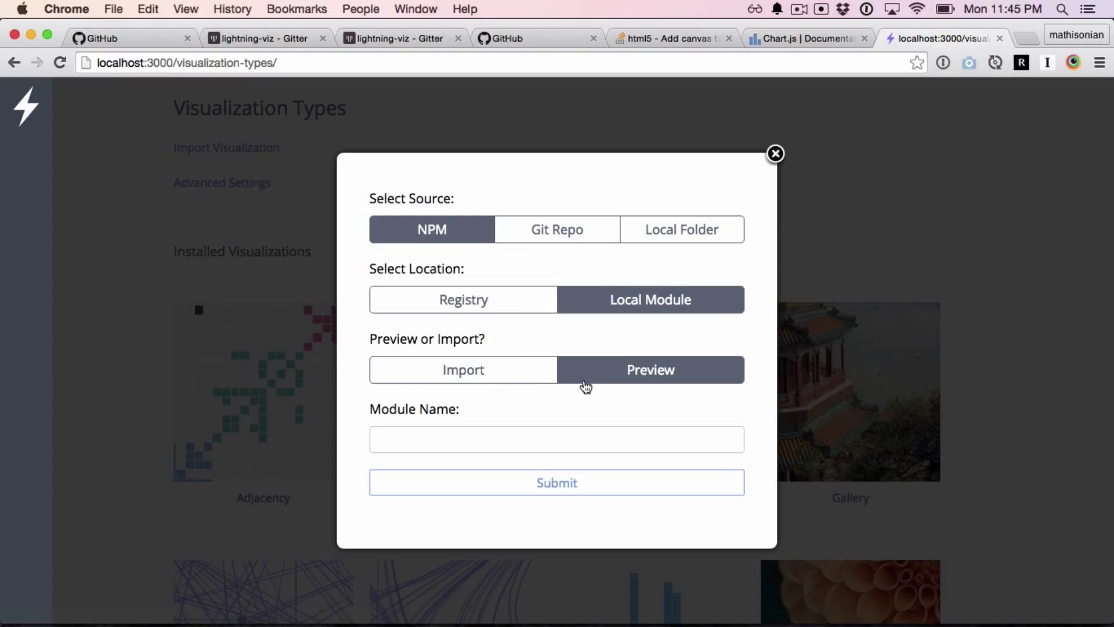
mouse_move(529, 411)
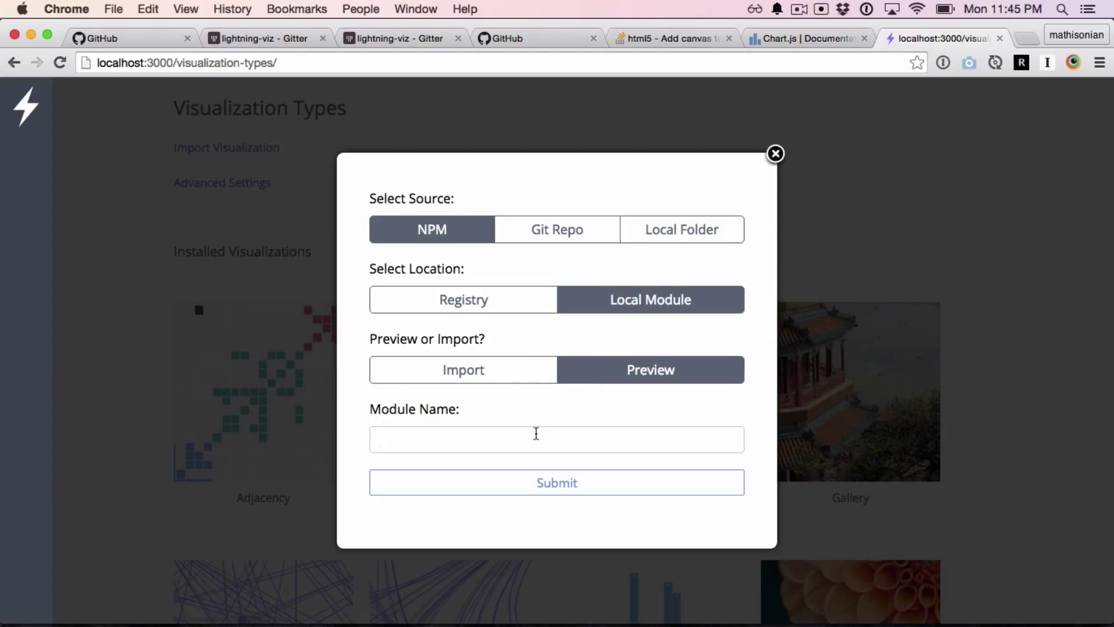
type("lightning-d")
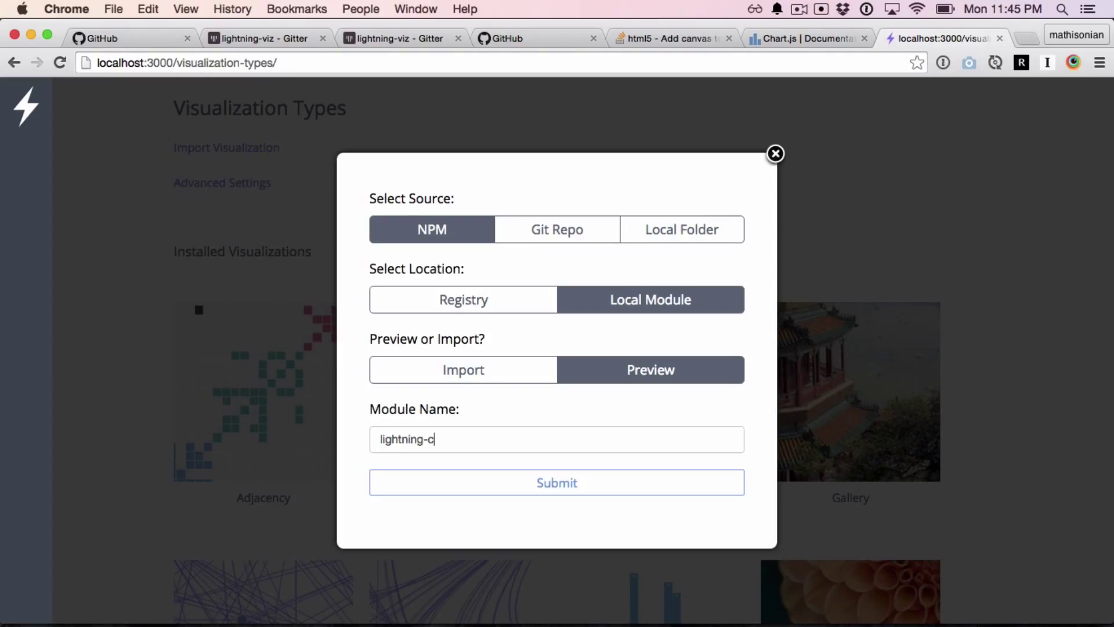
type("ustom-example")
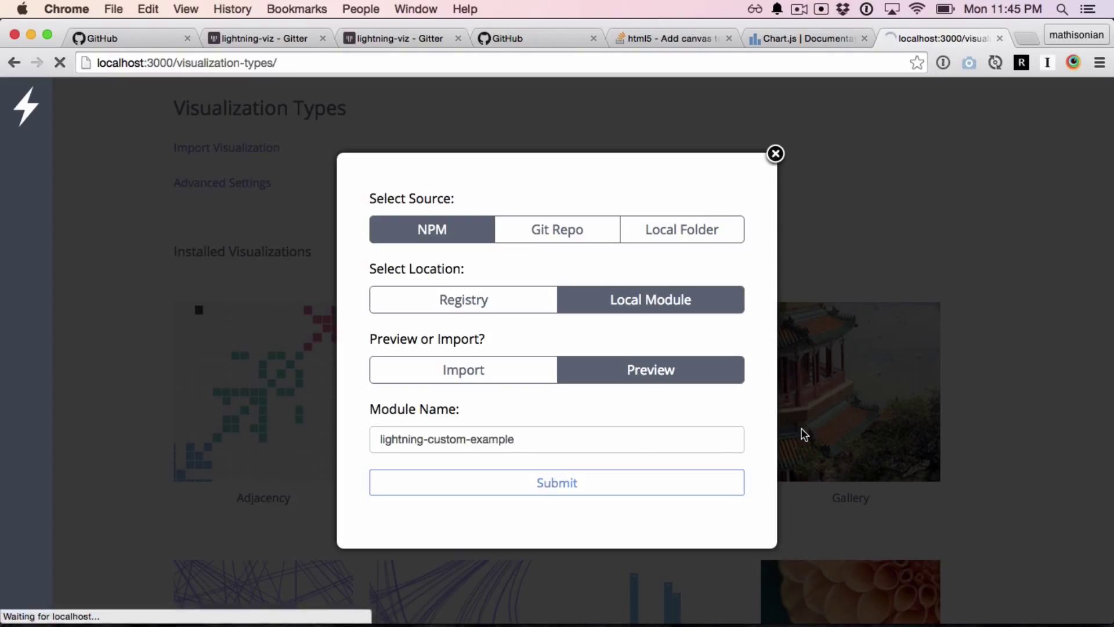
left_click(556, 482)
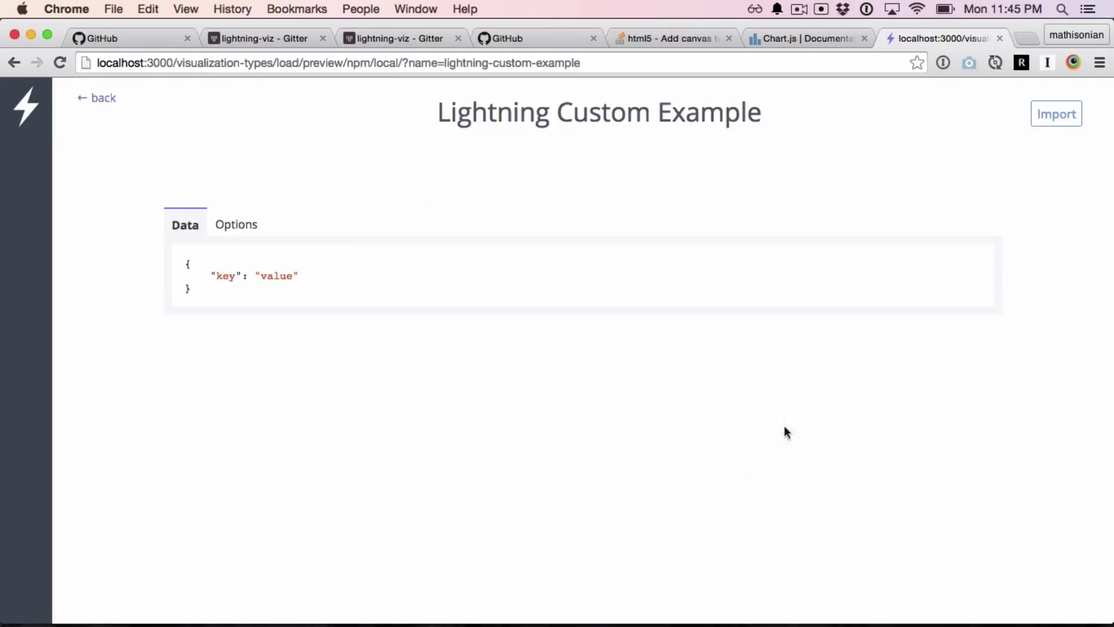
mouse_move(225, 293)
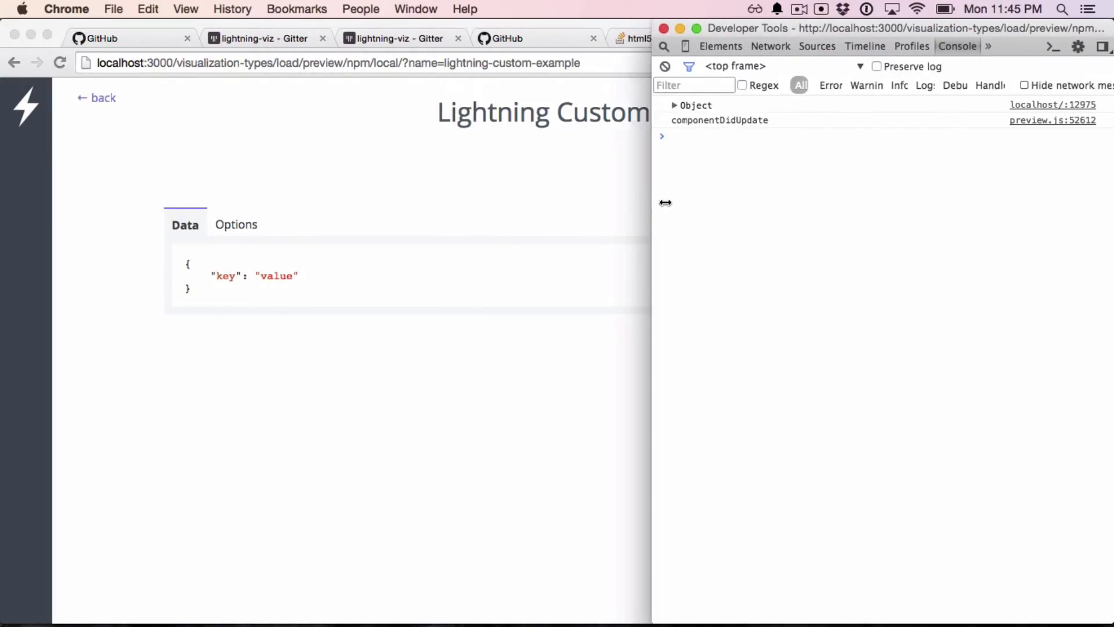
- Edit the preview data to {"key": "value2"} and confirm the console logs it
left_click(674, 105)
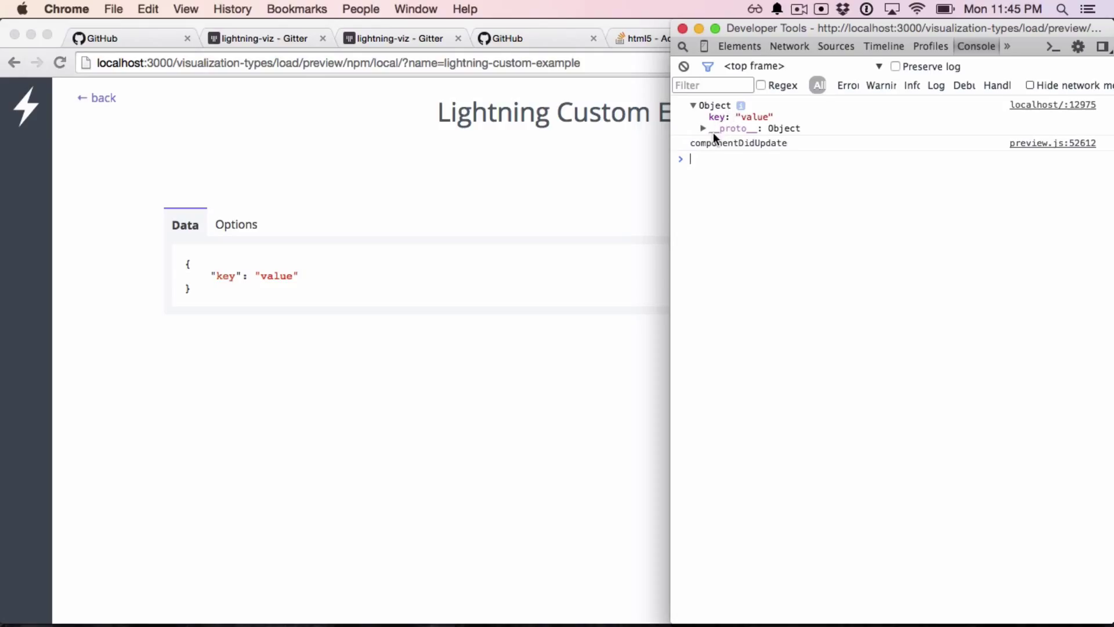
mouse_move(319, 276)
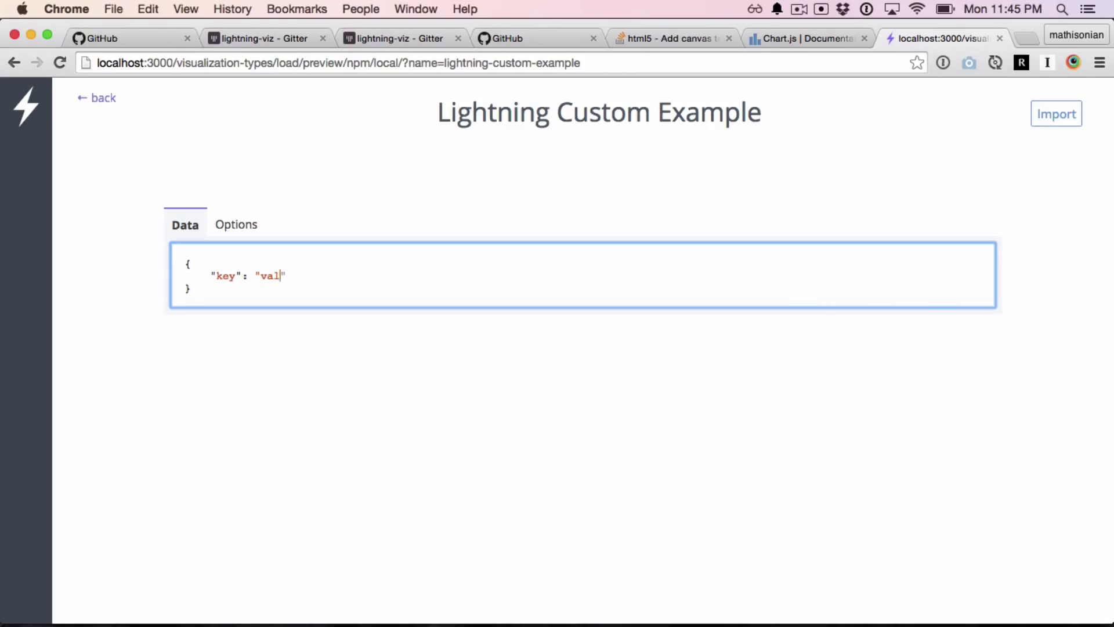
type("ue2")
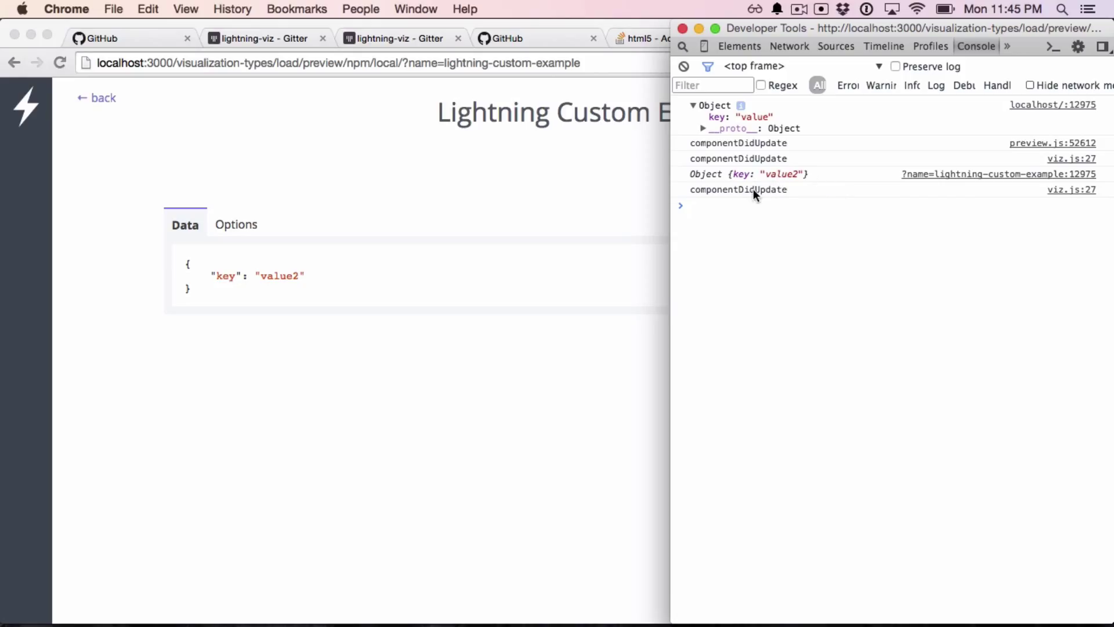
left_click(681, 28)
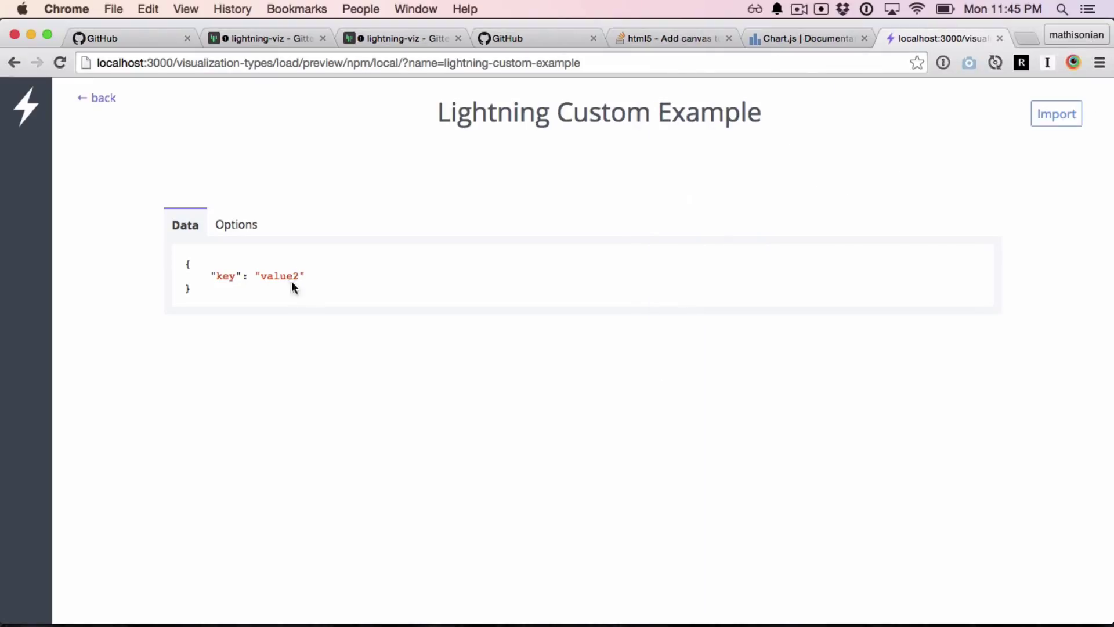
mouse_move(366, 277)
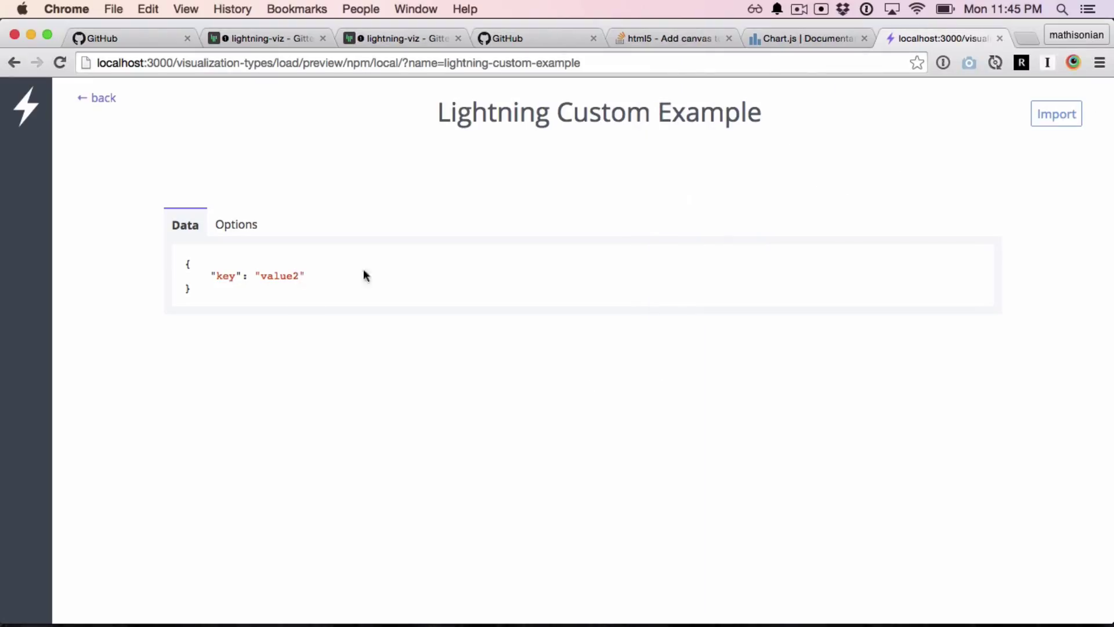
mouse_move(597, 179)
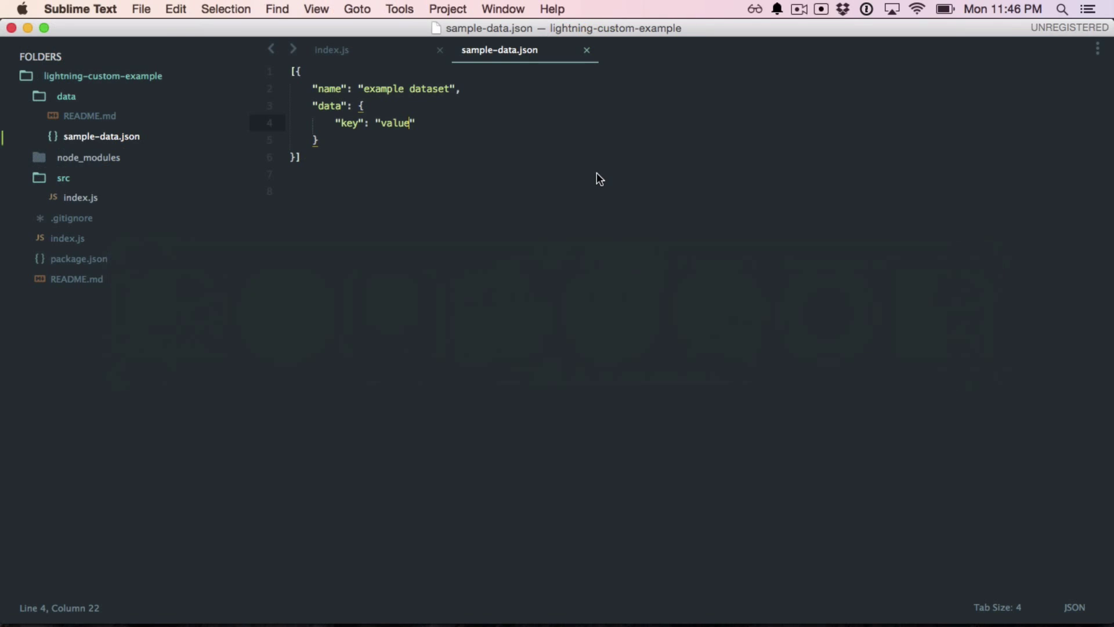
- Add this.el.innerHTML = JSON.stringify(this.data) to render() in src/index.js
left_click(331, 50)
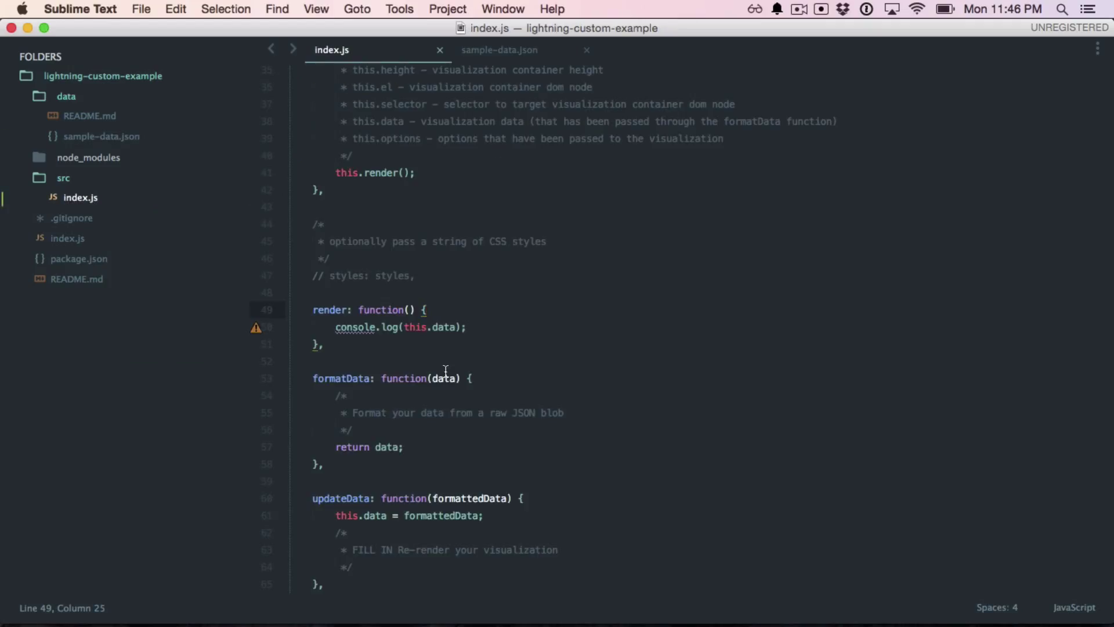
key("enter")
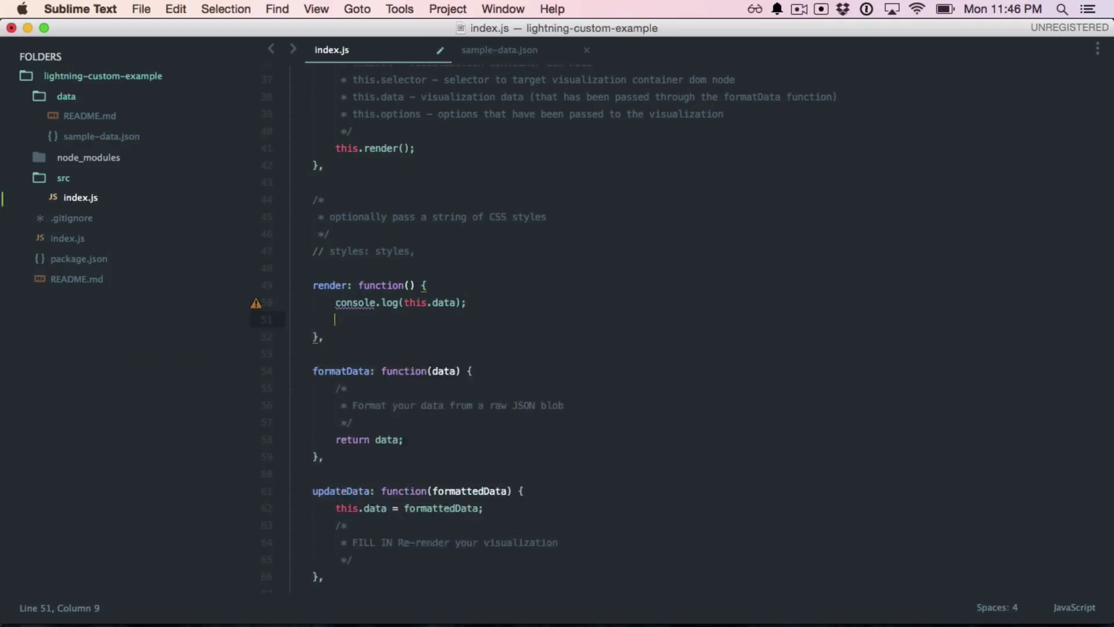
type("this.el")
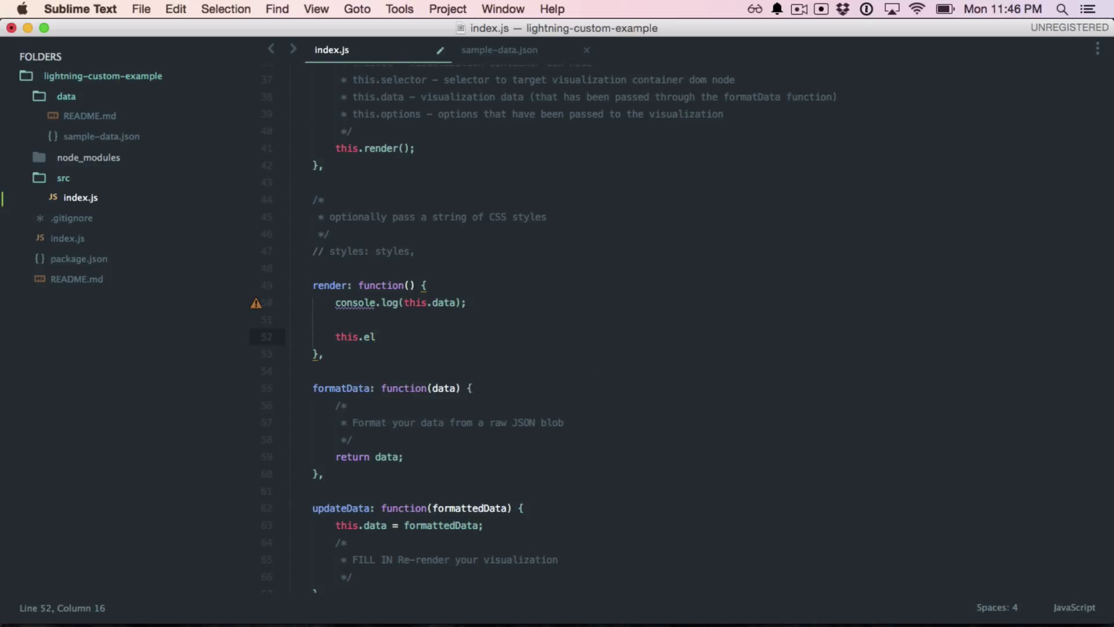
type(".inner")
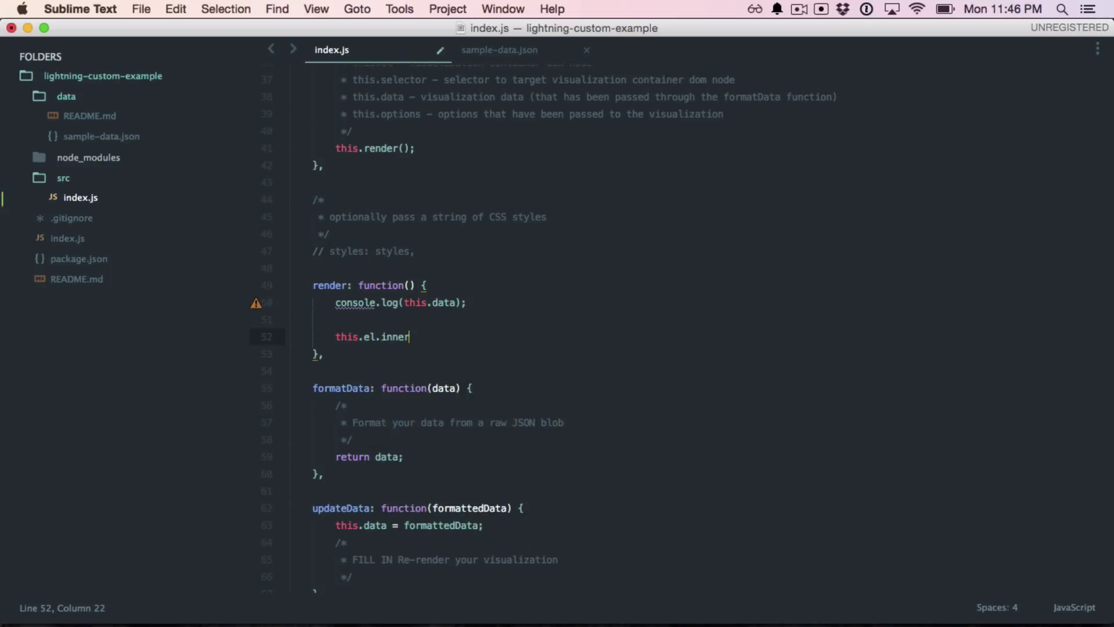
type("HTML =")
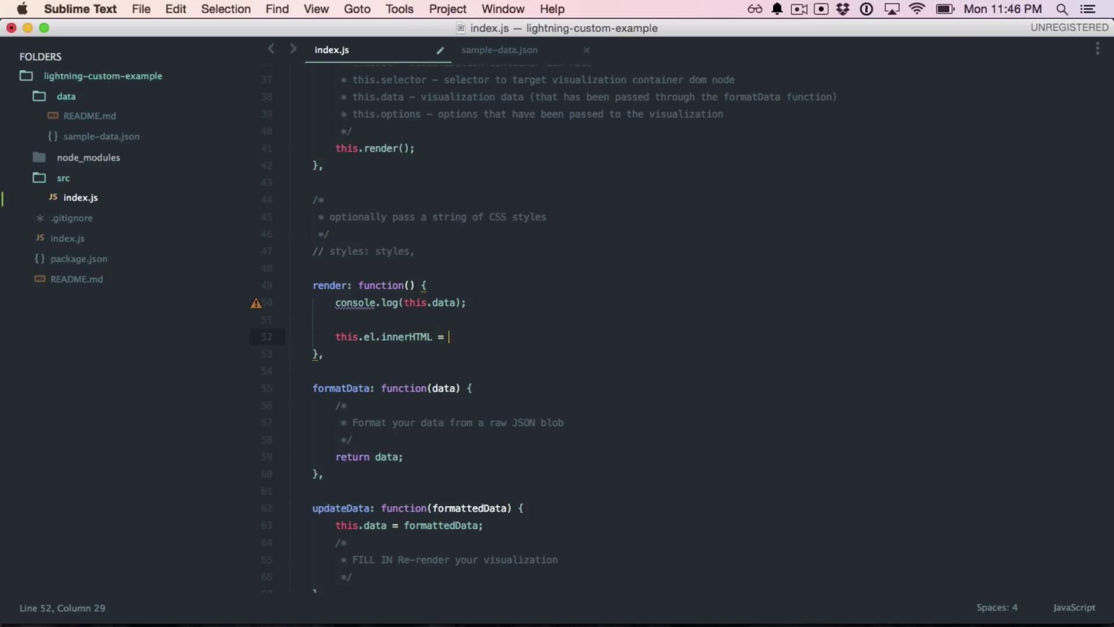
type("JSON.string")
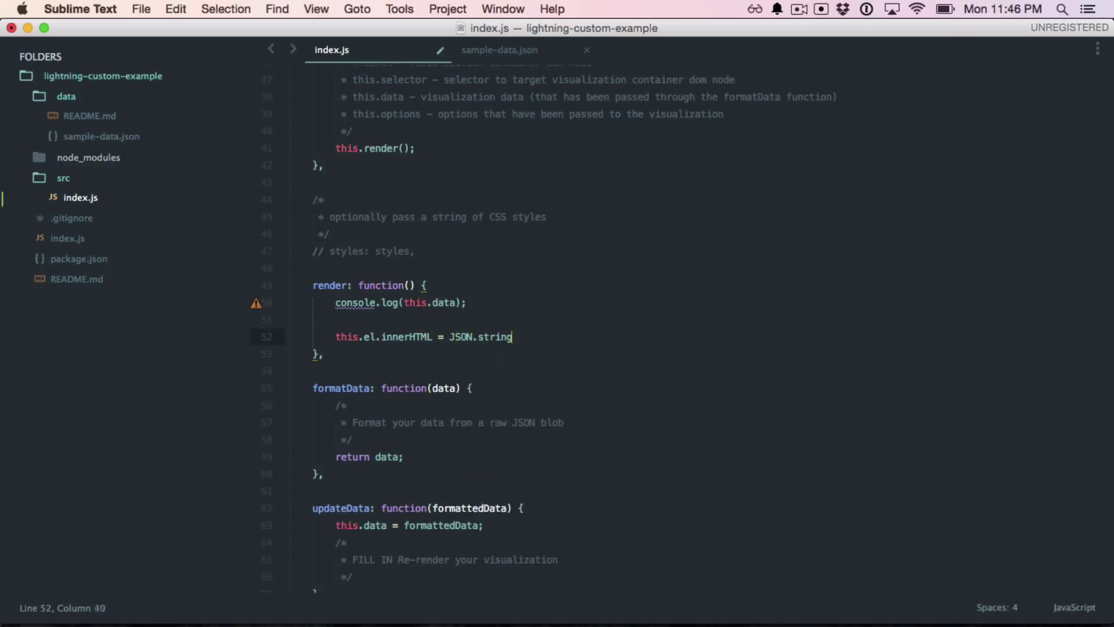
type("ify(this.da")
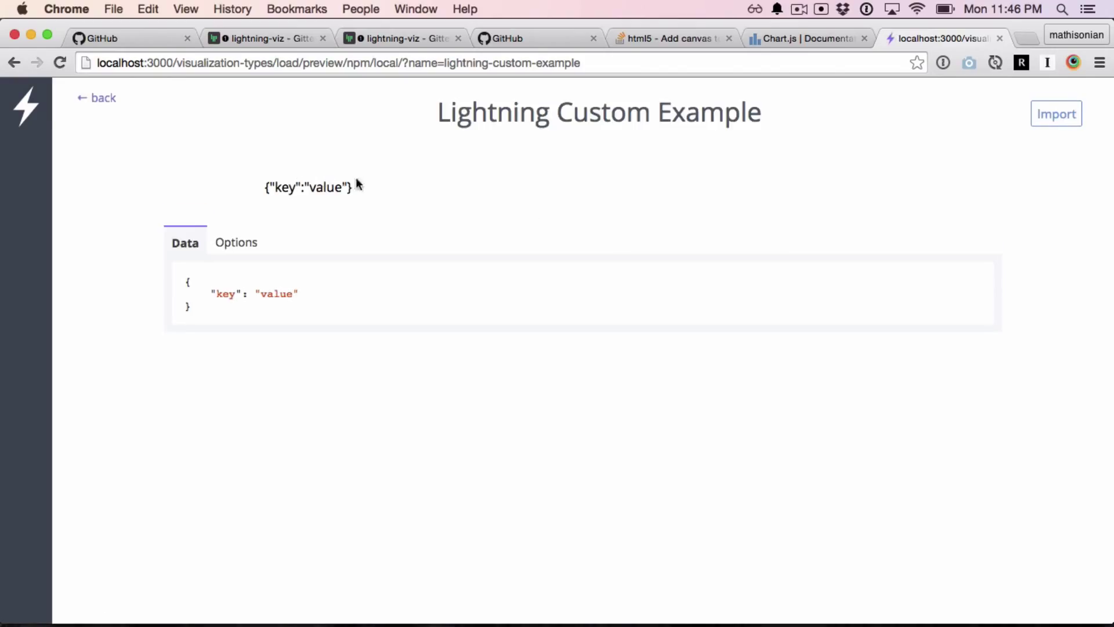
mouse_move(364, 209)
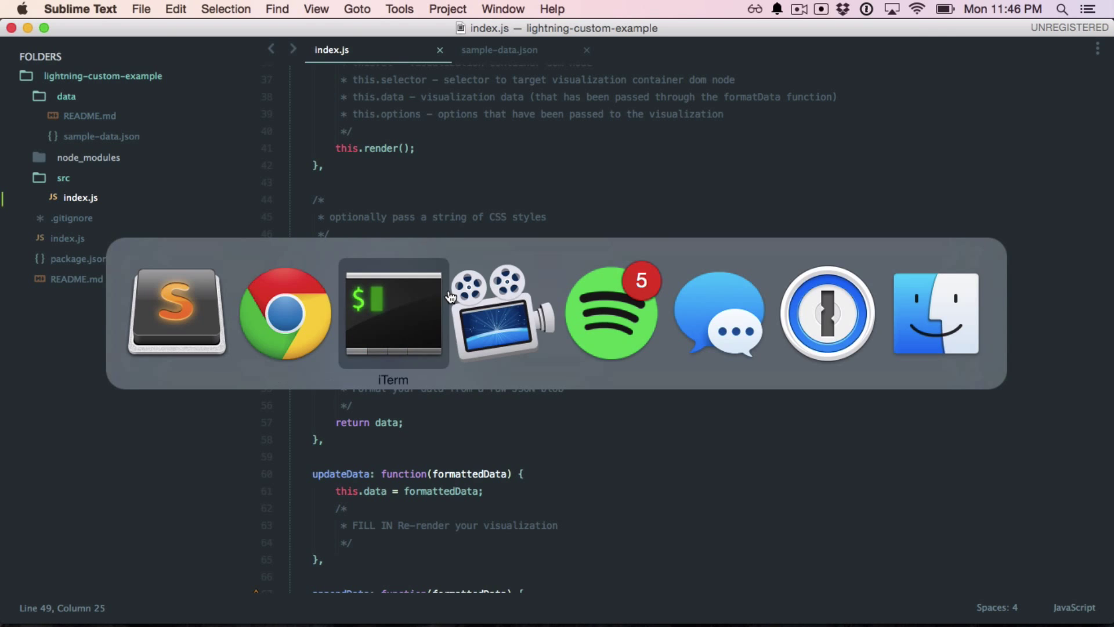
- Scroll the Chart.js docs to the Polar Area Chart introduction and its sample chart
left_click(393, 313)
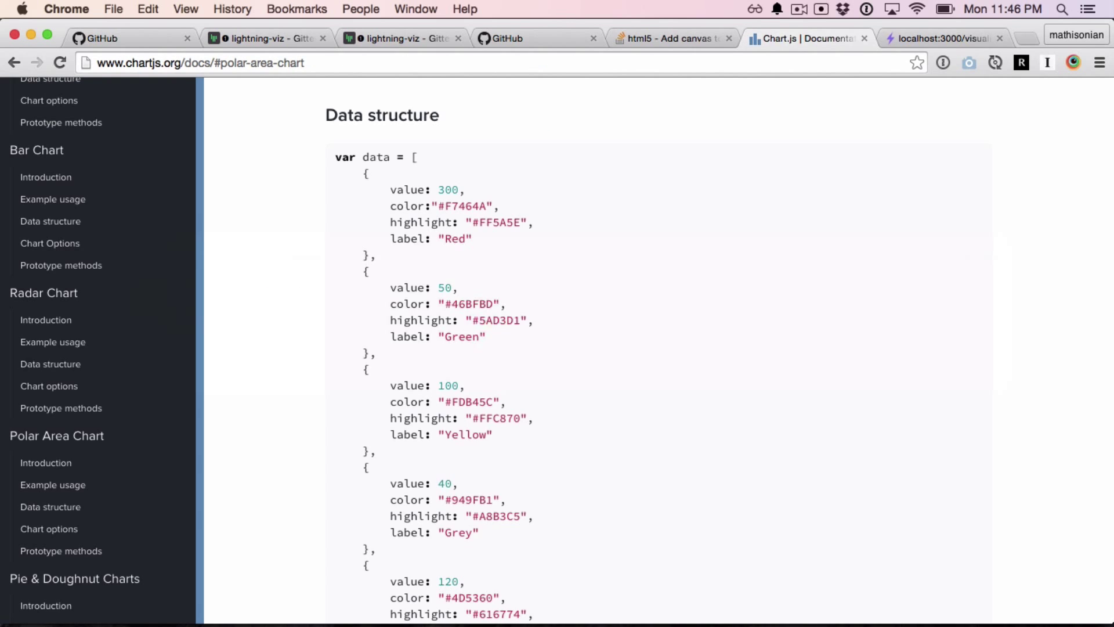
scroll("up", 3)
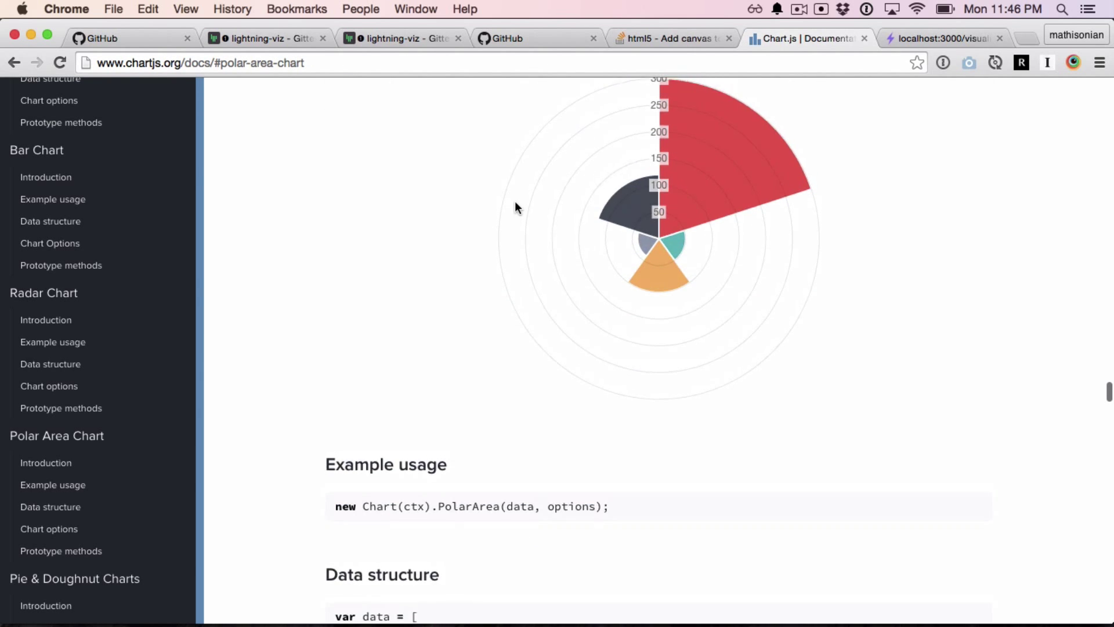
scroll("up", 3)
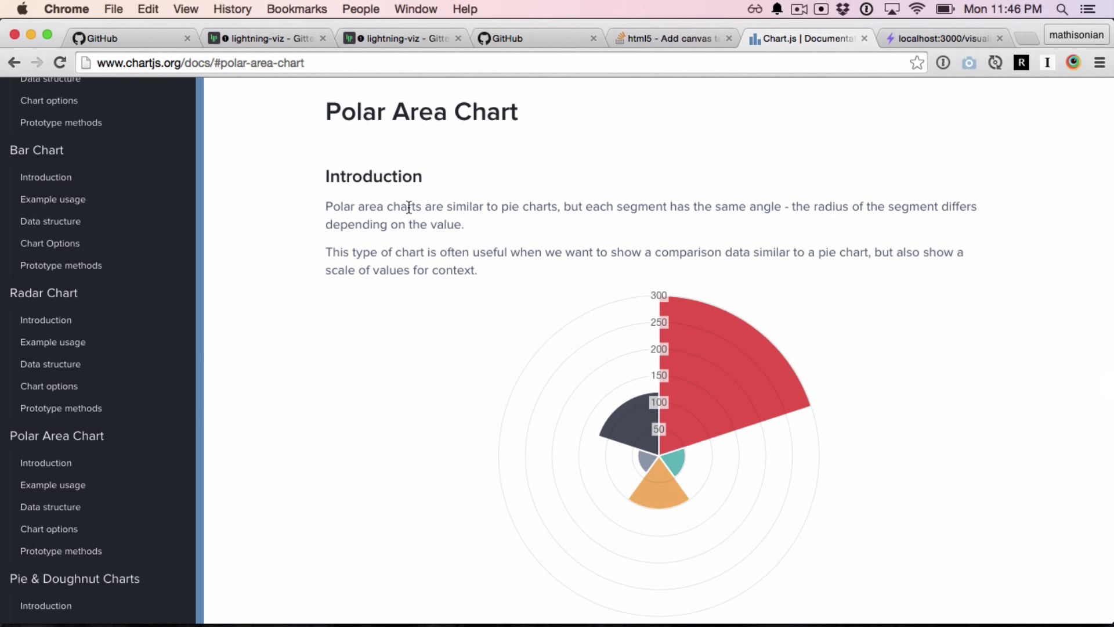
scroll("down", 3)
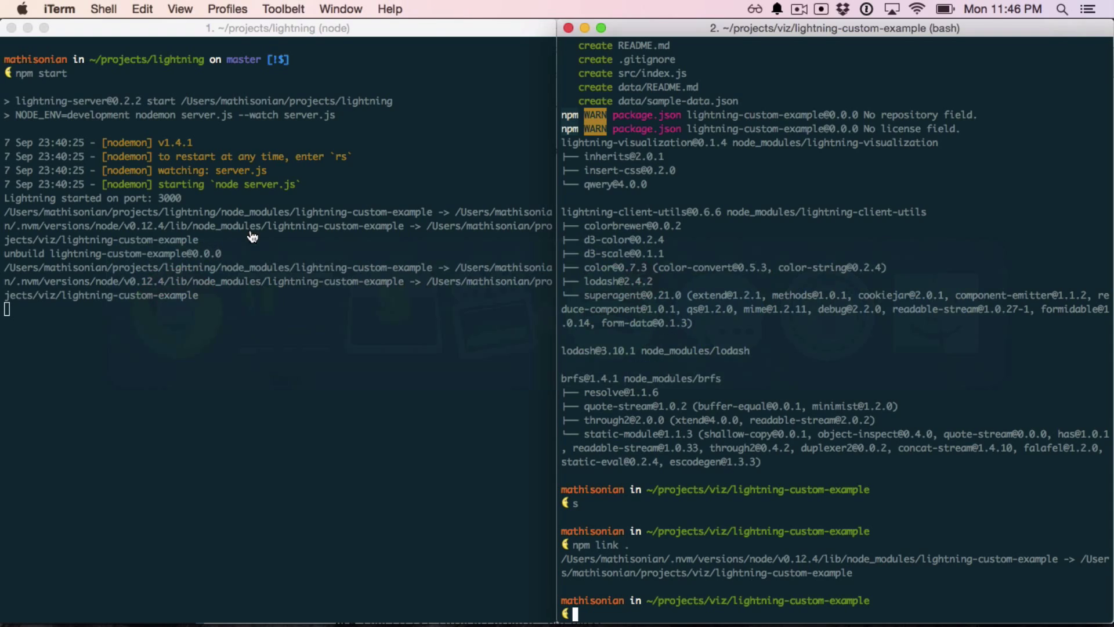
- Run npm install --save chart.js in the lightning-custom-example project
type("npm install")
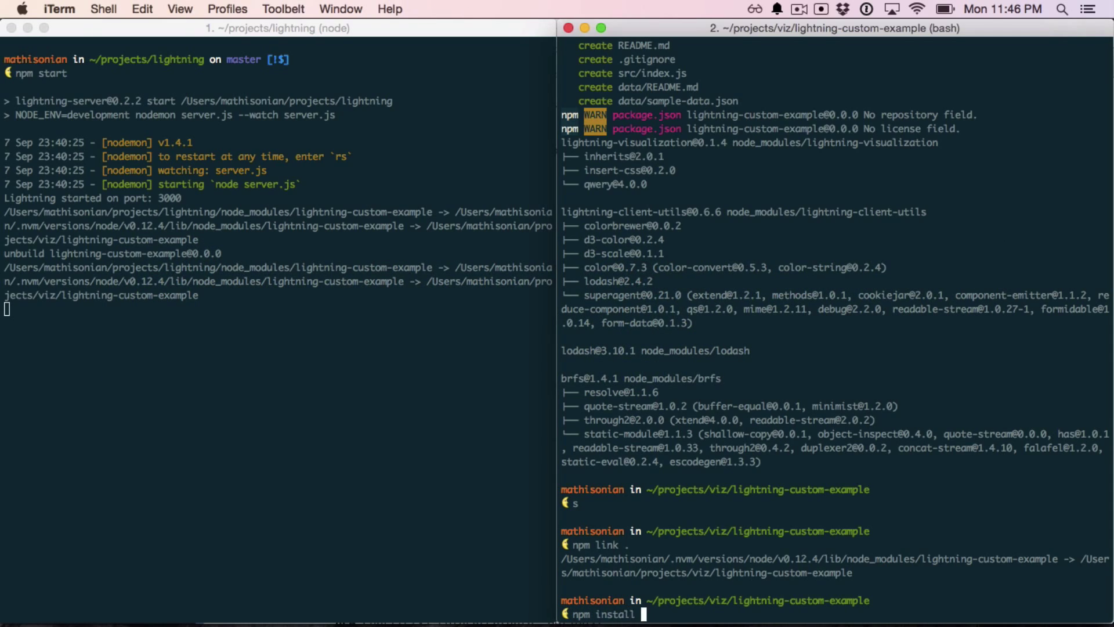
type("--save")
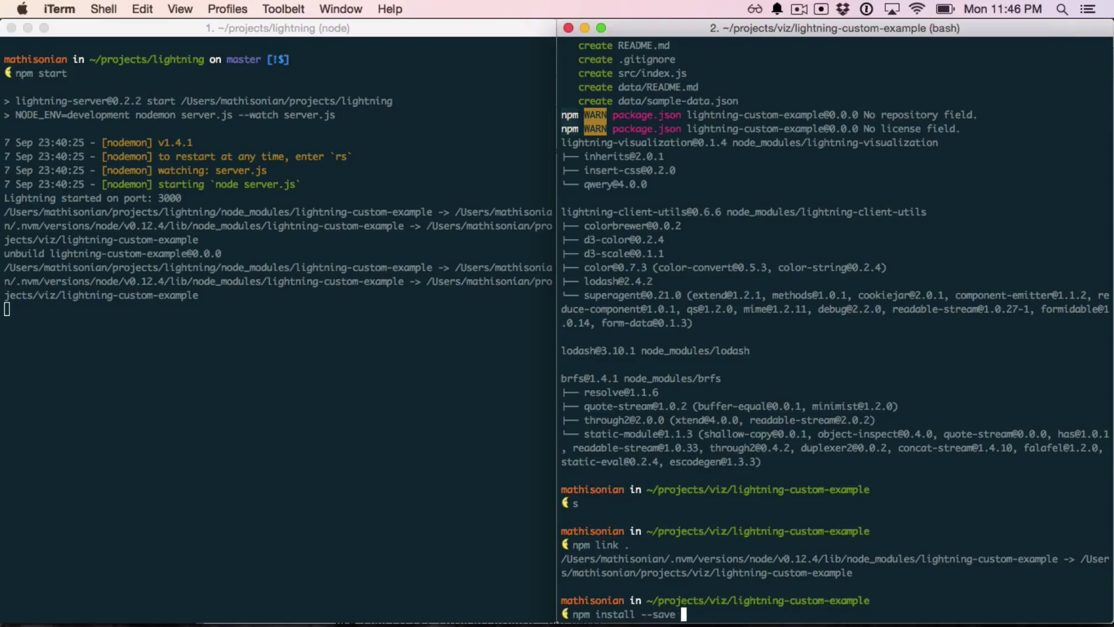
type("chart.js")
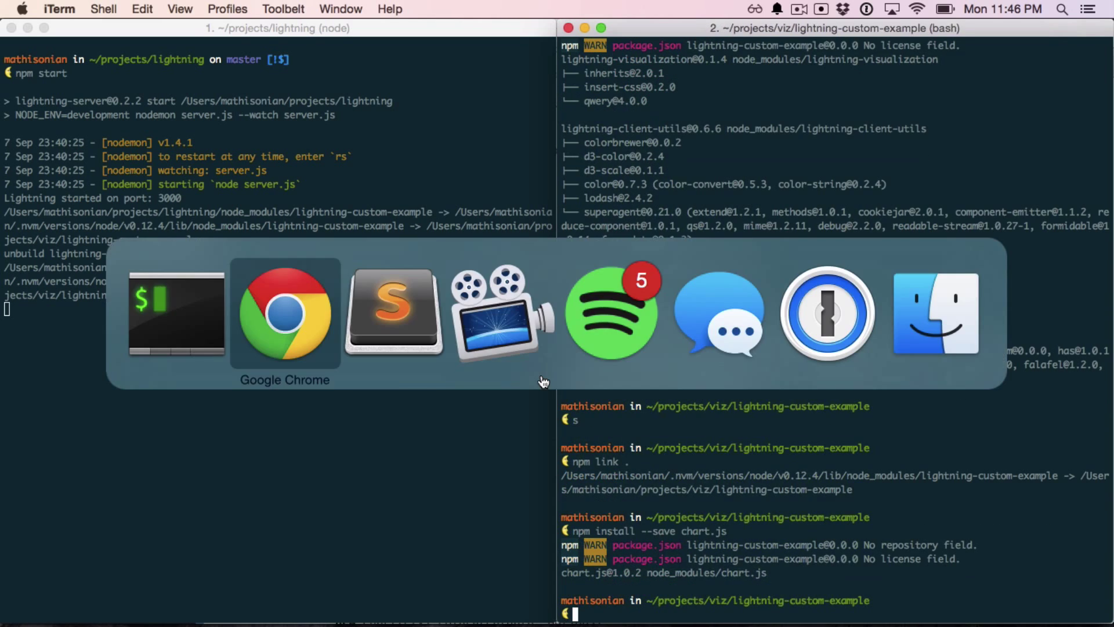
left_click(393, 313)
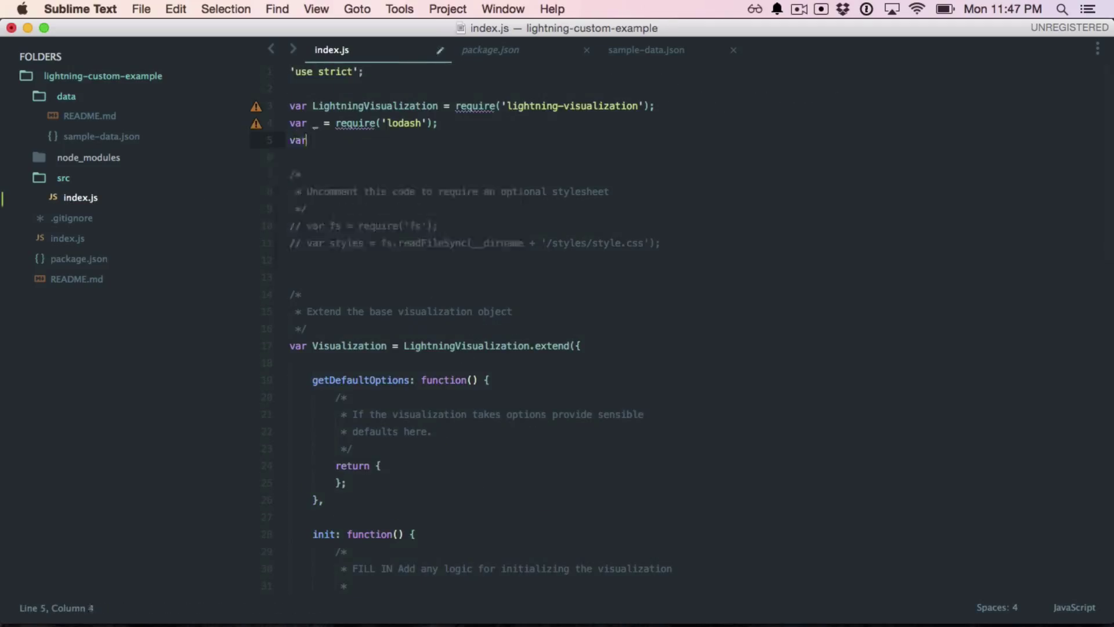
- Add var Chart = require('chart.js'); below the lodash require in index.js and save
type("Chart")
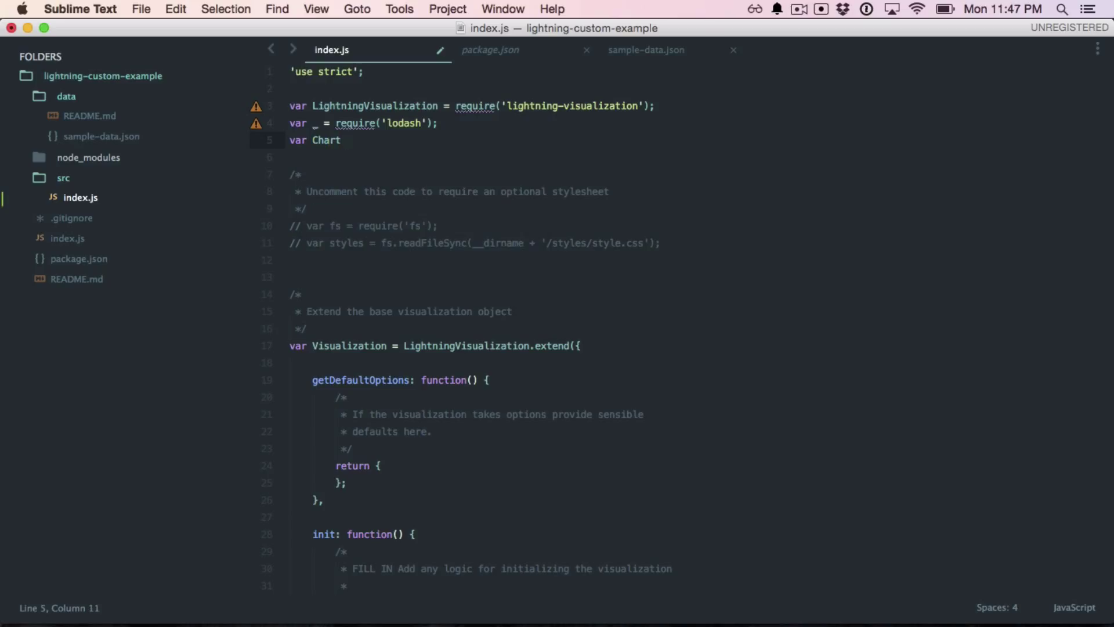
type("= require('')")
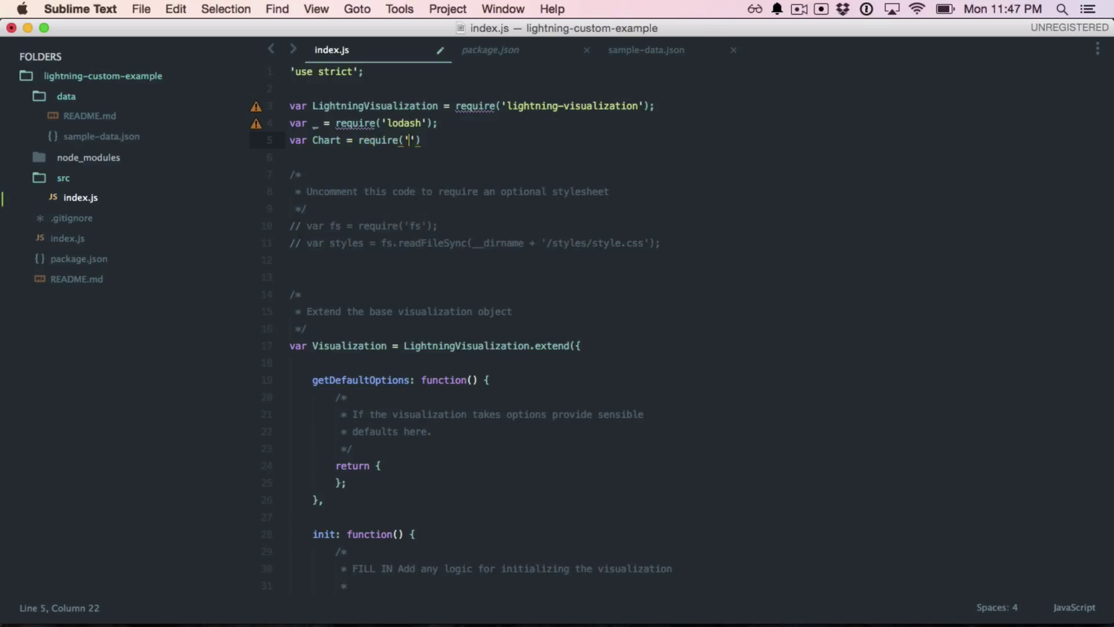
type("chart.js")
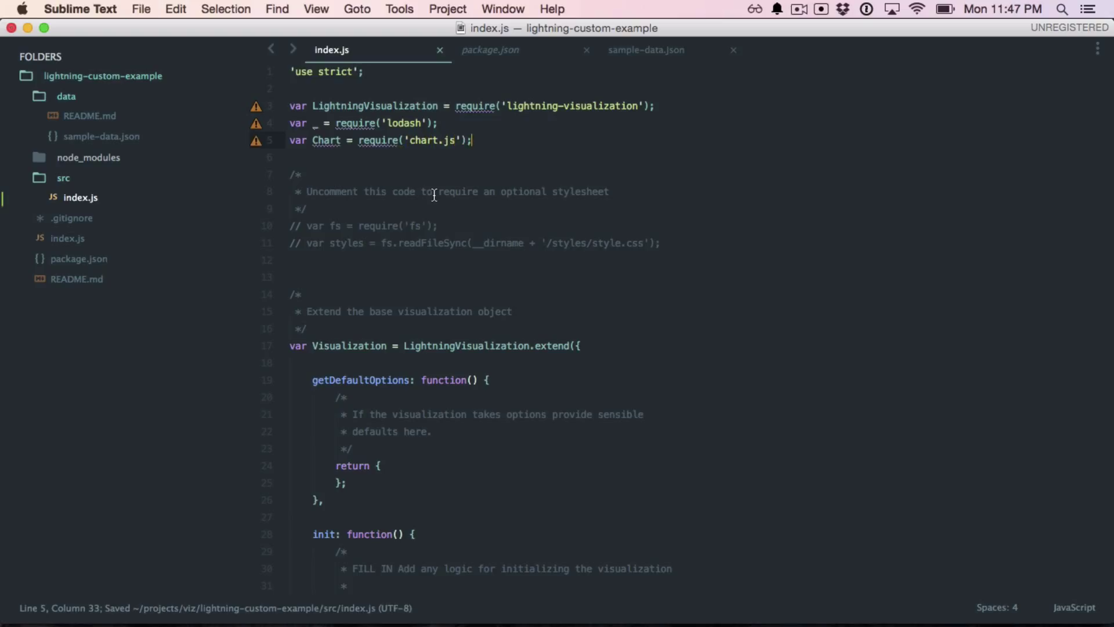
mouse_move(467, 279)
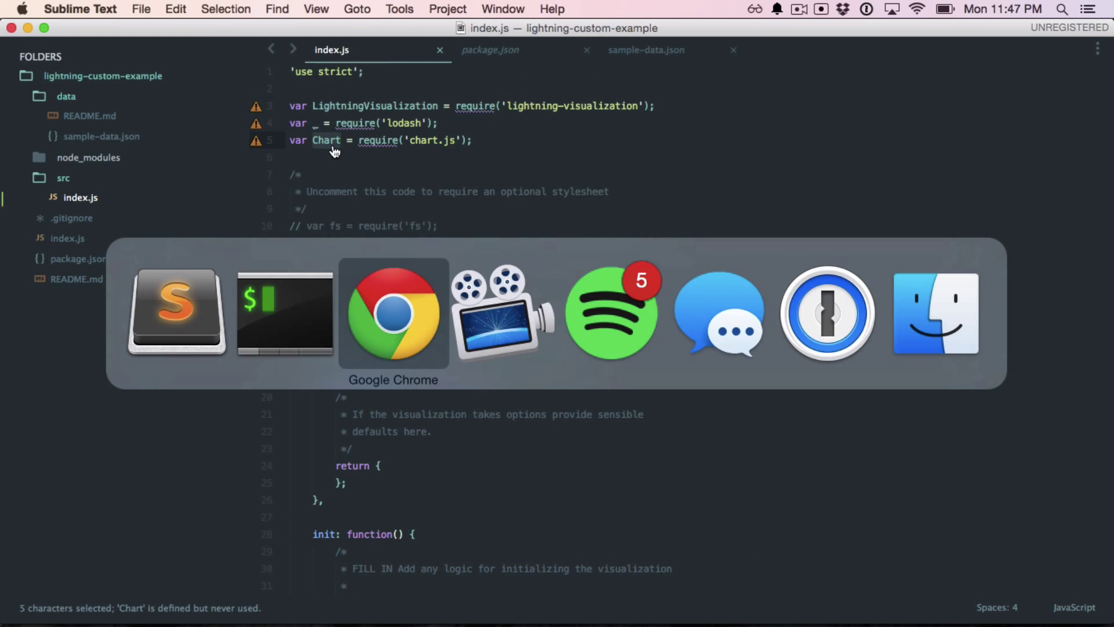
- Select the docs' example usage new Chart(ctx).PolarArea(data, options); to copy it
left_click(393, 313)
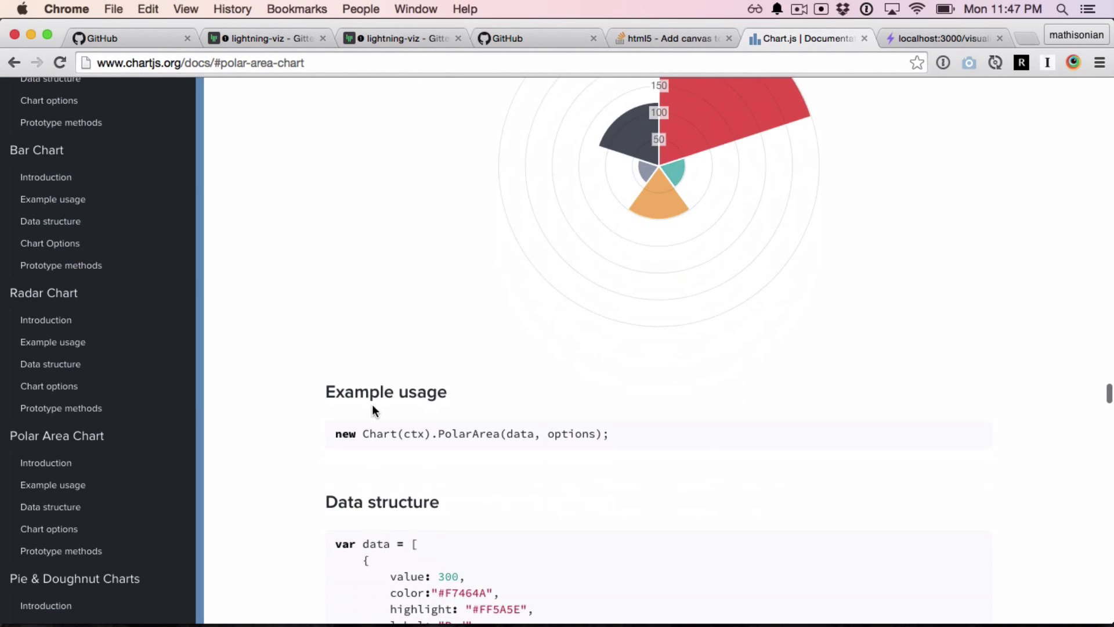
double_click(389, 434)
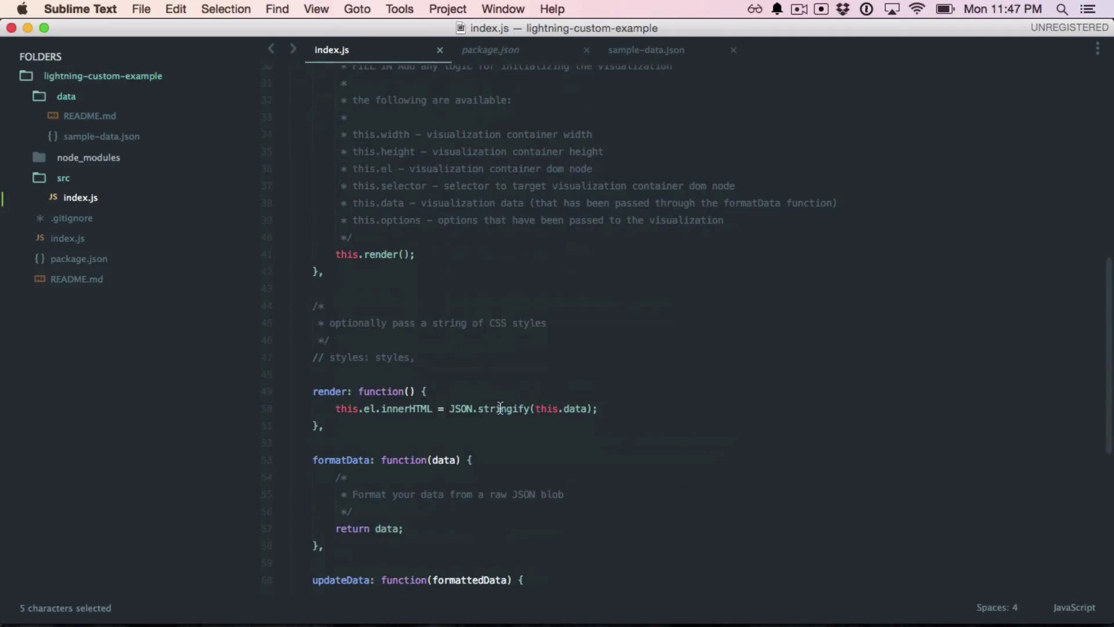
- Replace render's innerHTML line with new Chart(ctx).PolarArea(this.data), dropping the options argument
type("new Chart(ctx).PolarArea(data, options);")
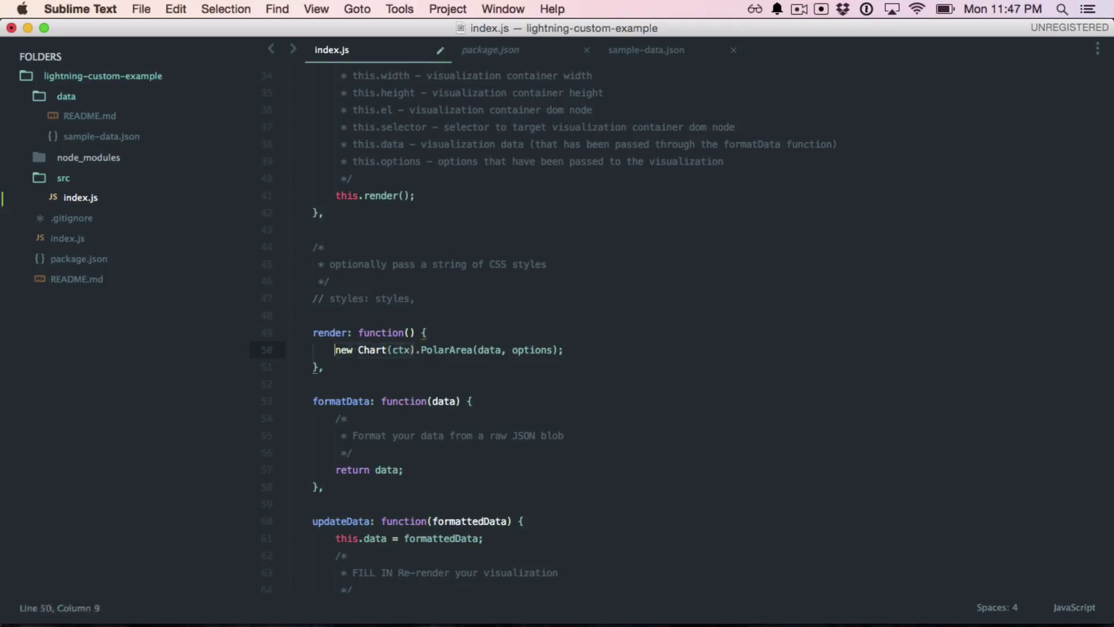
left_click(411, 349)
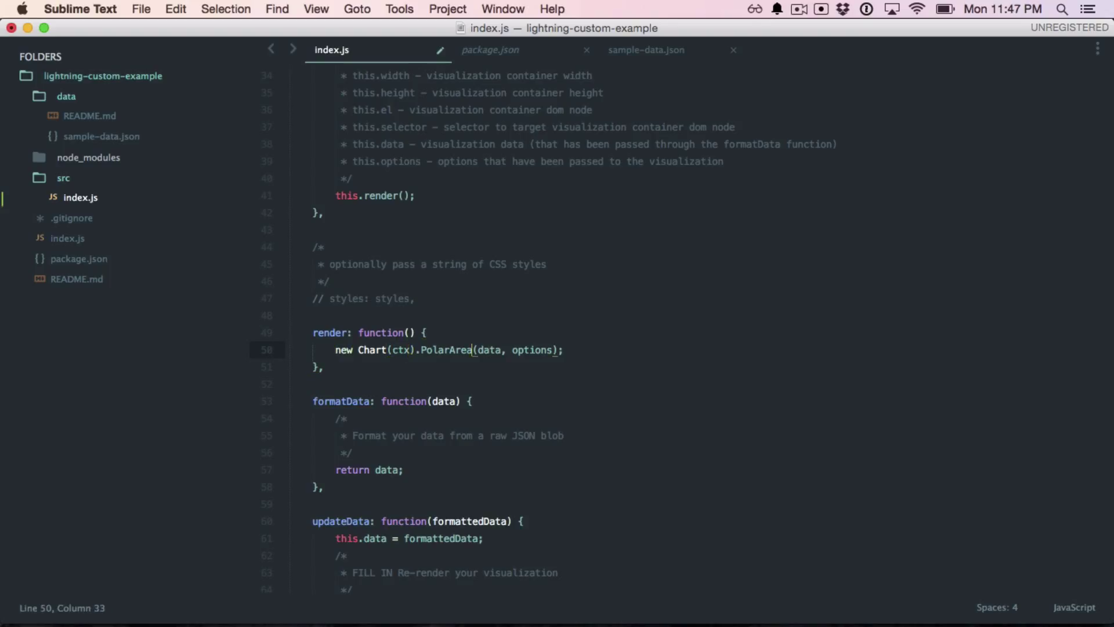
left_click(556, 349)
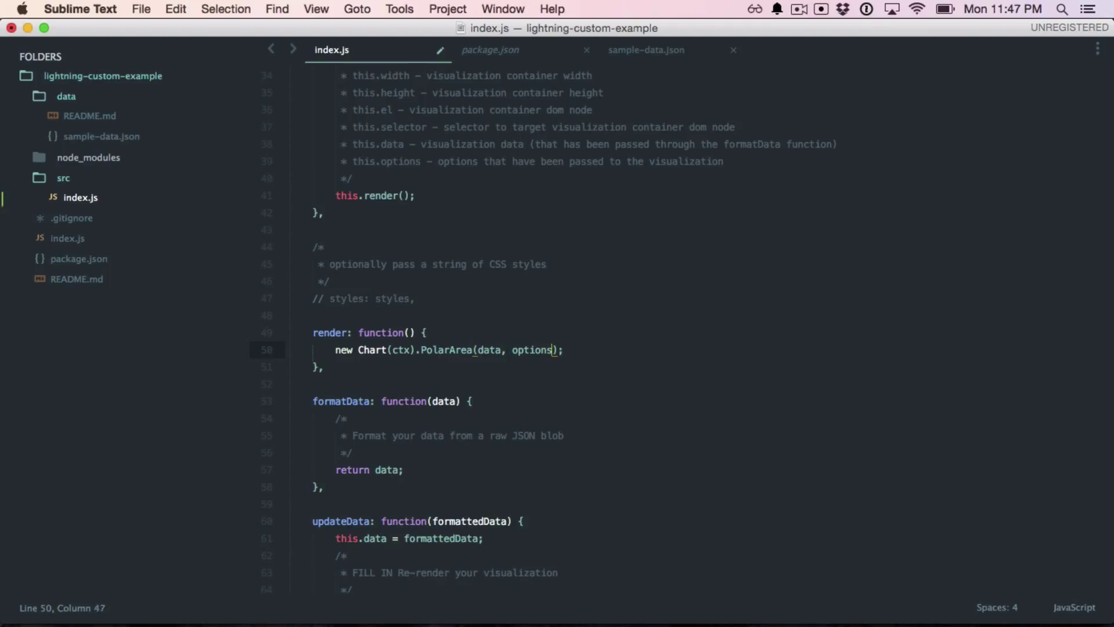
left_click(501, 350)
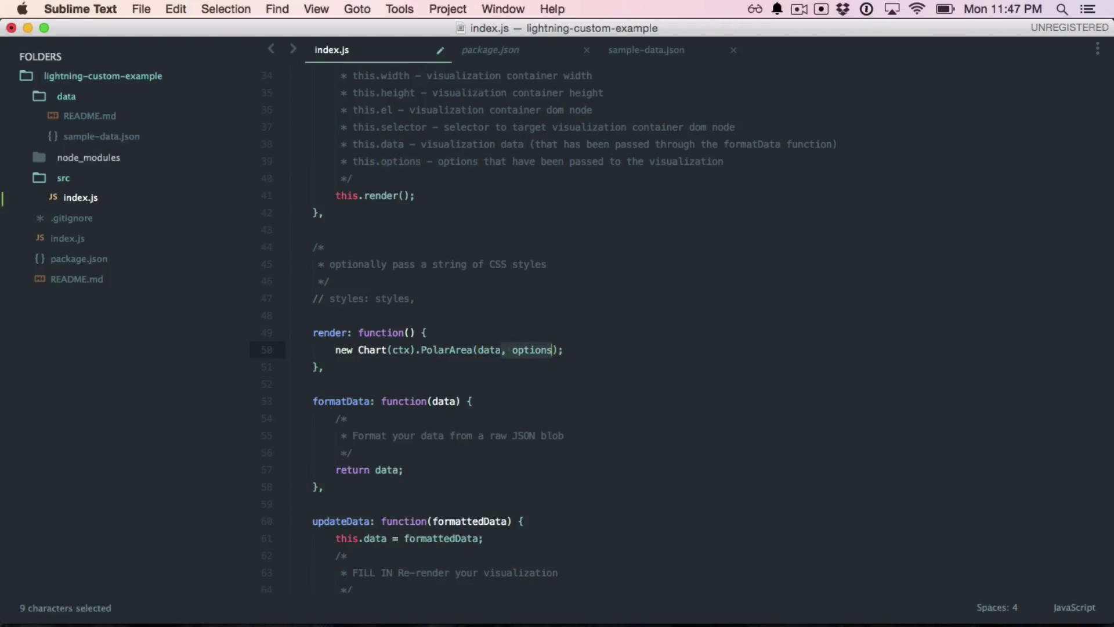
key("Backspace")
type("this.")
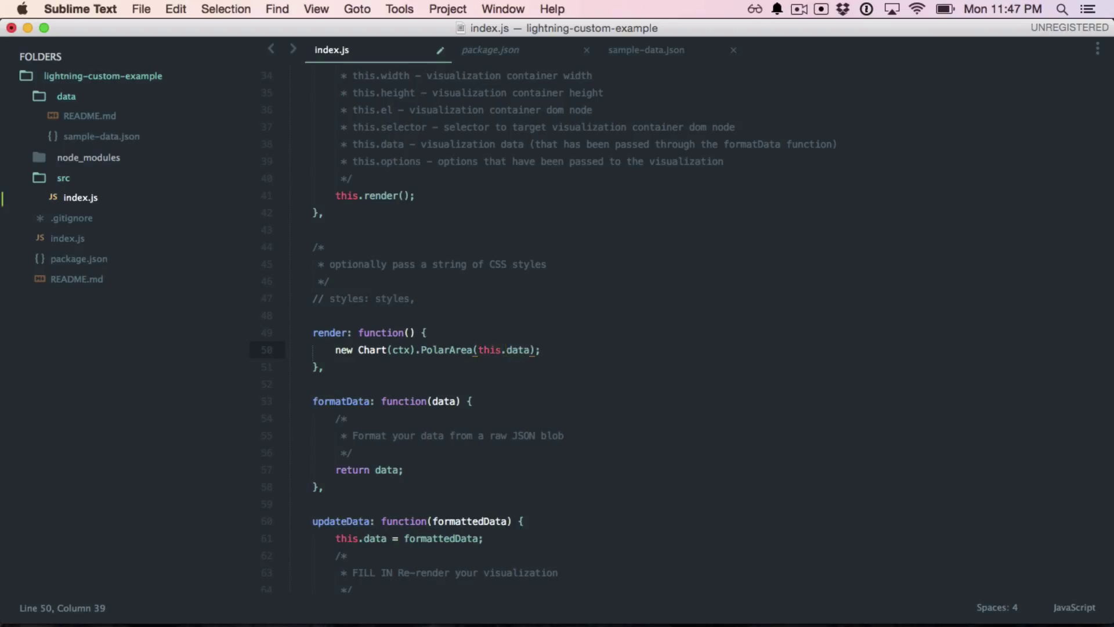
left_click(409, 349)
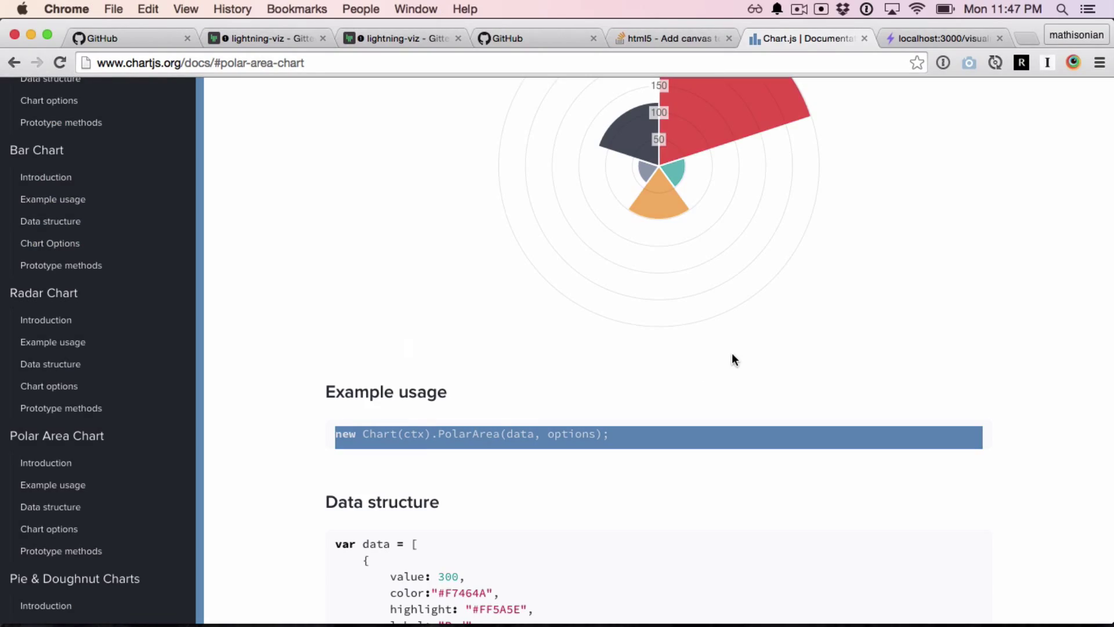
- Read the docs' Creating a chart getContext("2d") example, then view the Stack Overflow canvas answer
scroll("up", 3)
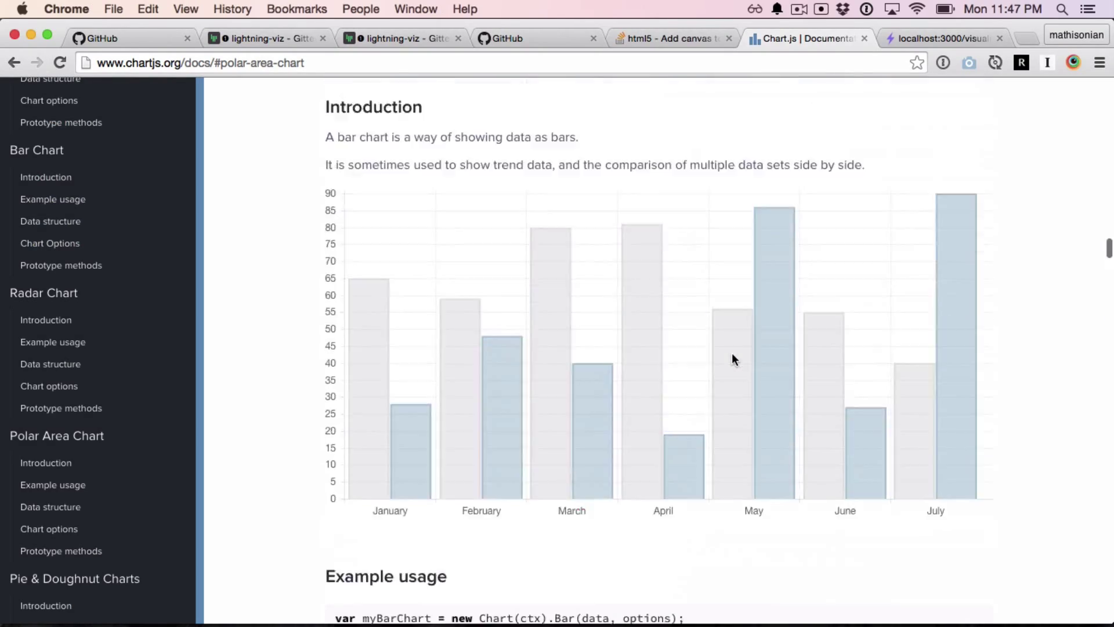
scroll("down", 3)
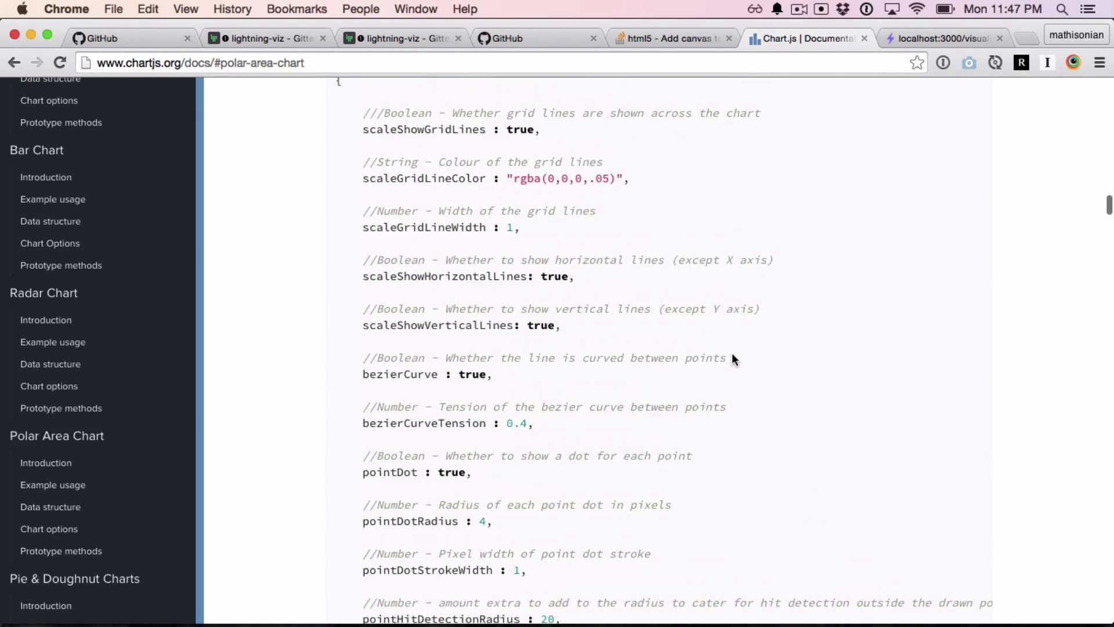
scroll("up", 3)
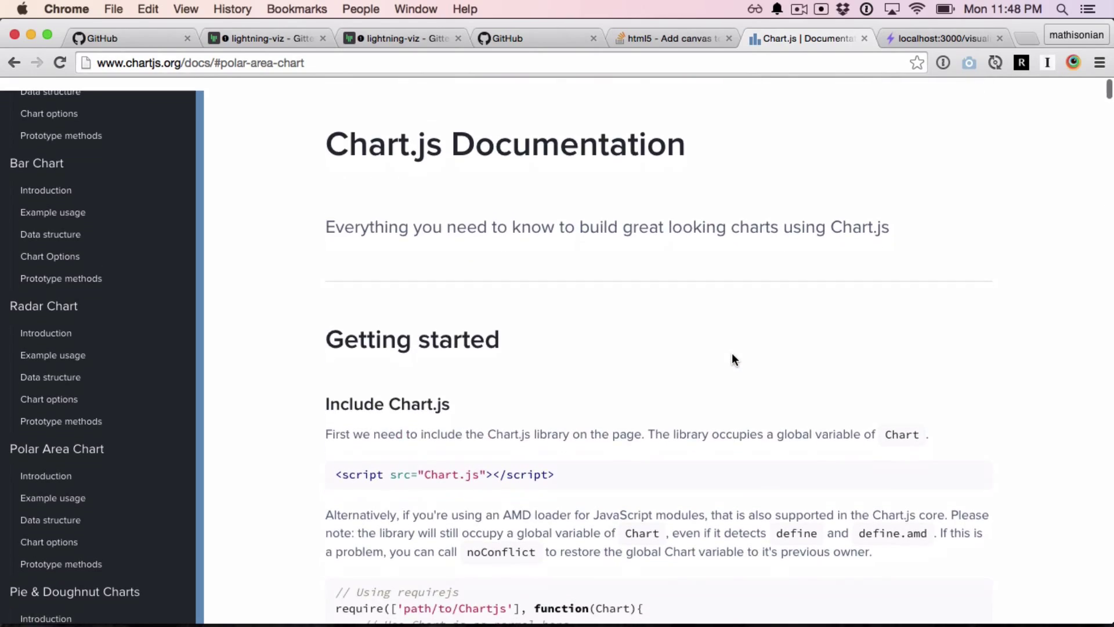
scroll("down", 3)
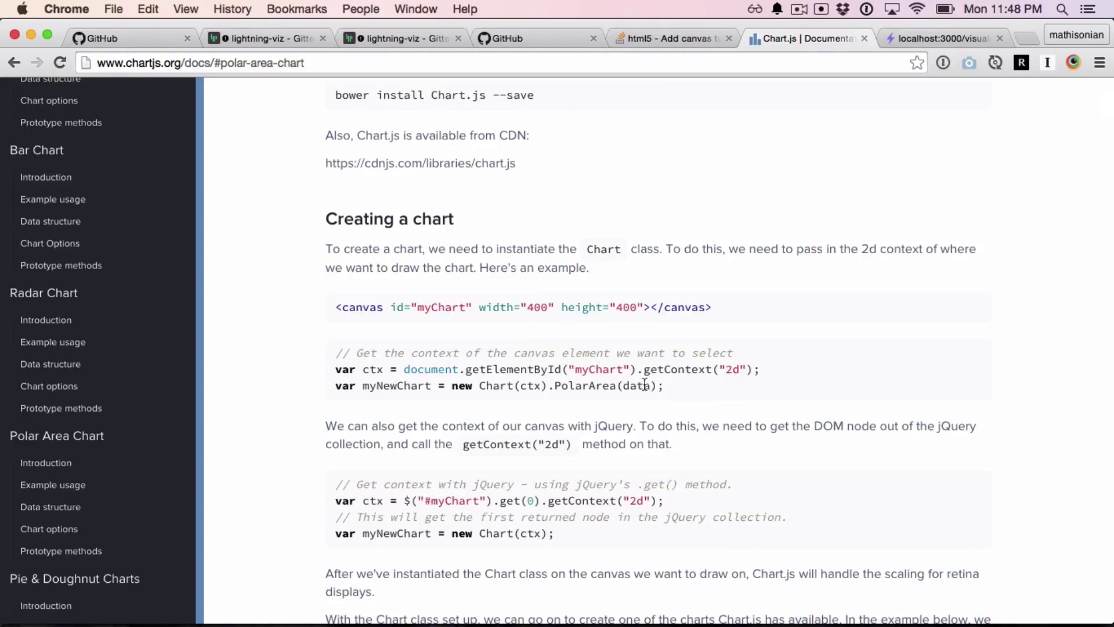
mouse_move(501, 404)
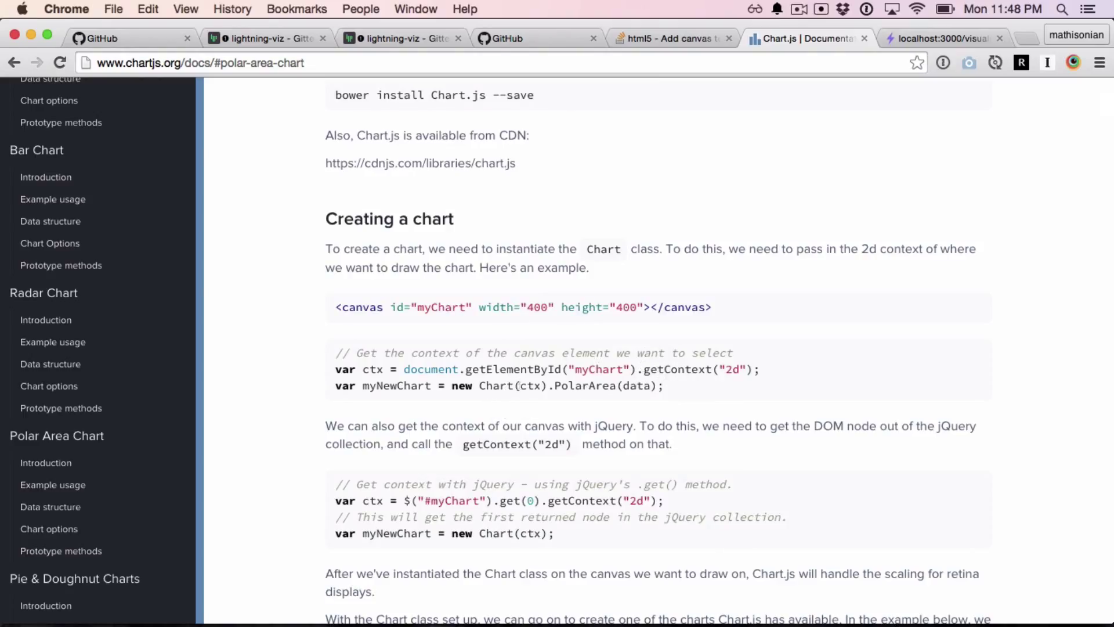
left_click(668, 37)
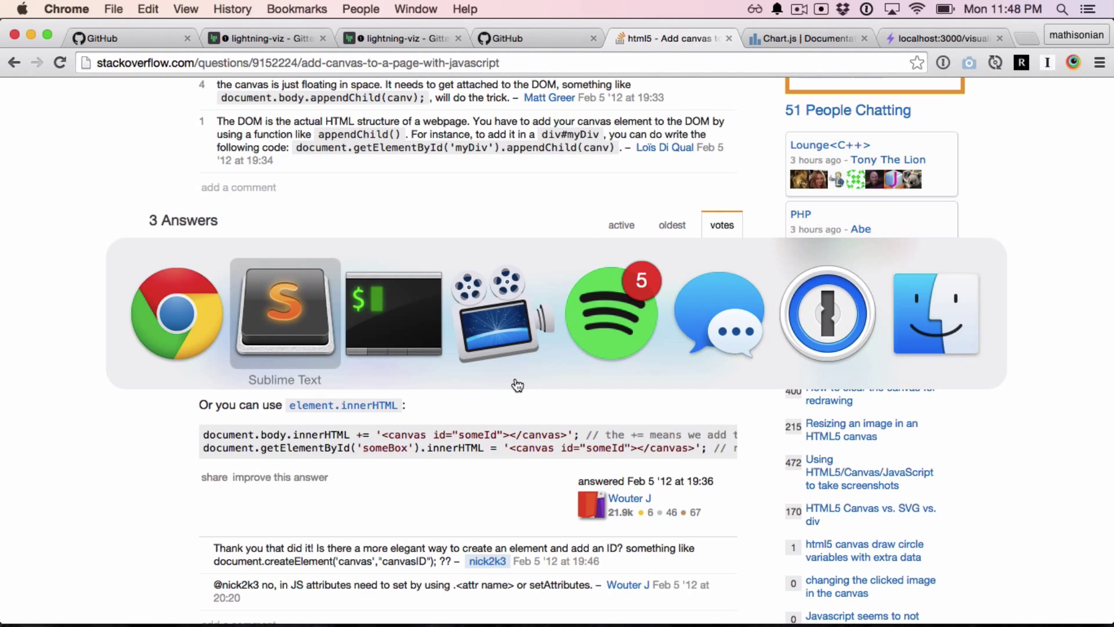
- Rename canv to canvas and set its width and height to this.width and this.height
left_click(285, 313)
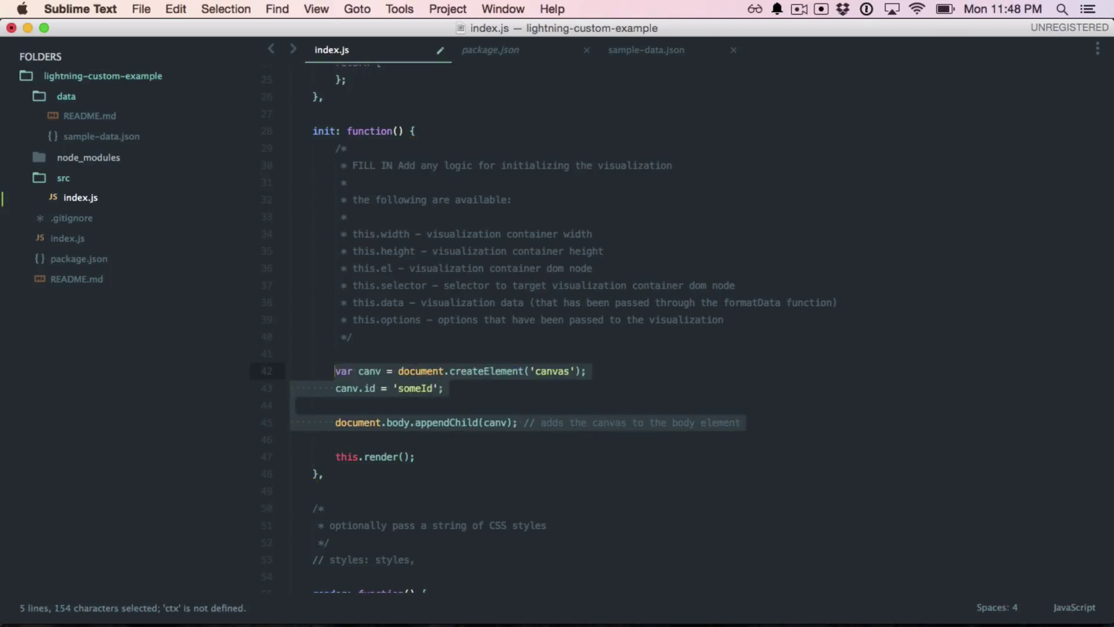
left_click(381, 371)
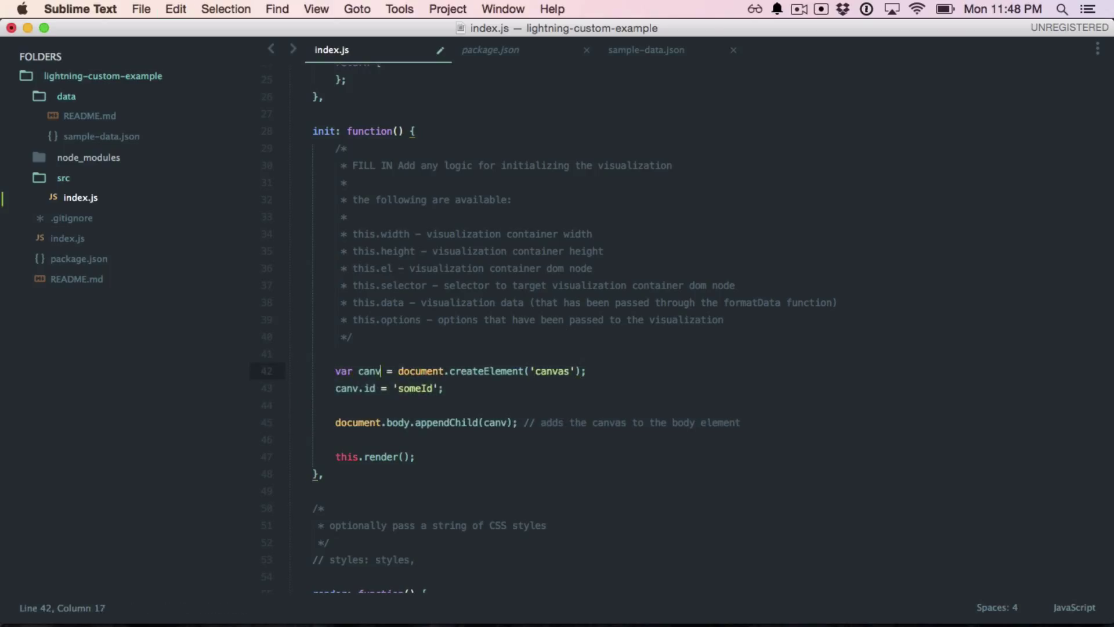
type("as")
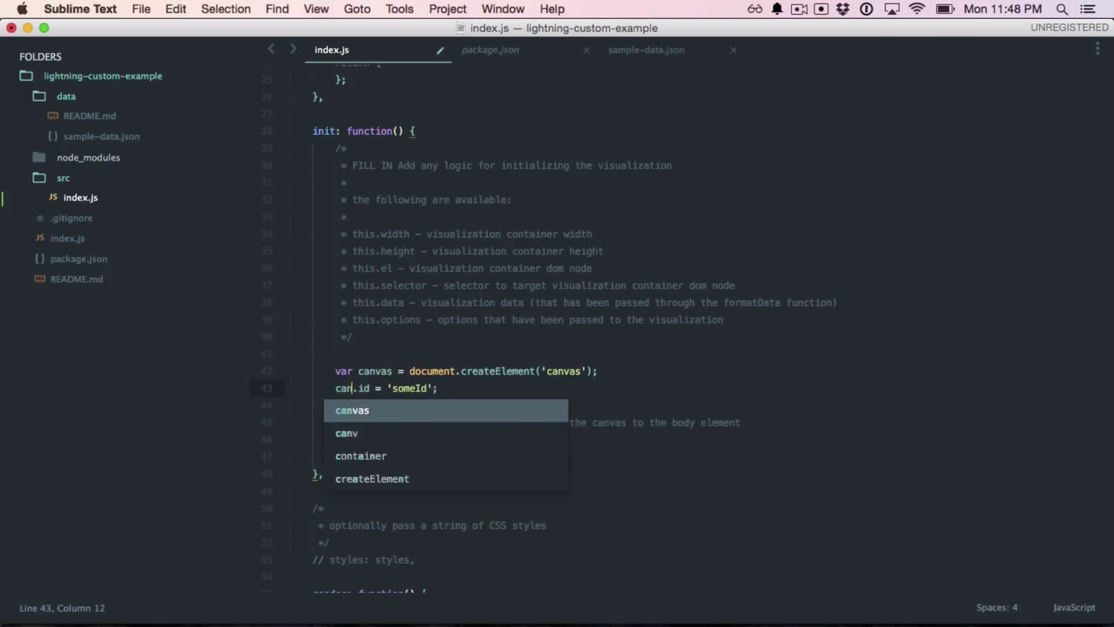
type("canvas.width")
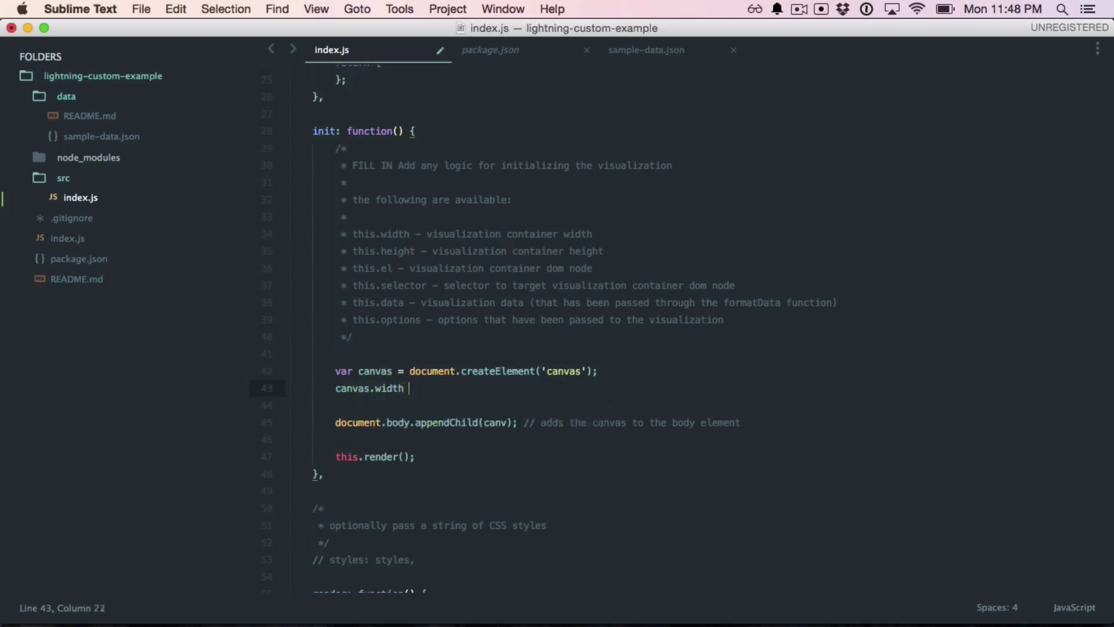
type("= this.width;")
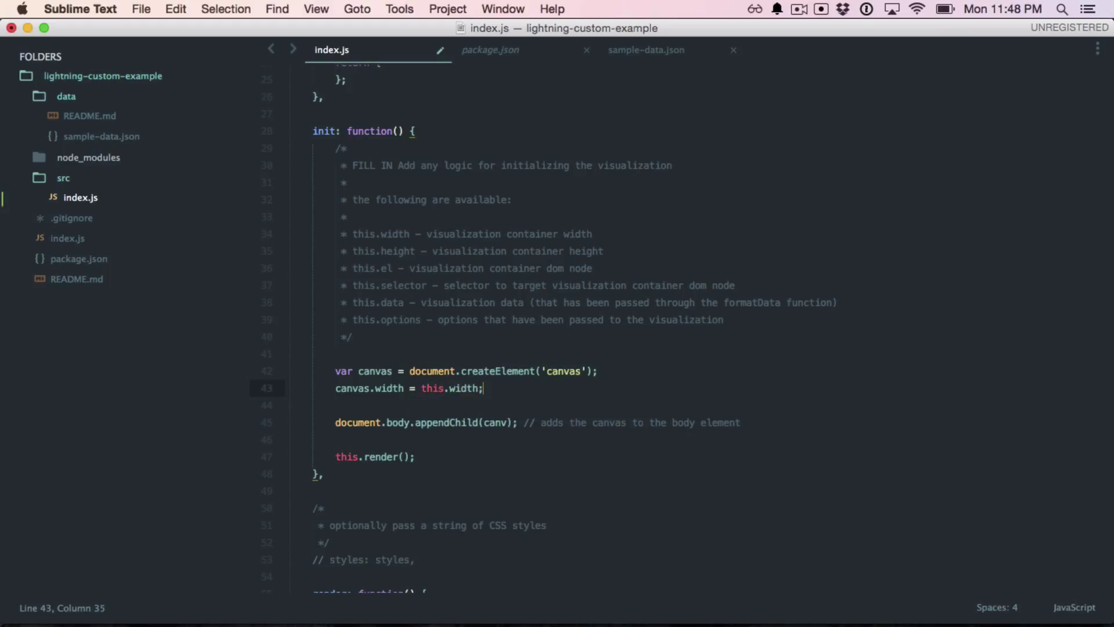
type("canvas.")
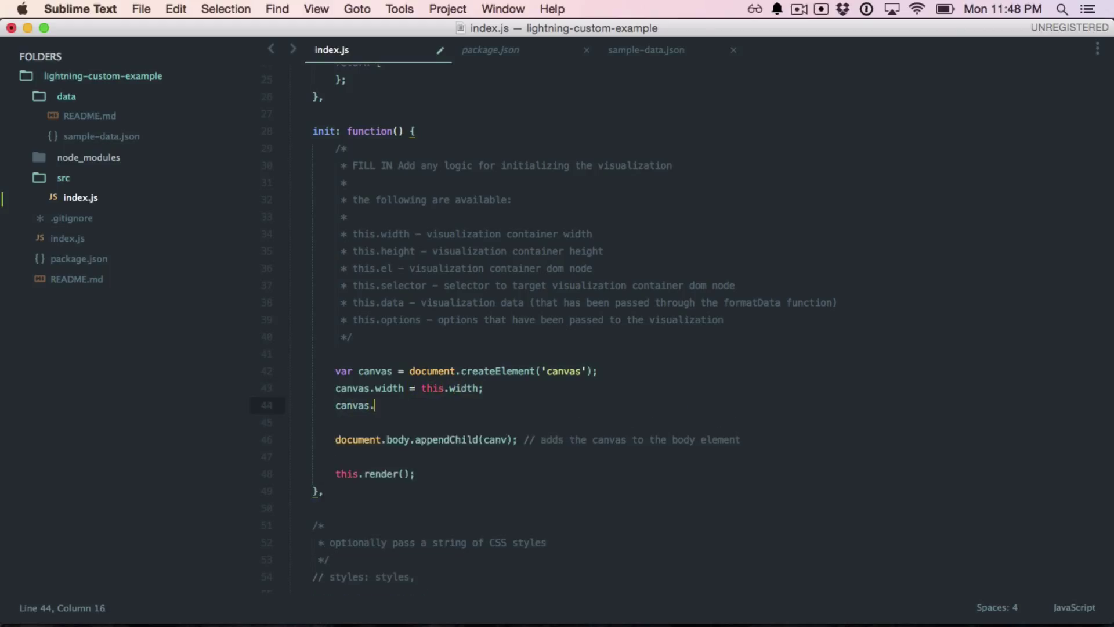
type("height = this.height;")
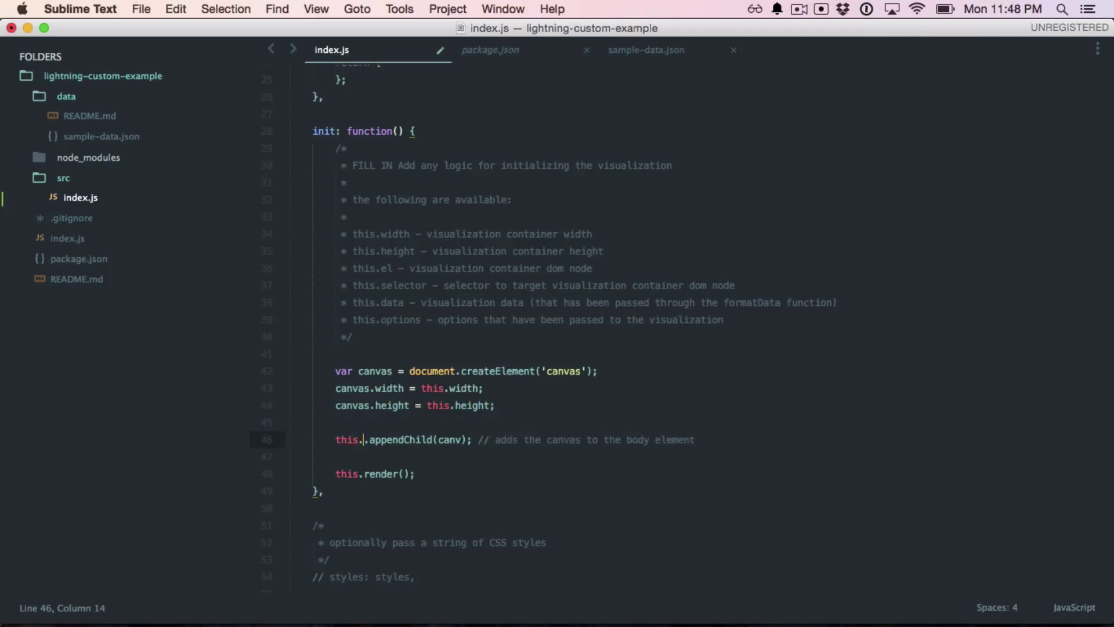
- Append the canvas to this.el, store this.context = canvas.getContext('2d'), and draw on this.context
type("el.appendChild(canvas);")
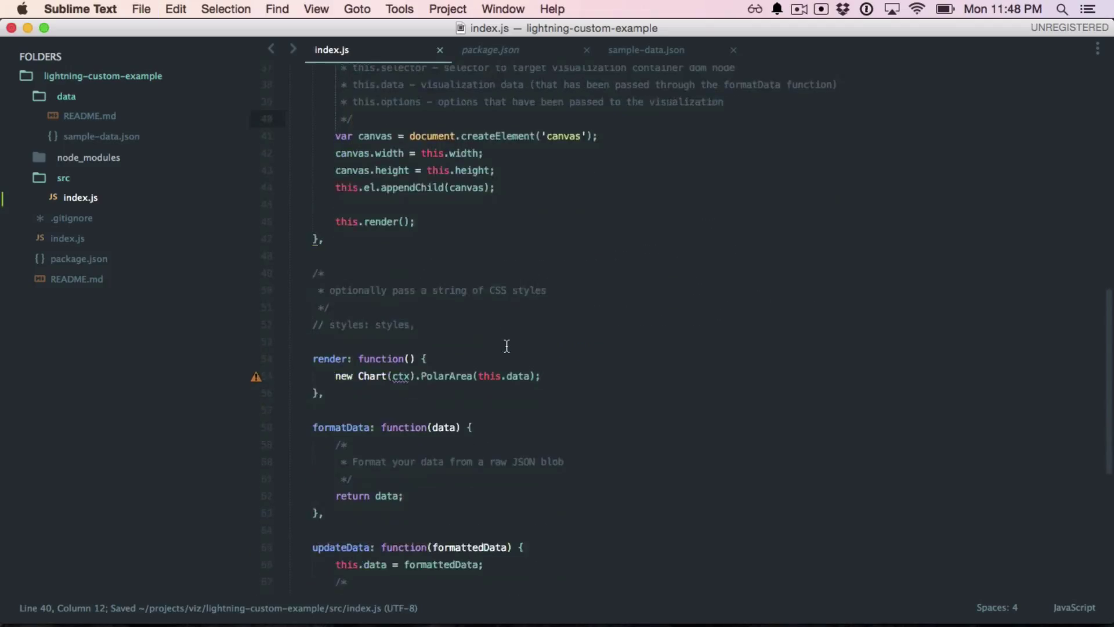
scroll("up", 3)
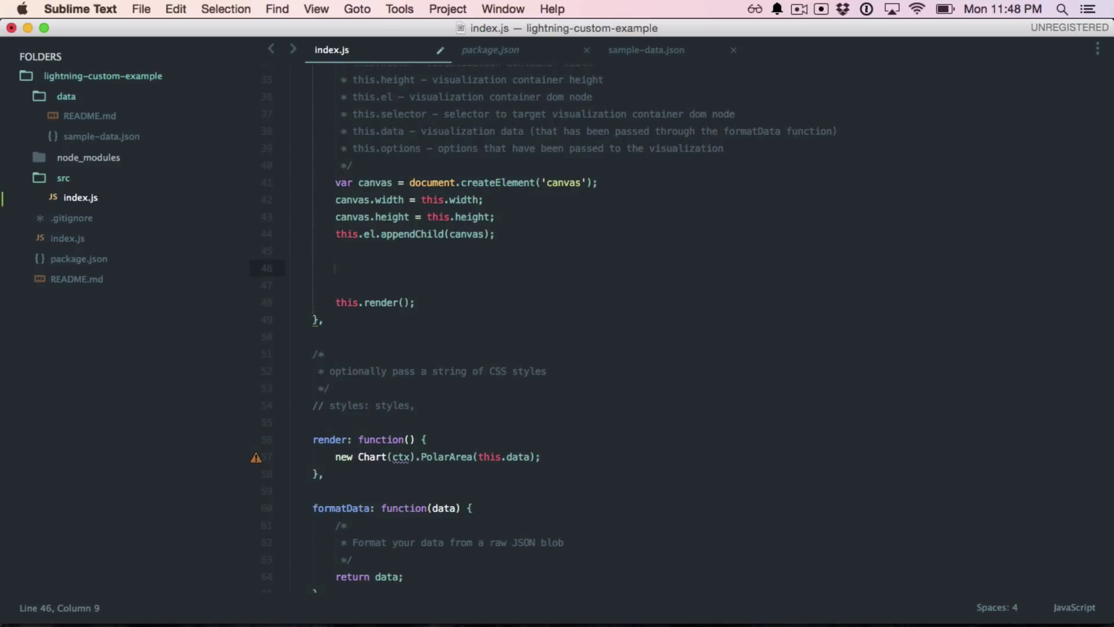
type("this.con")
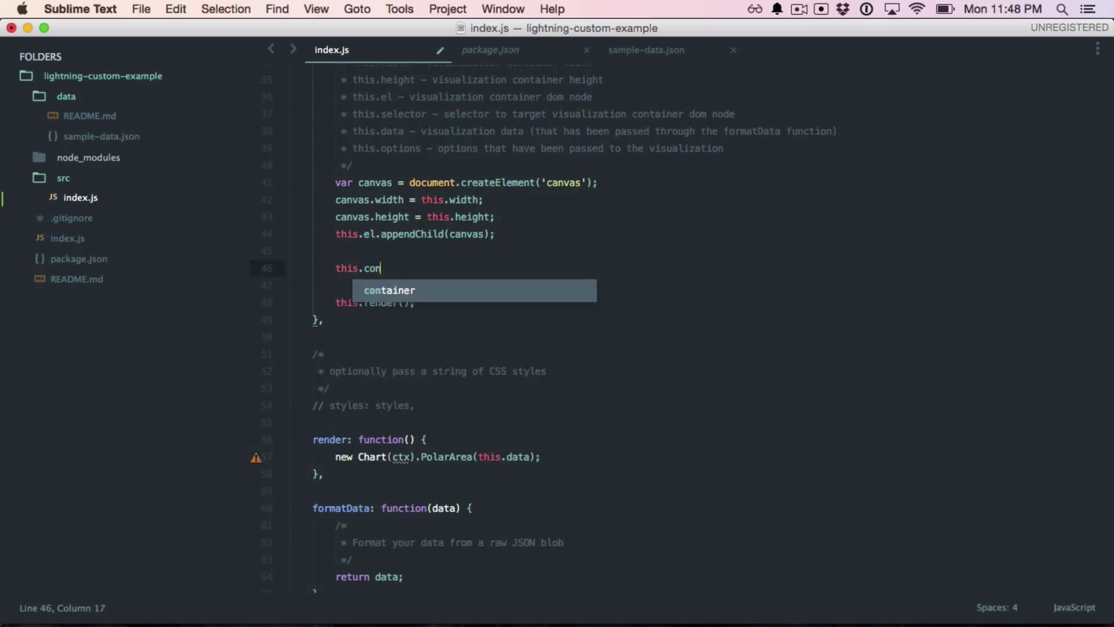
type("text = canvas")
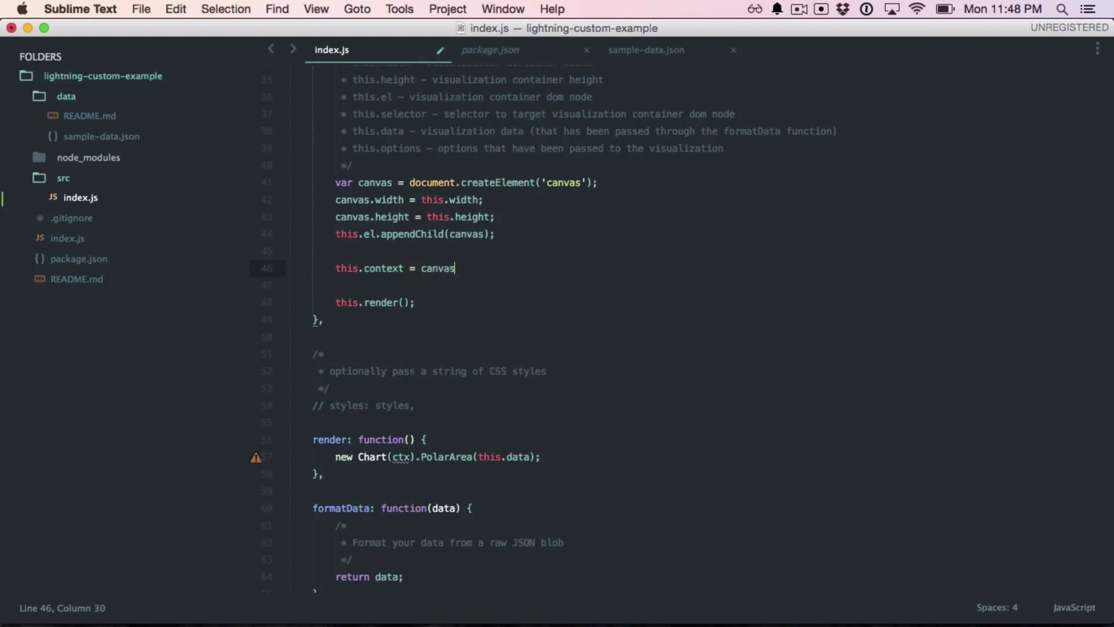
type(".getContext()")
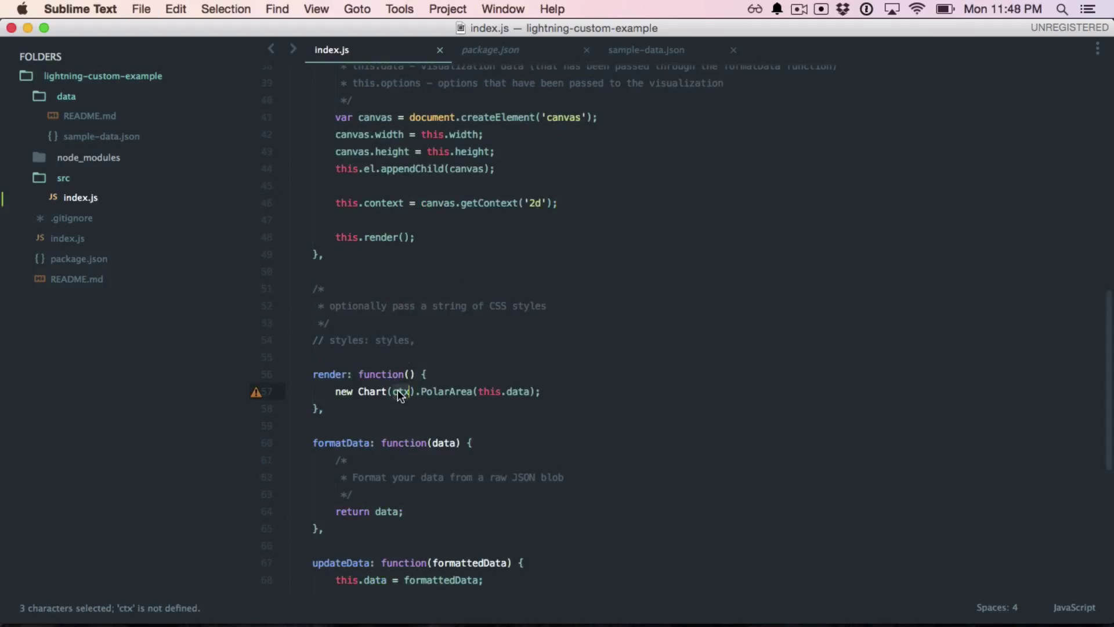
type("this.")
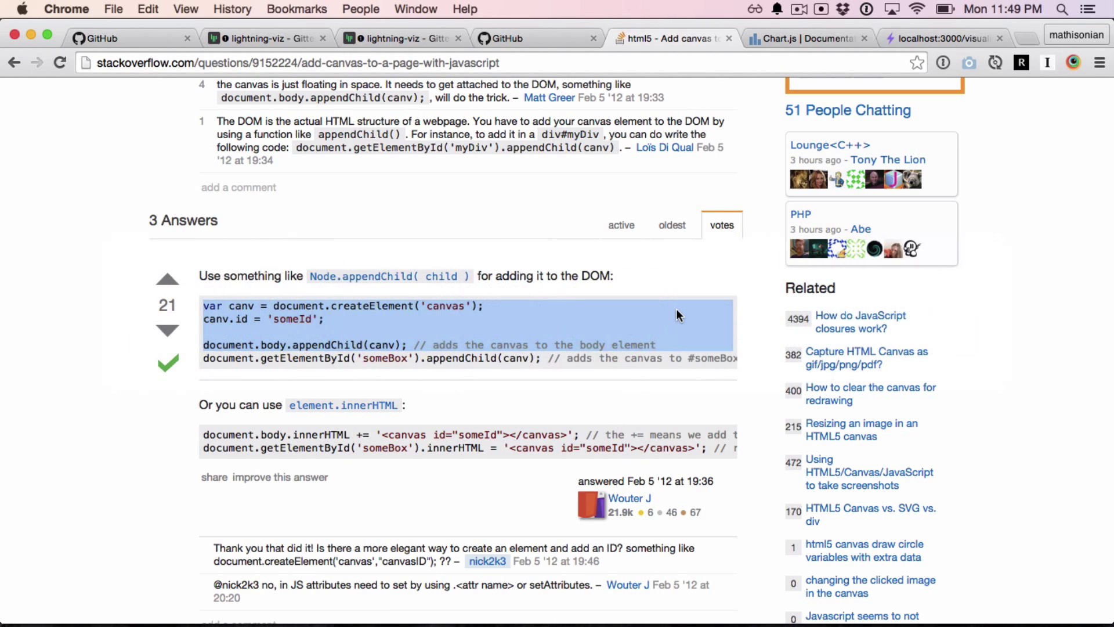
- Use Inspect Element on the empty localhost Lightning preview and check its 781×468 canvas node
left_click(944, 38)
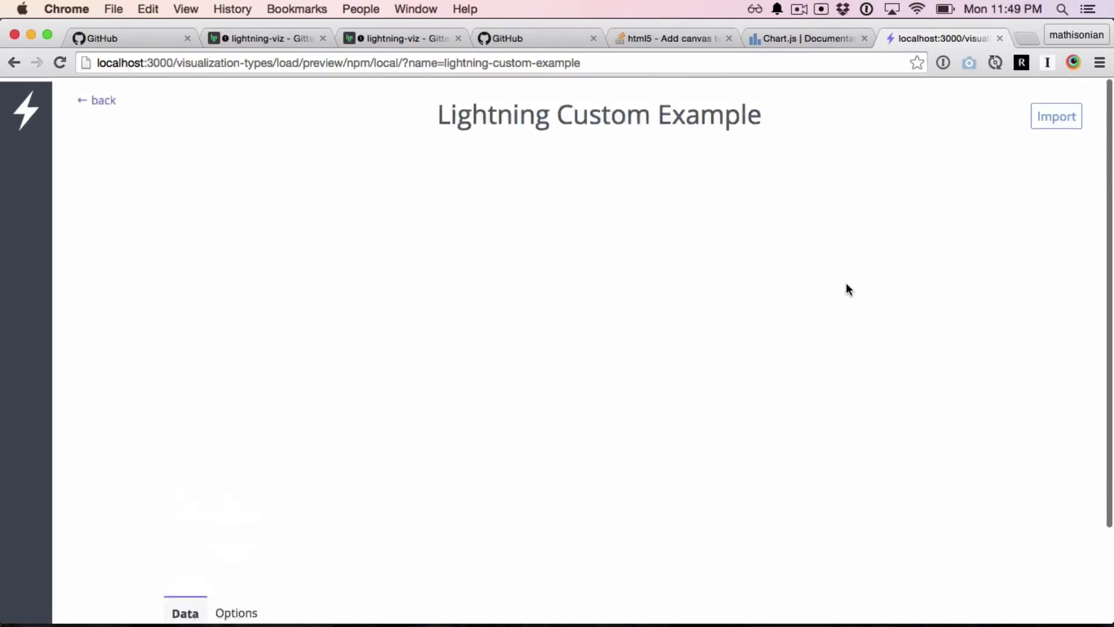
scroll("down", 3)
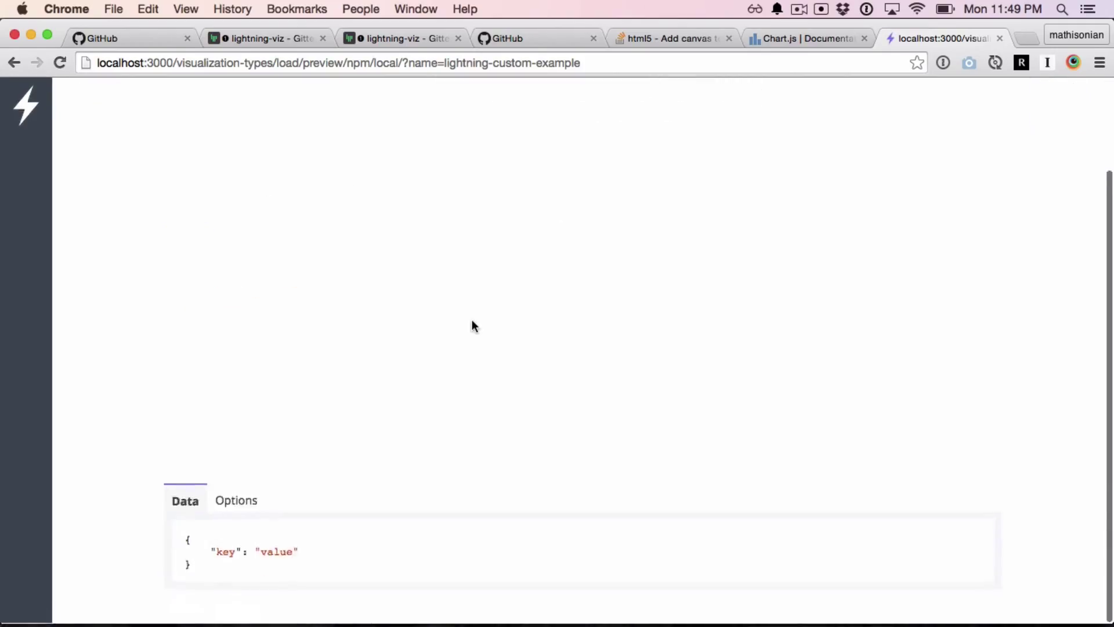
right_click(475, 326)
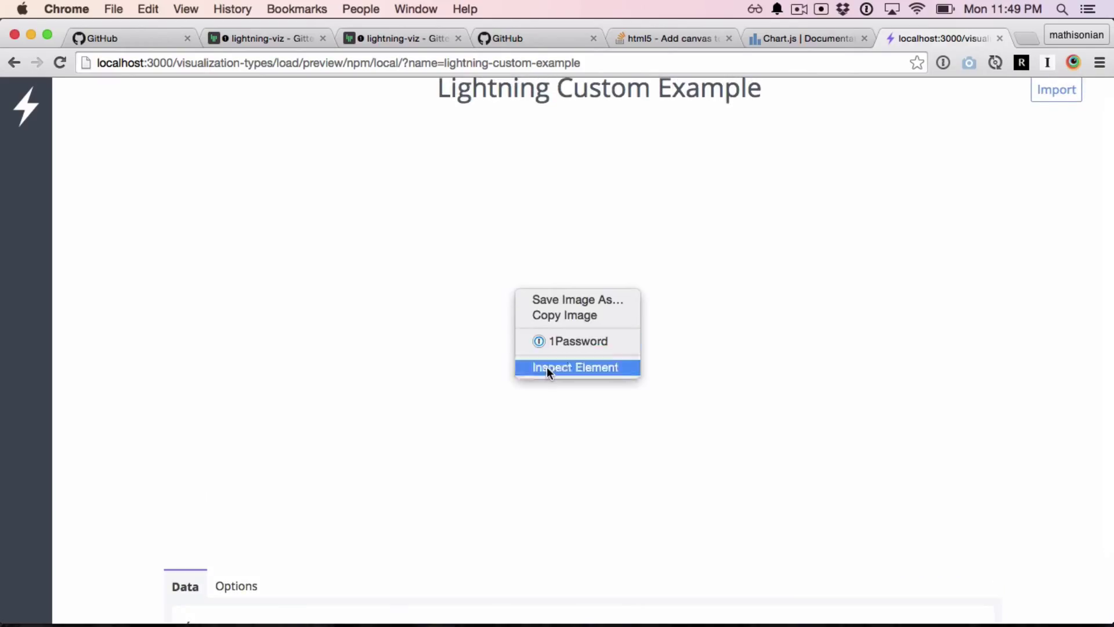
left_click(575, 367)
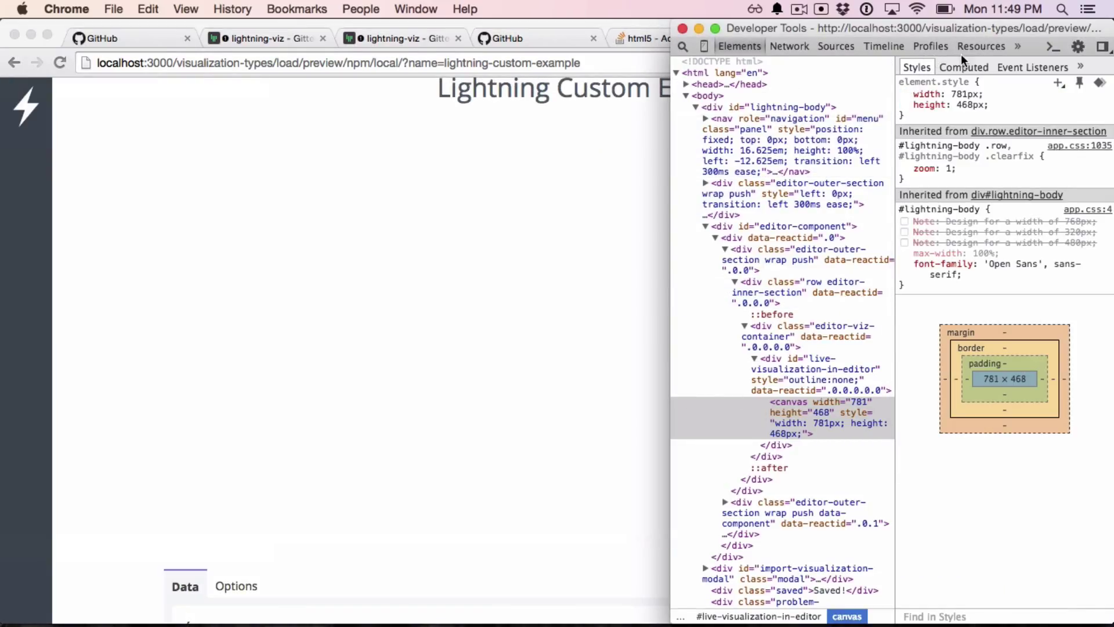
mouse_move(817, 417)
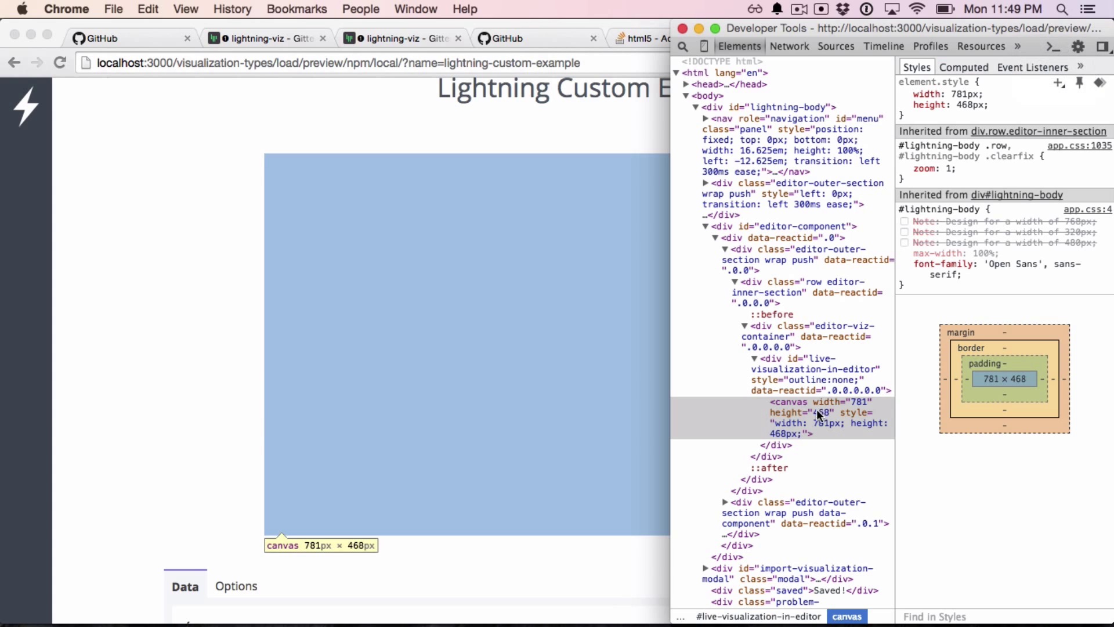
mouse_move(824, 430)
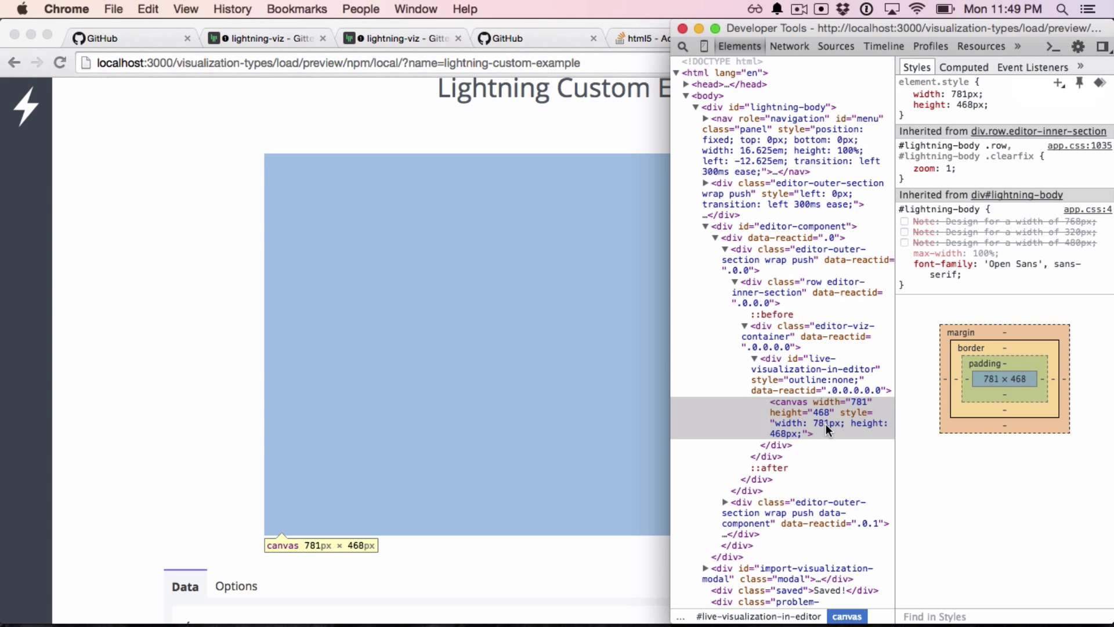
left_click(804, 37)
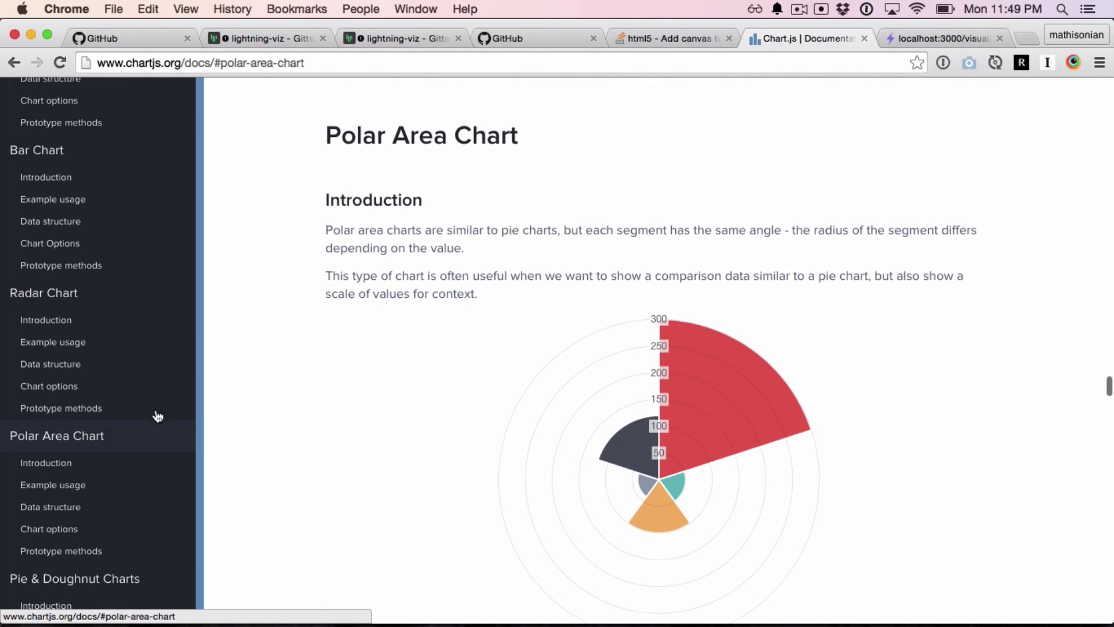
- Scroll the Chart.js Polar Area docs to the Data structure example with five coloured values
scroll("down", 3)
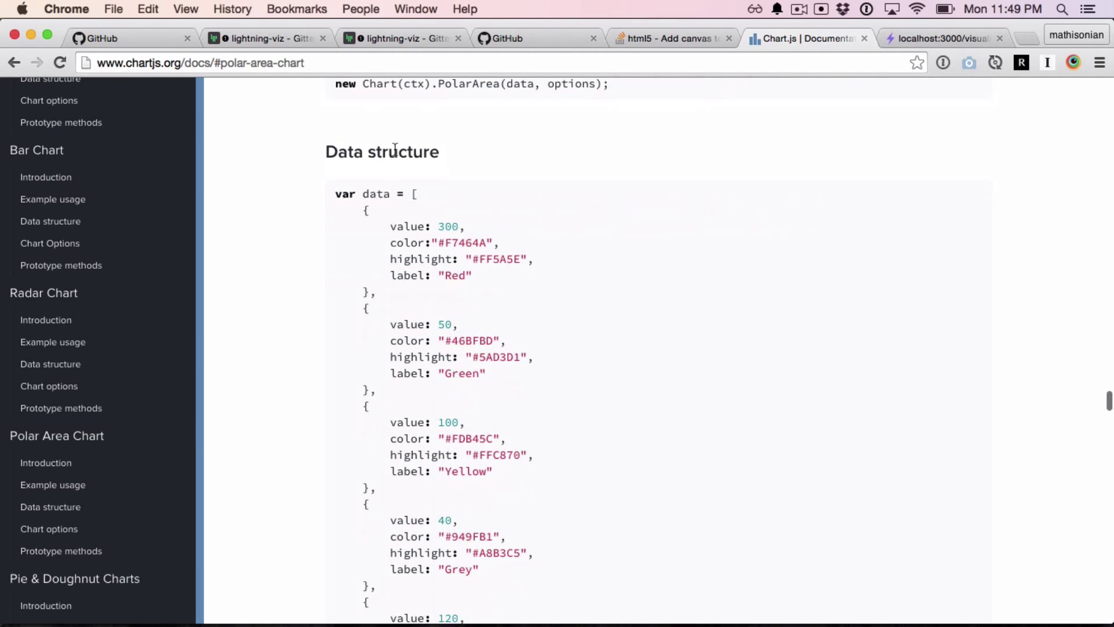
scroll("down", 3)
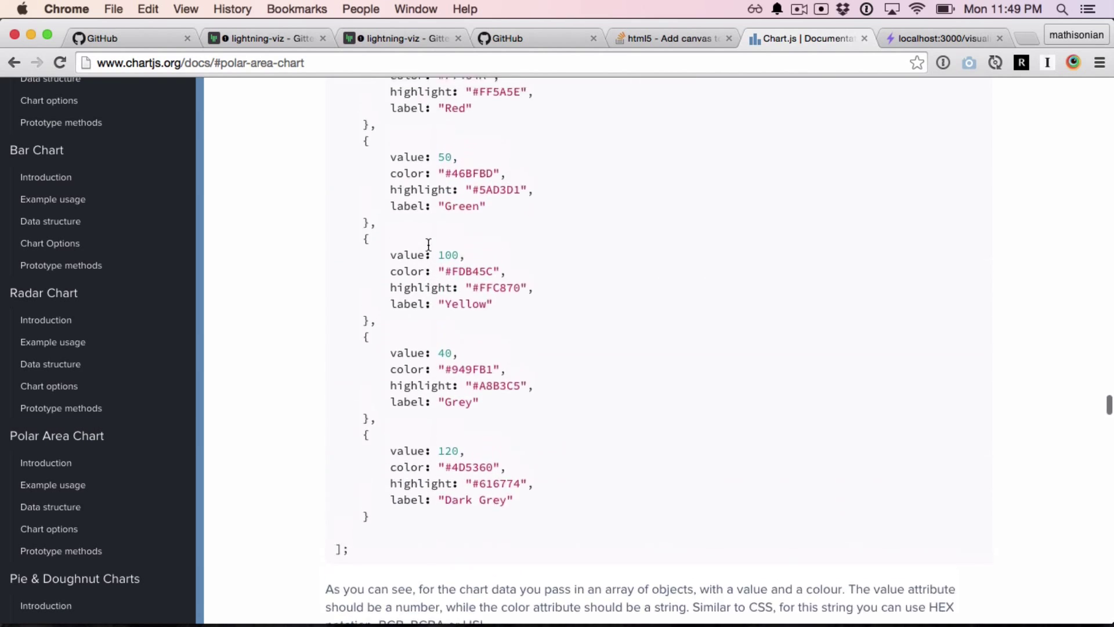
scroll("up", 3)
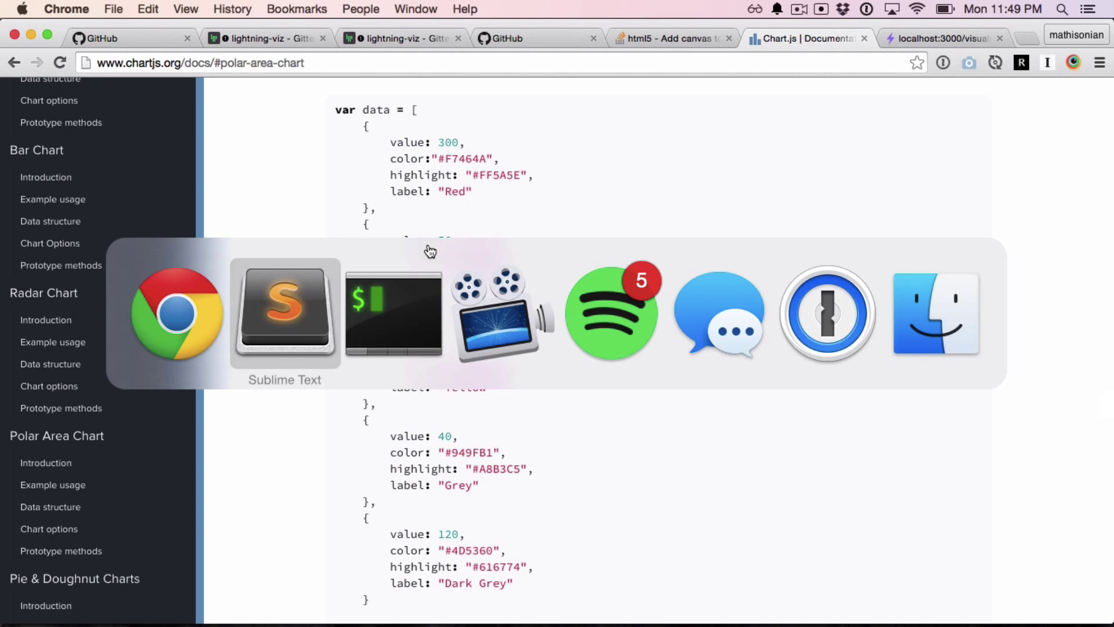
left_click(284, 313)
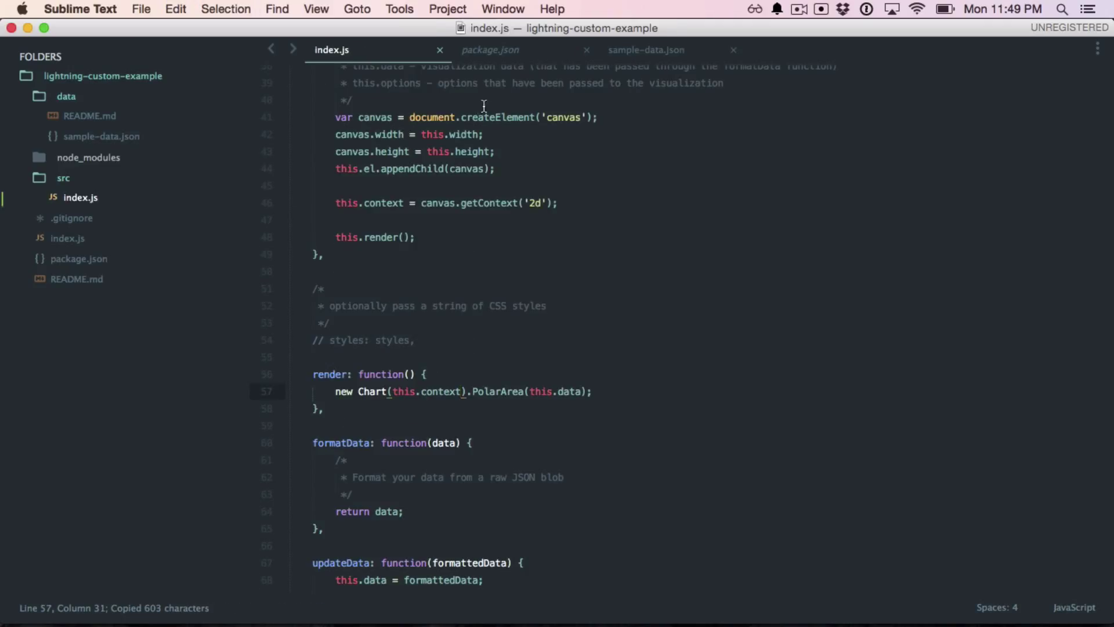
- Rename the sample-data.json key to values, fill in the polar area data, and chart this.data.values
left_click(645, 50)
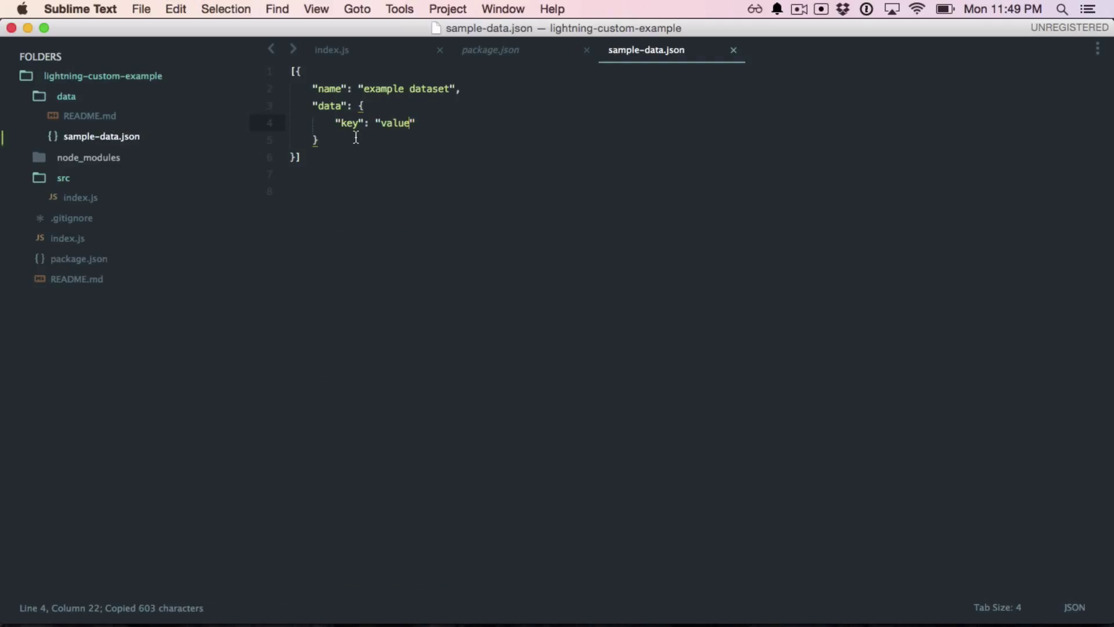
double_click(348, 123)
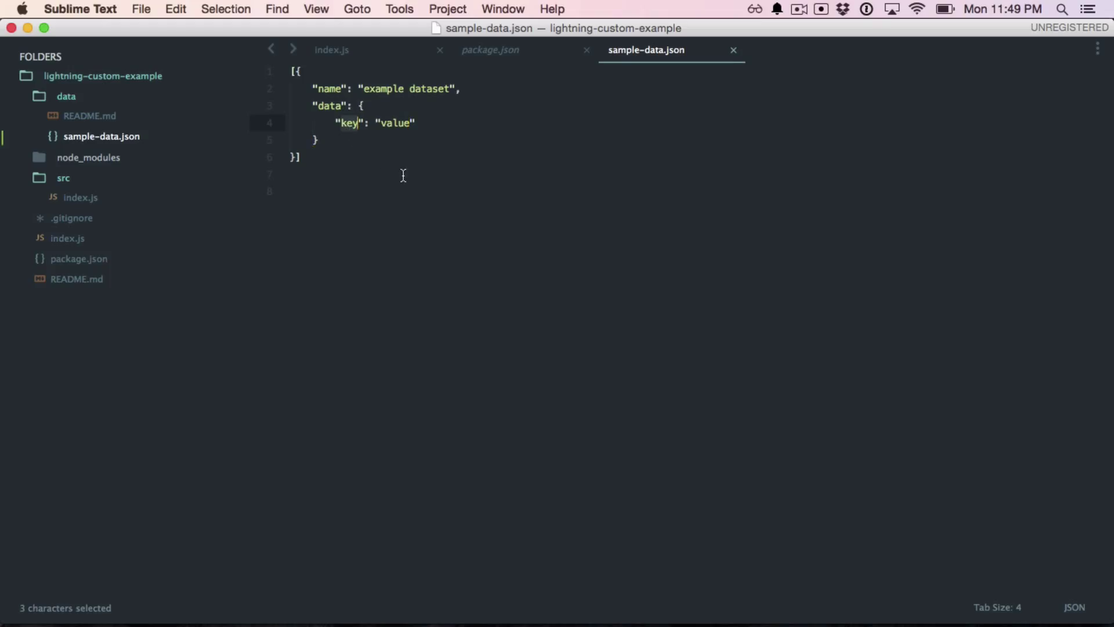
type("value")
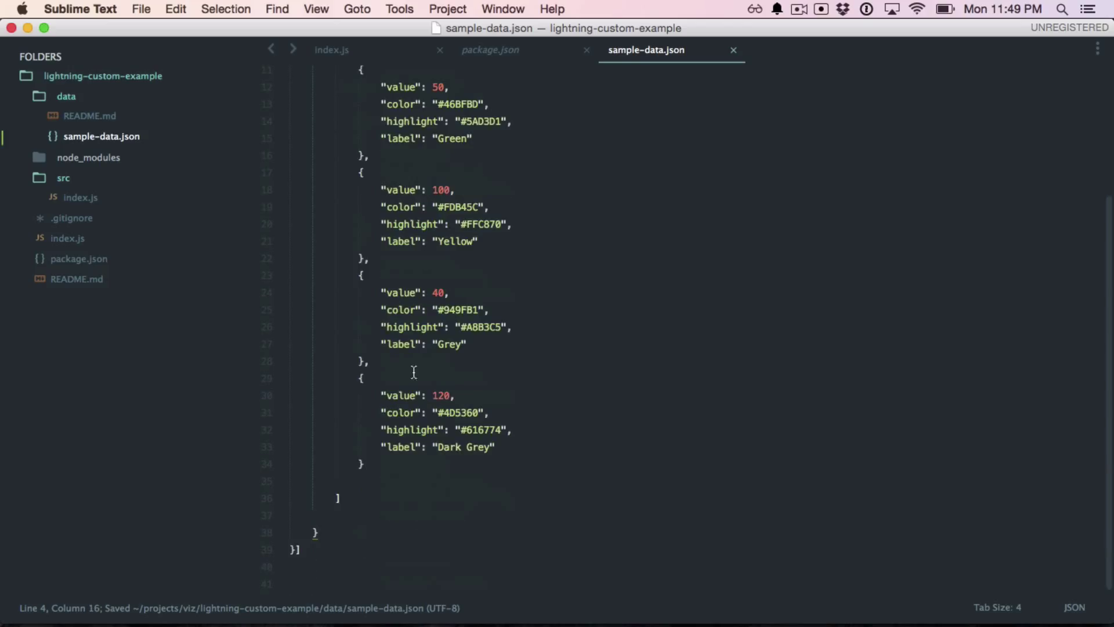
left_click(352, 515)
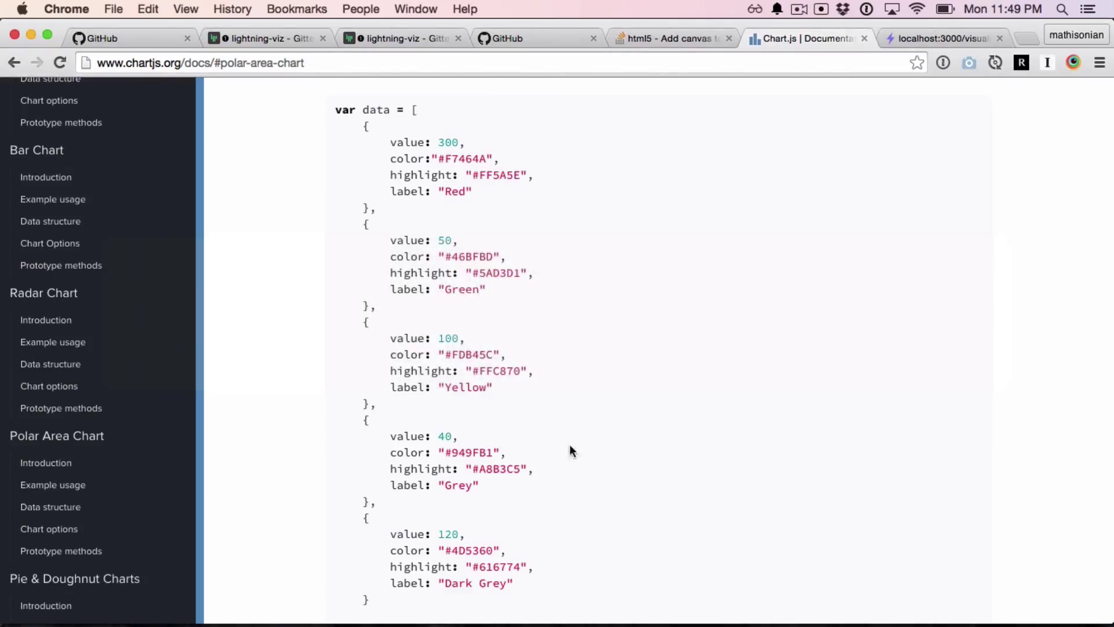
left_click(941, 38)
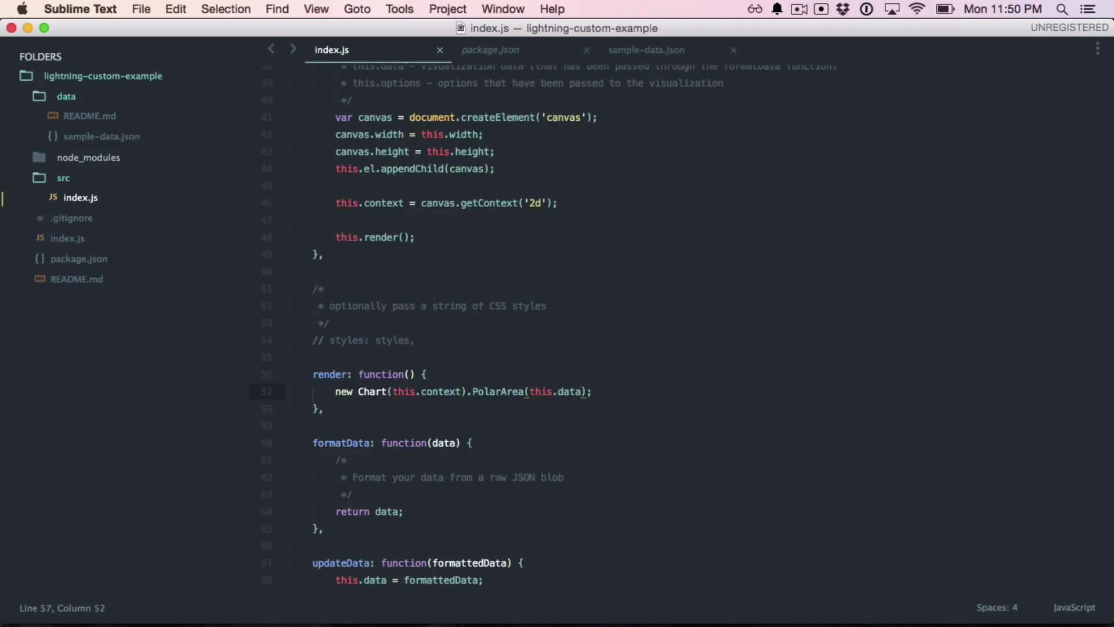
type(".values")
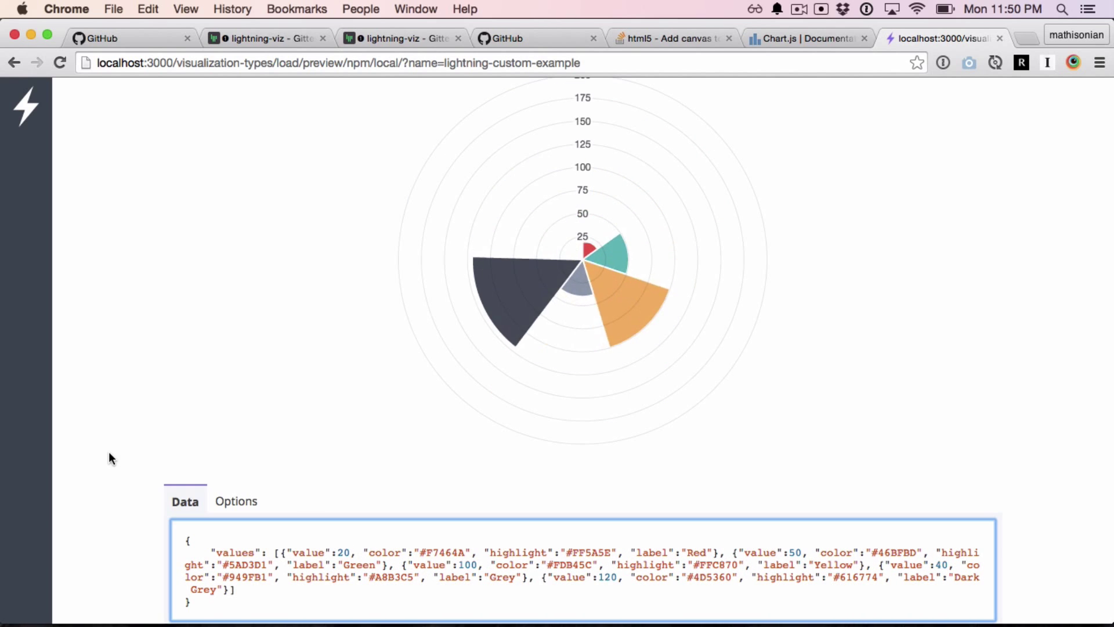
- Scroll the Lightning preview to review the rendered polar area chart and its data
scroll("up", 3)
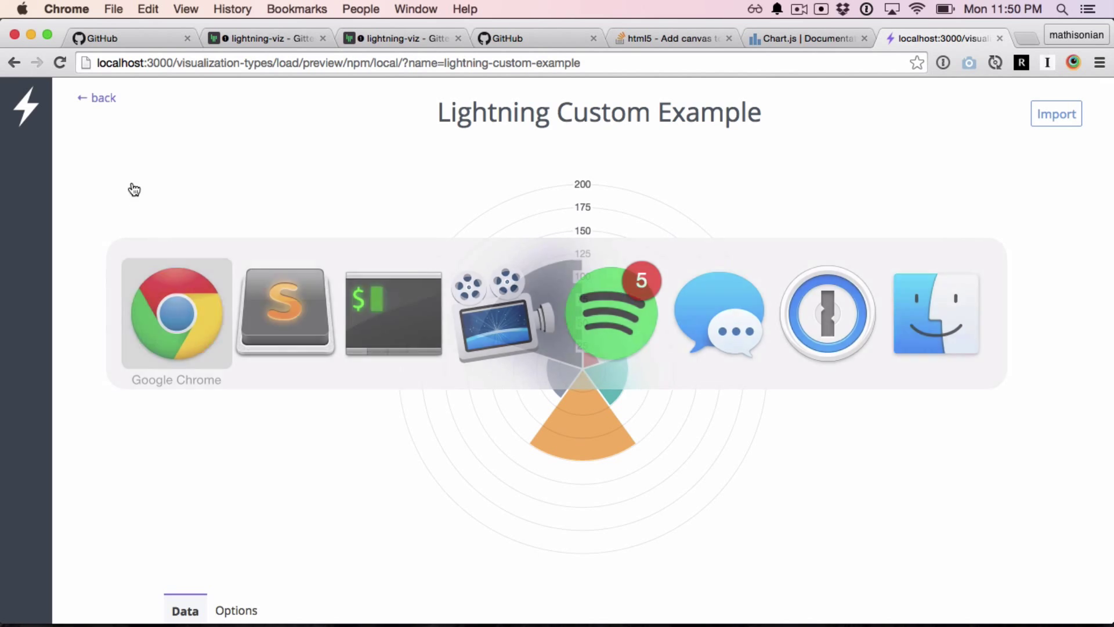
left_click(284, 312)
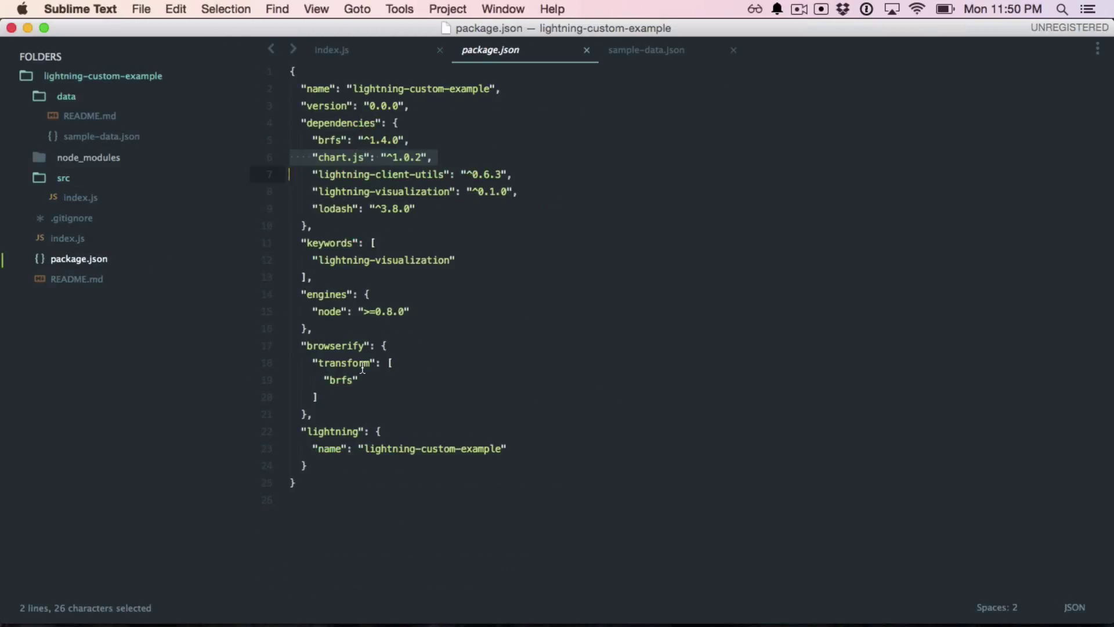
mouse_move(337, 449)
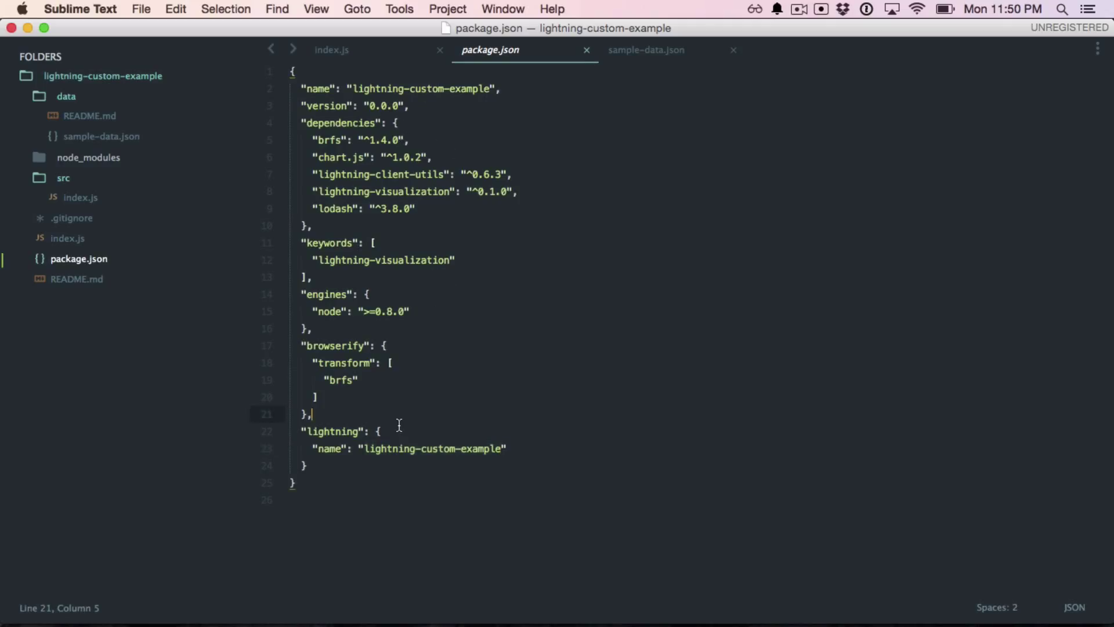
mouse_move(494, 96)
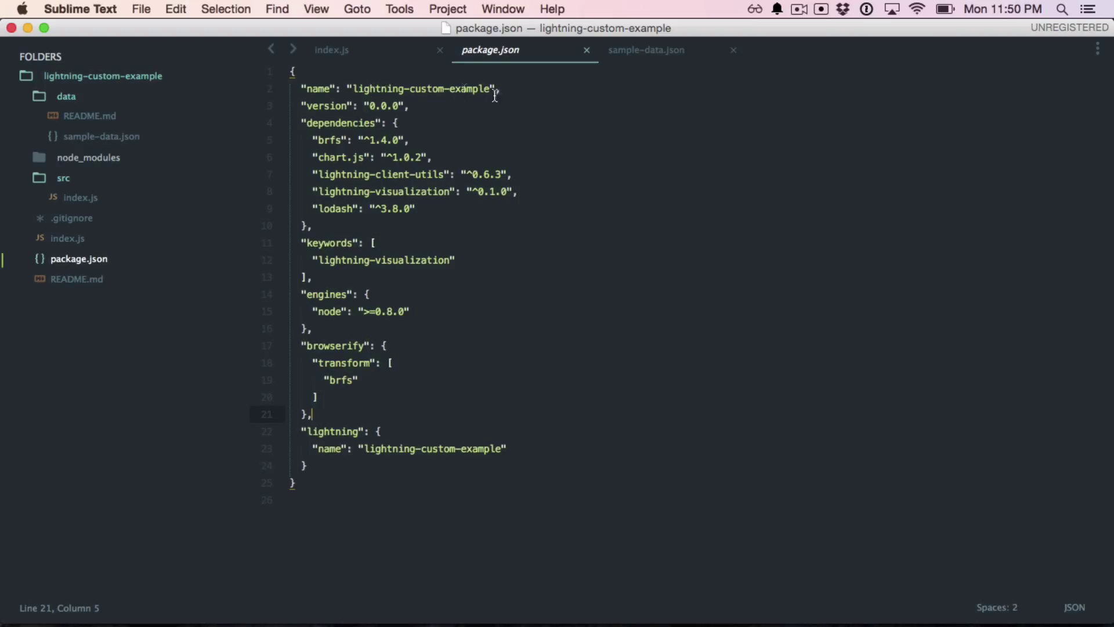
mouse_move(374, 94)
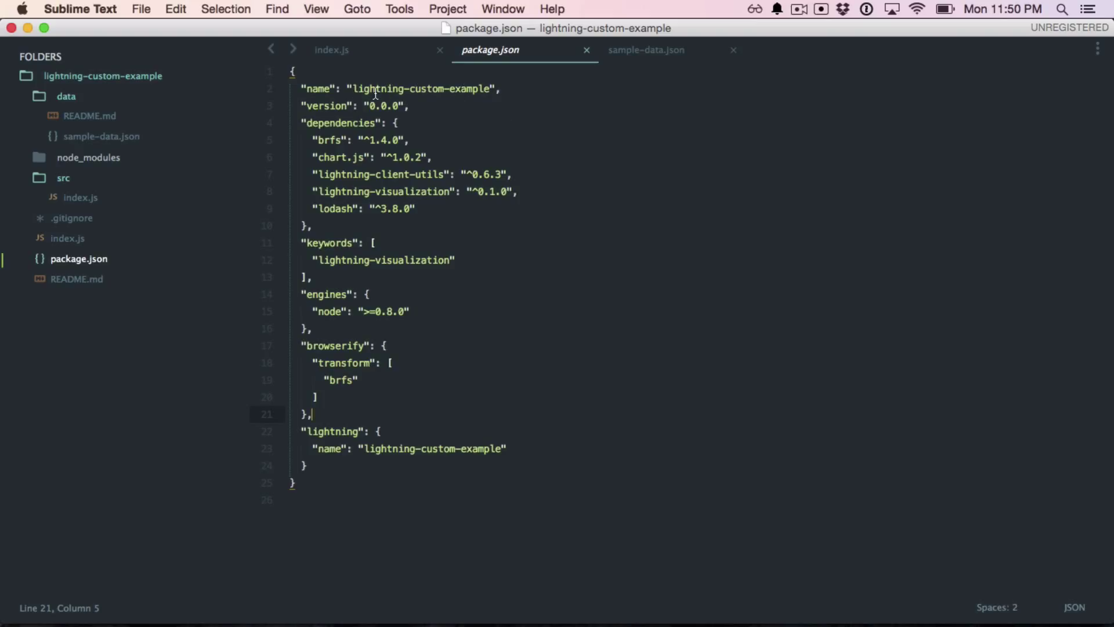
mouse_move(386, 432)
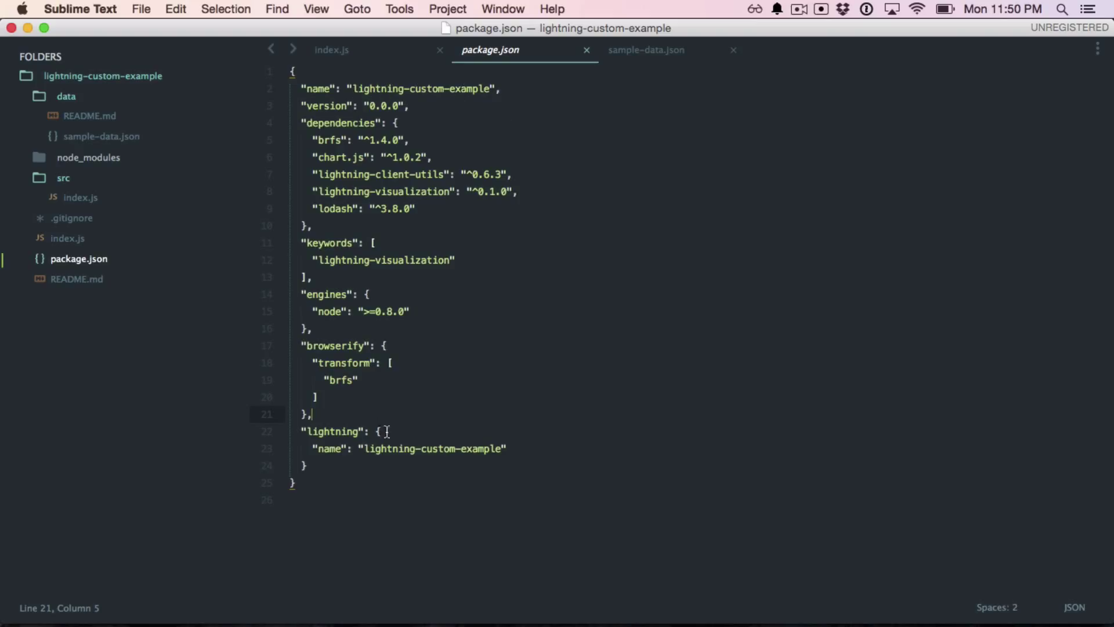
- Replace the lightning name value in package.json, typing 'polar-a'
double_click(431, 449)
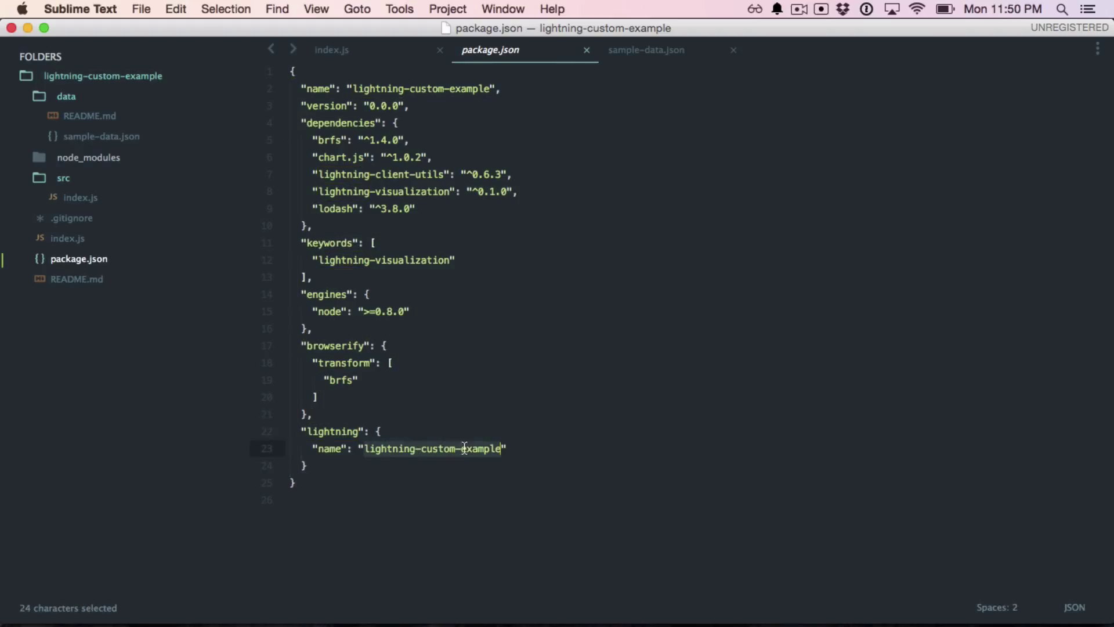
type("polar-a\"")
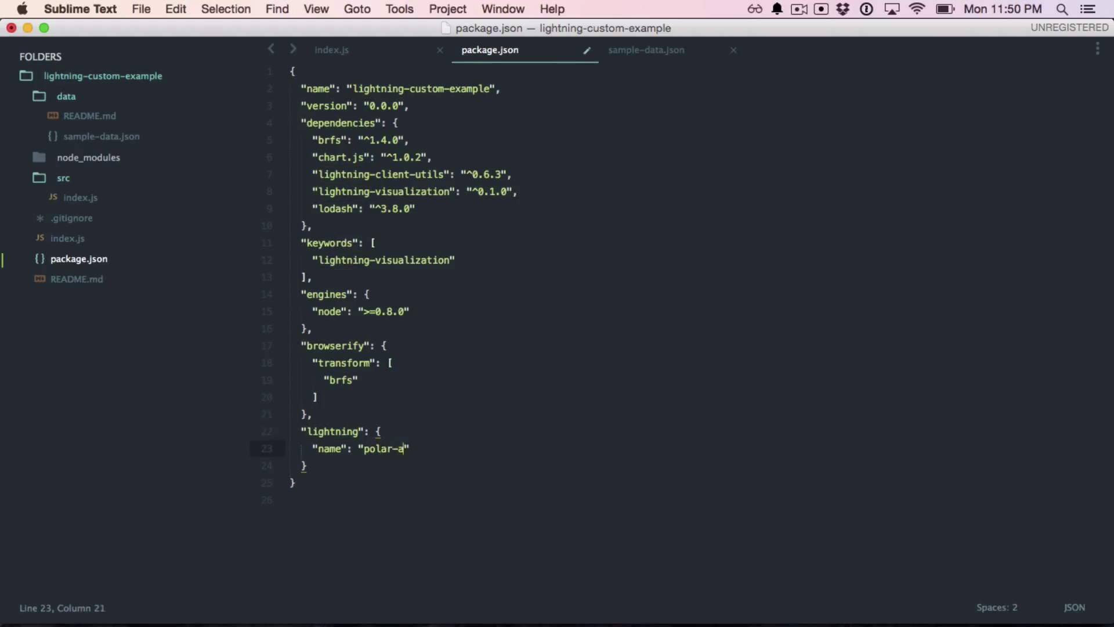
- Start a Lightning local-module import, entering 'lightning-custom-e' as the module name, then check the package name
left_click(284, 313)
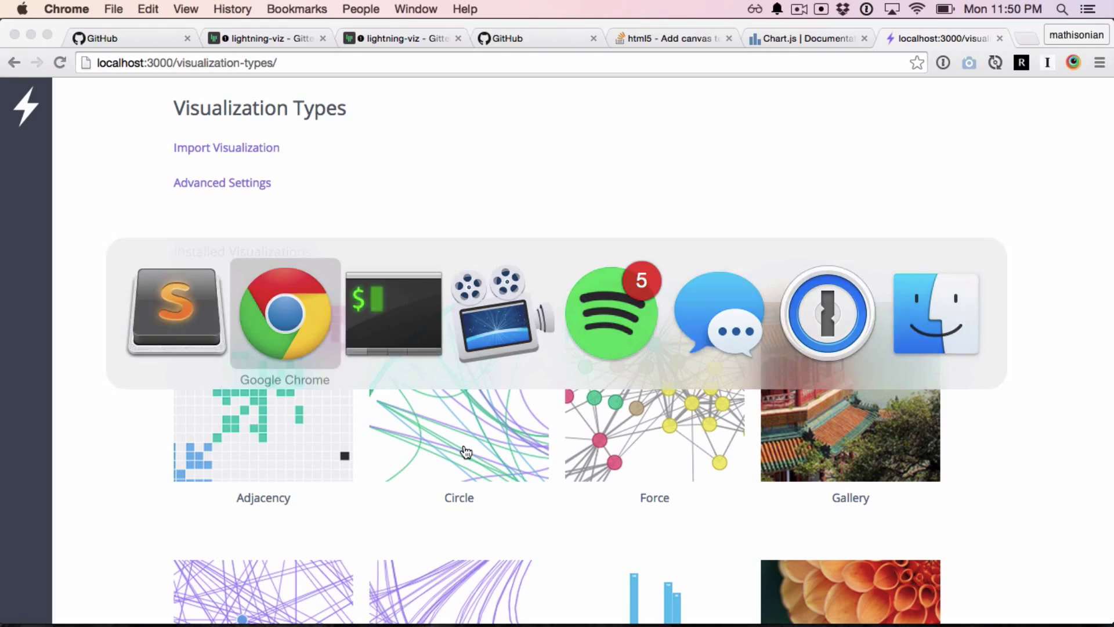
left_click(226, 147)
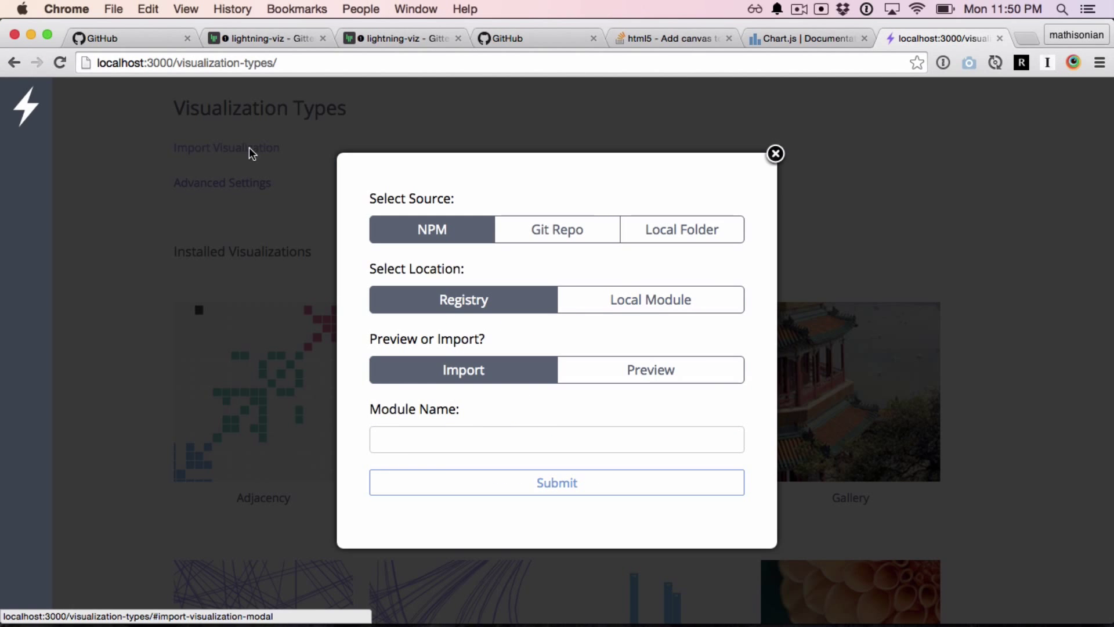
left_click(648, 299)
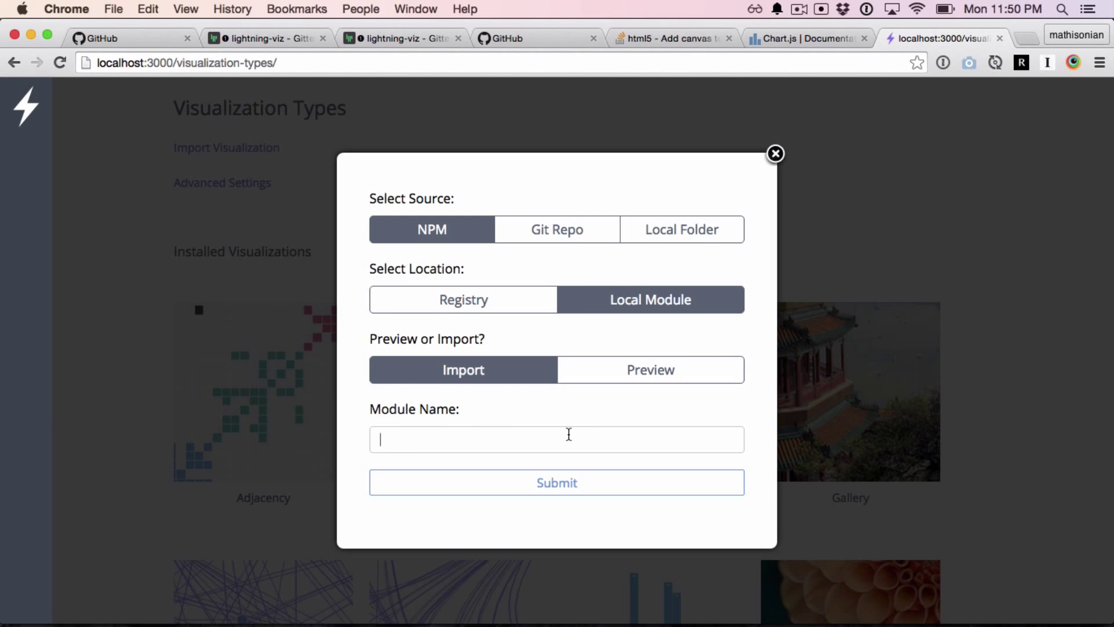
type("local")
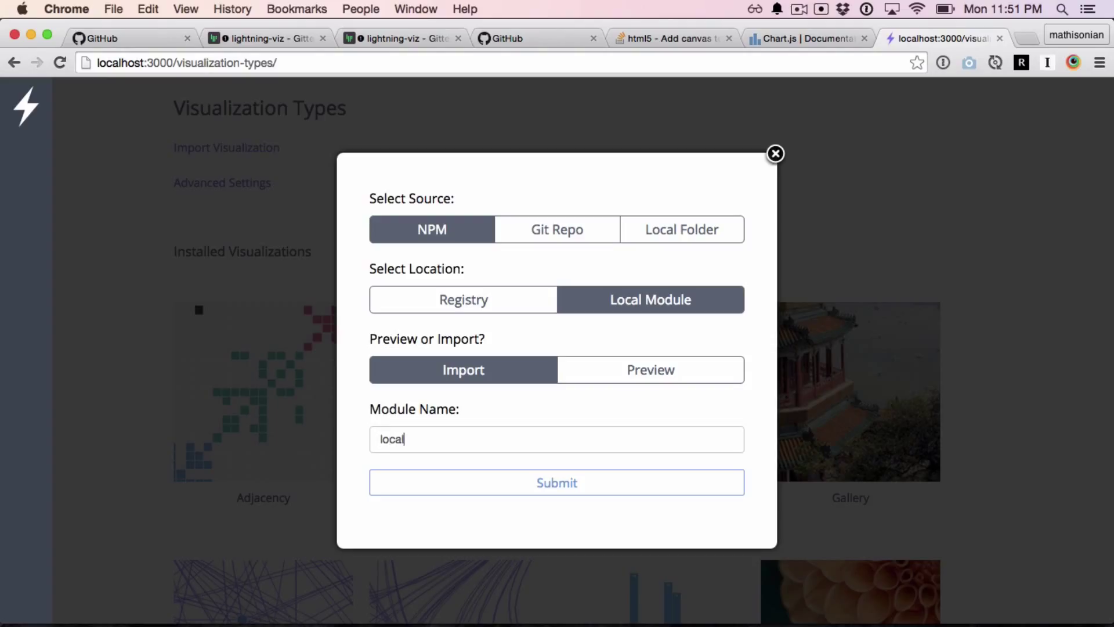
key("Backspace")
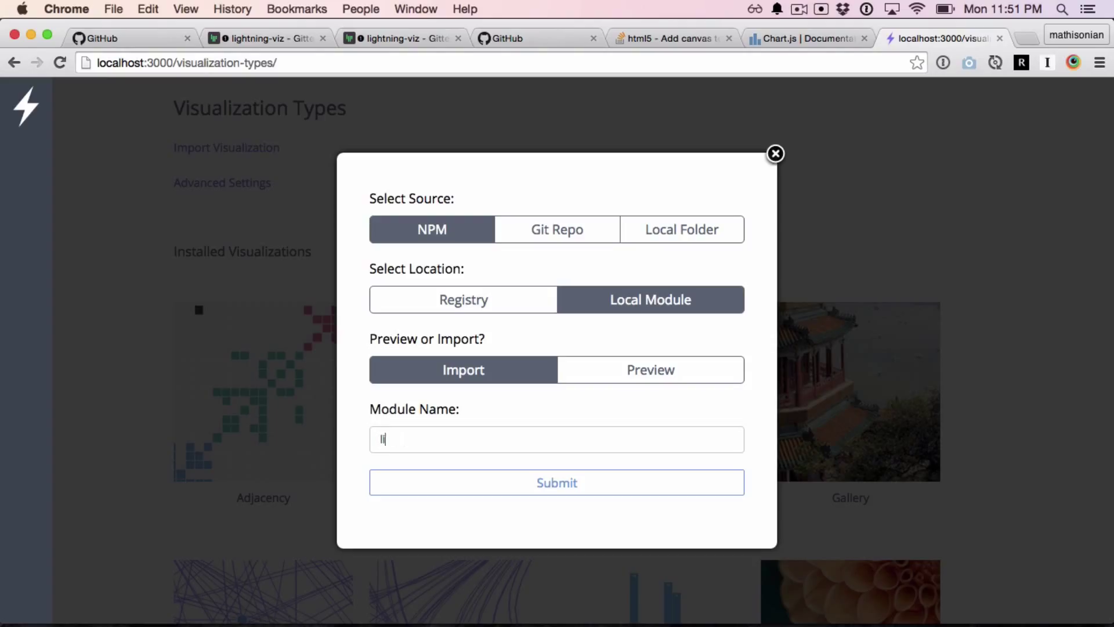
type("lightning-custom-e")
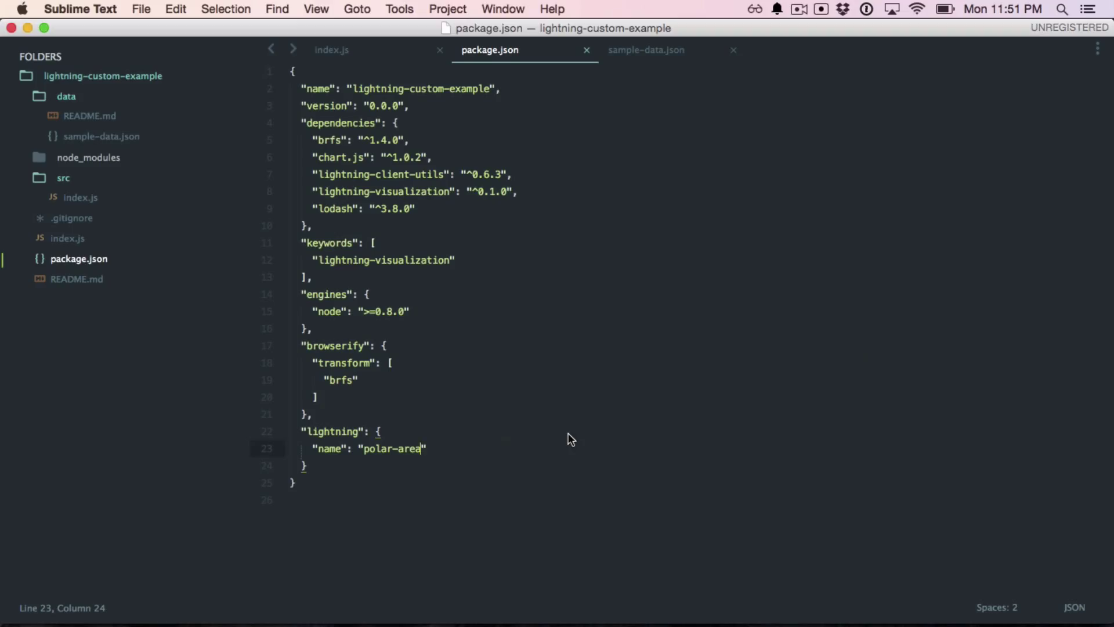
double_click(411, 88)
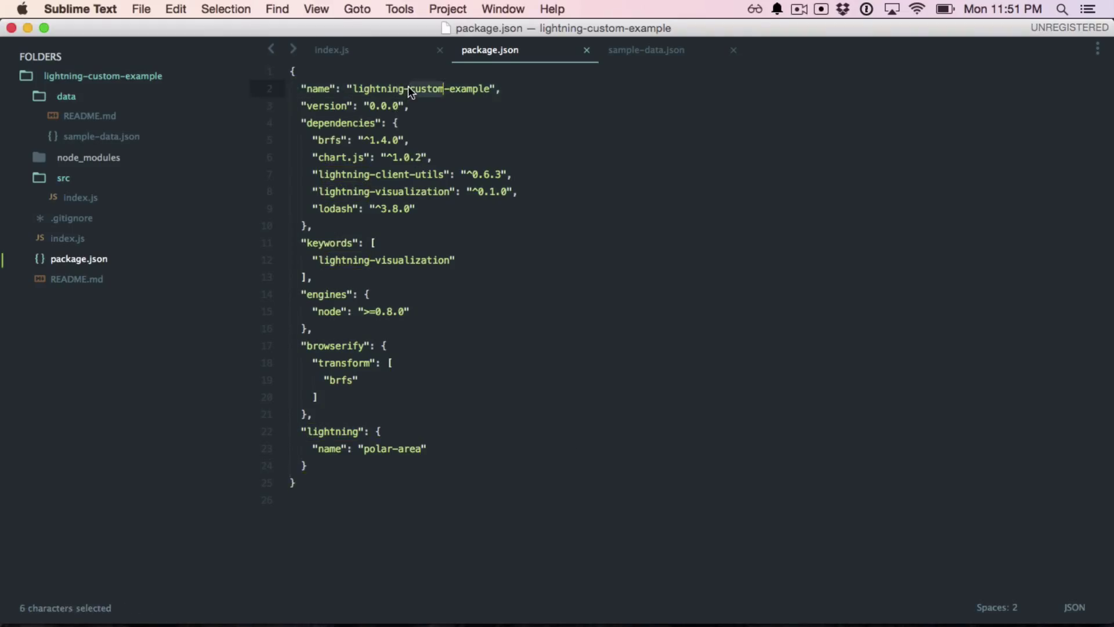
left_click(943, 38)
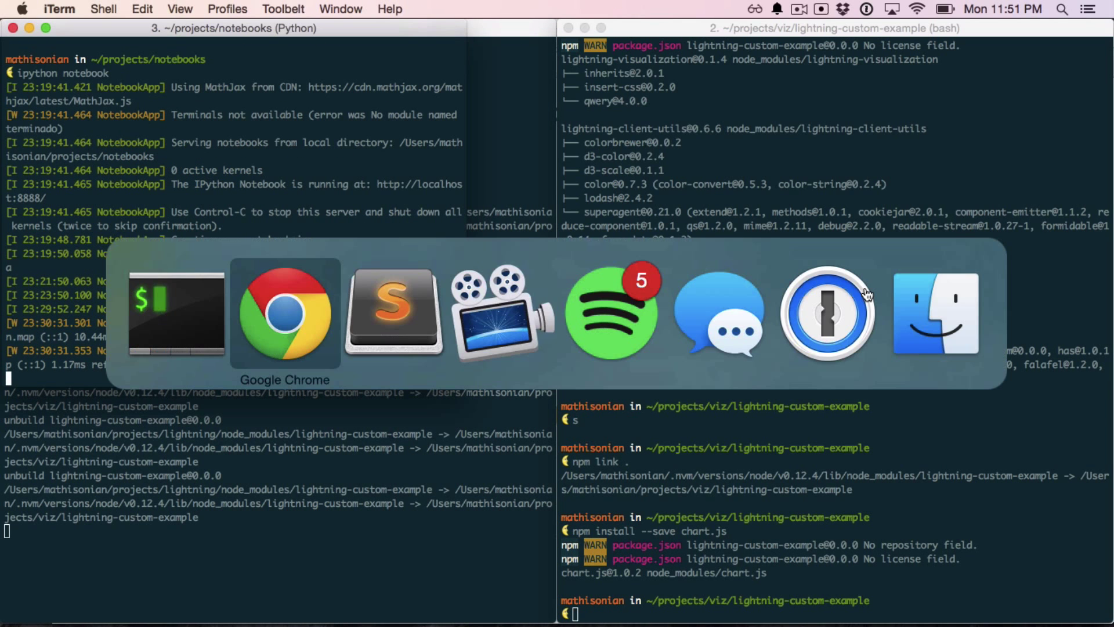
- Open the Jupyter dashboard at localhost:8888 and start a new notebook
left_click(285, 312)
type("localhost:88")
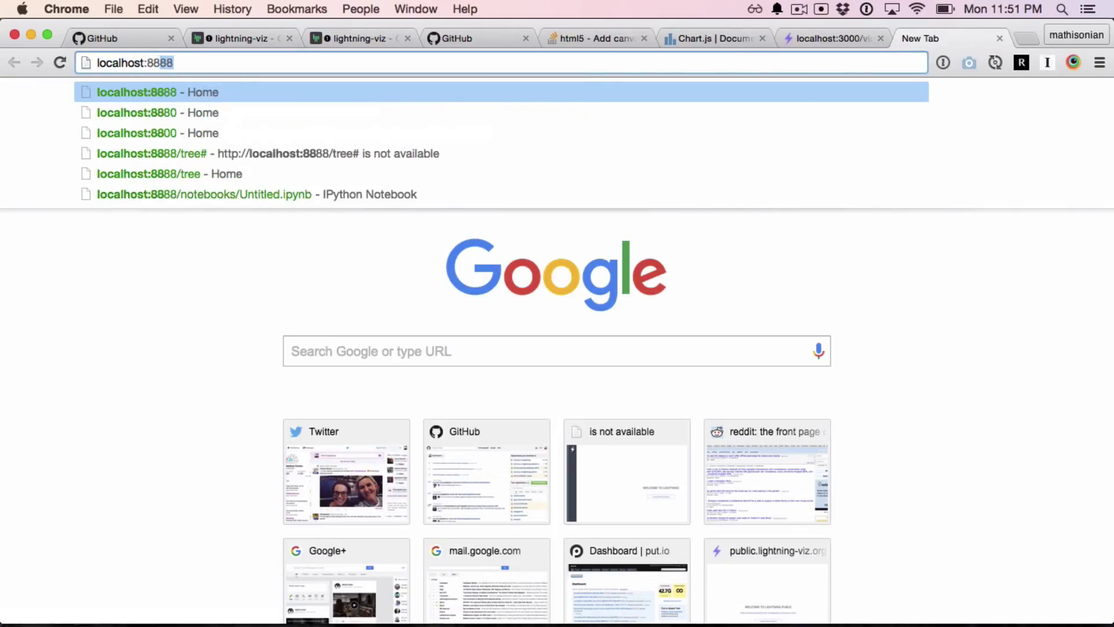
left_click(170, 173)
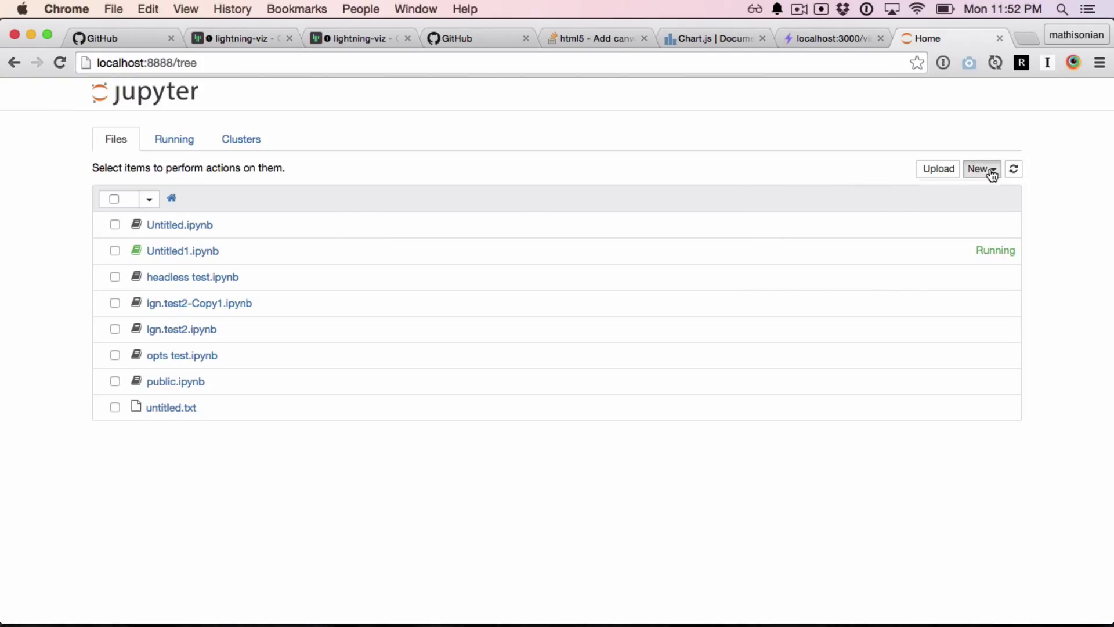
left_click(981, 169)
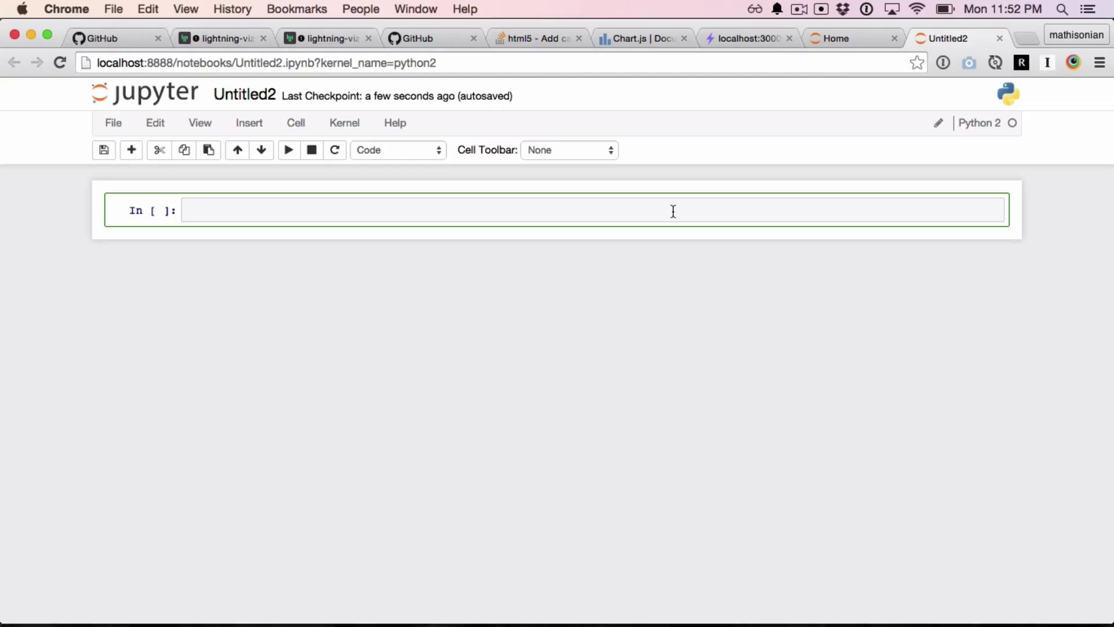
- Import Lightning, connect with Lightning(ipython=True), and draw lgn.line([1, 2, 3, 3])
type("from lightninggh")
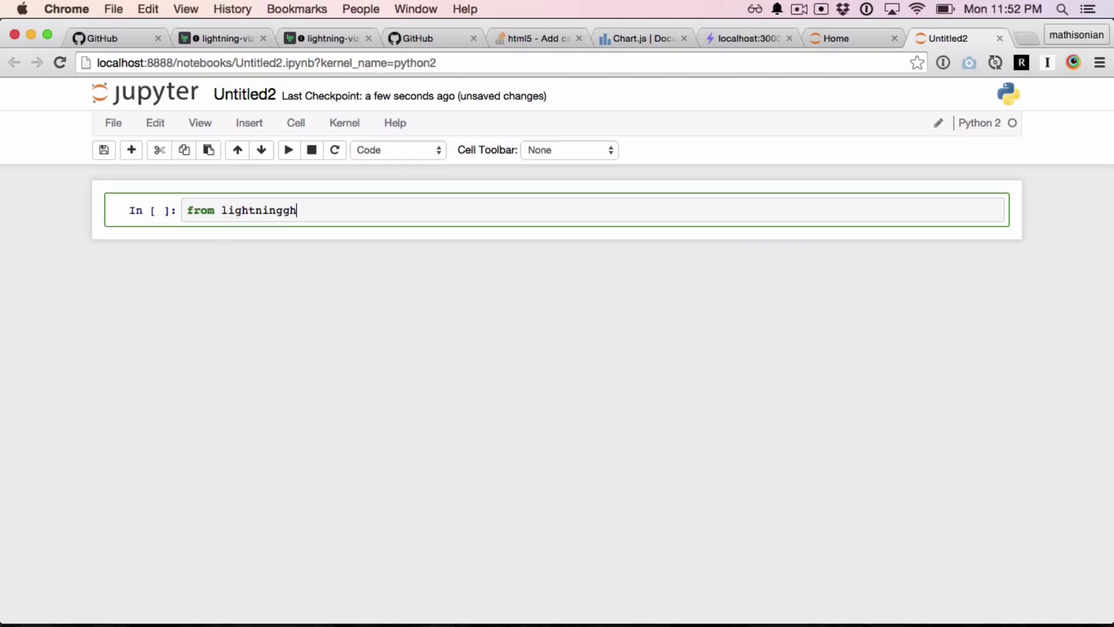
key("Backspace")
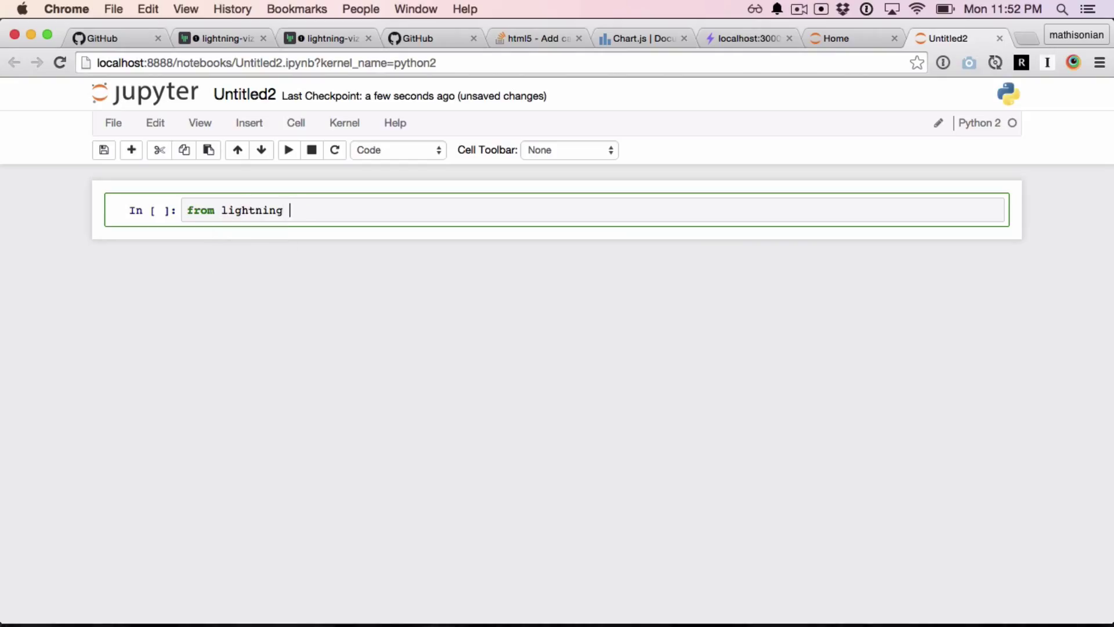
type("import Lightning")
type("lgn")
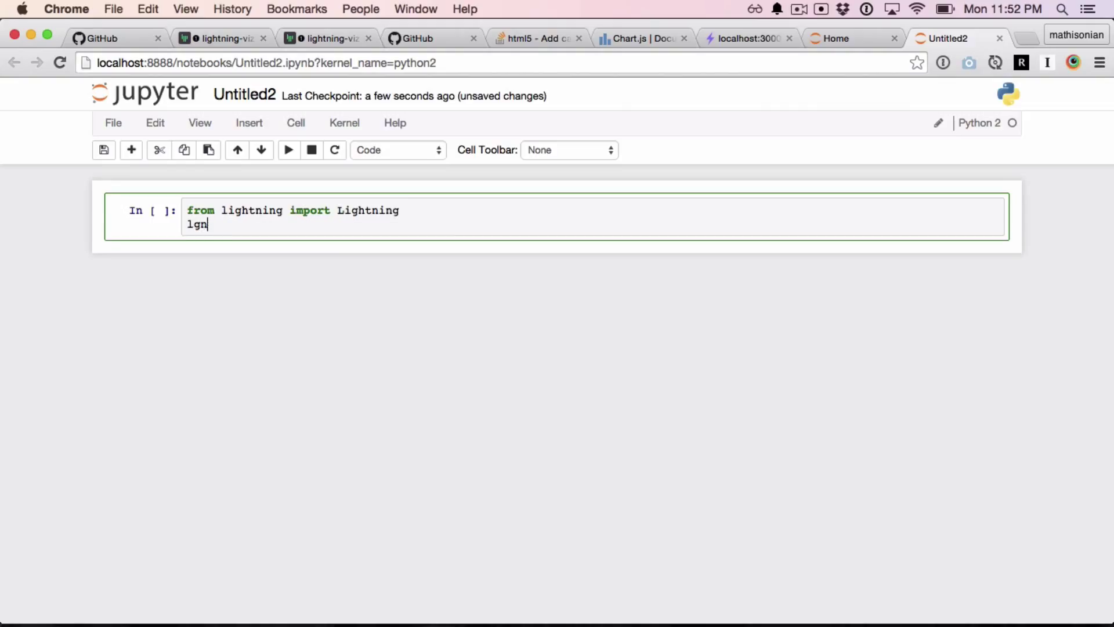
type("= Light")
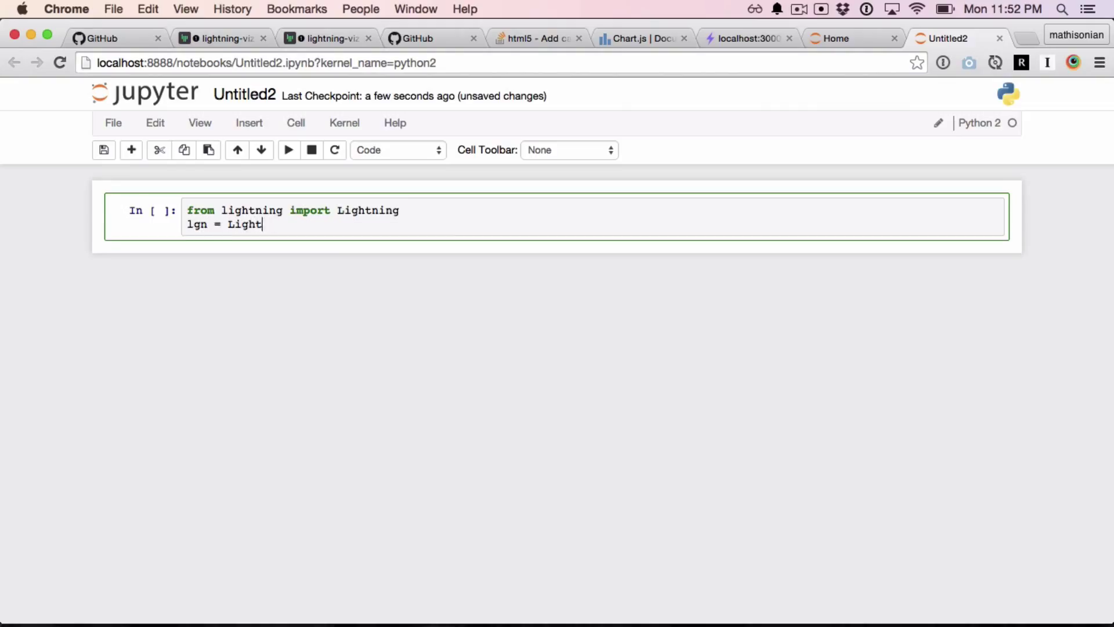
type("ning(ip")
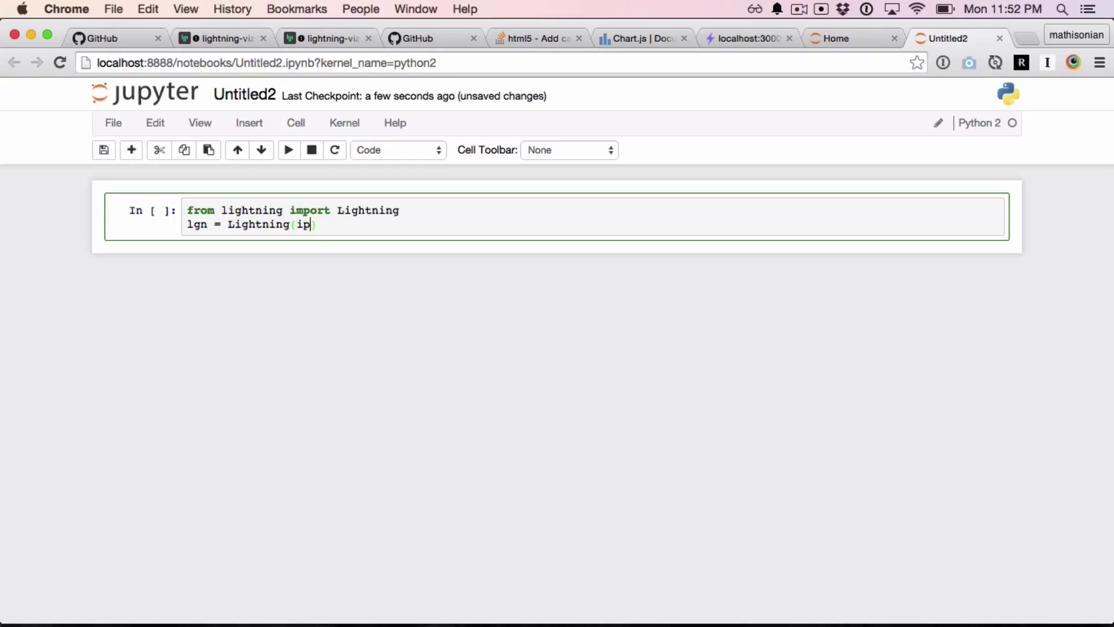
type("ython=True")
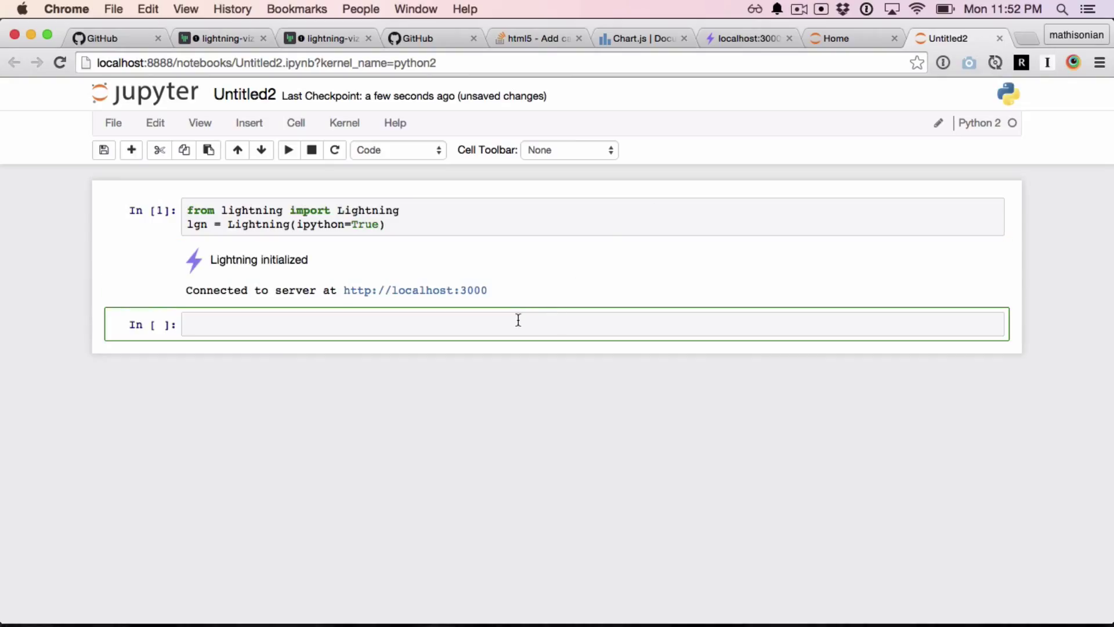
type("1")
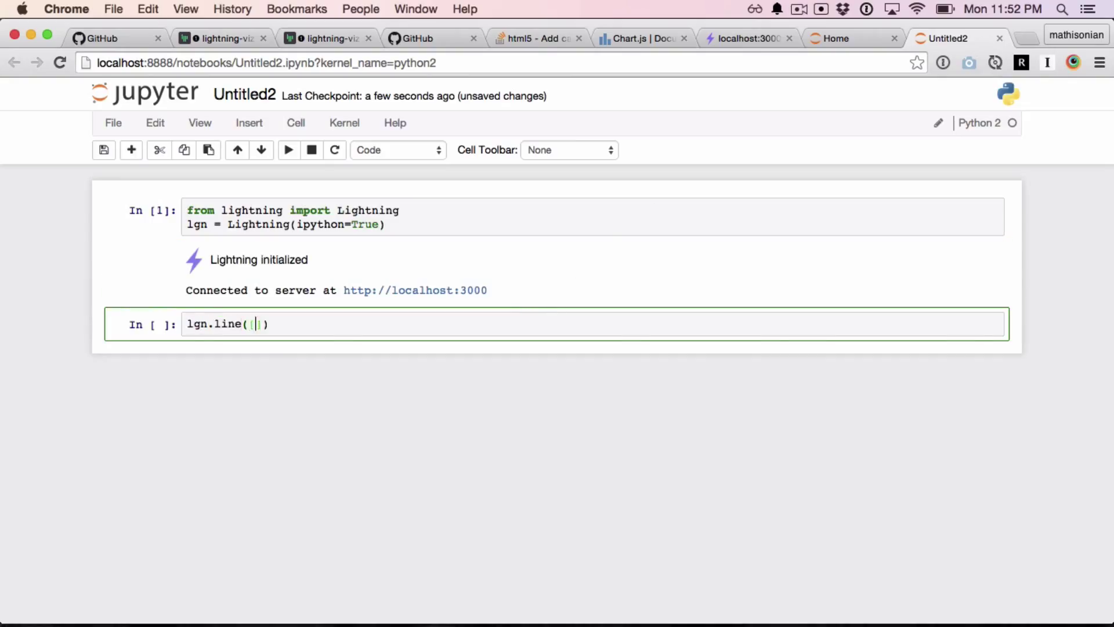
type("1, 2, 3, 3")
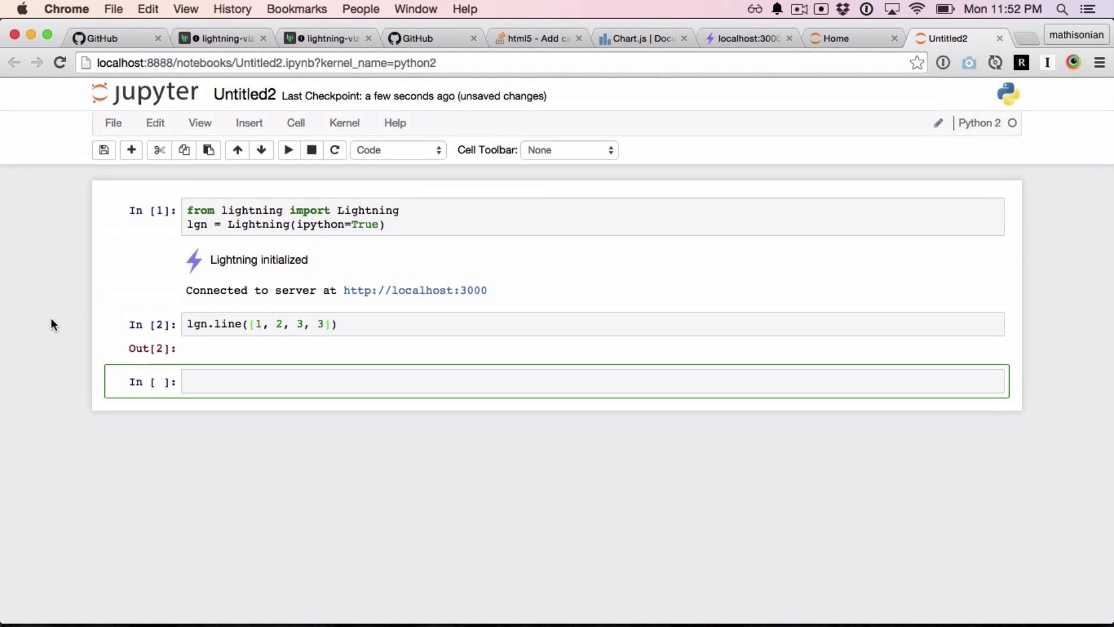
- Write lgn.plot(data, type='polar-area') in the empty cell below the chart
left_click(288, 149)
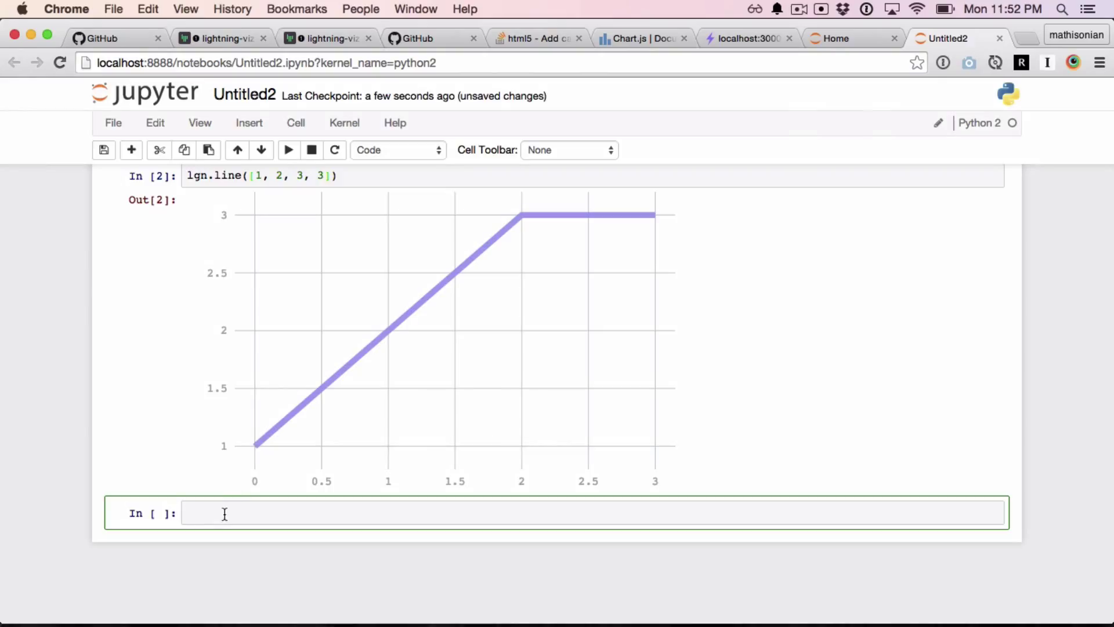
type("lgn.sca")
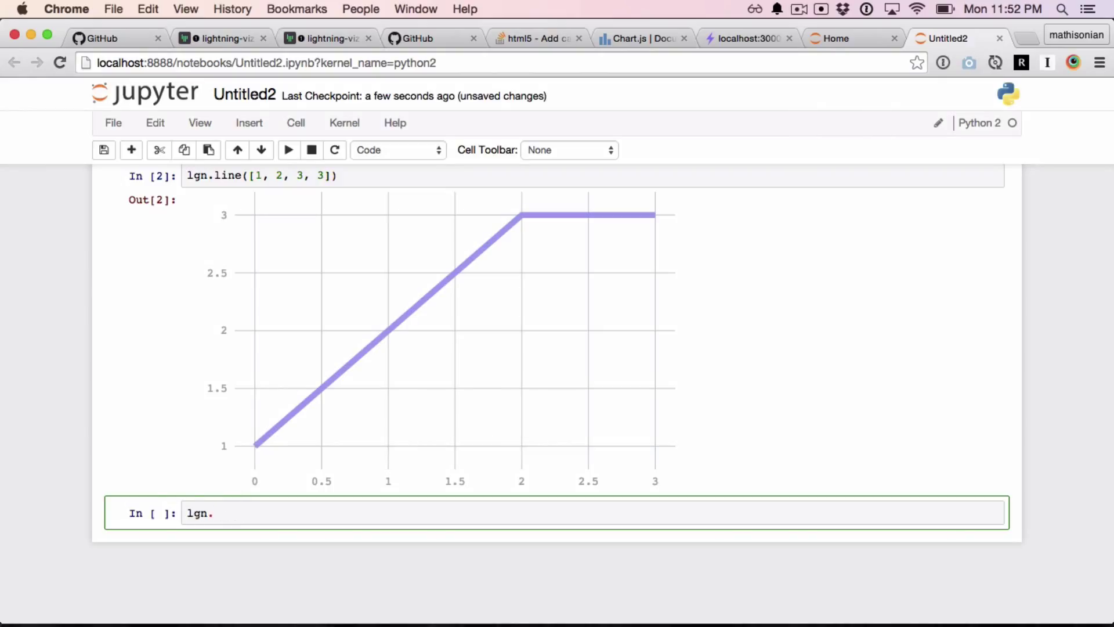
type("p")
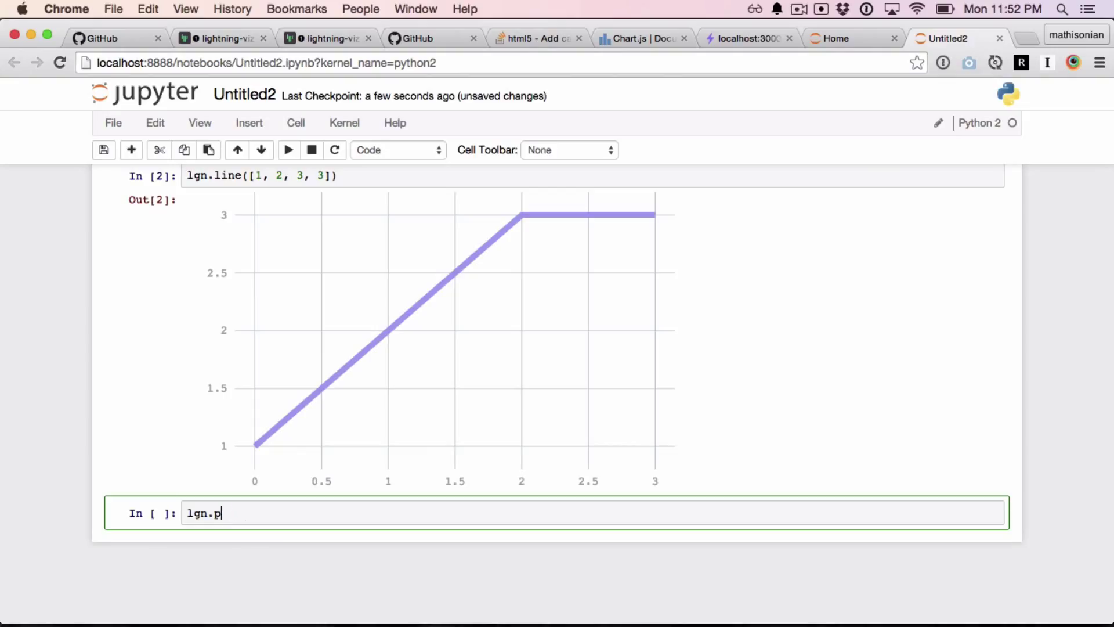
type("olar")
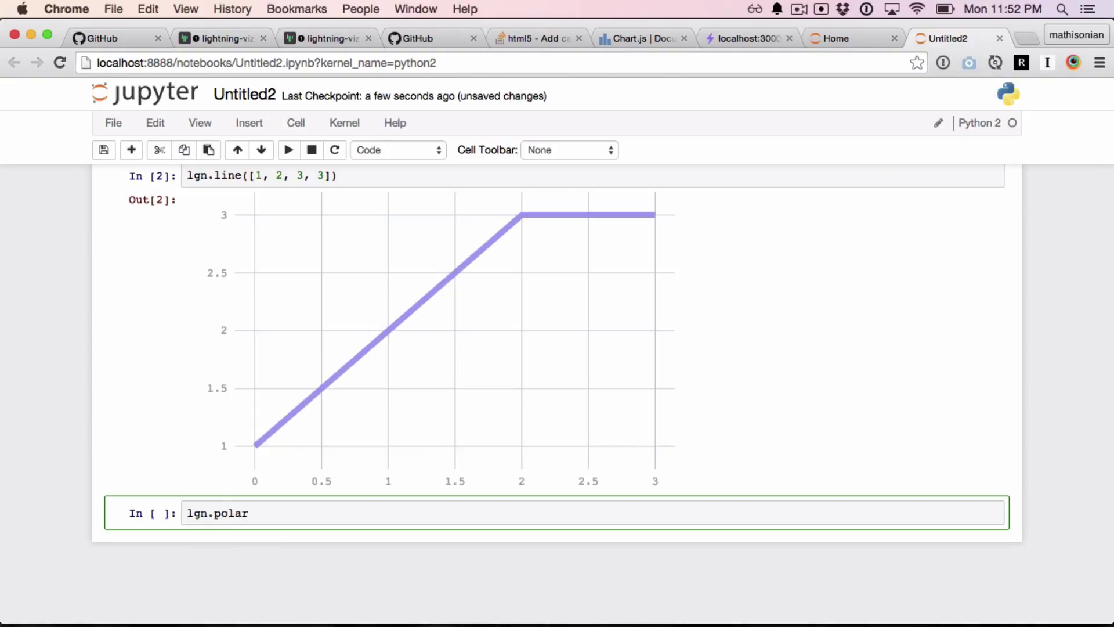
key("Backspace")
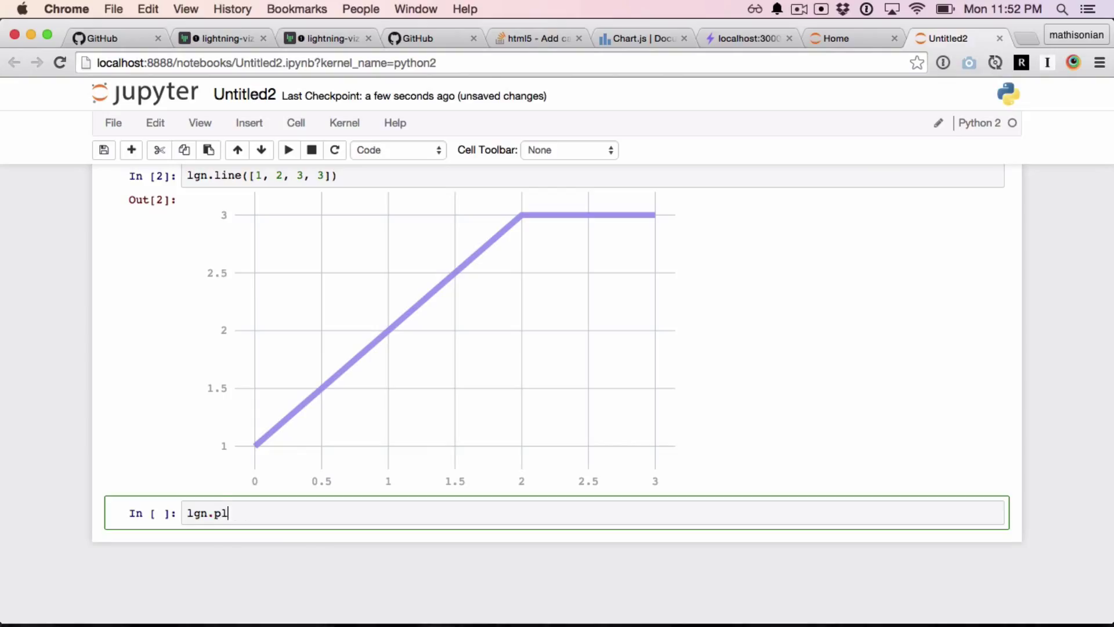
type("ot(d")
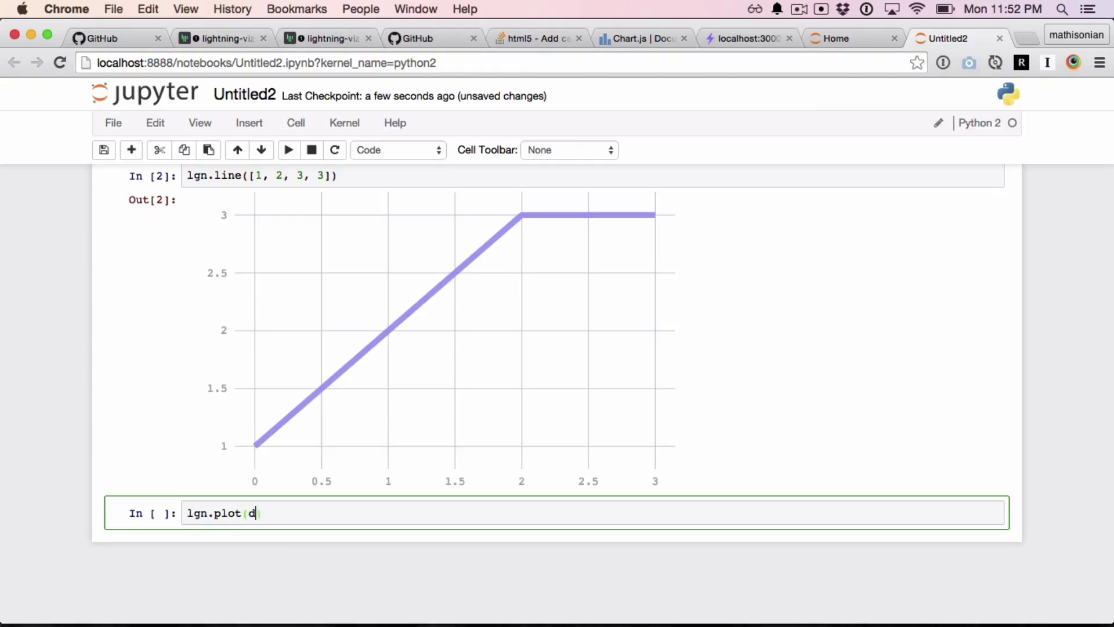
type("ata, type=")
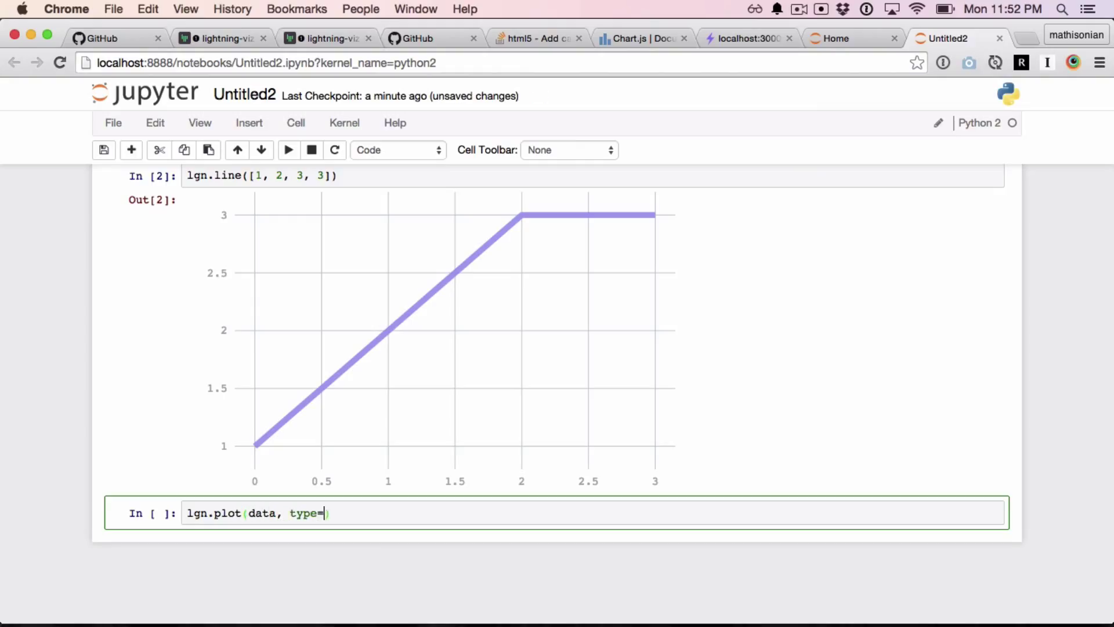
type("'polar-area'")
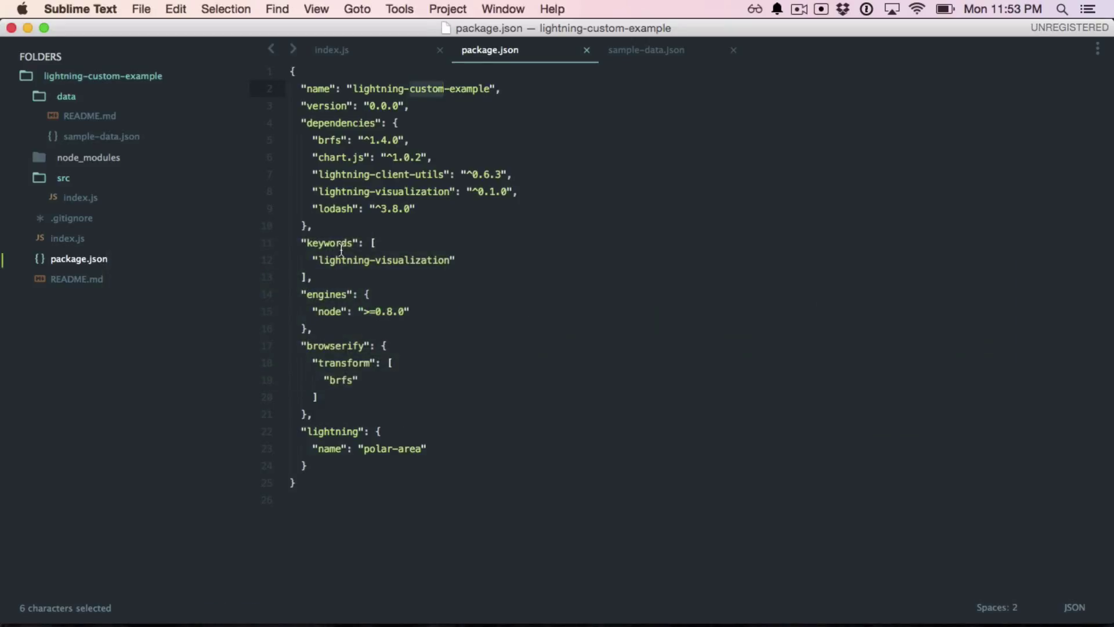
- Recheck the polar-area name in package.json and clear the unfinished plot cell
left_click(646, 50)
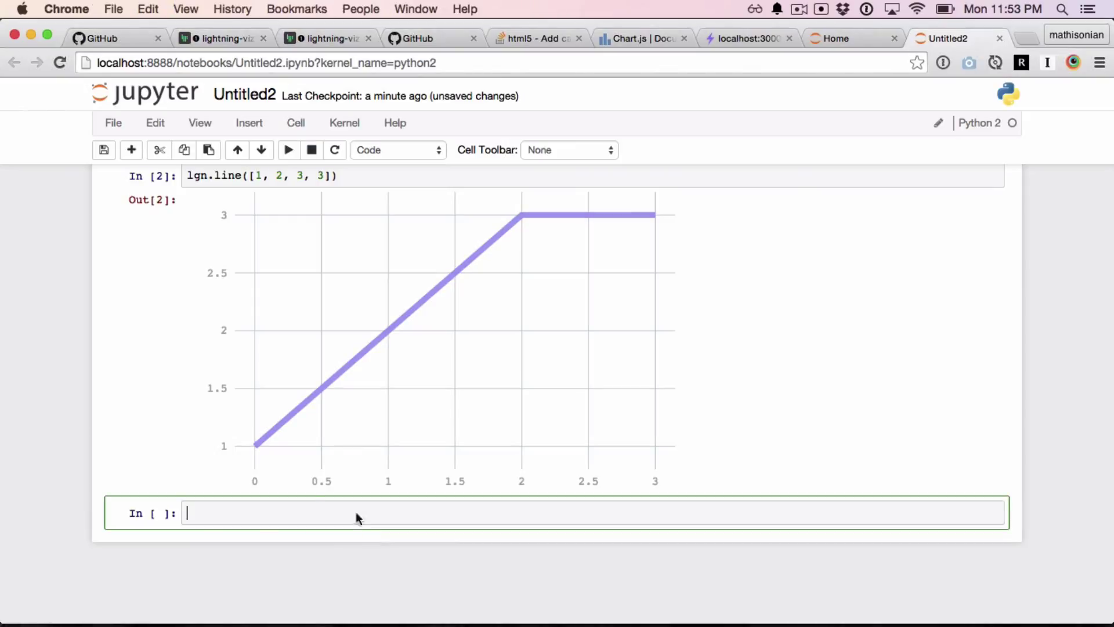
- Prefix the five-value JSON cell with 'data =' and run it
type("data =")
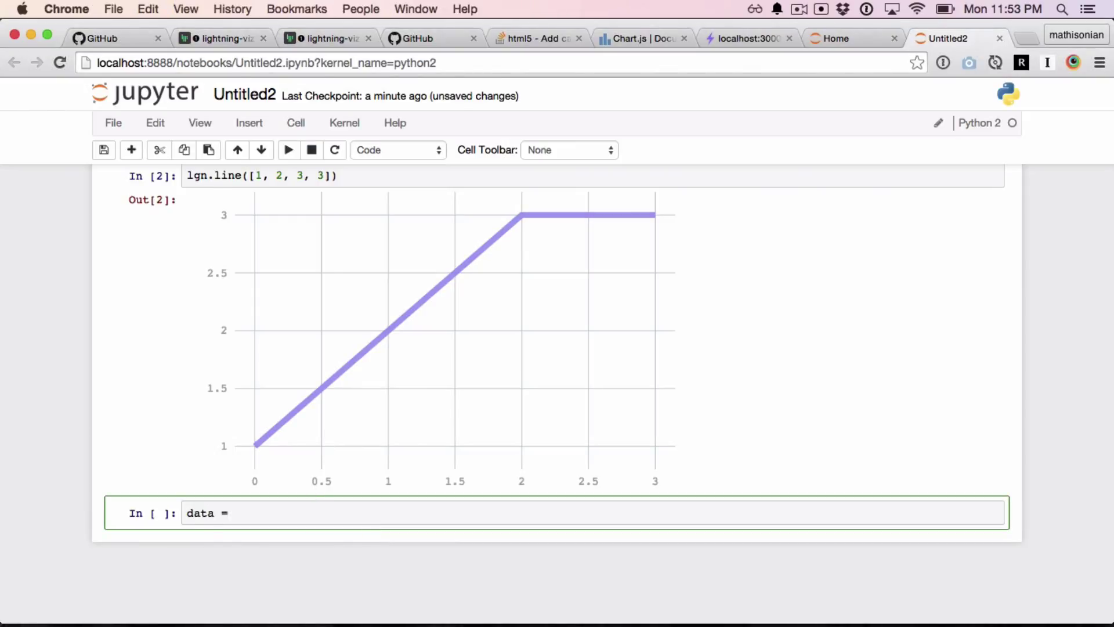
scroll("down", 3)
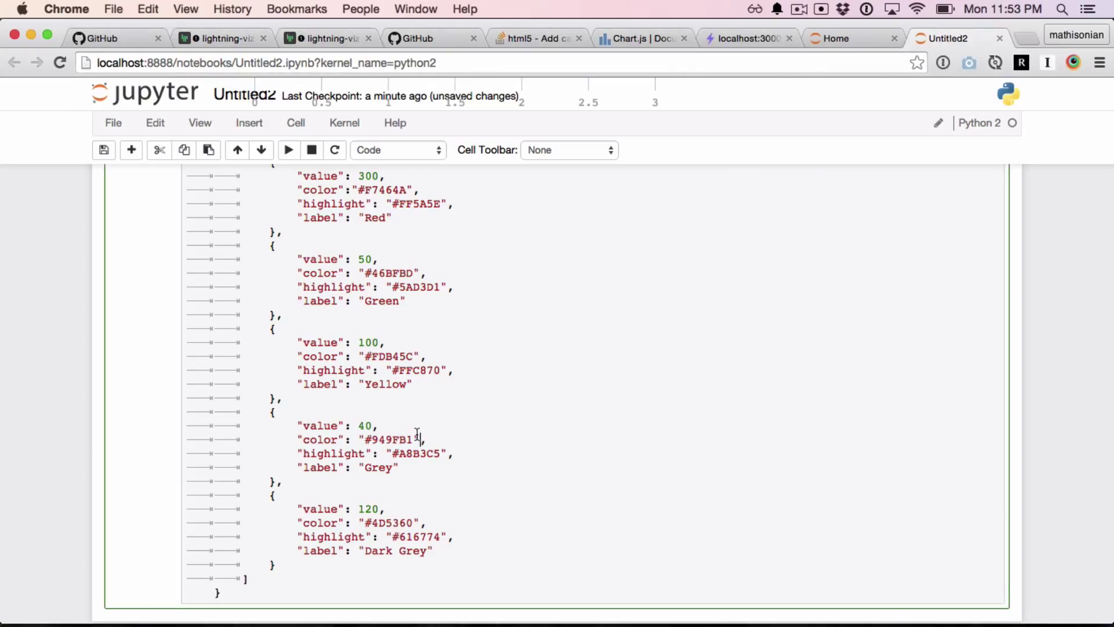
scroll("up", 3)
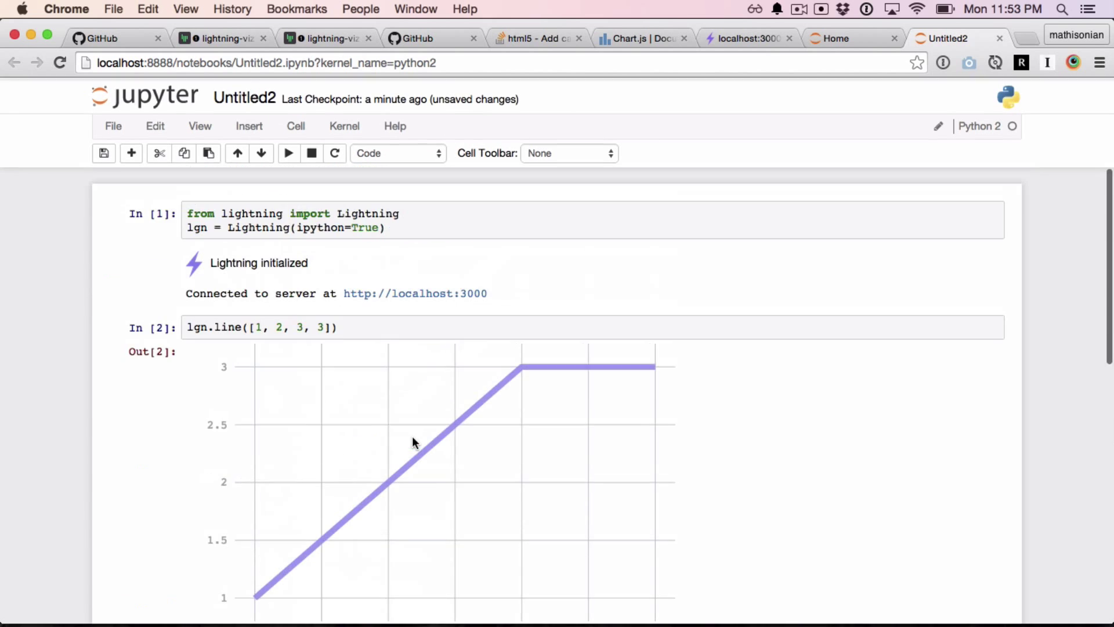
scroll("down", 3)
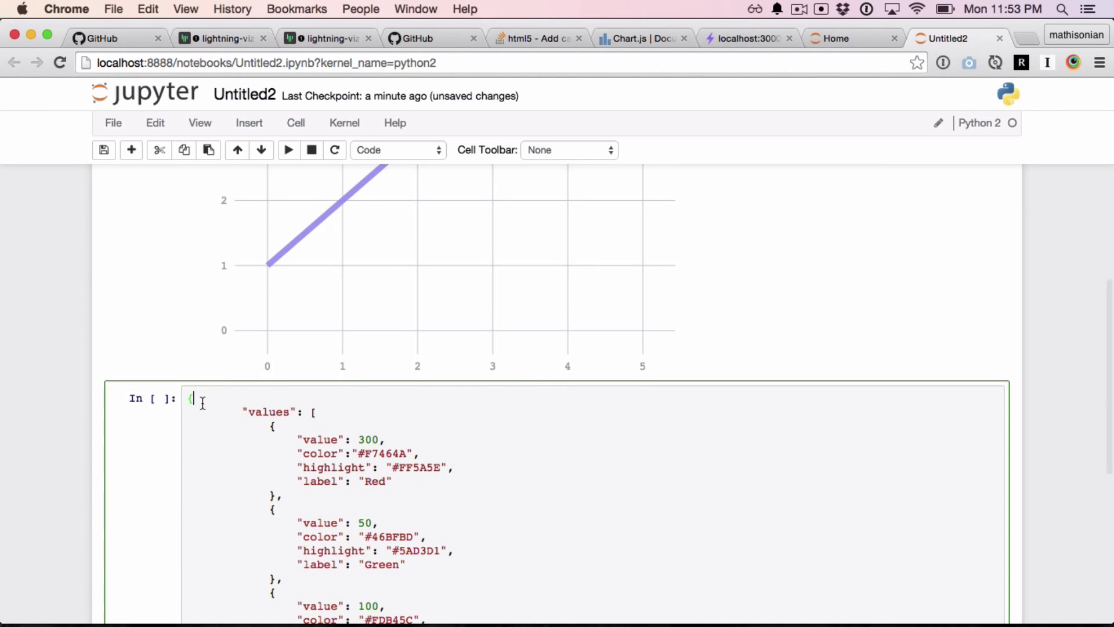
type("data =")
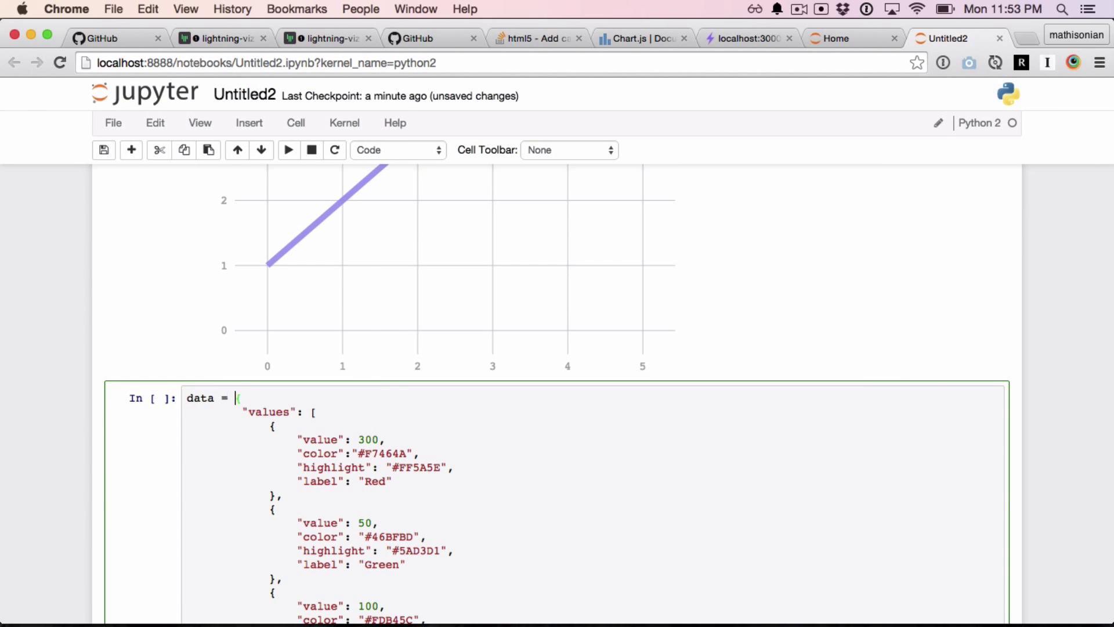
scroll("down", 3)
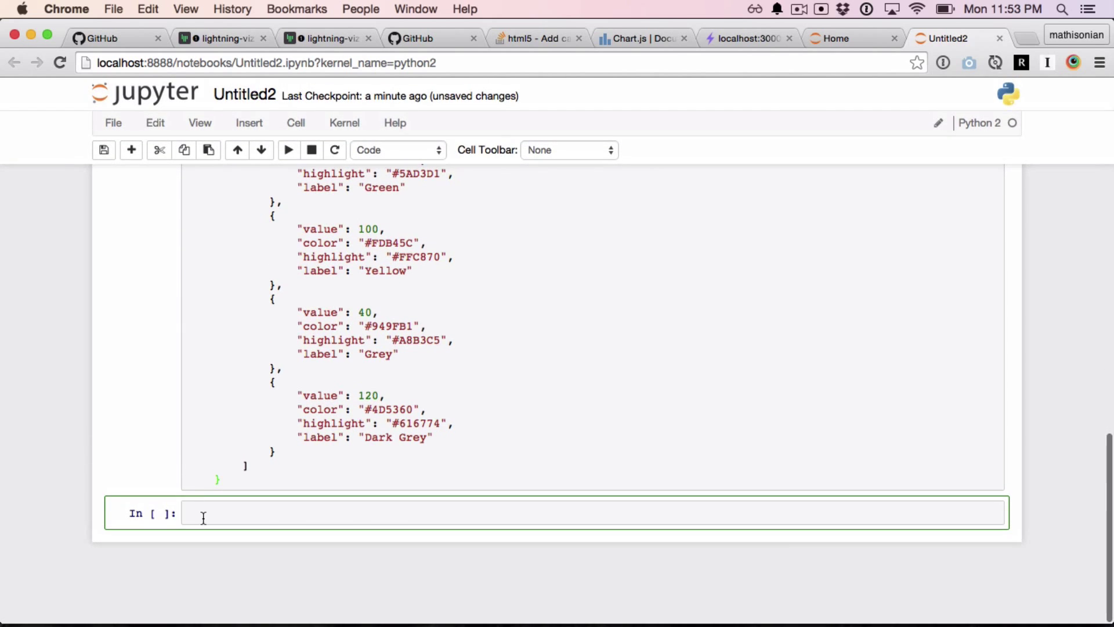
key("shift+Return")
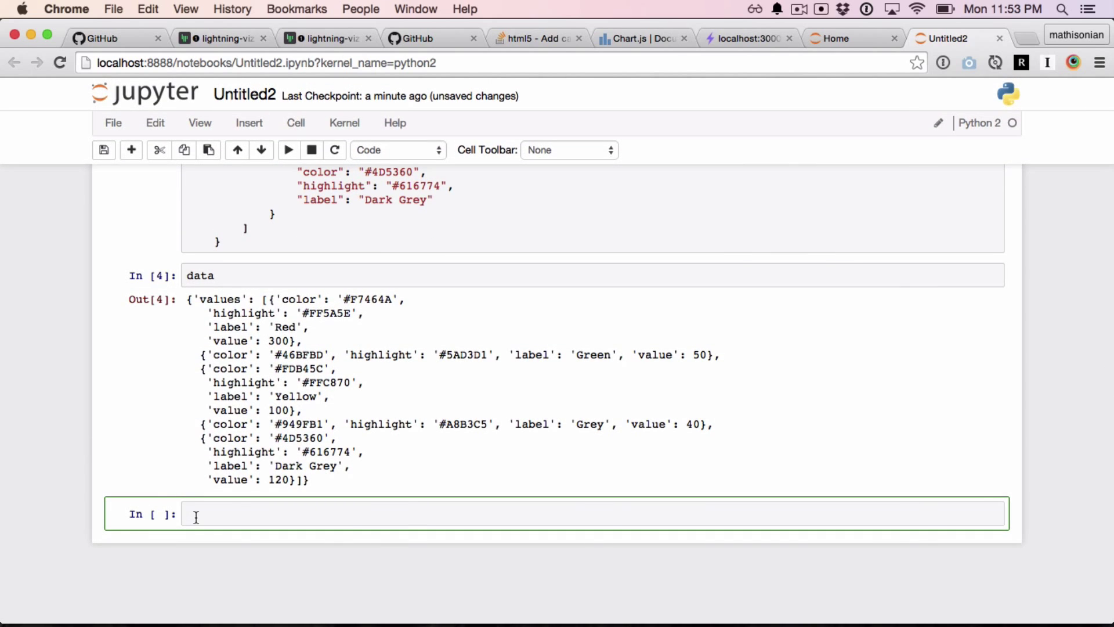
- Enter lgn.plot(data, type='polar-area') in the next cell
type("lgn.p")
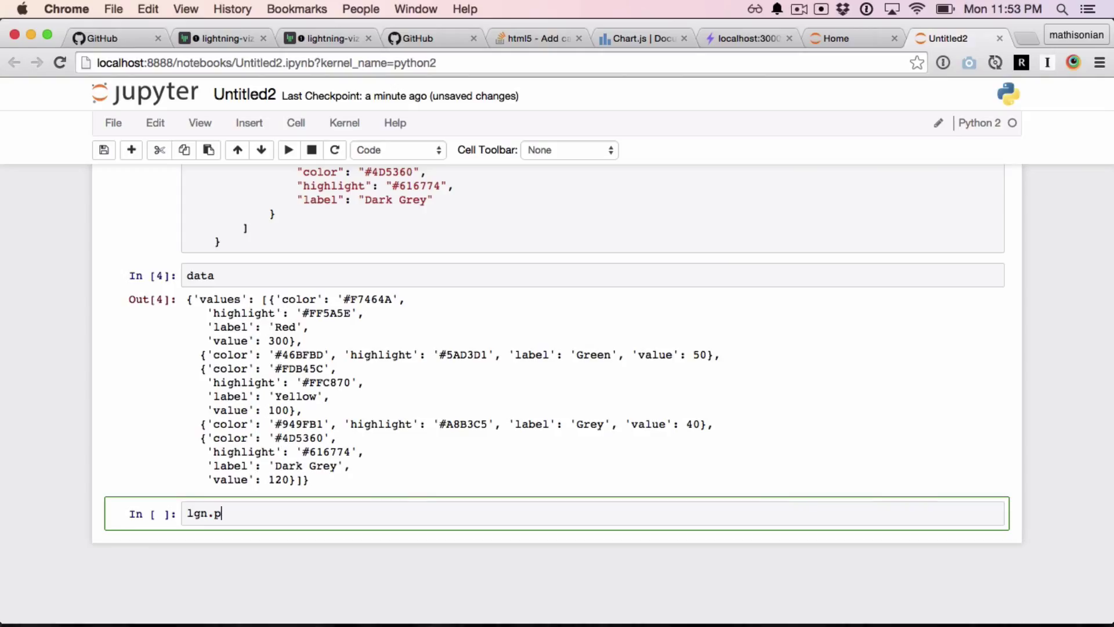
type("lot(data, type=")
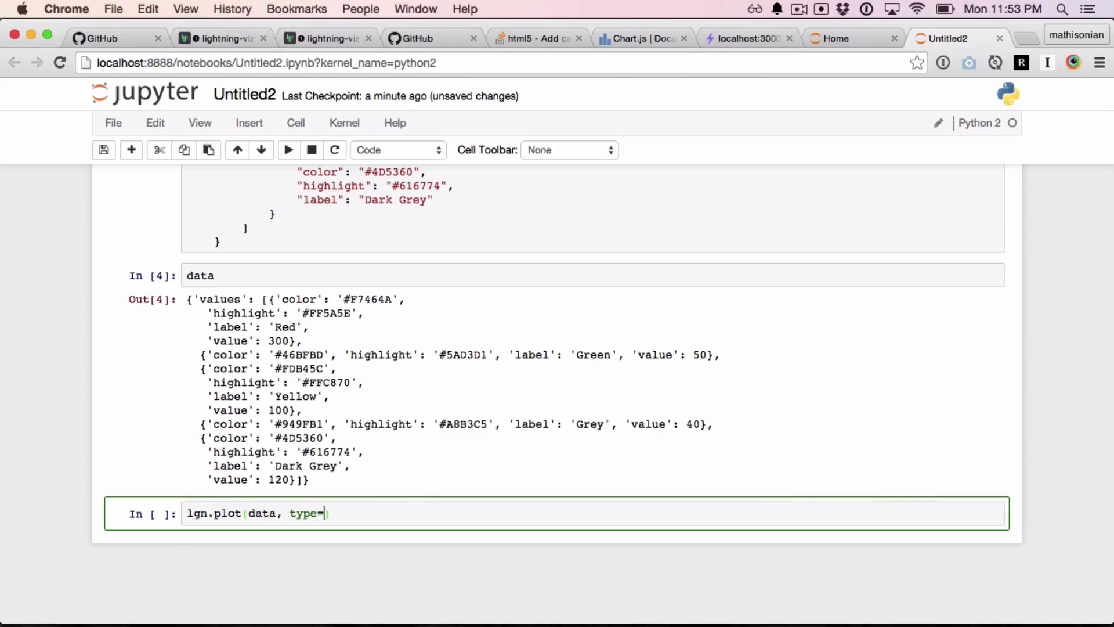
type("'polar-ar'")
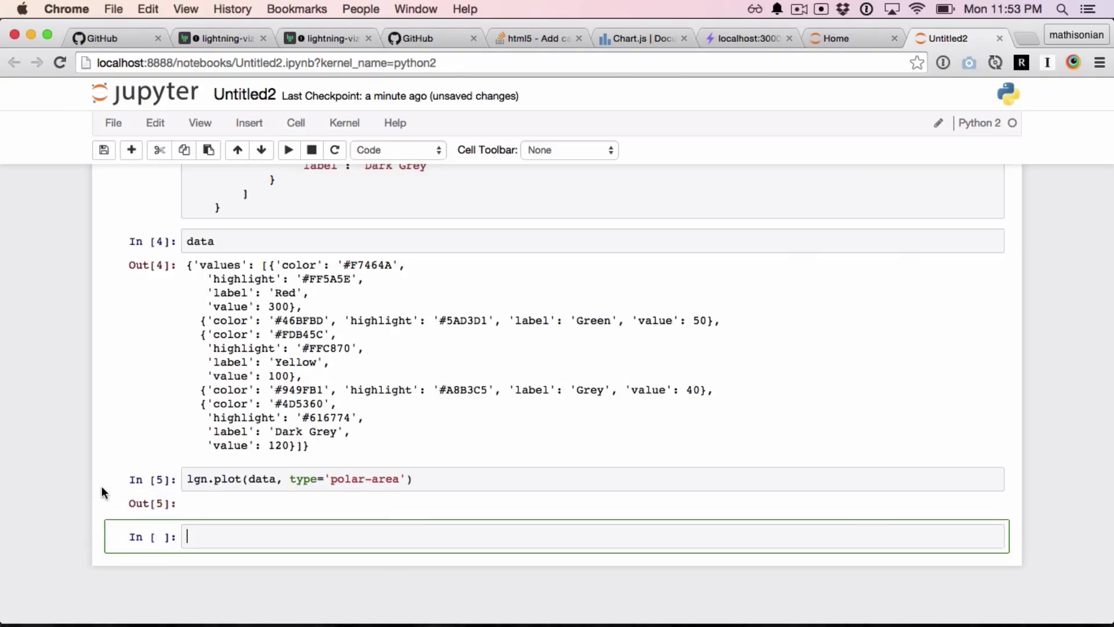
- Scroll through the notebook to review the five-segment polar-area chart in Out[5]
left_click(288, 149)
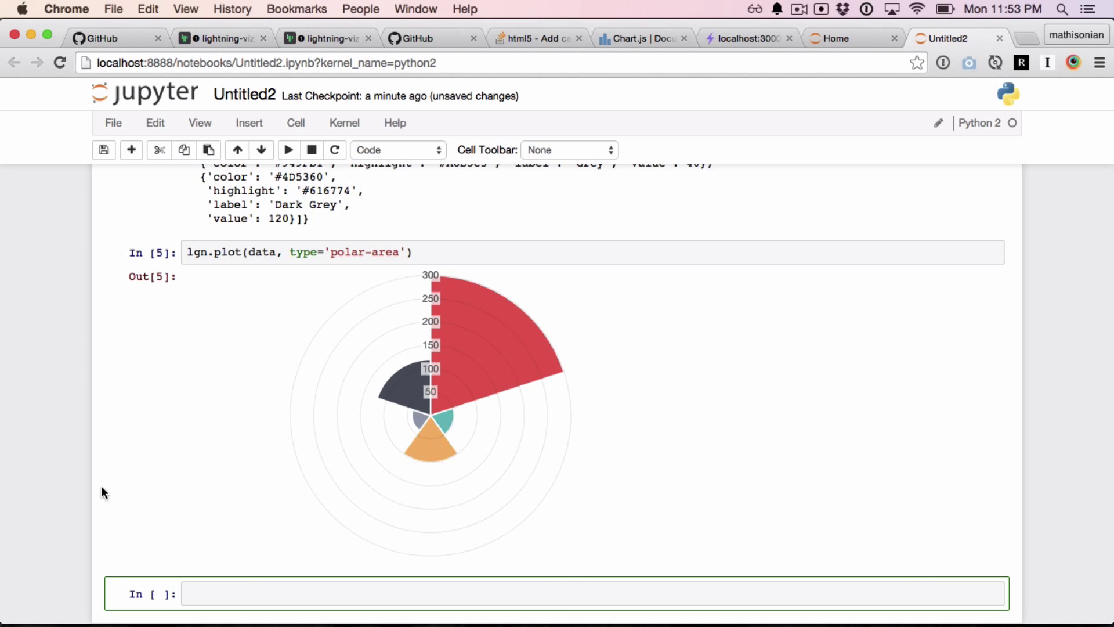
scroll("up", 3)
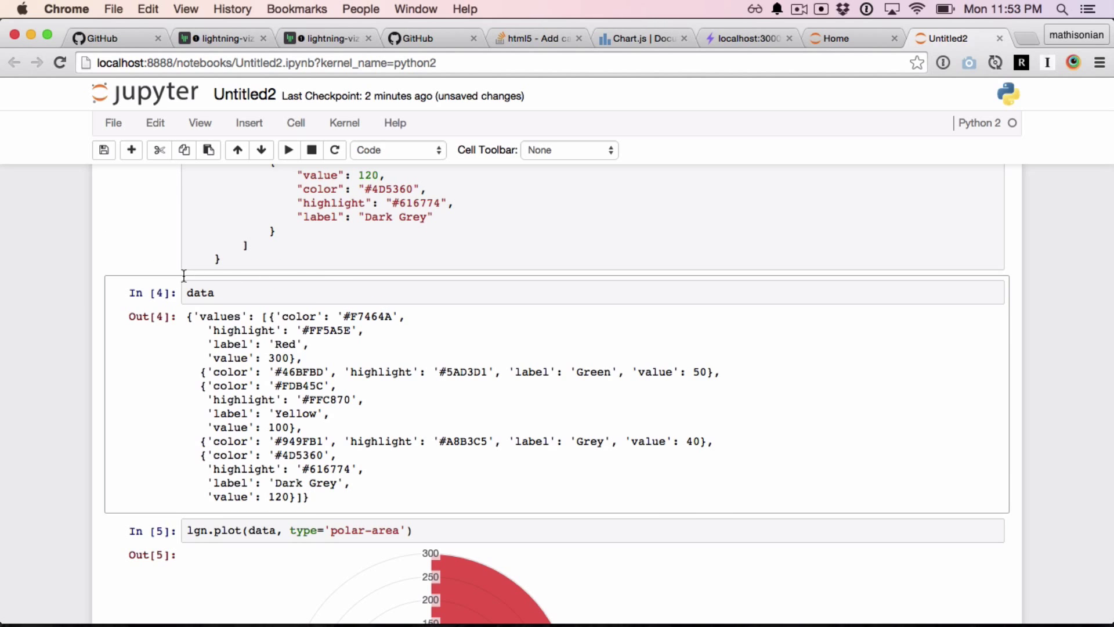
scroll("down", 3)
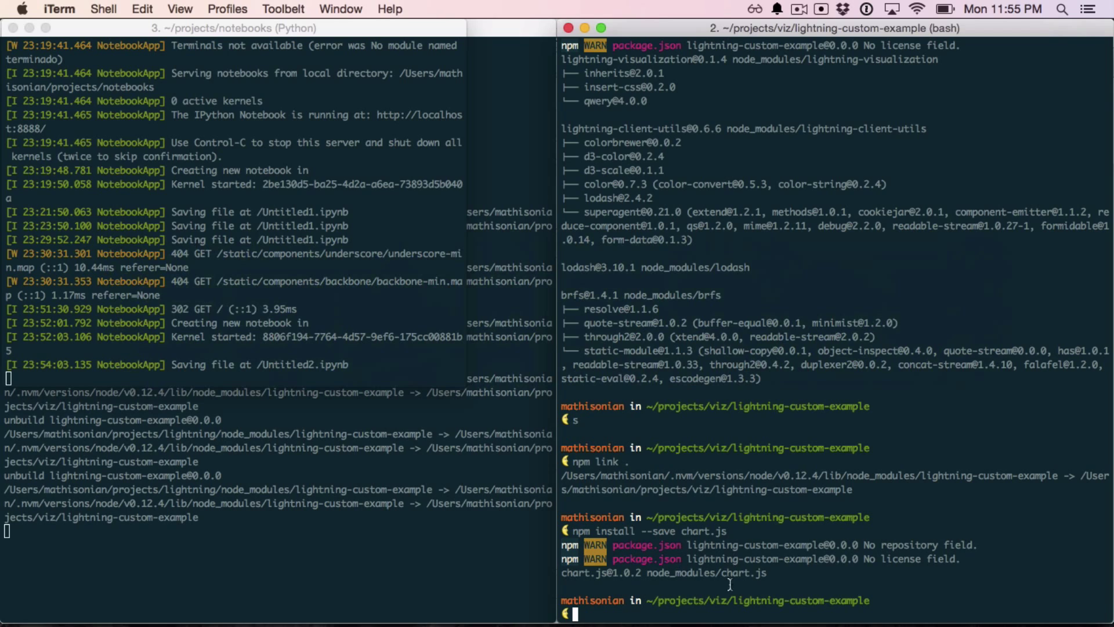
mouse_move(791, 607)
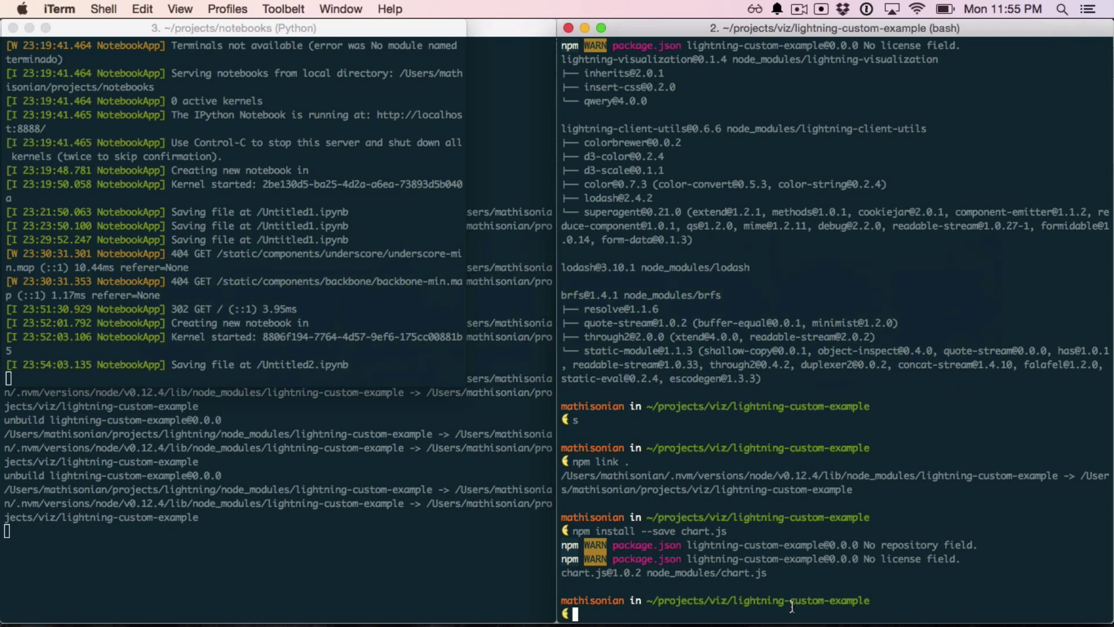
- Clear the terminal, then start and cancel an npm adduser command
type("clear")
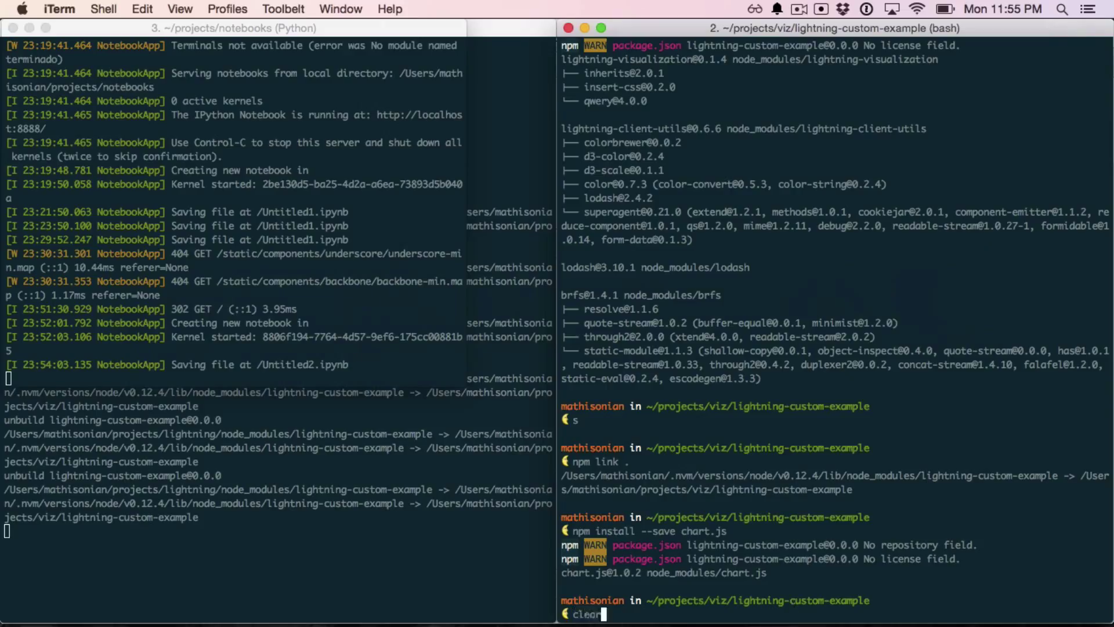
key("Return")
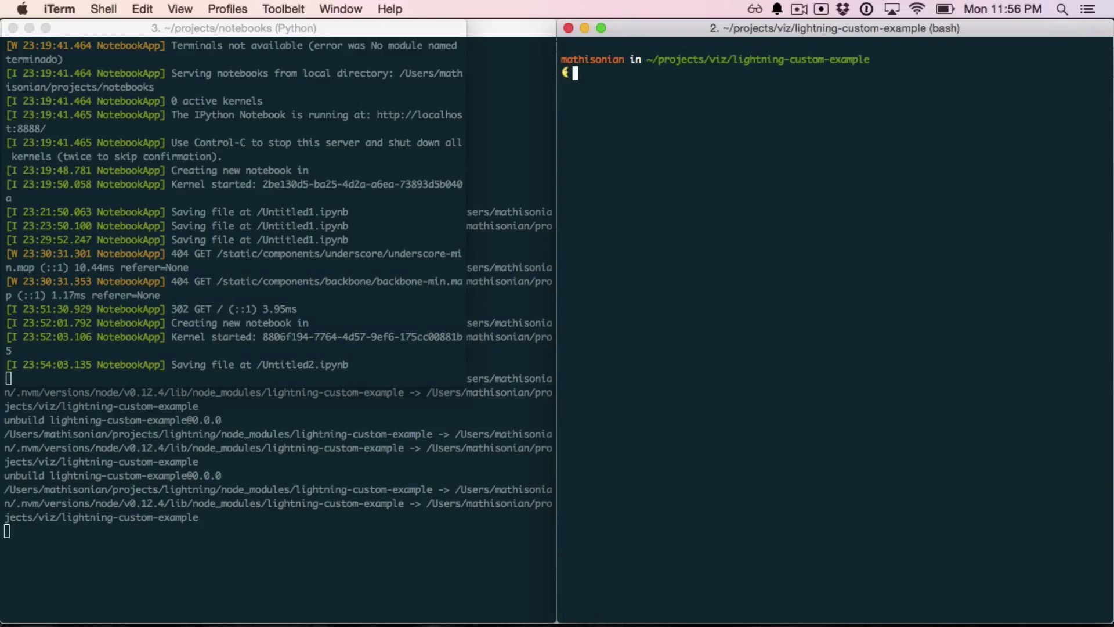
type("n")
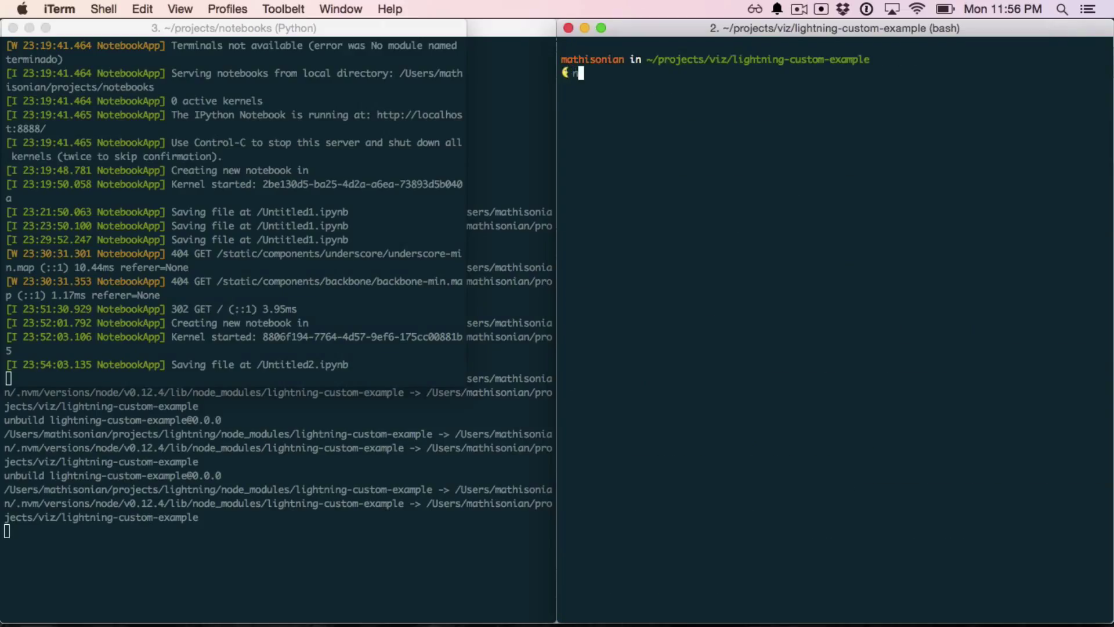
type("npm adduser")
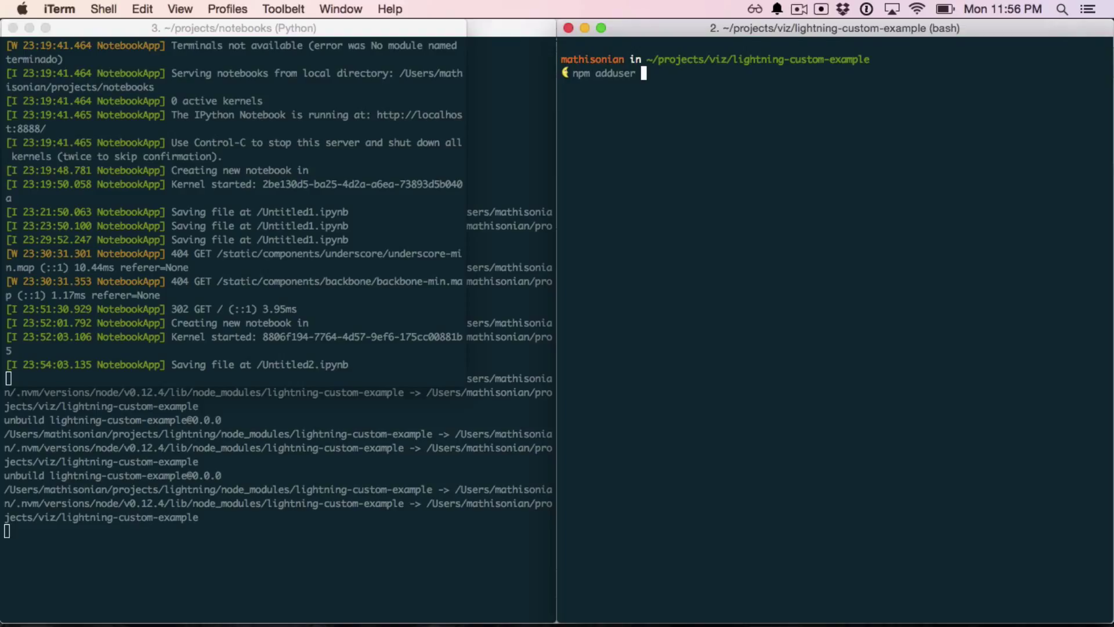
key("ctrl+u")
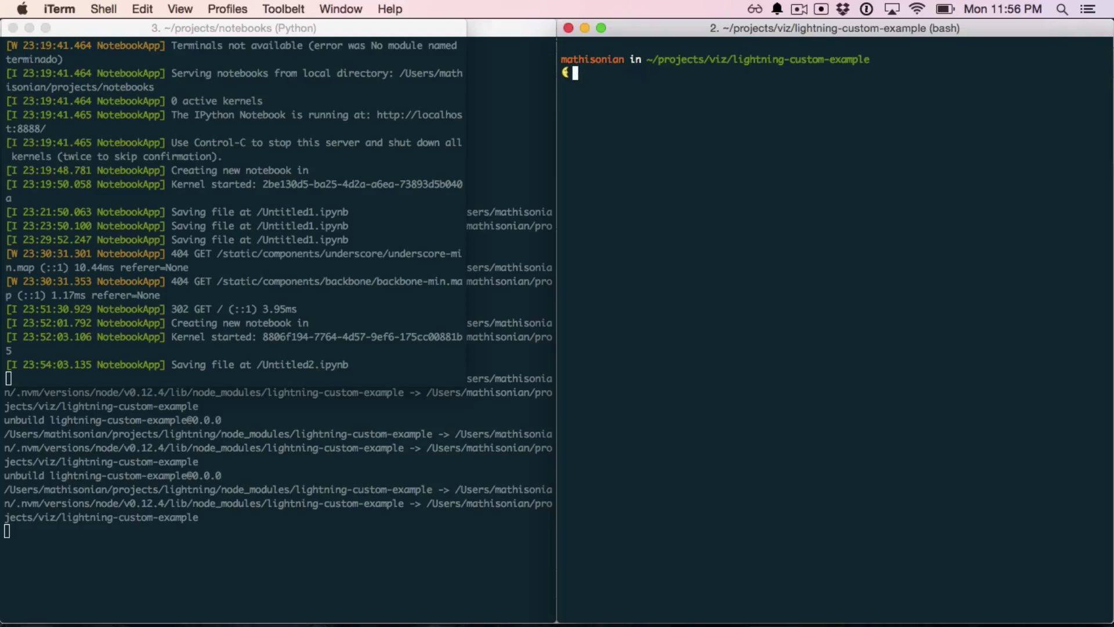
- Bump the package to 0.0.1 with npm version patch and publish it to npm
type("np")
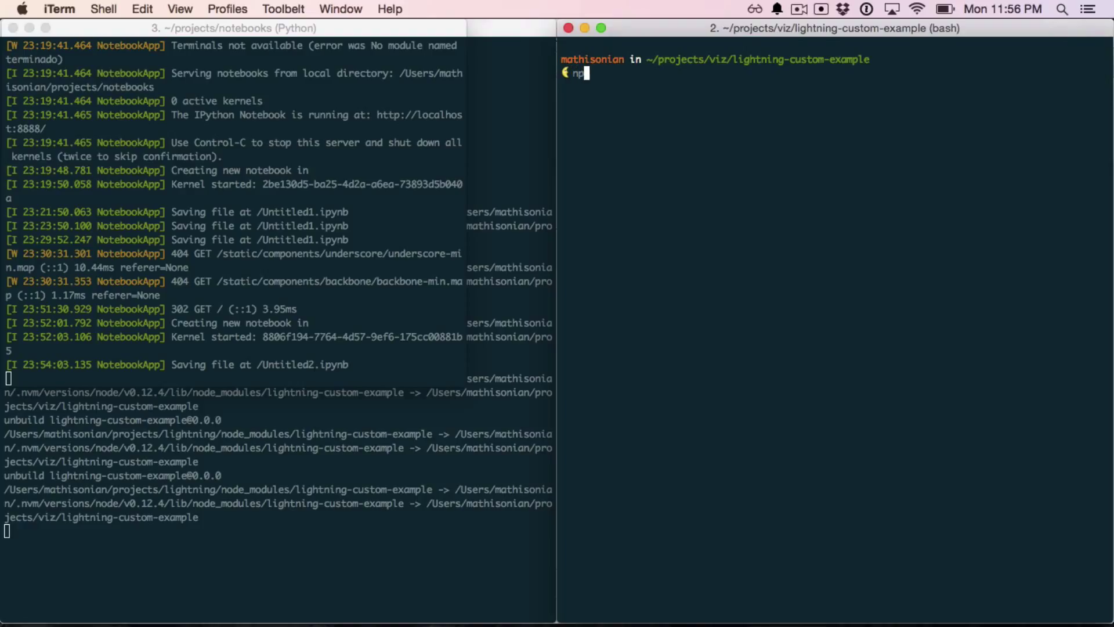
type("m version patch")
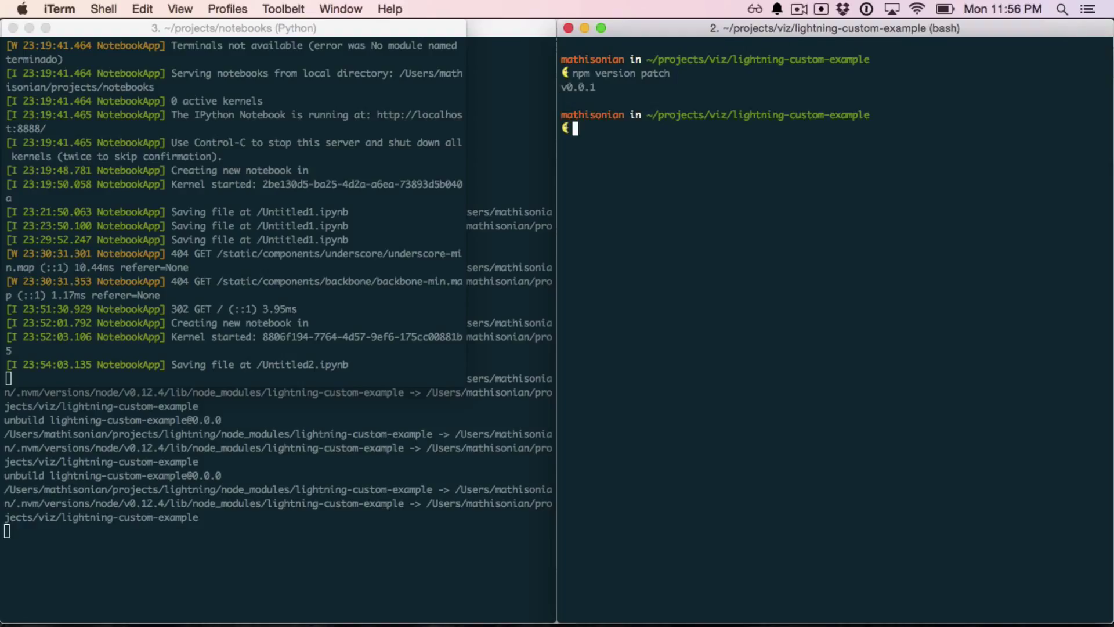
type("npm version patch")
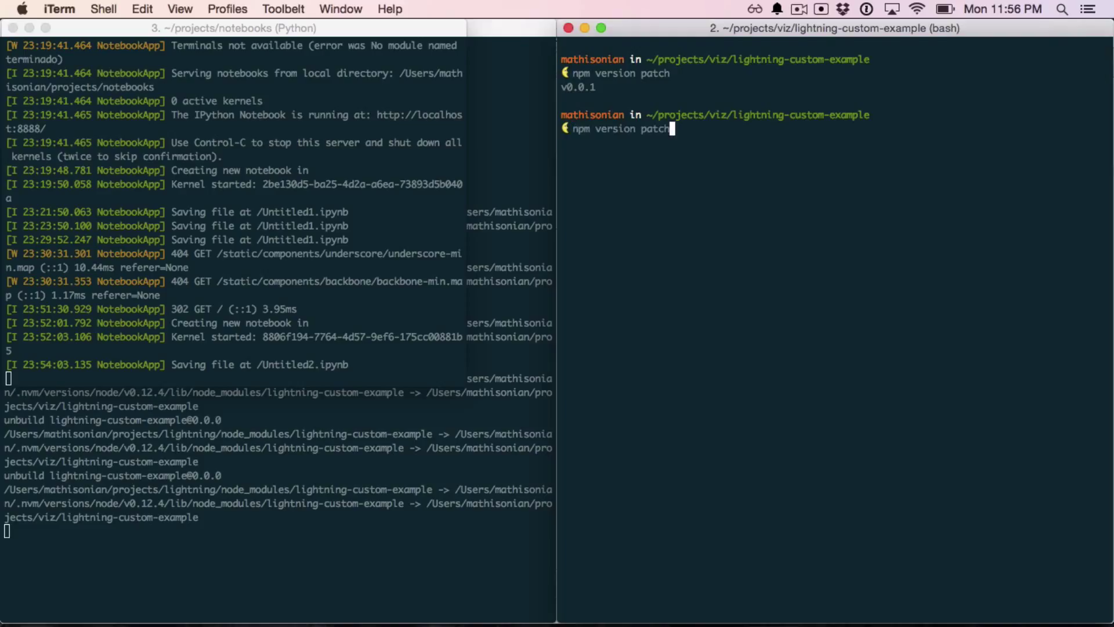
type("minor")
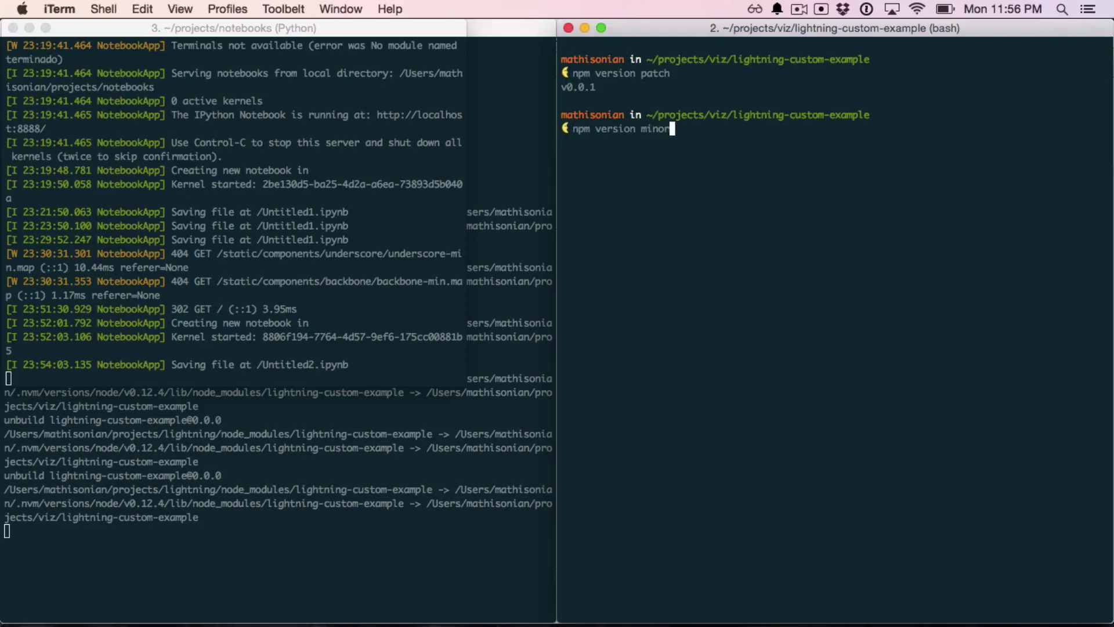
key("Backspace")
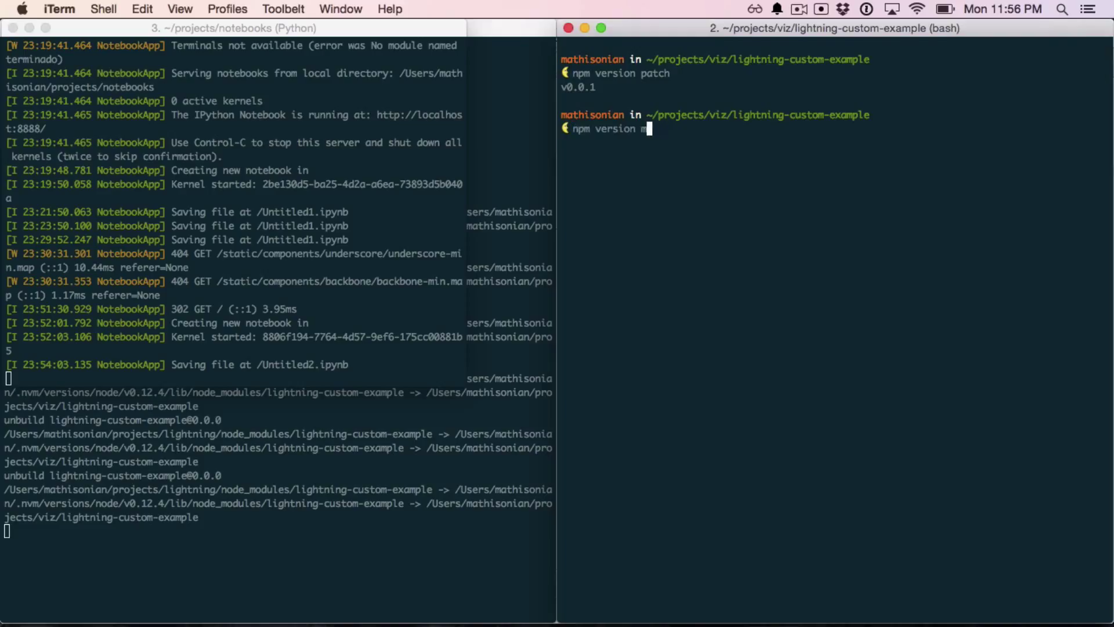
type("ajor")
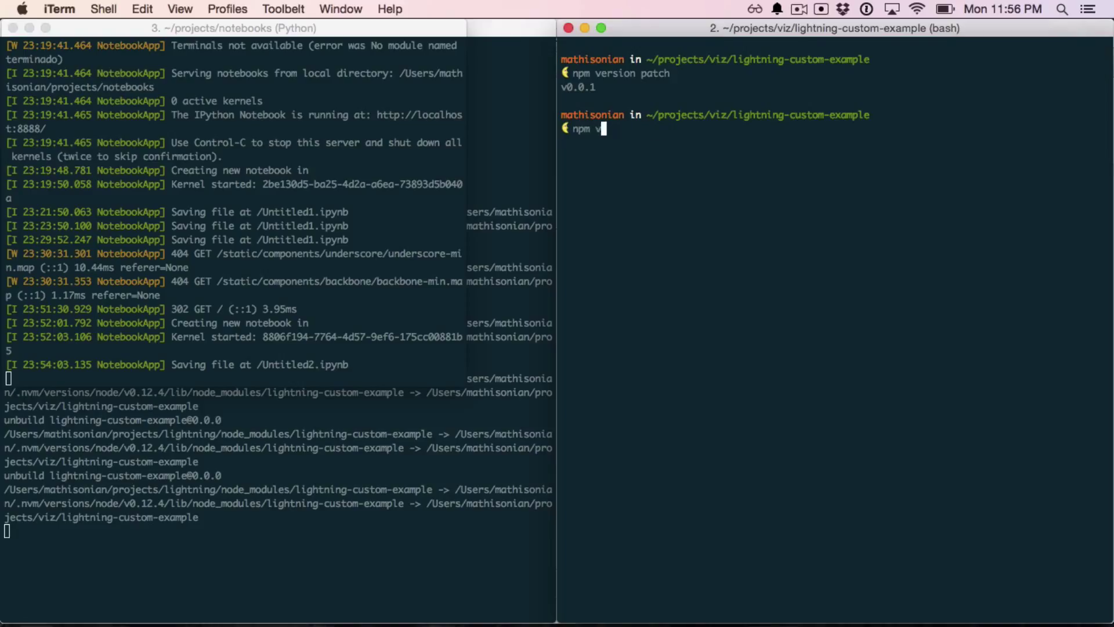
key("ctrl+u")
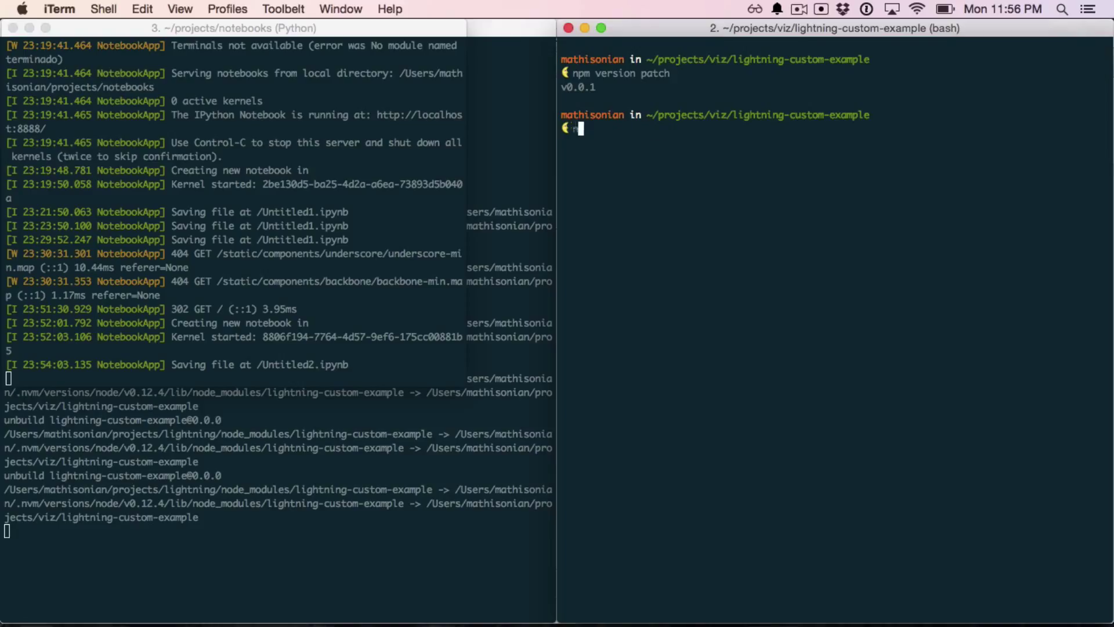
type("npm publish .")
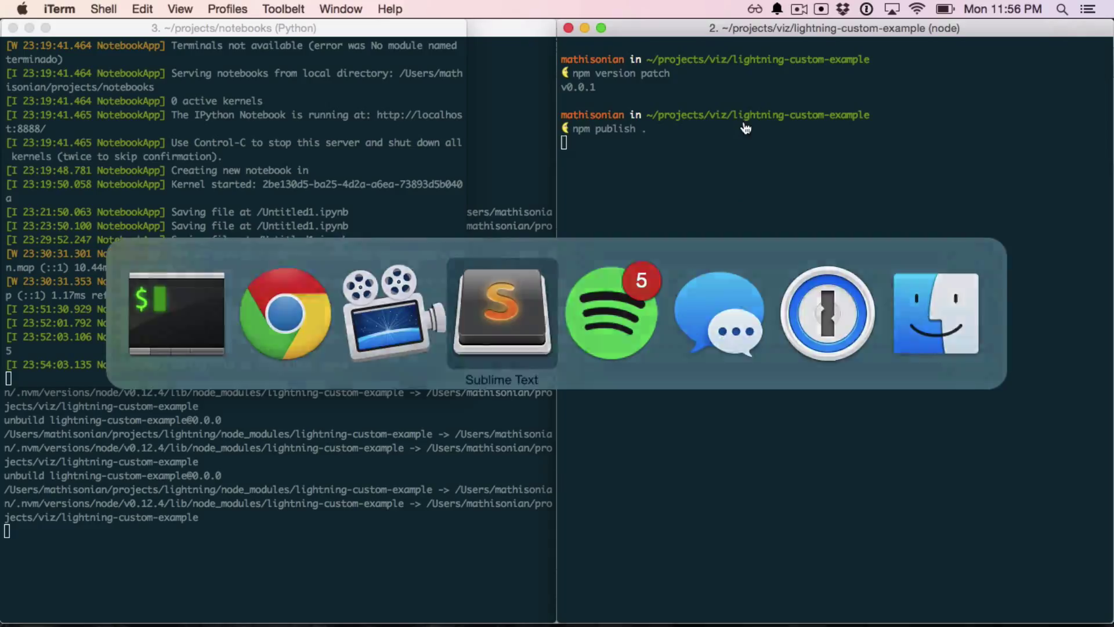
left_click(501, 313)
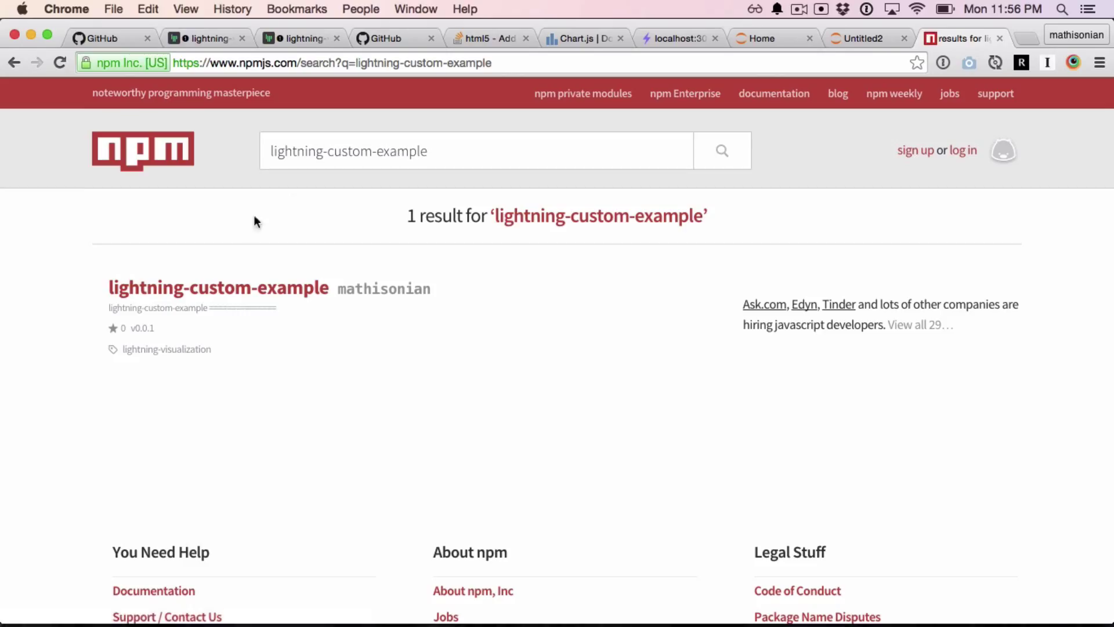
- Open the lightning-custom-example package page and select its name in the URL bar
left_click(219, 288)
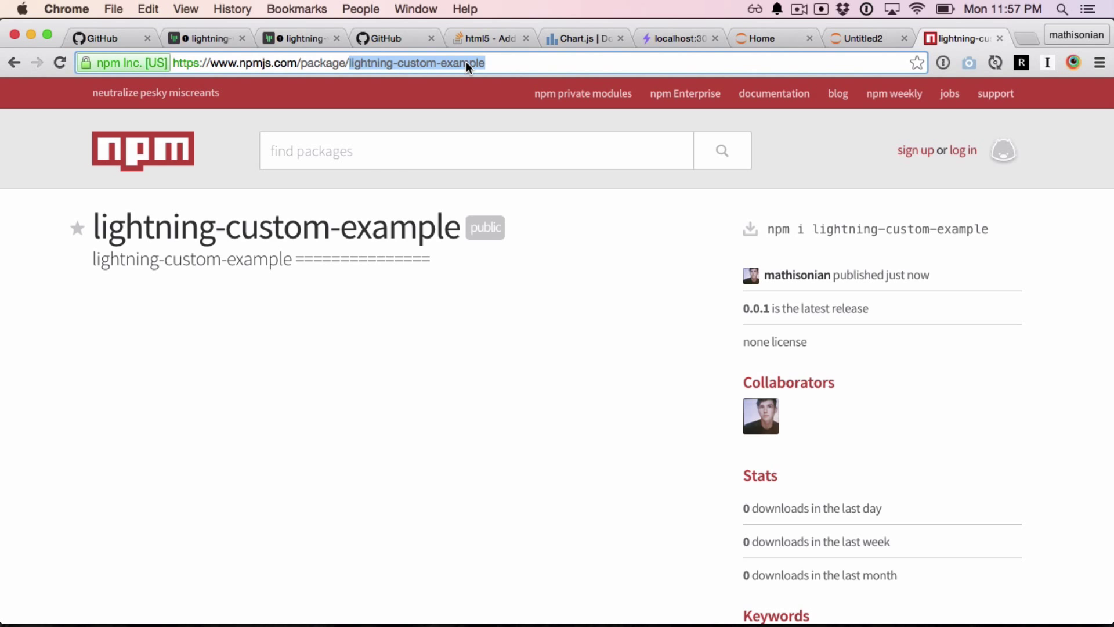
left_click(1026, 38)
type("localhost:3000")
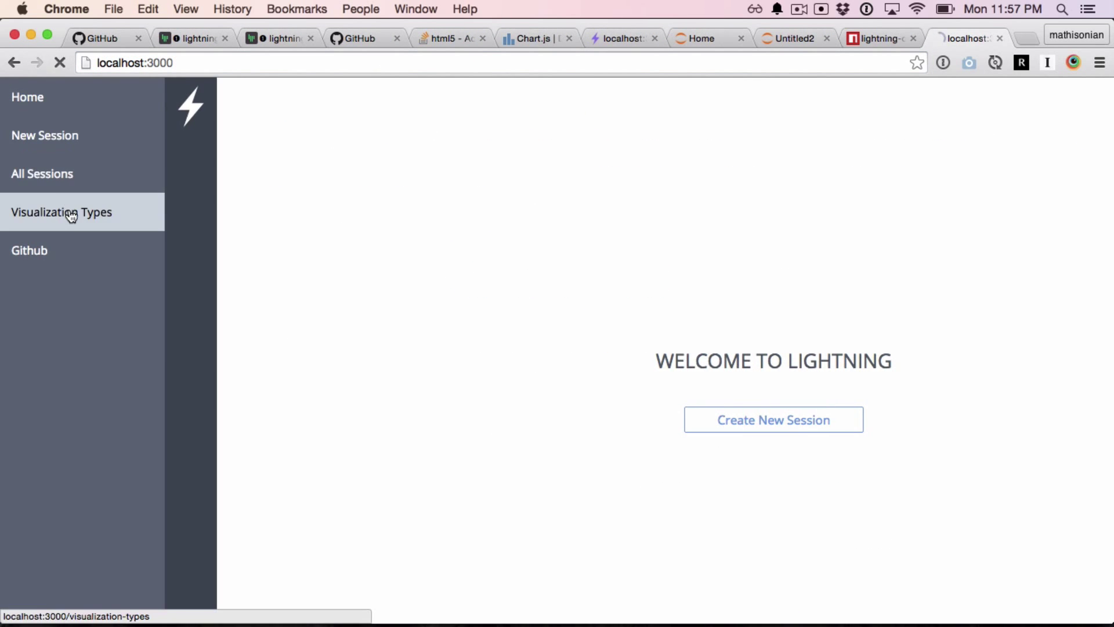
- Enter 'lightning-custom-example' as the module name for an NPM registry visualization import
left_click(61, 211)
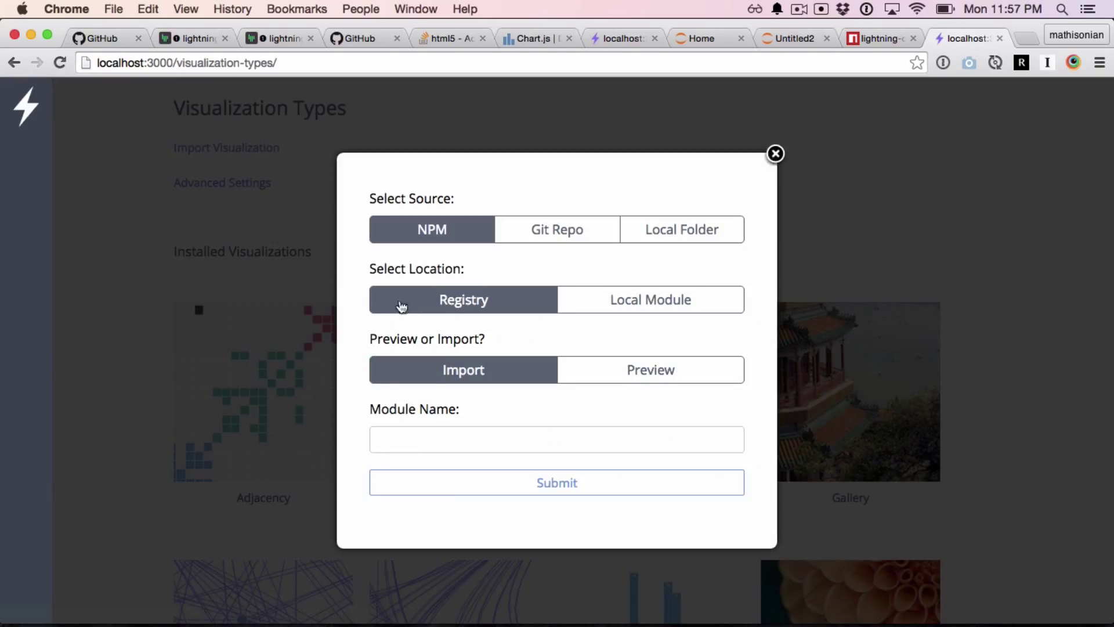
type("lightning-custom-example")
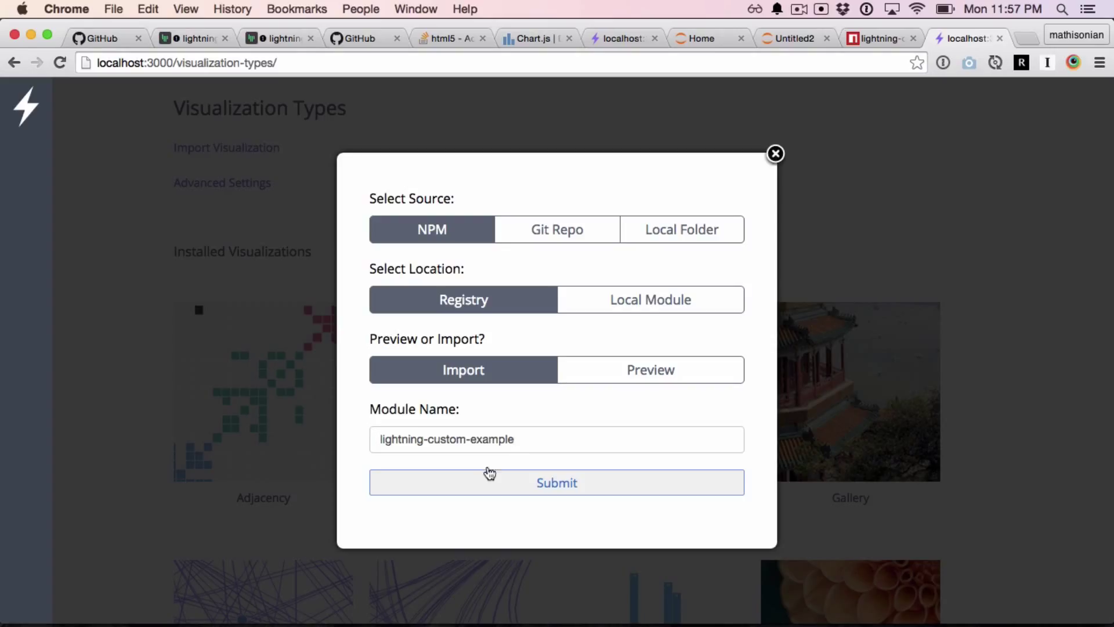
mouse_move(776, 153)
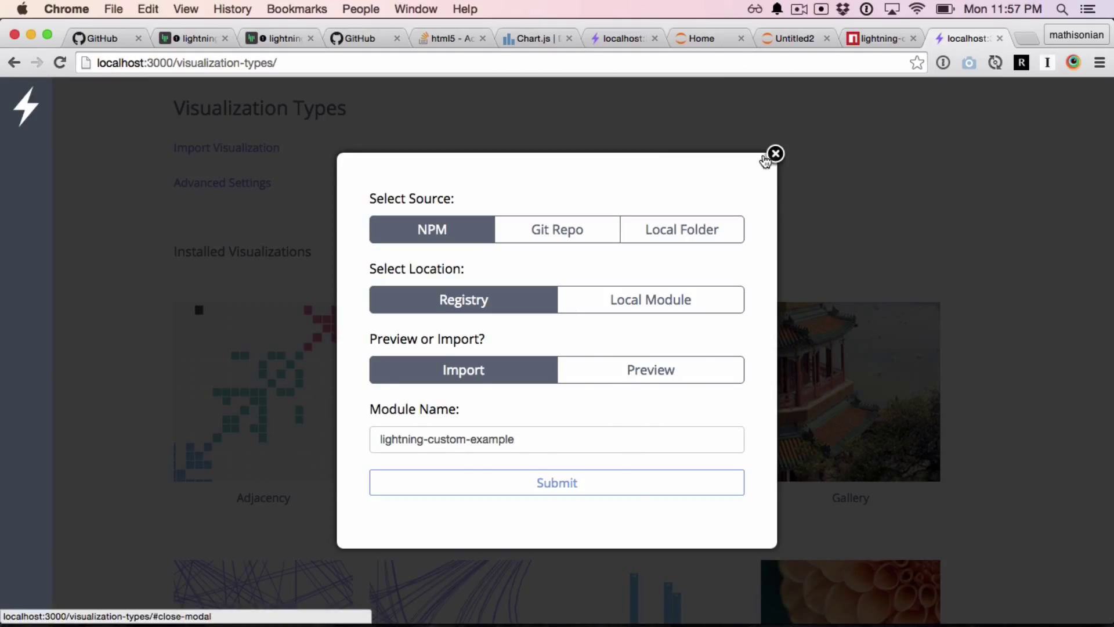